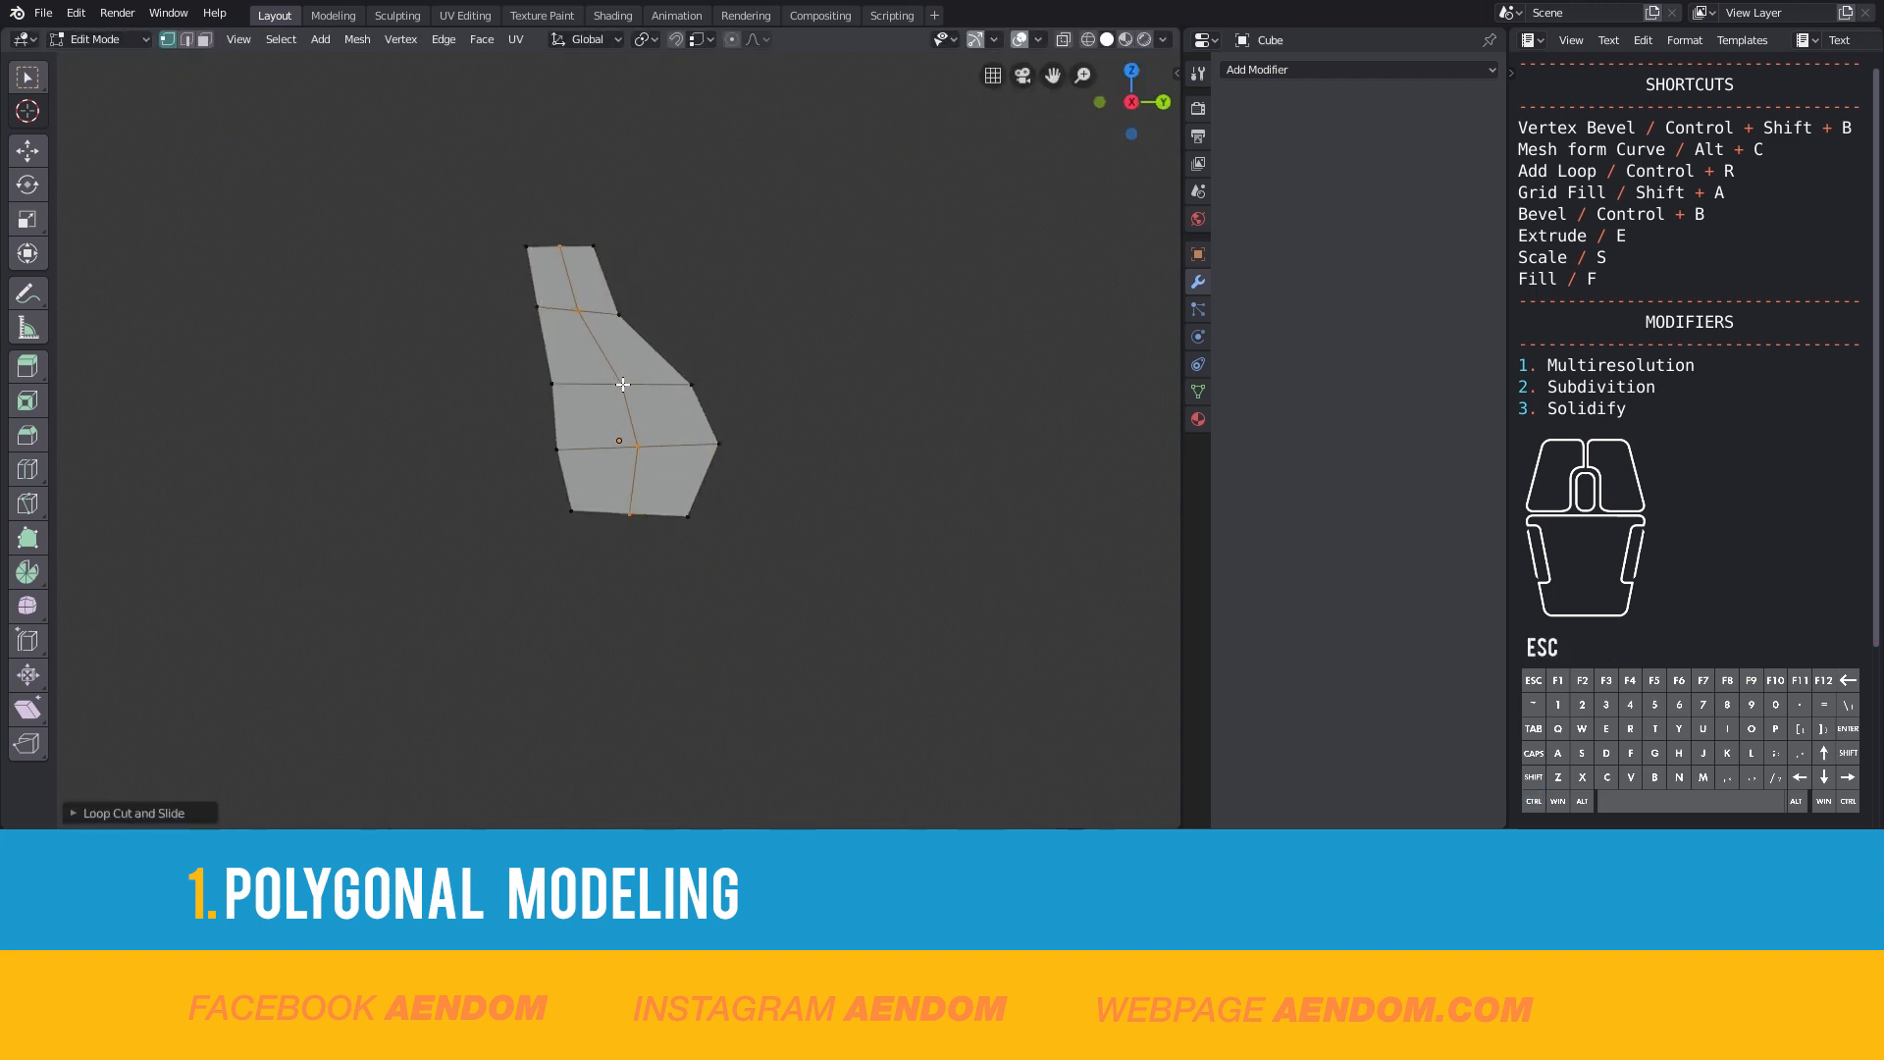
# - Extrude the flat side profile into a boxy bag body with top flap and edge strips, returning to Object Mode
pyautogui.press('Tab')
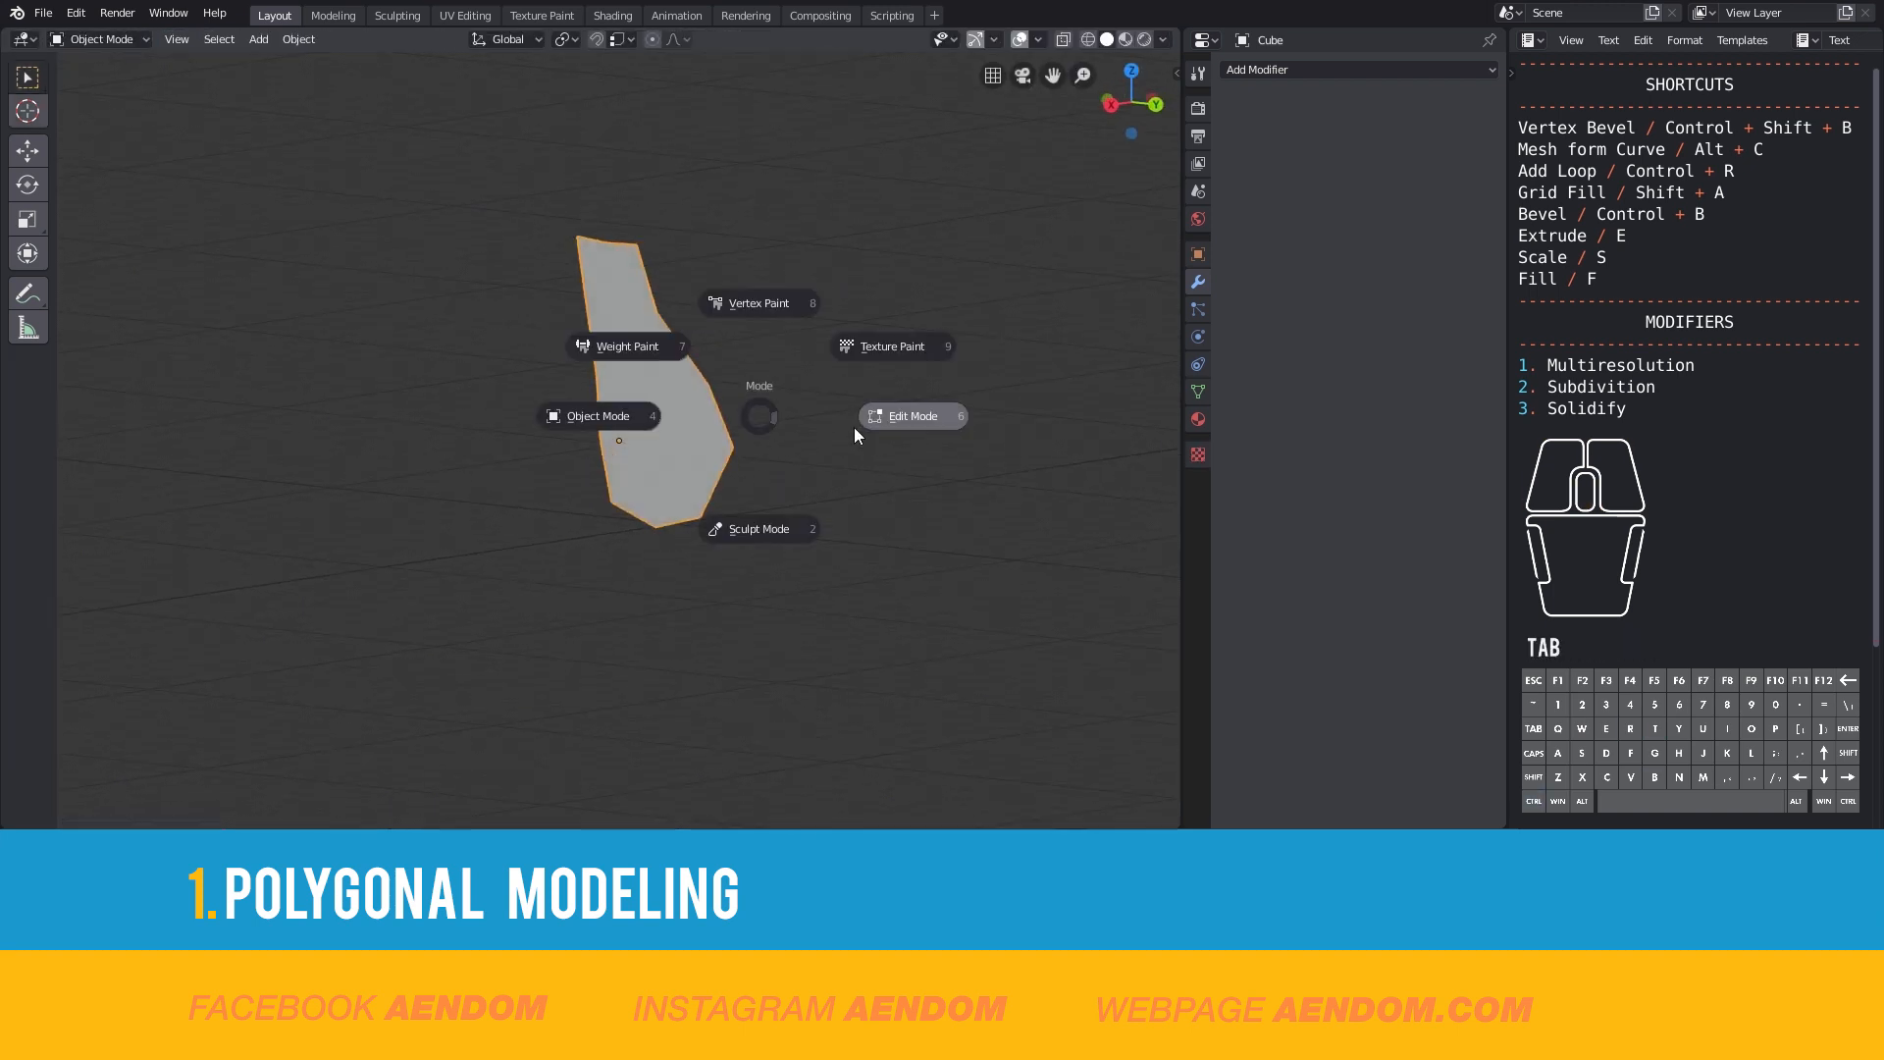
pyautogui.click(913, 416)
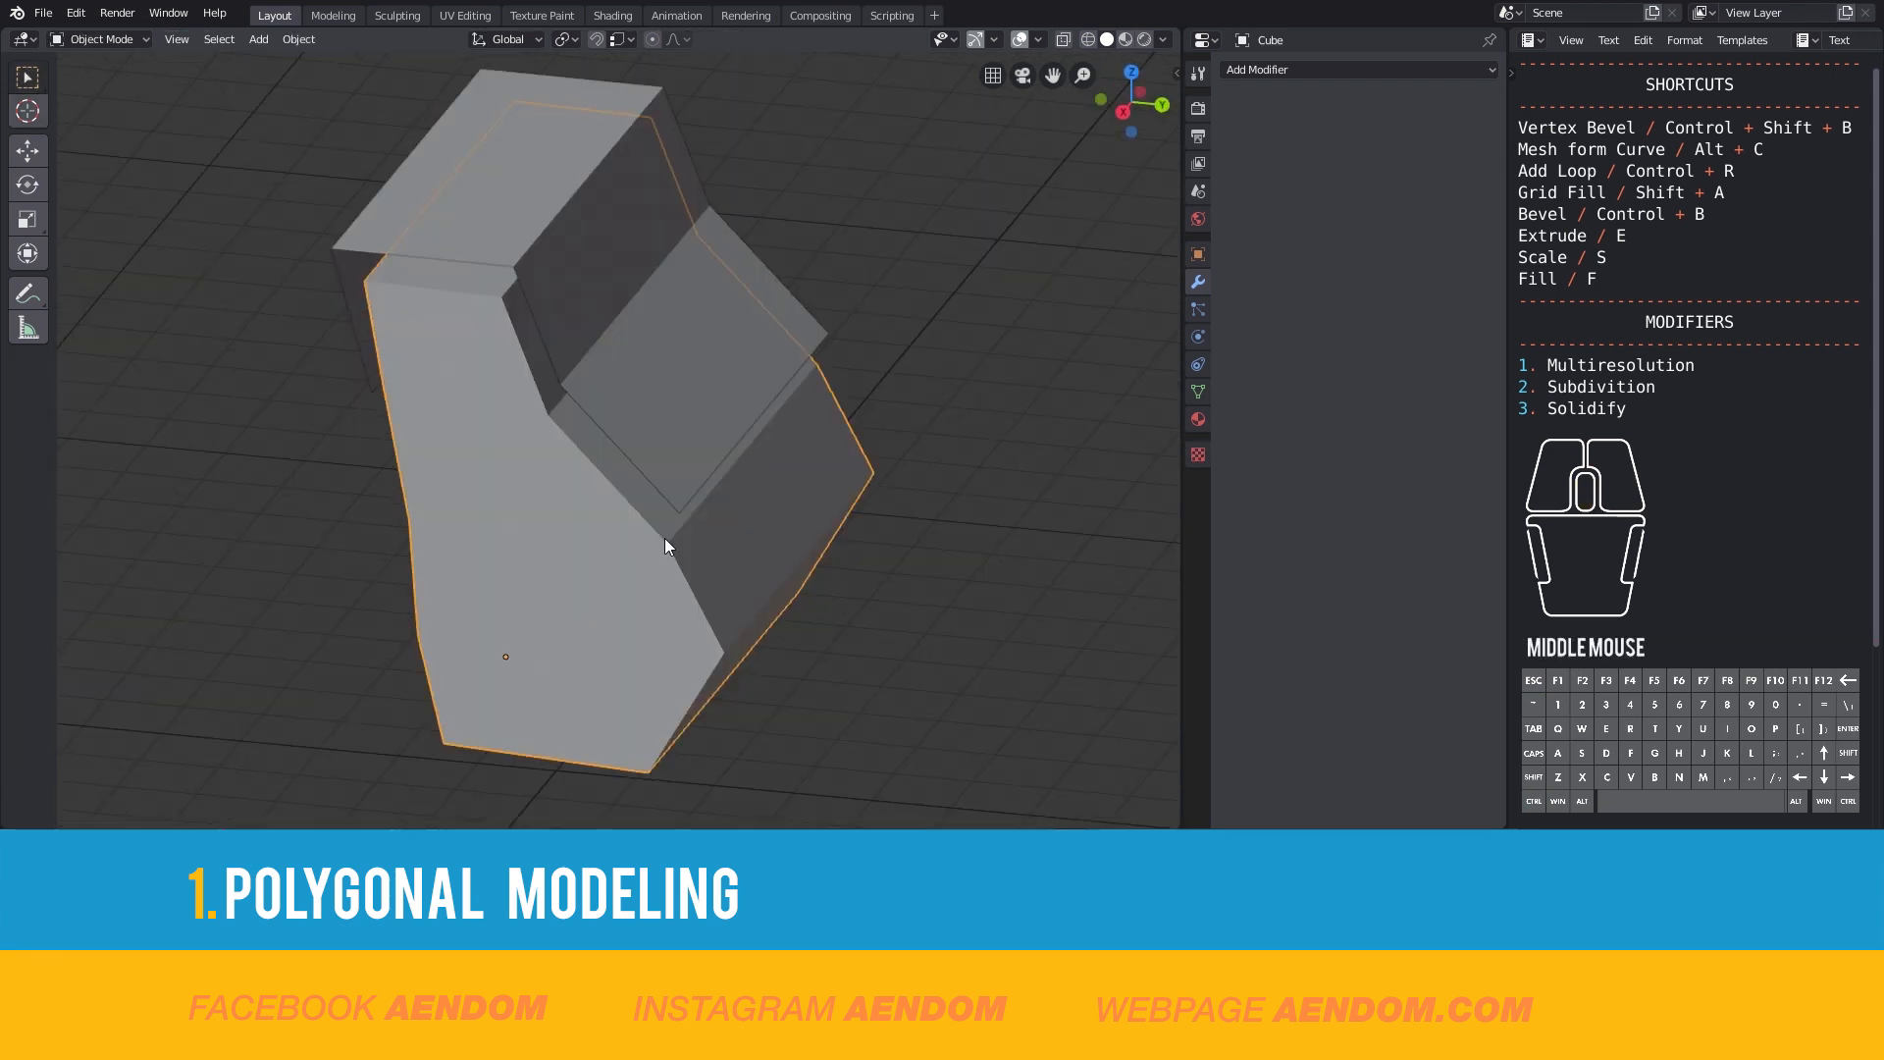
pyautogui.press('Tab')
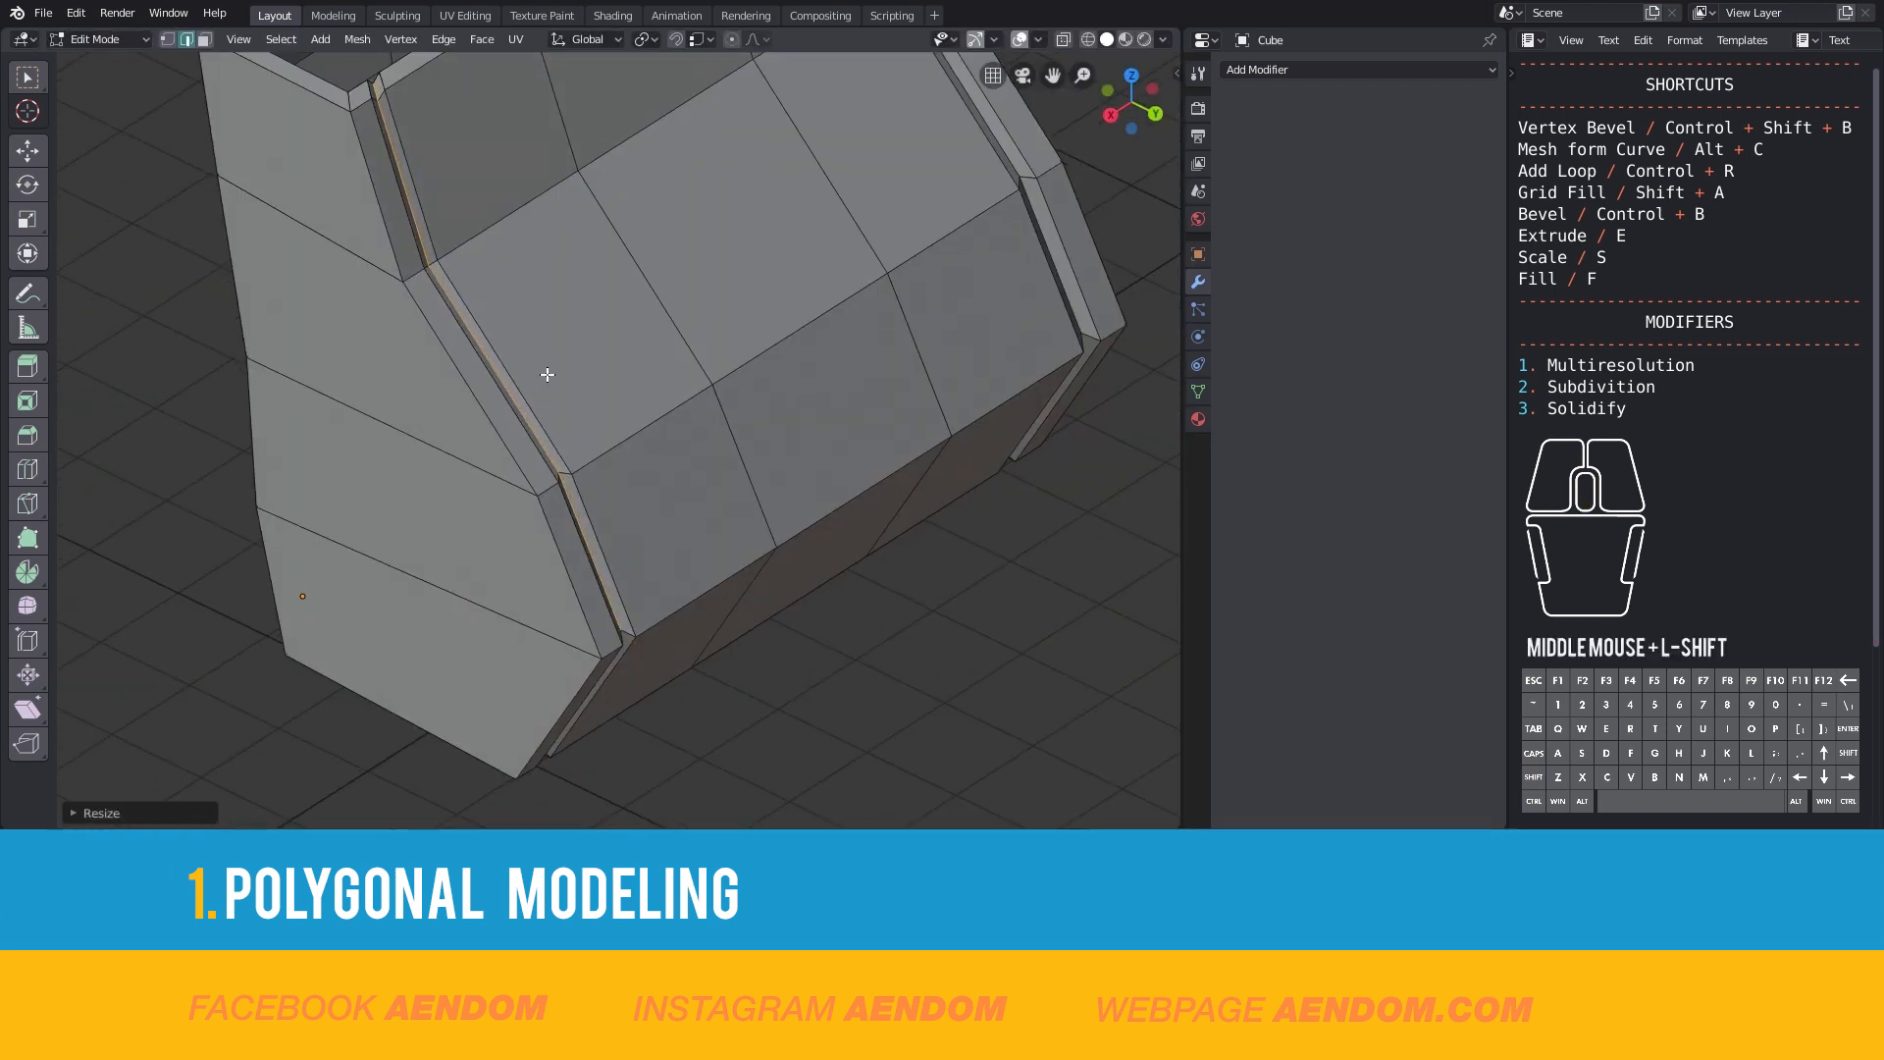
pyautogui.press('Tab')
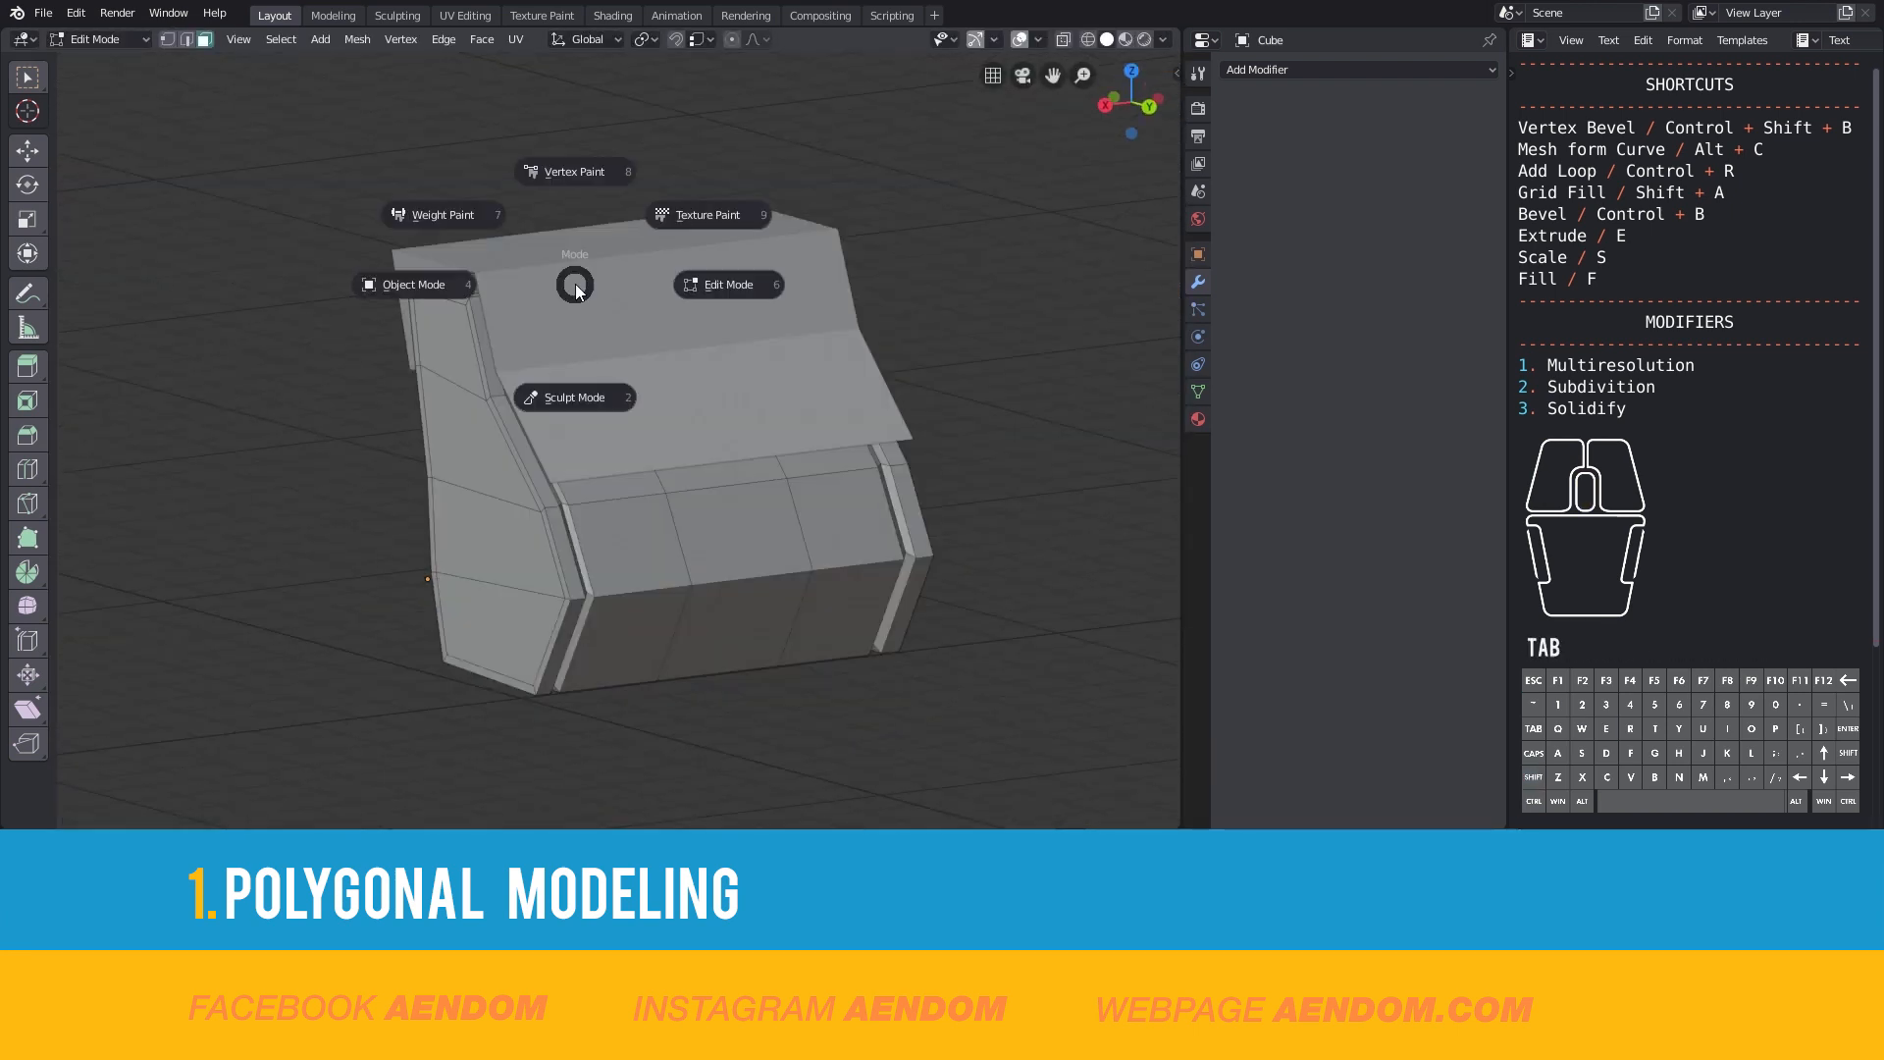
pyautogui.click(415, 283)
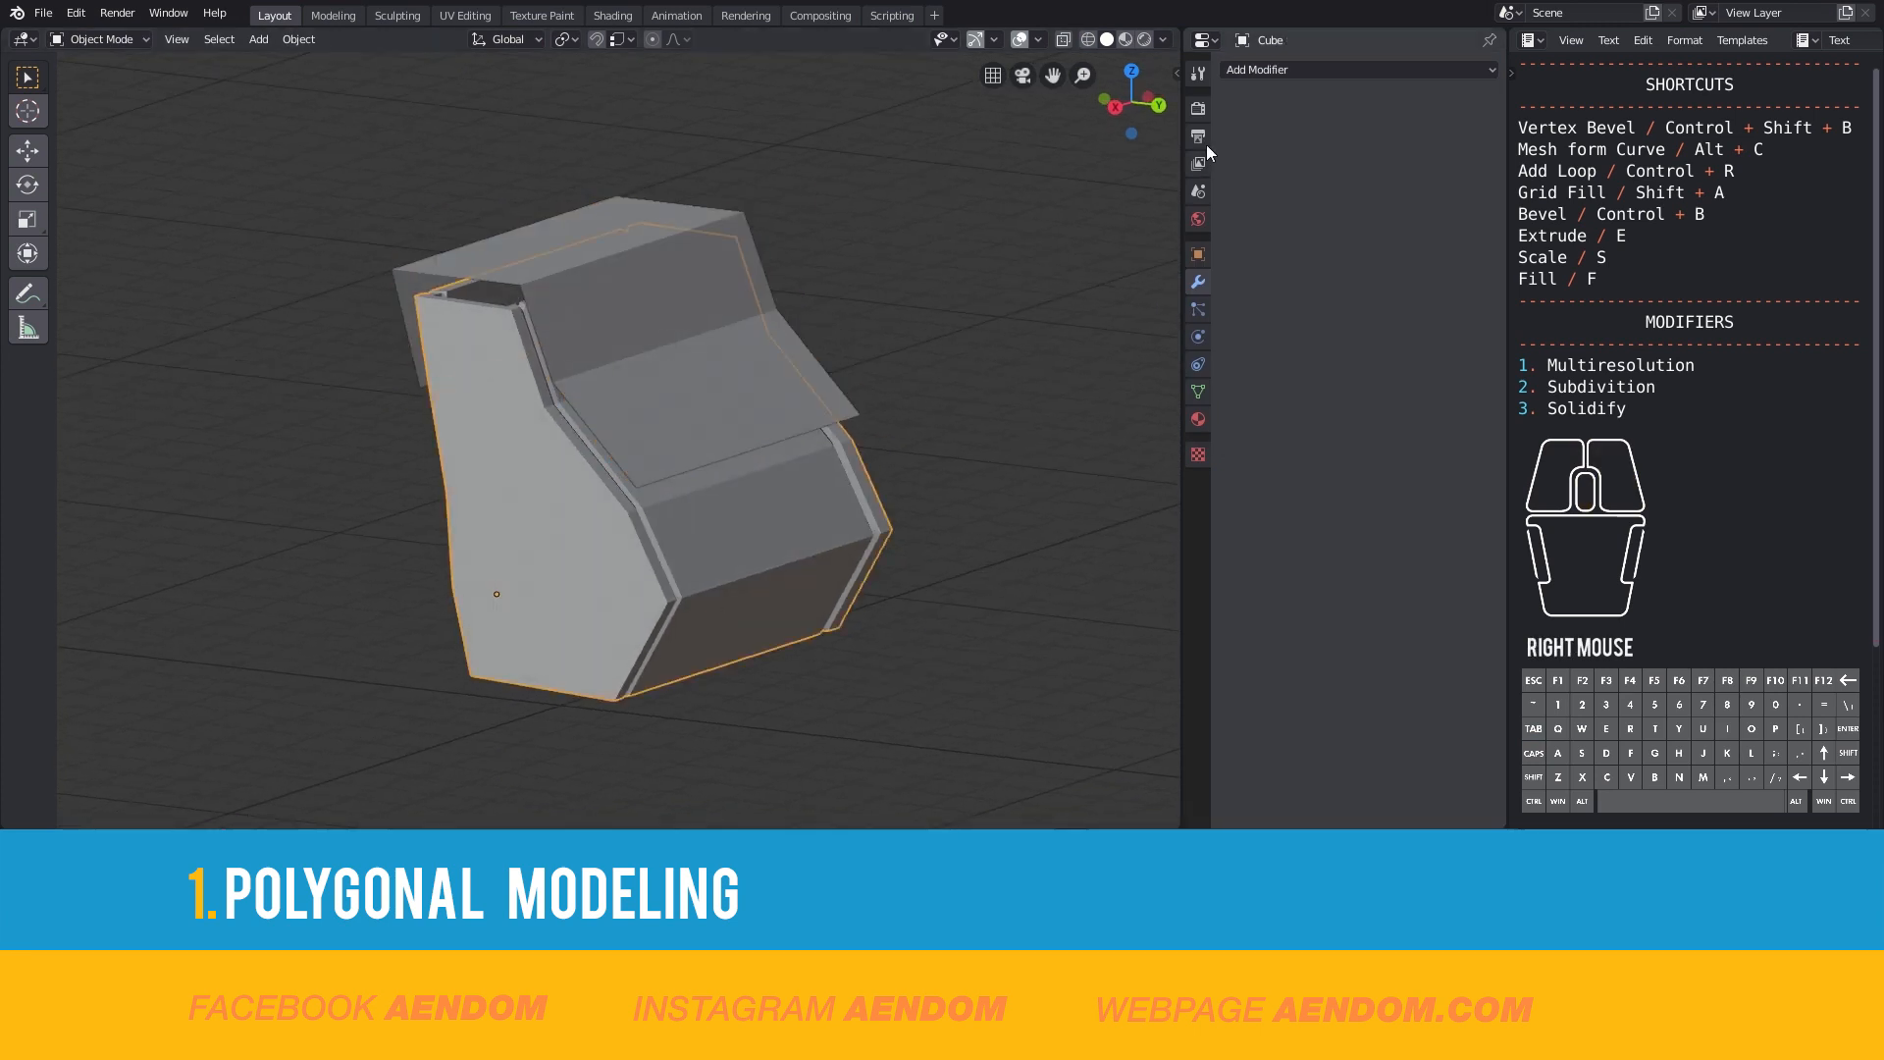
# - Add a Subdivision Surface modifier at viewport level 3 and enable the Wireframe display overlay
pyautogui.click(1358, 68)
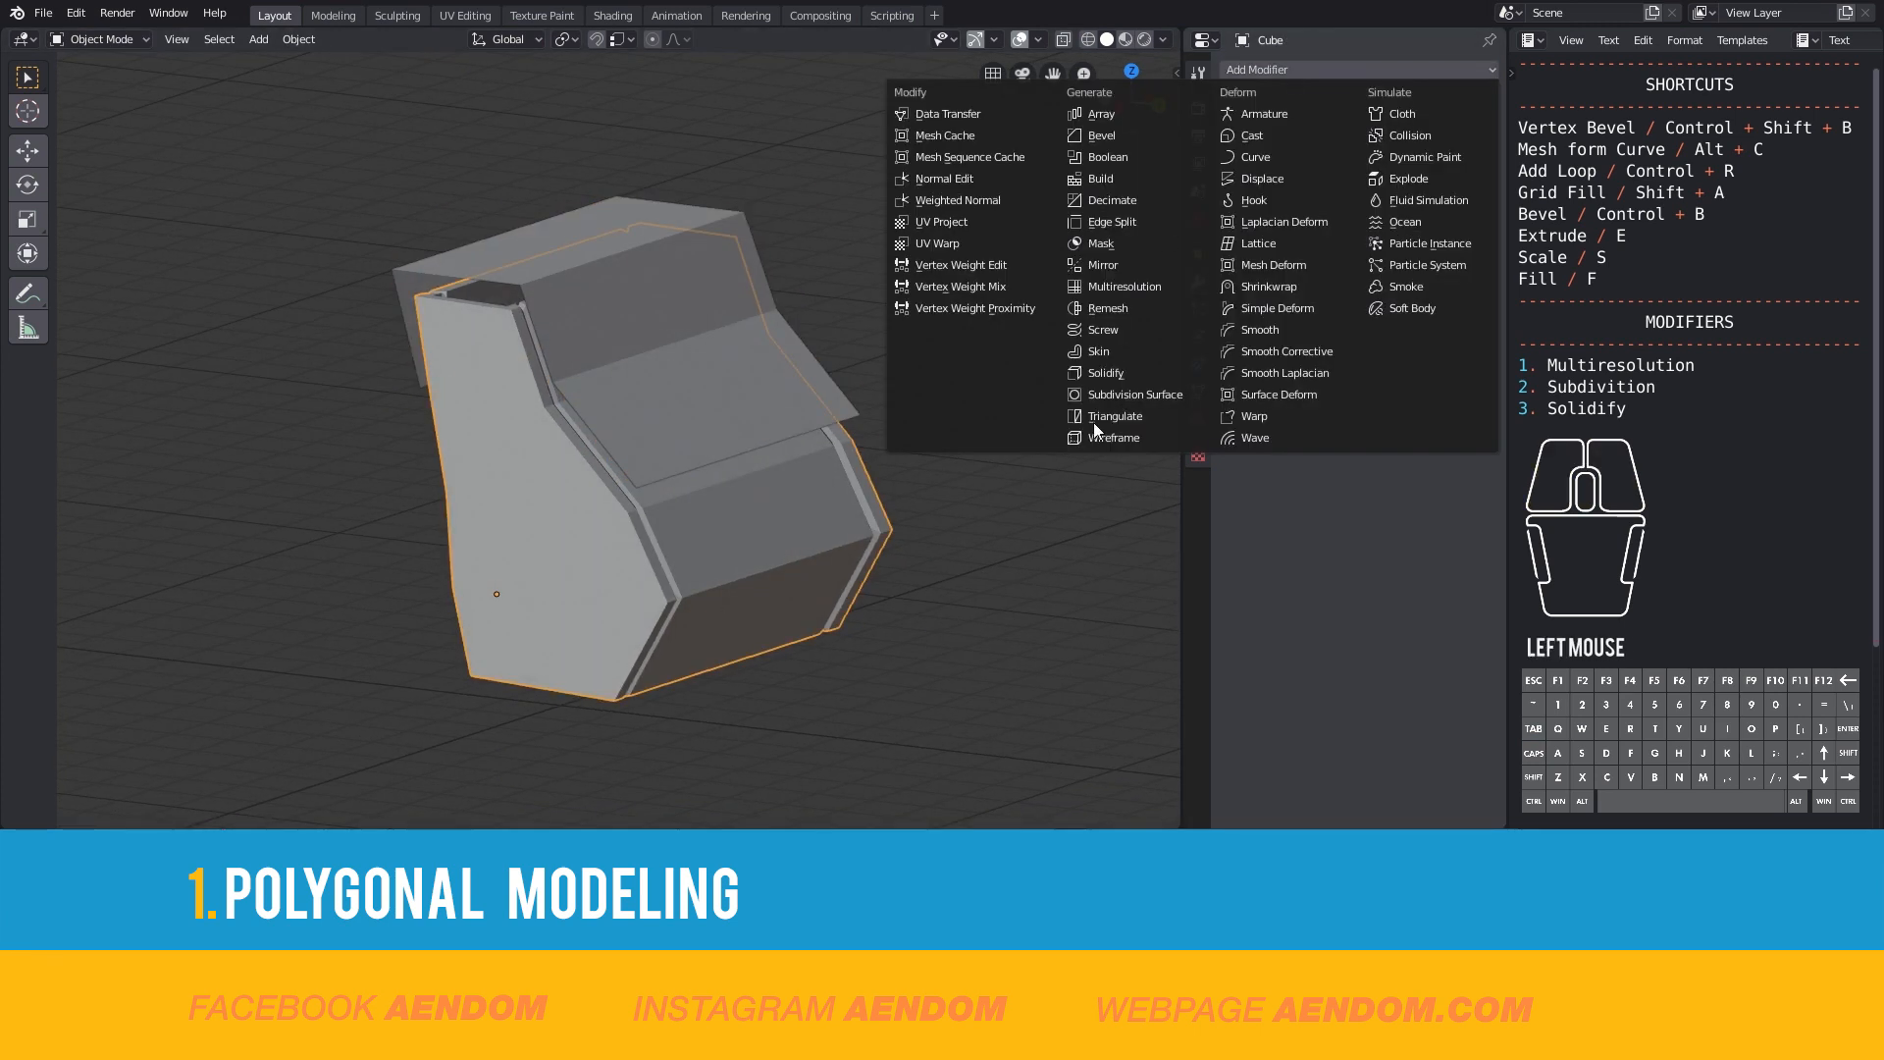
pyautogui.moveTo(1127, 395)
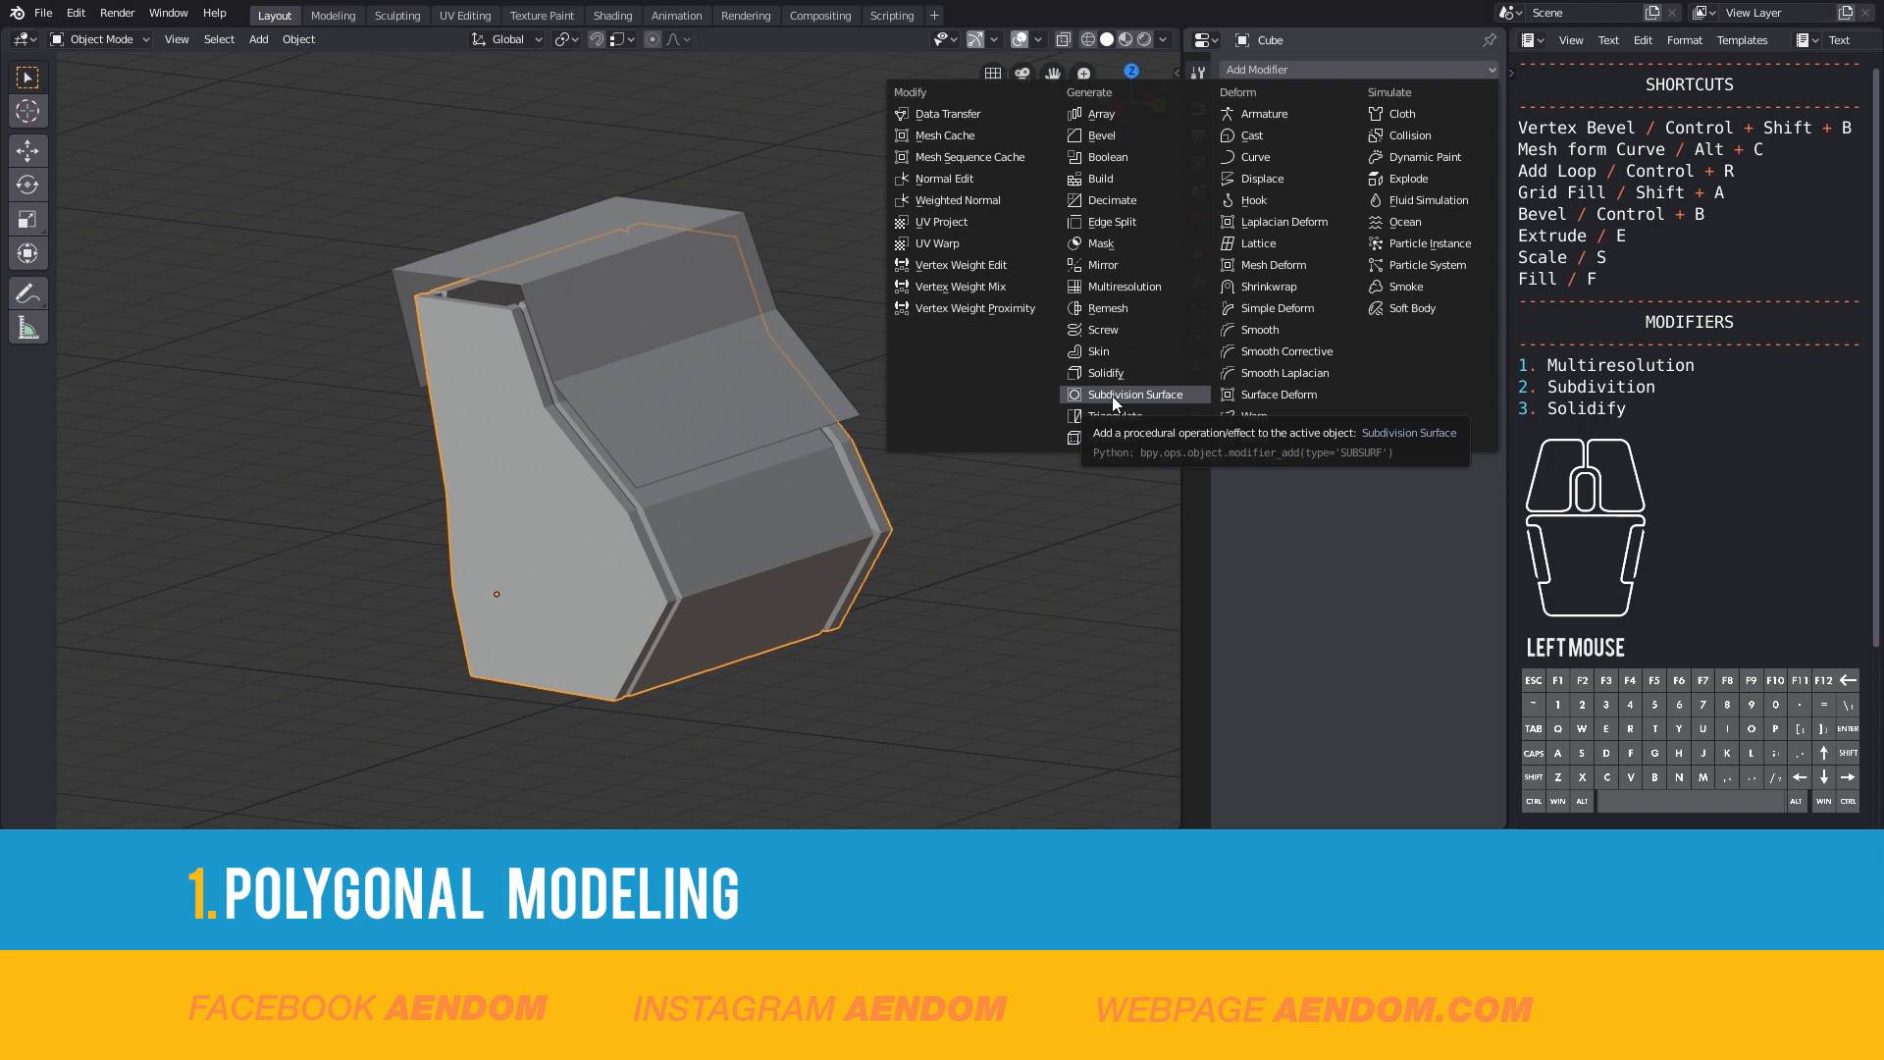
pyautogui.click(1120, 394)
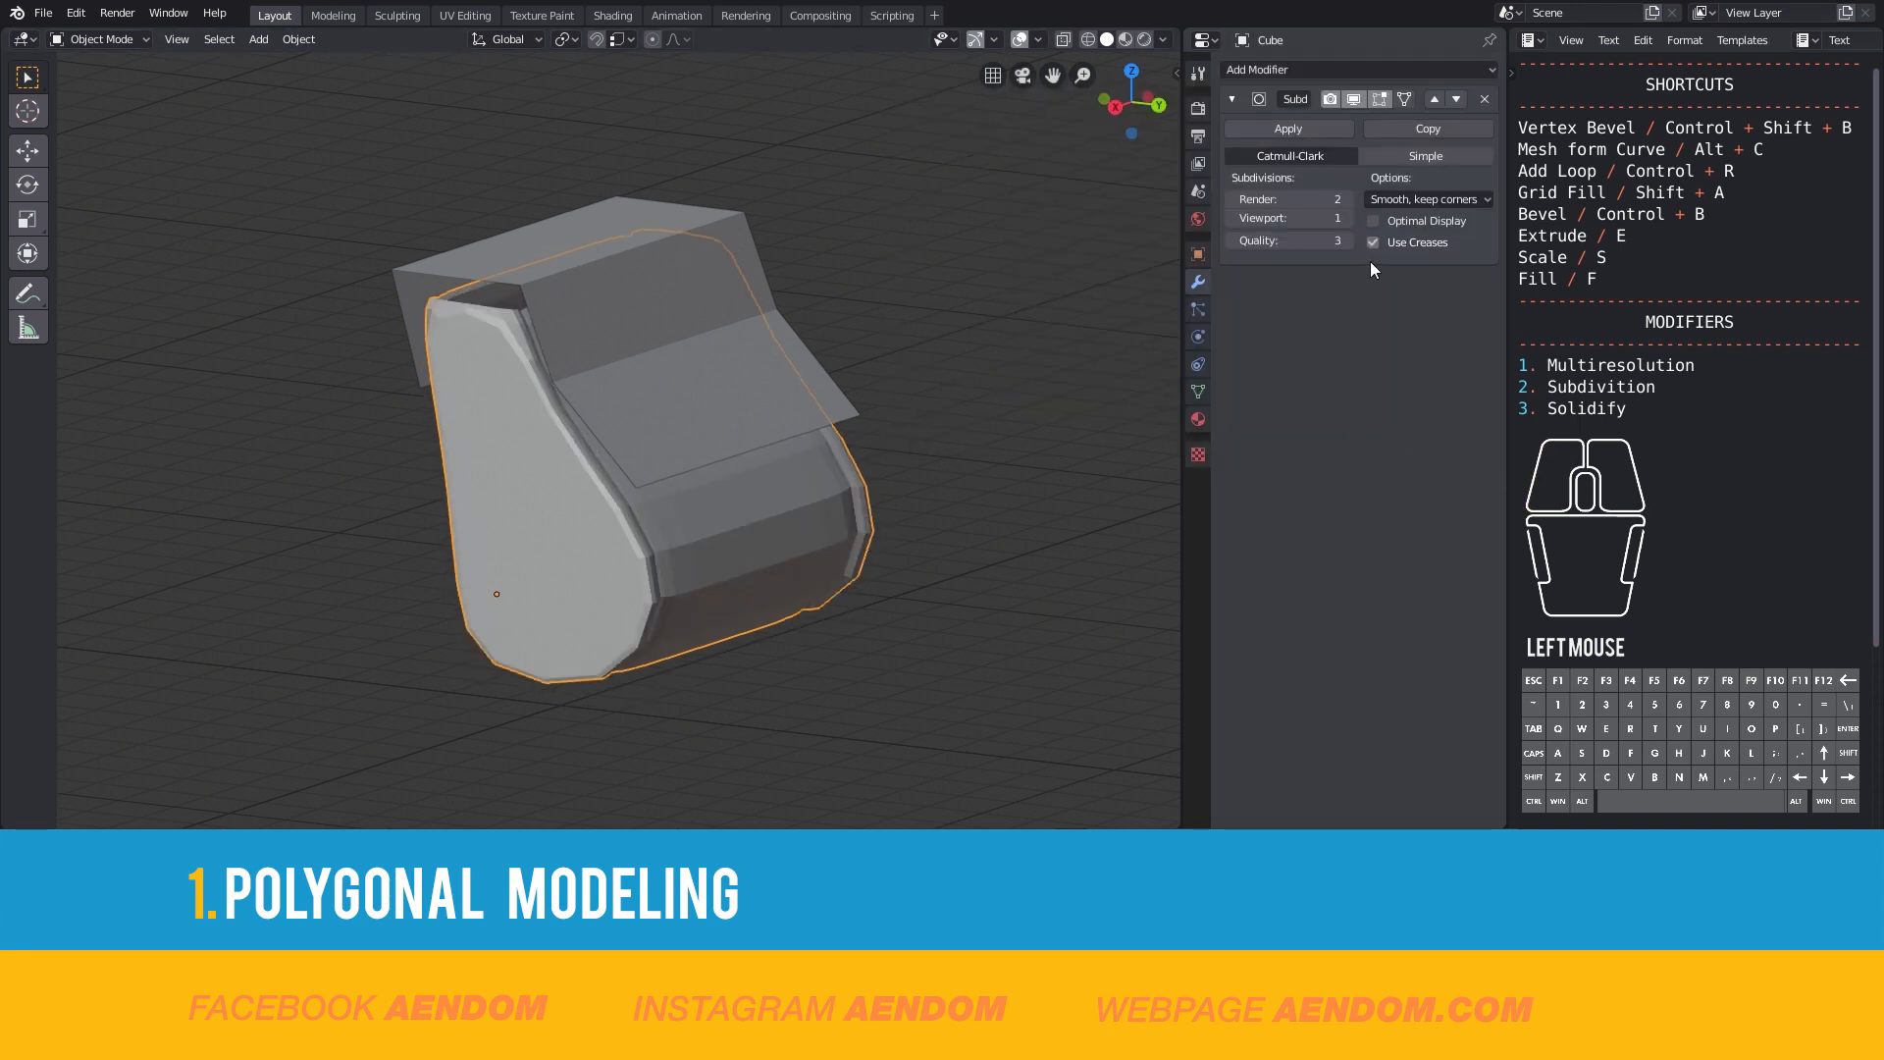
pyautogui.moveTo(1321, 198)
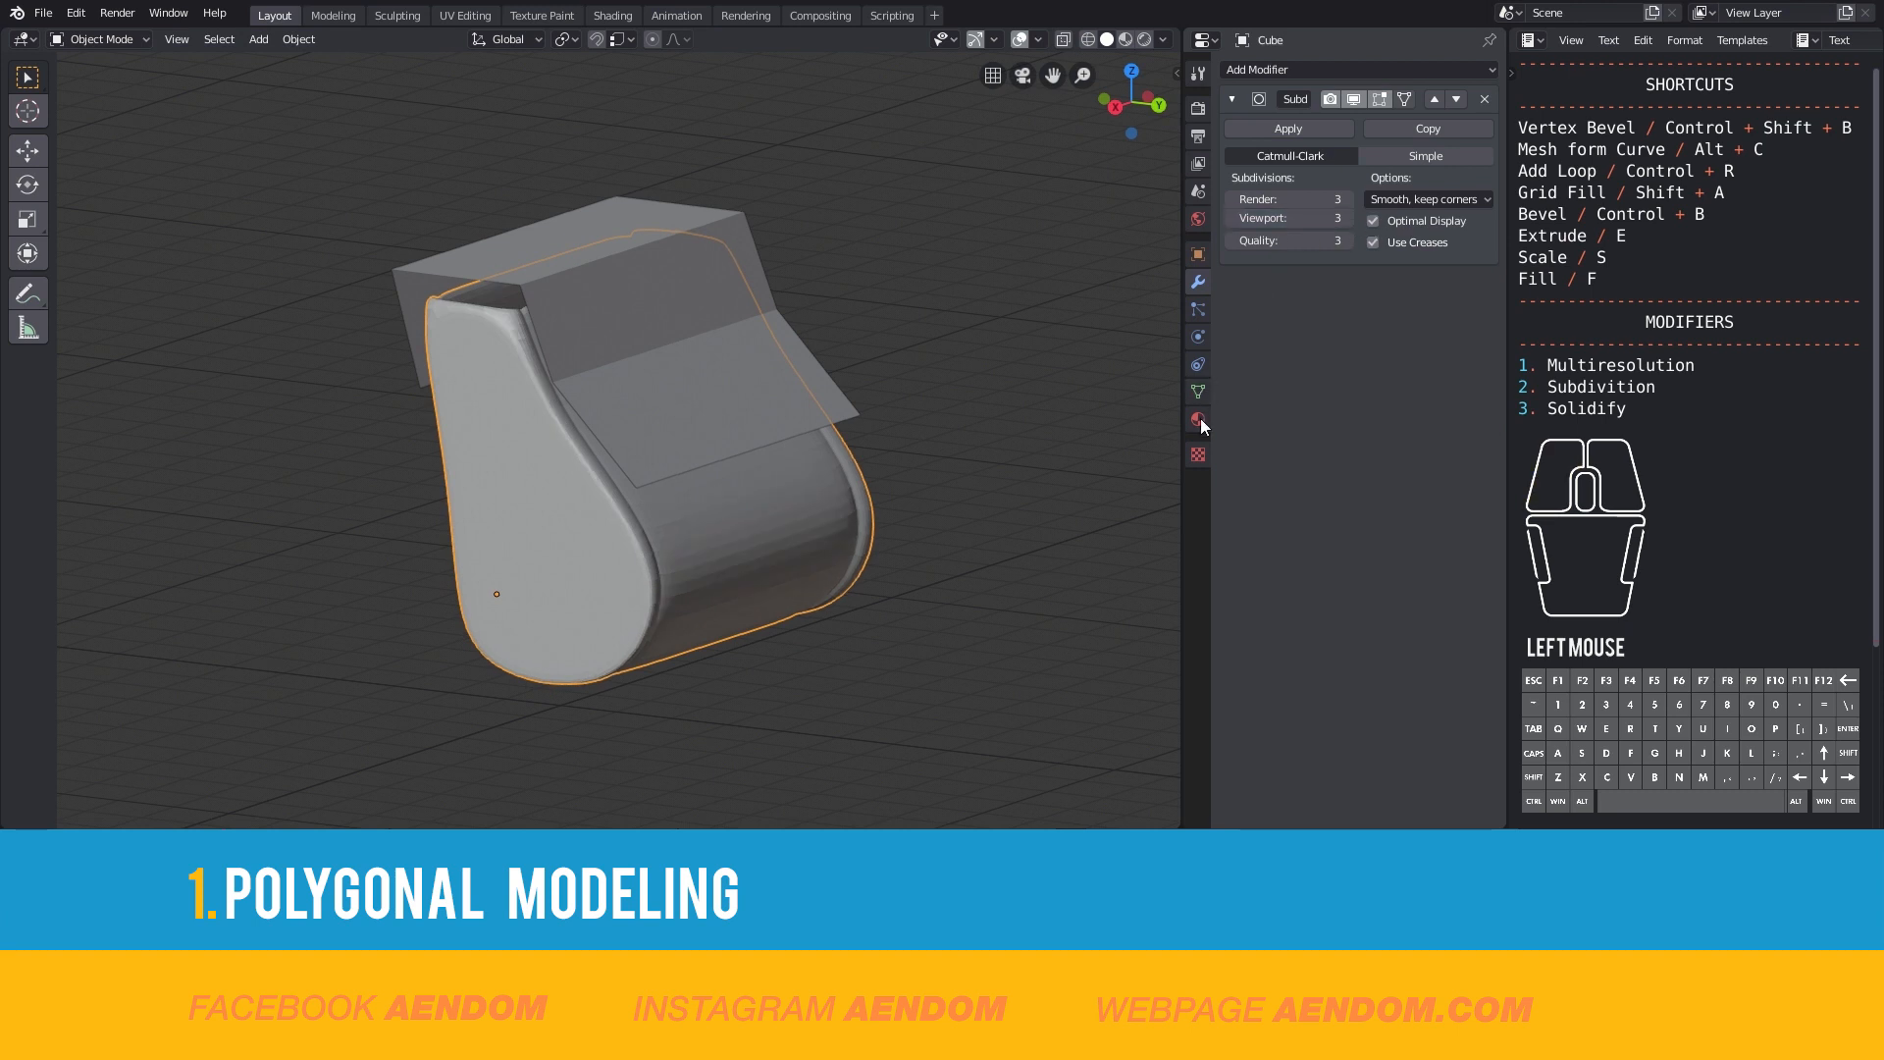
pyautogui.click(1197, 420)
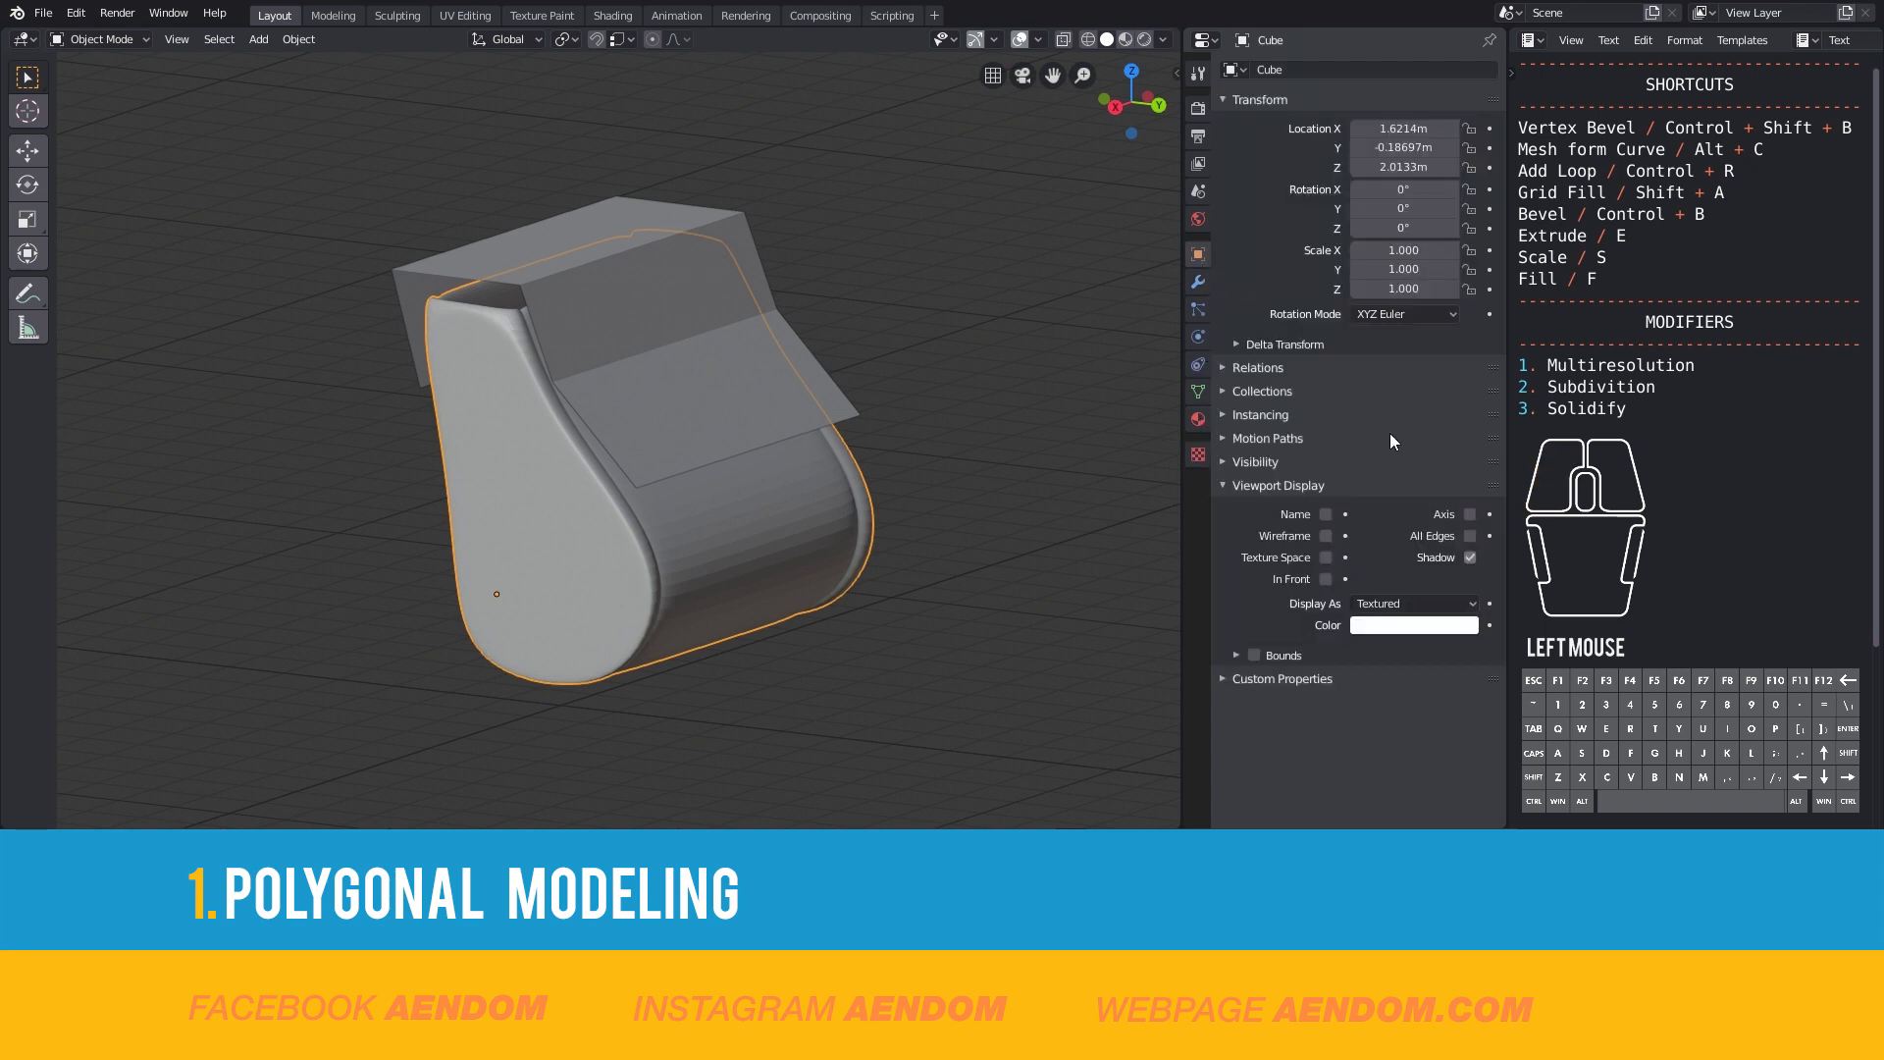
pyautogui.click(1329, 536)
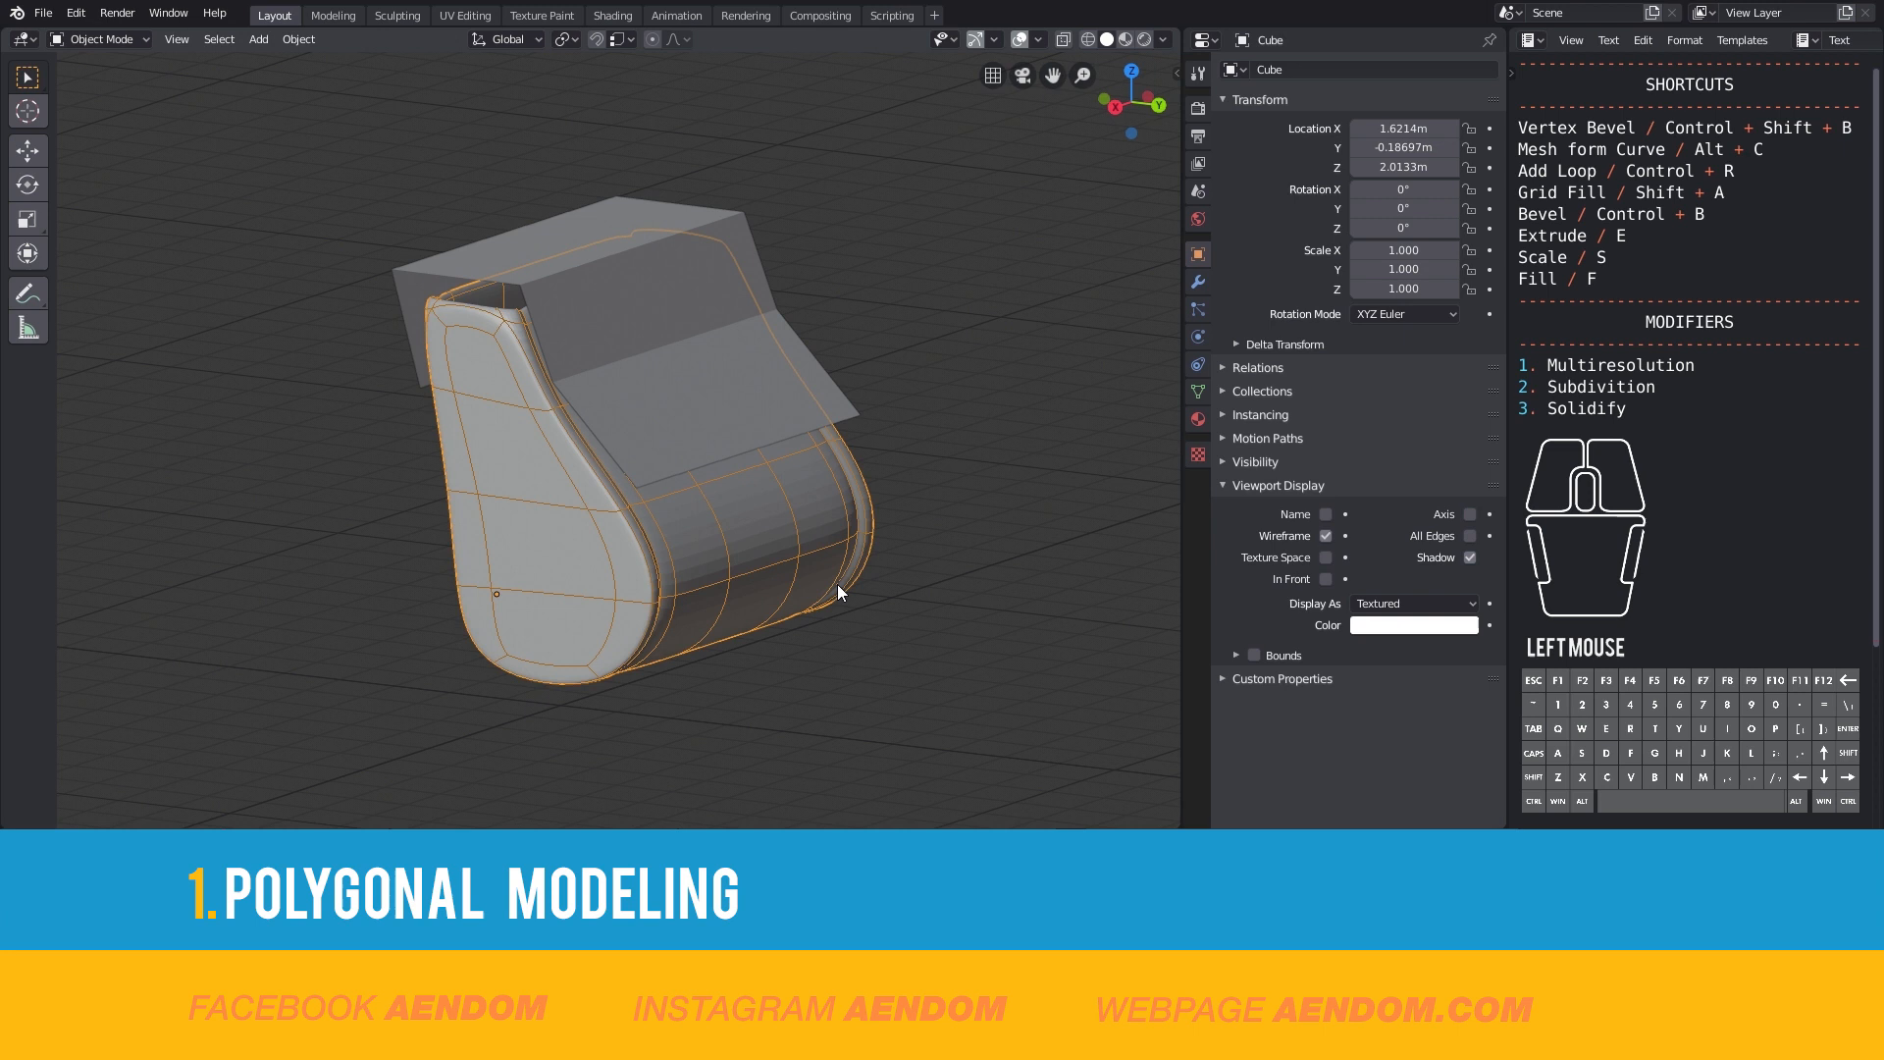
pyautogui.moveTo(657, 420)
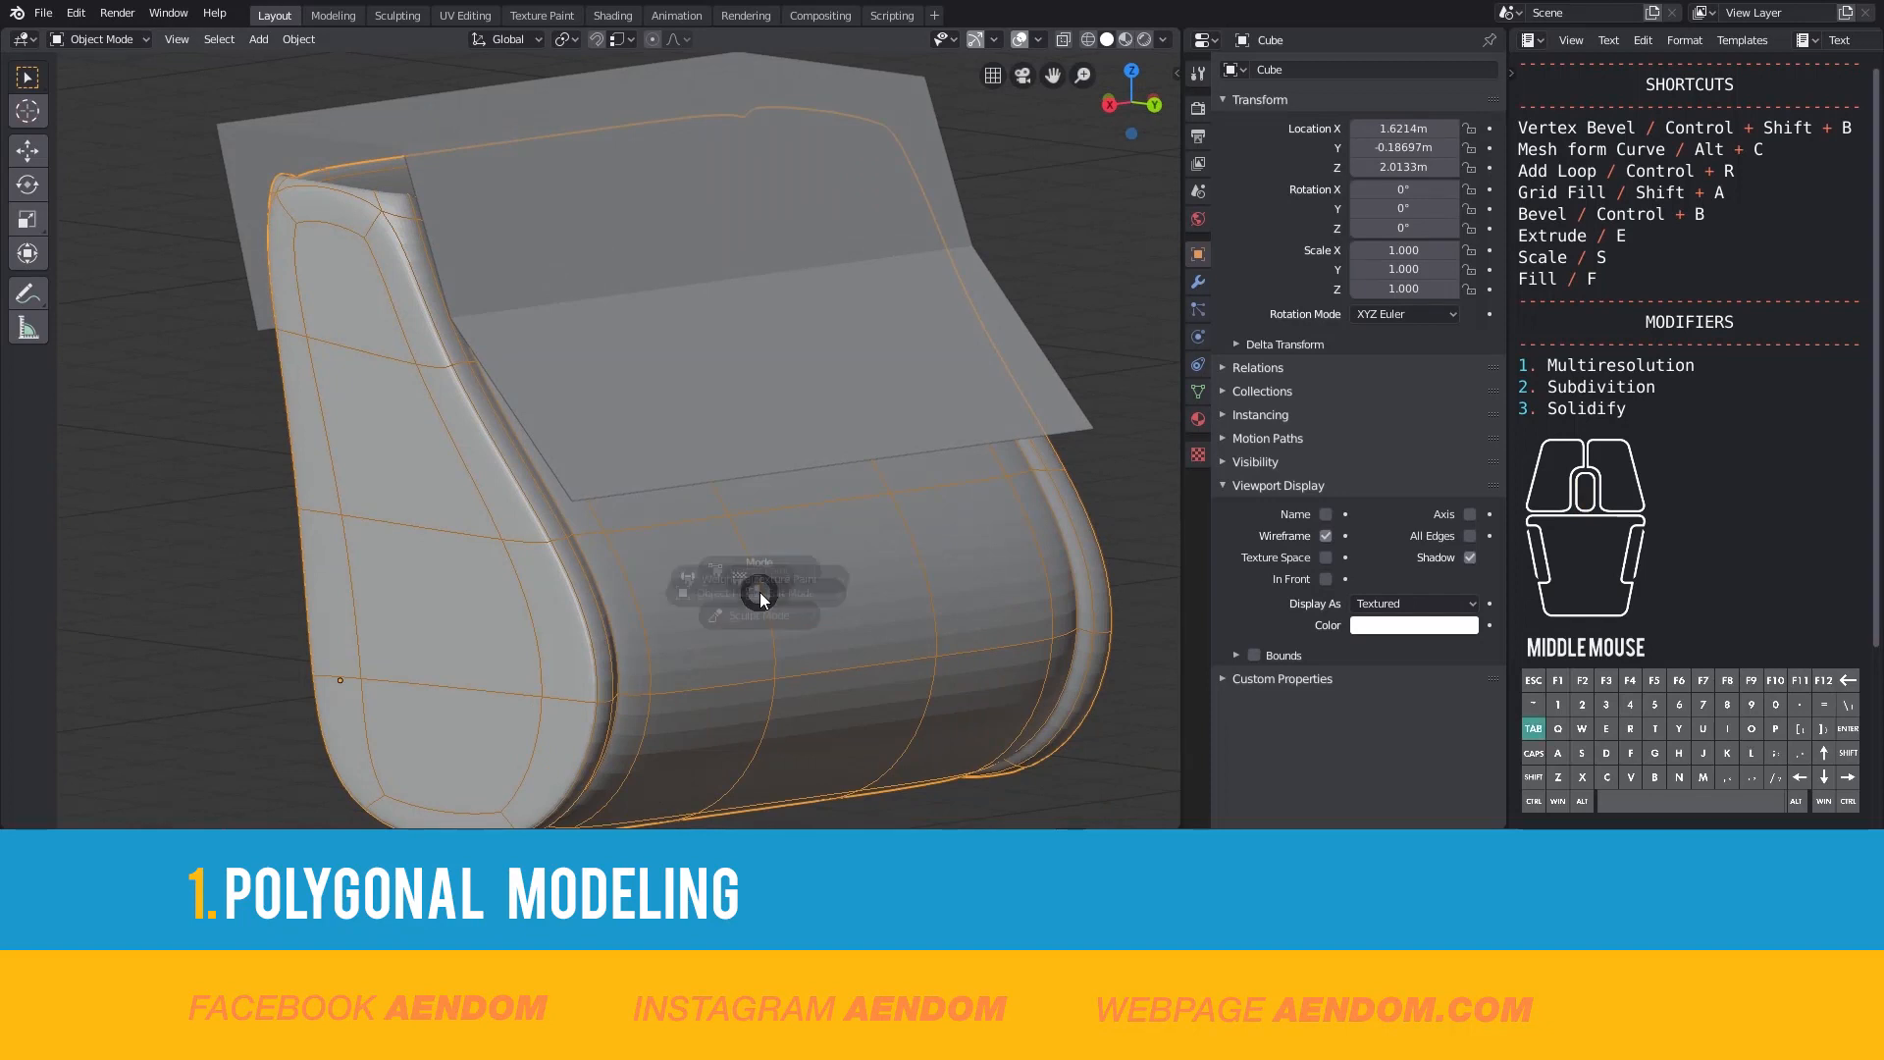
# - Shade all faces of the bag body smooth via Face > Shade Smooth, then return to Object Mode
pyautogui.press('Tab')
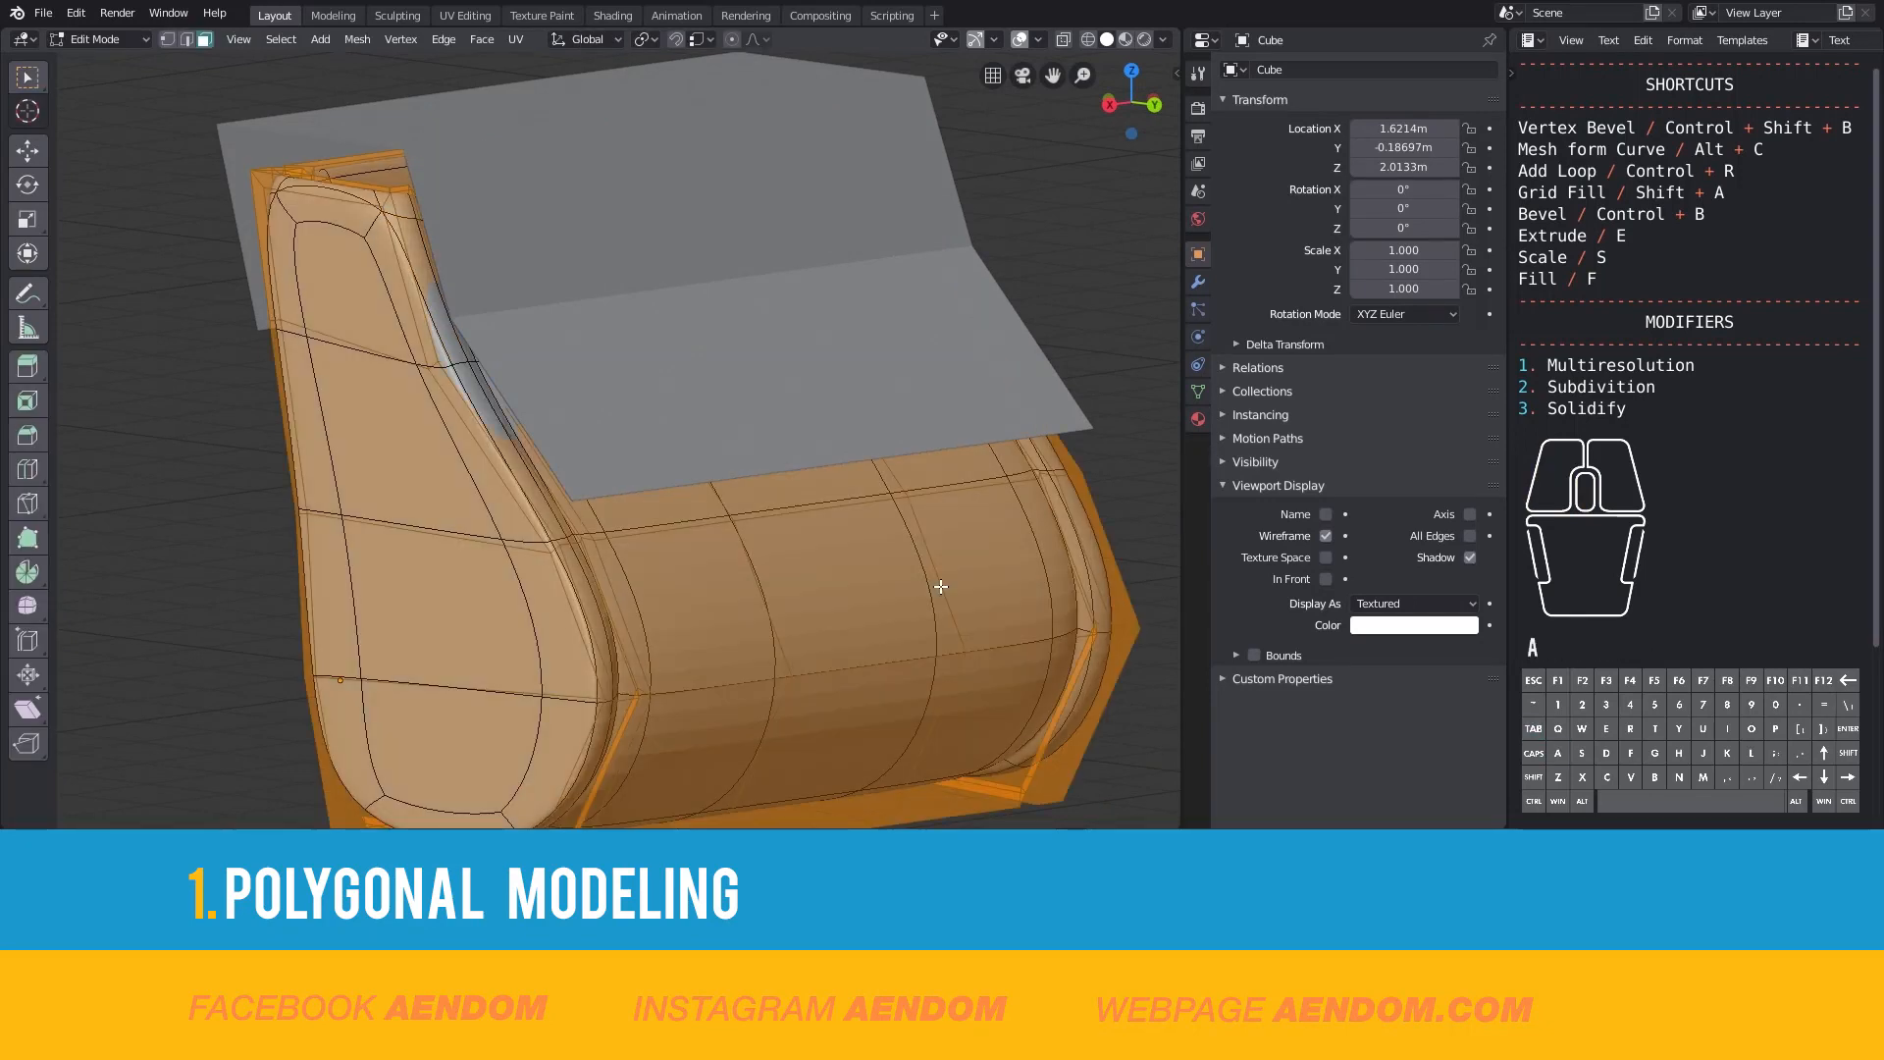
pyautogui.click(483, 39)
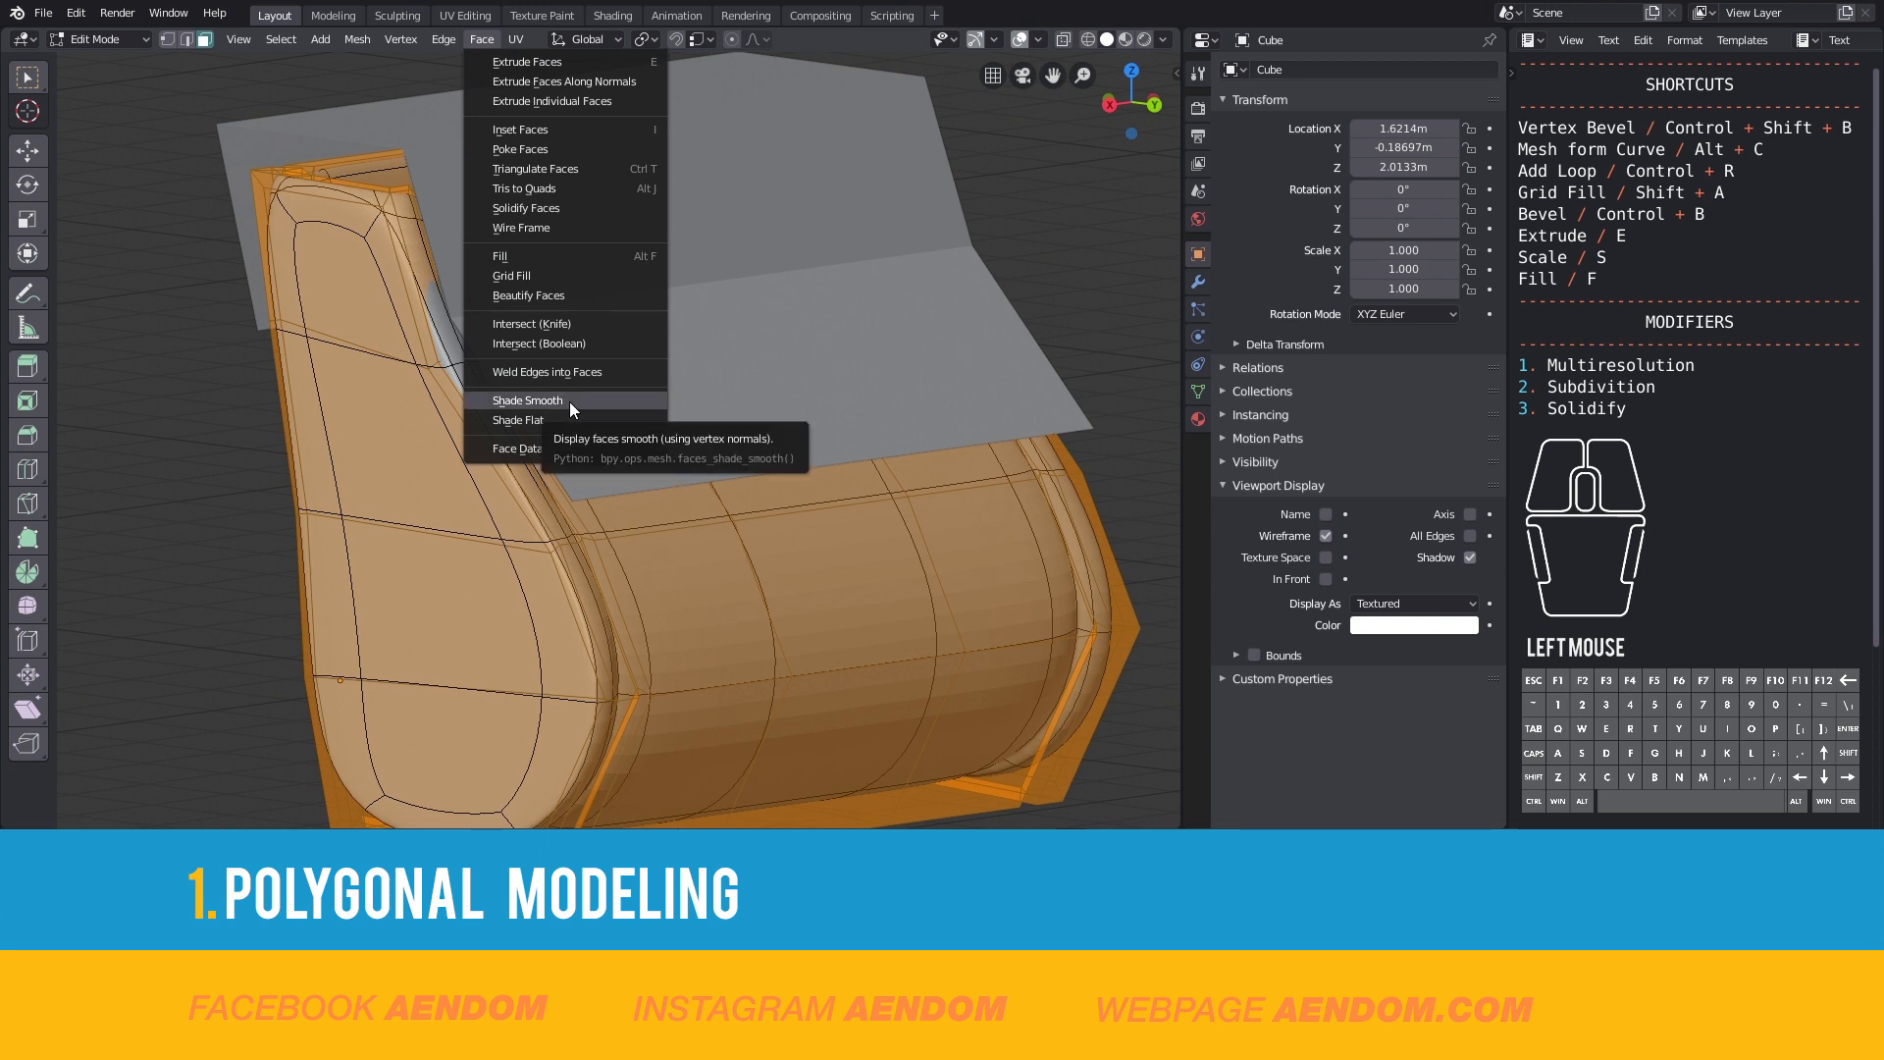
pyautogui.click(526, 401)
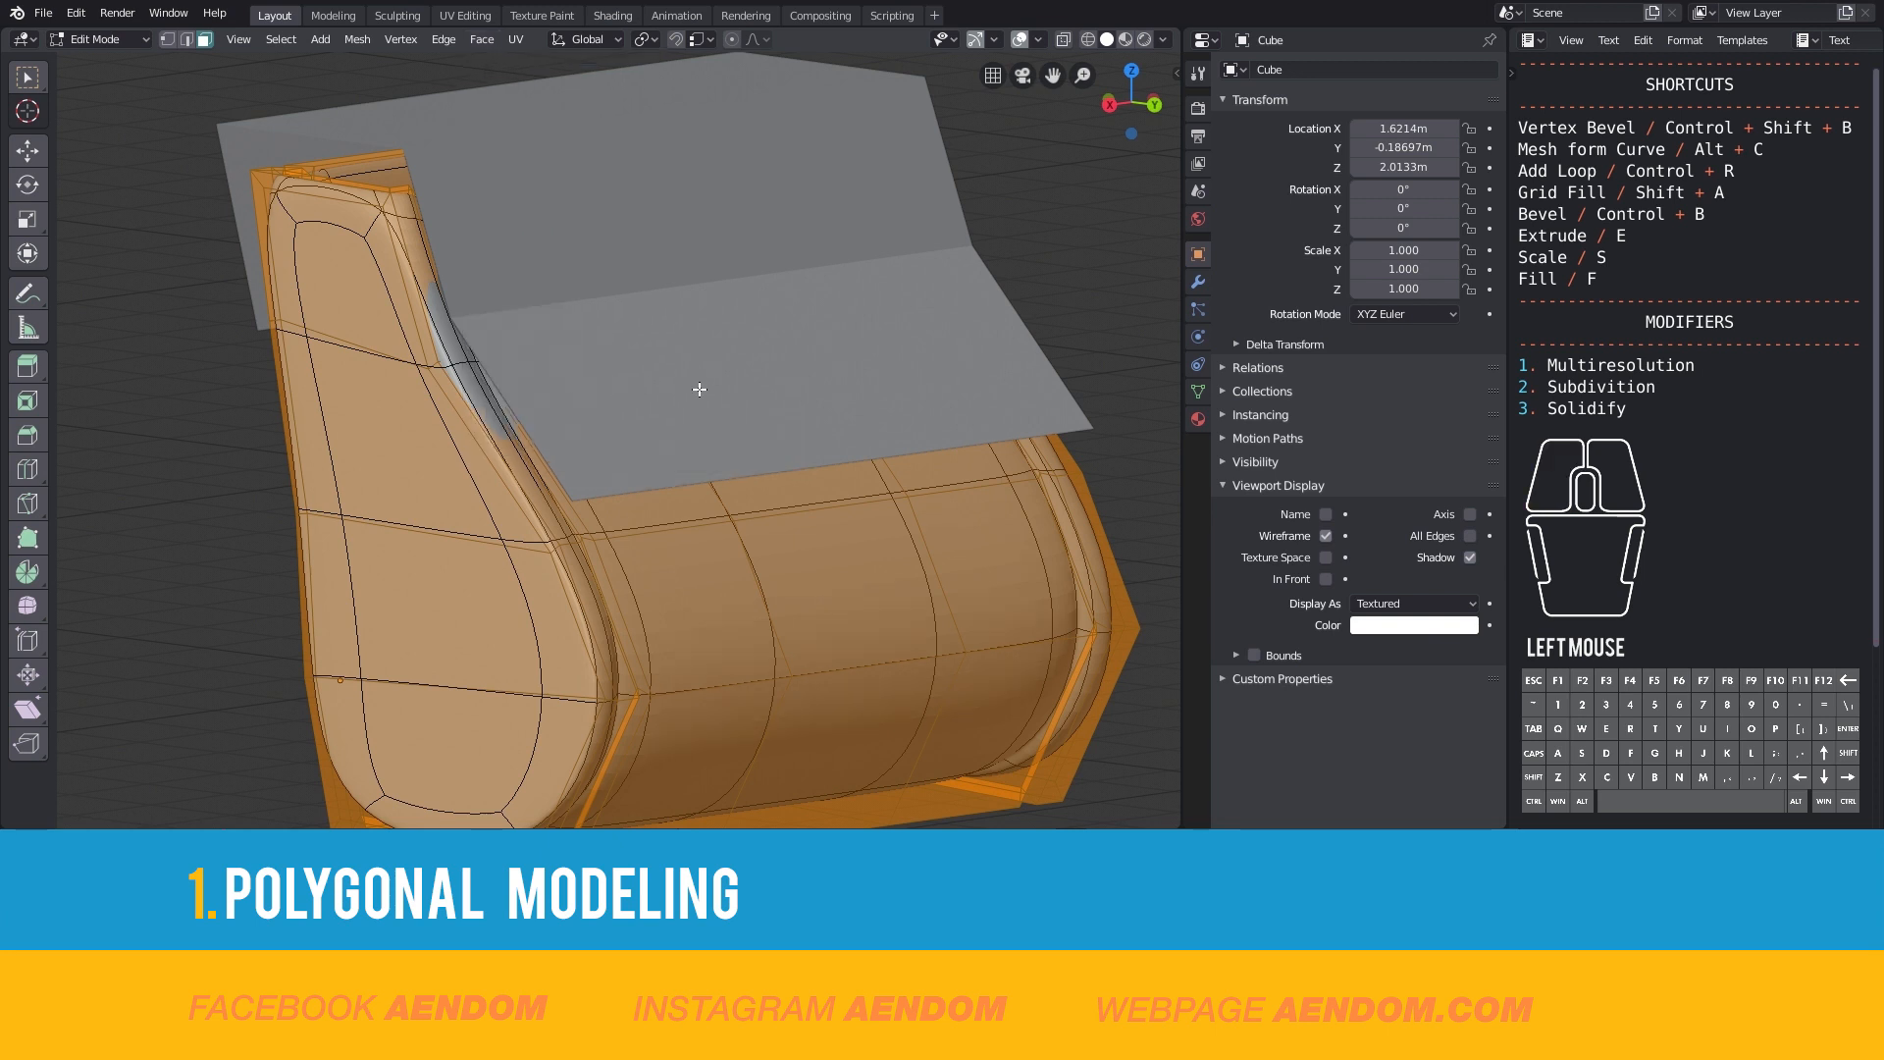
pyautogui.press('Tab')
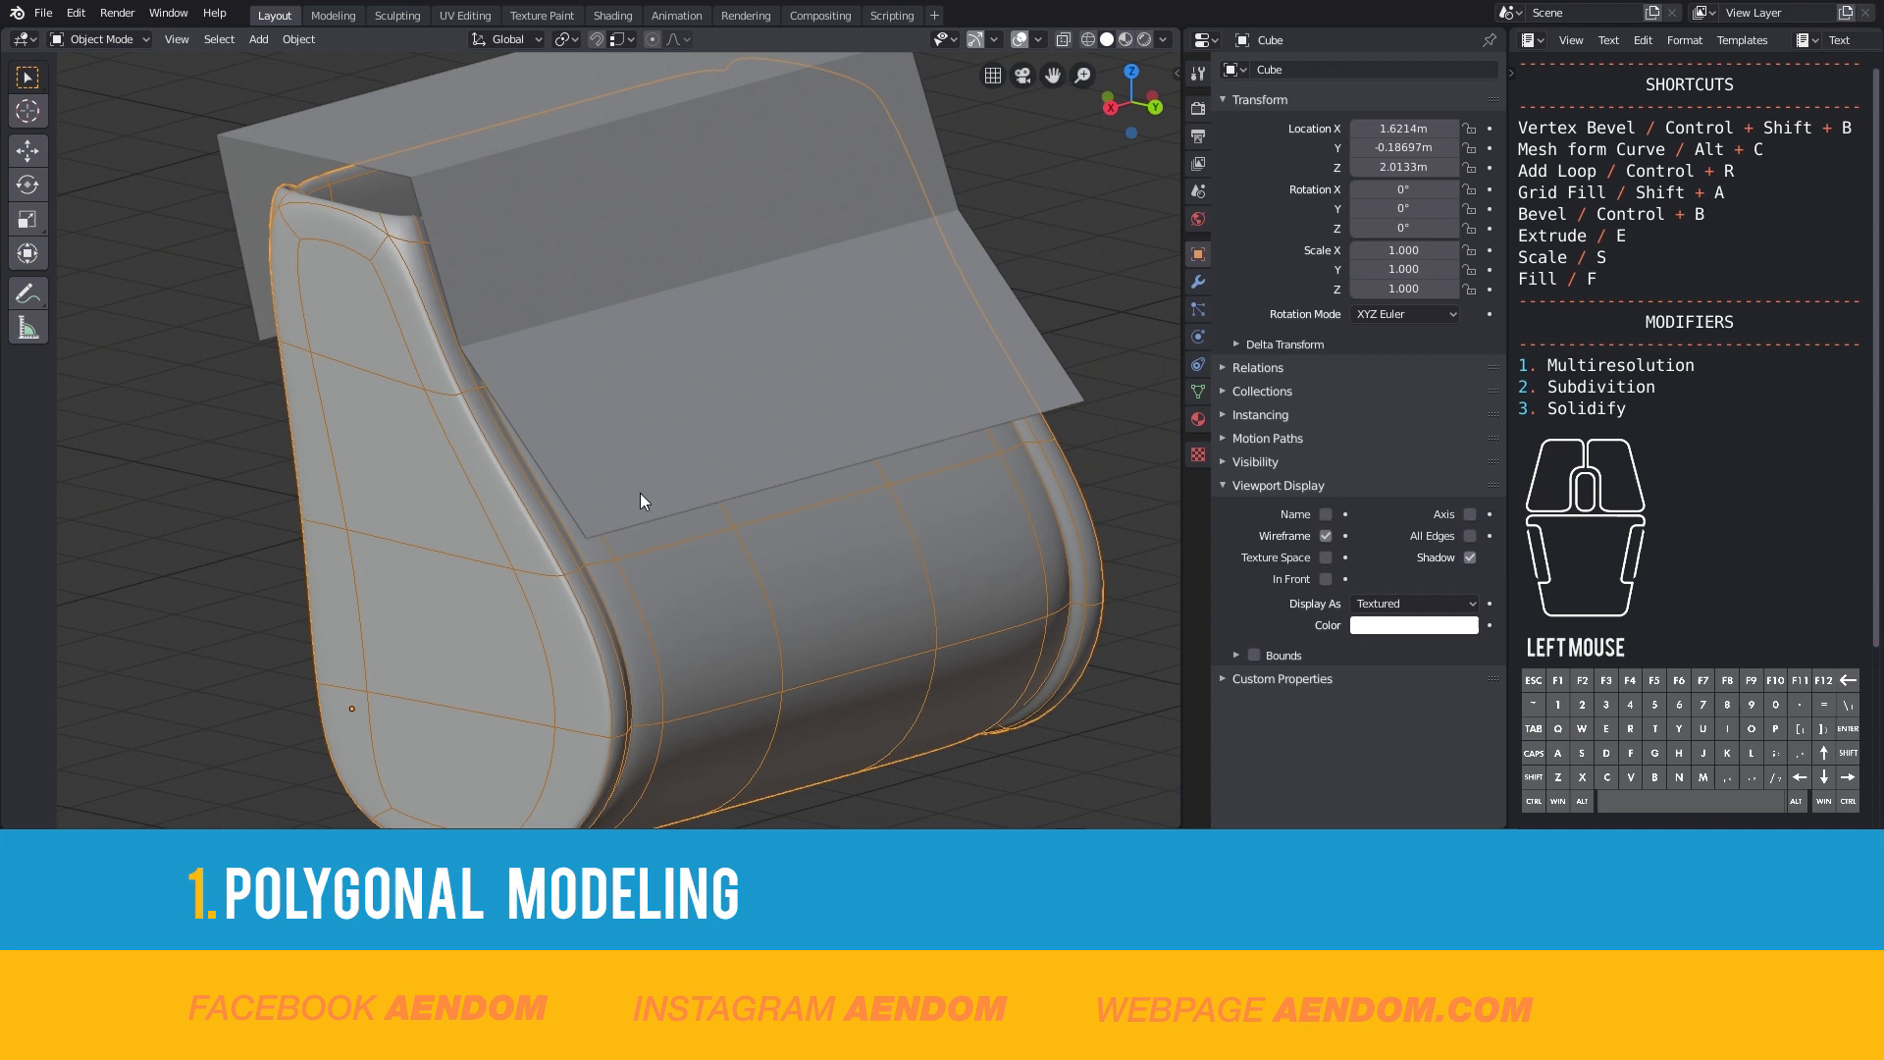
pyautogui.moveTo(640, 501); pyautogui.dragTo(869, 606)
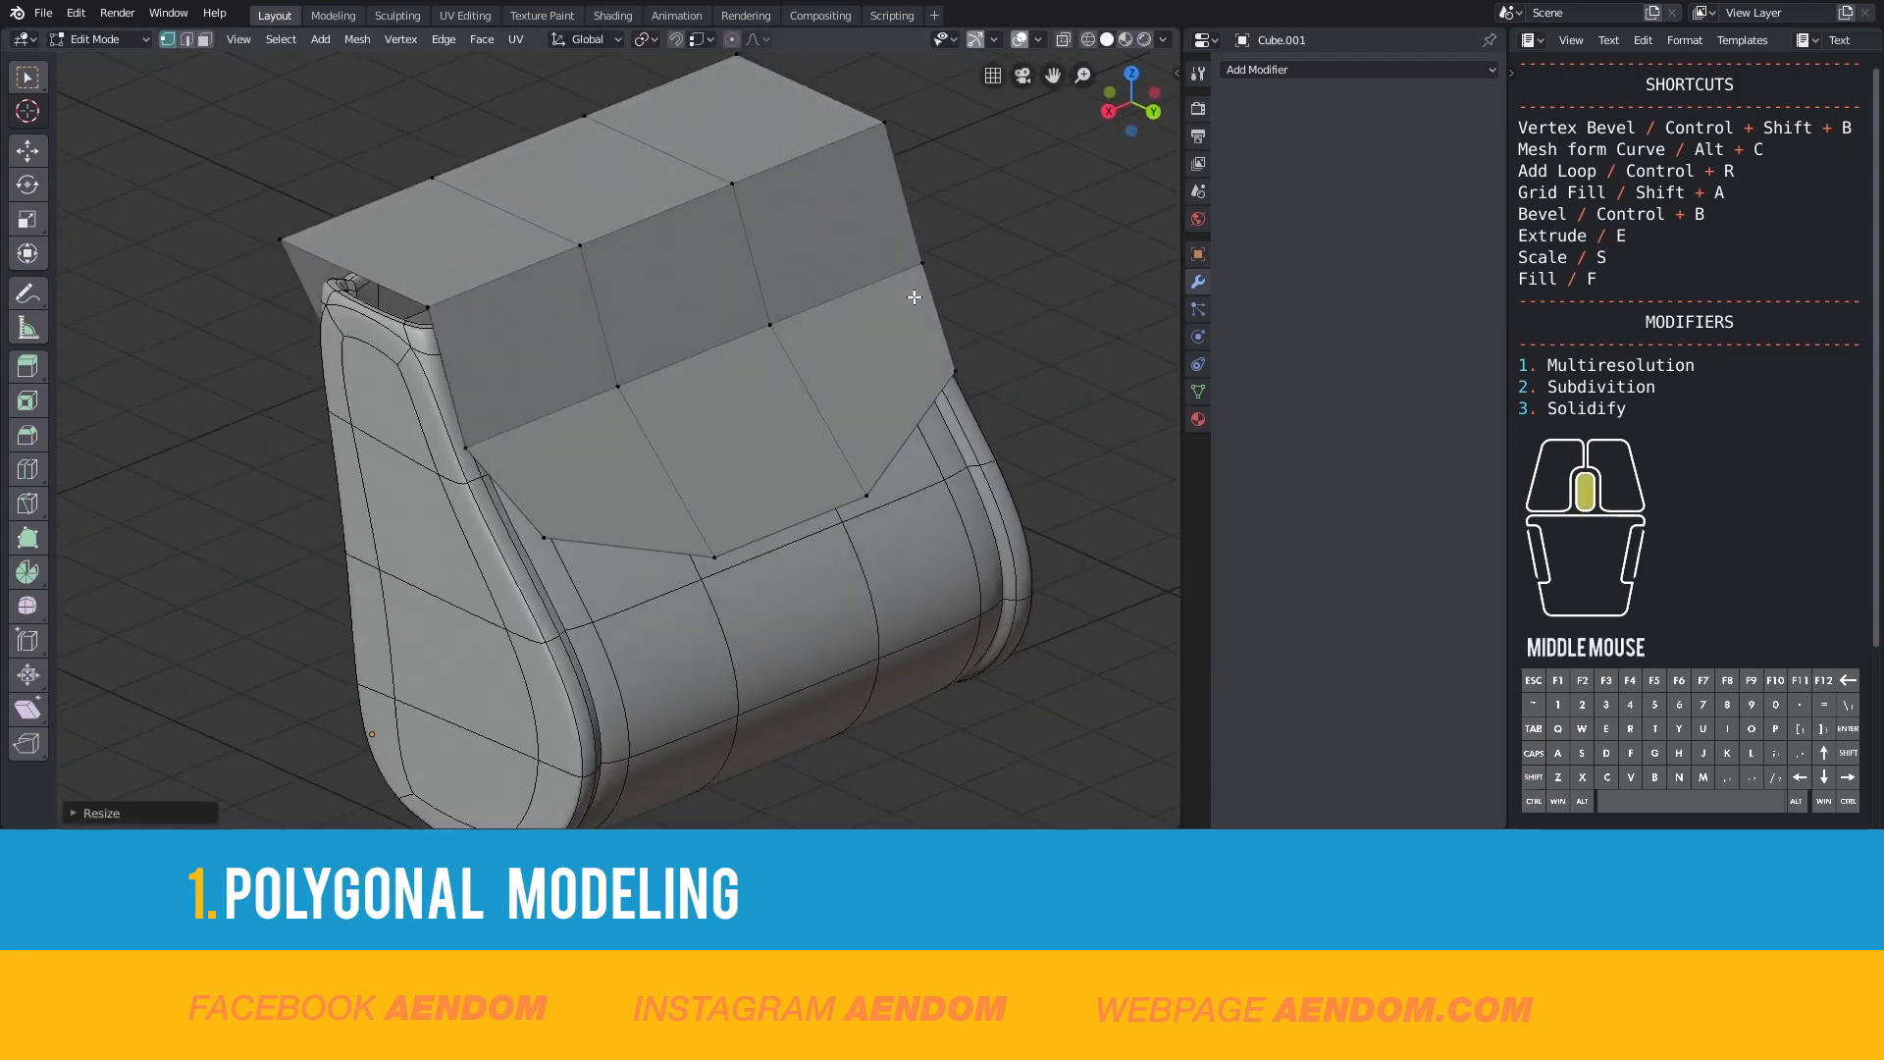
# - Give the flap a Solidify modifier with increased thickness and raise its viewport subdivision level
pyautogui.click(1320, 69)
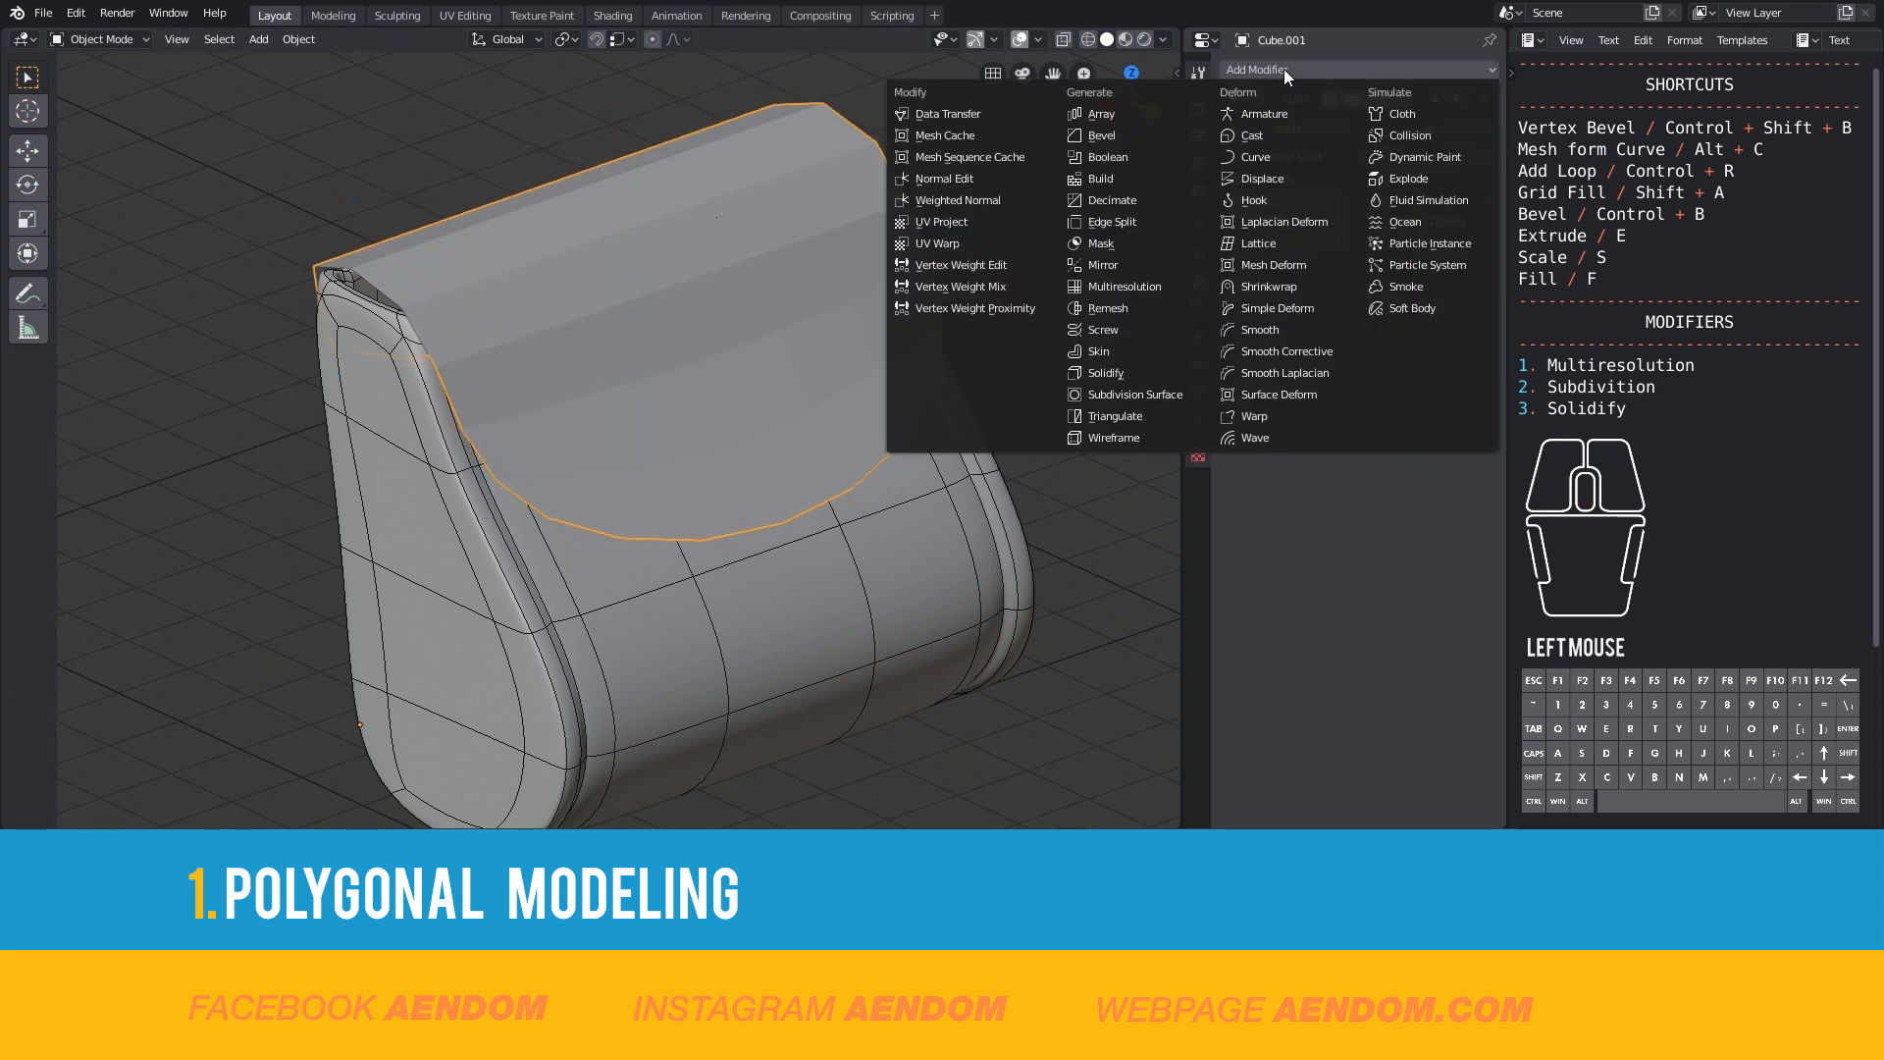
pyautogui.moveTo(1127, 304)
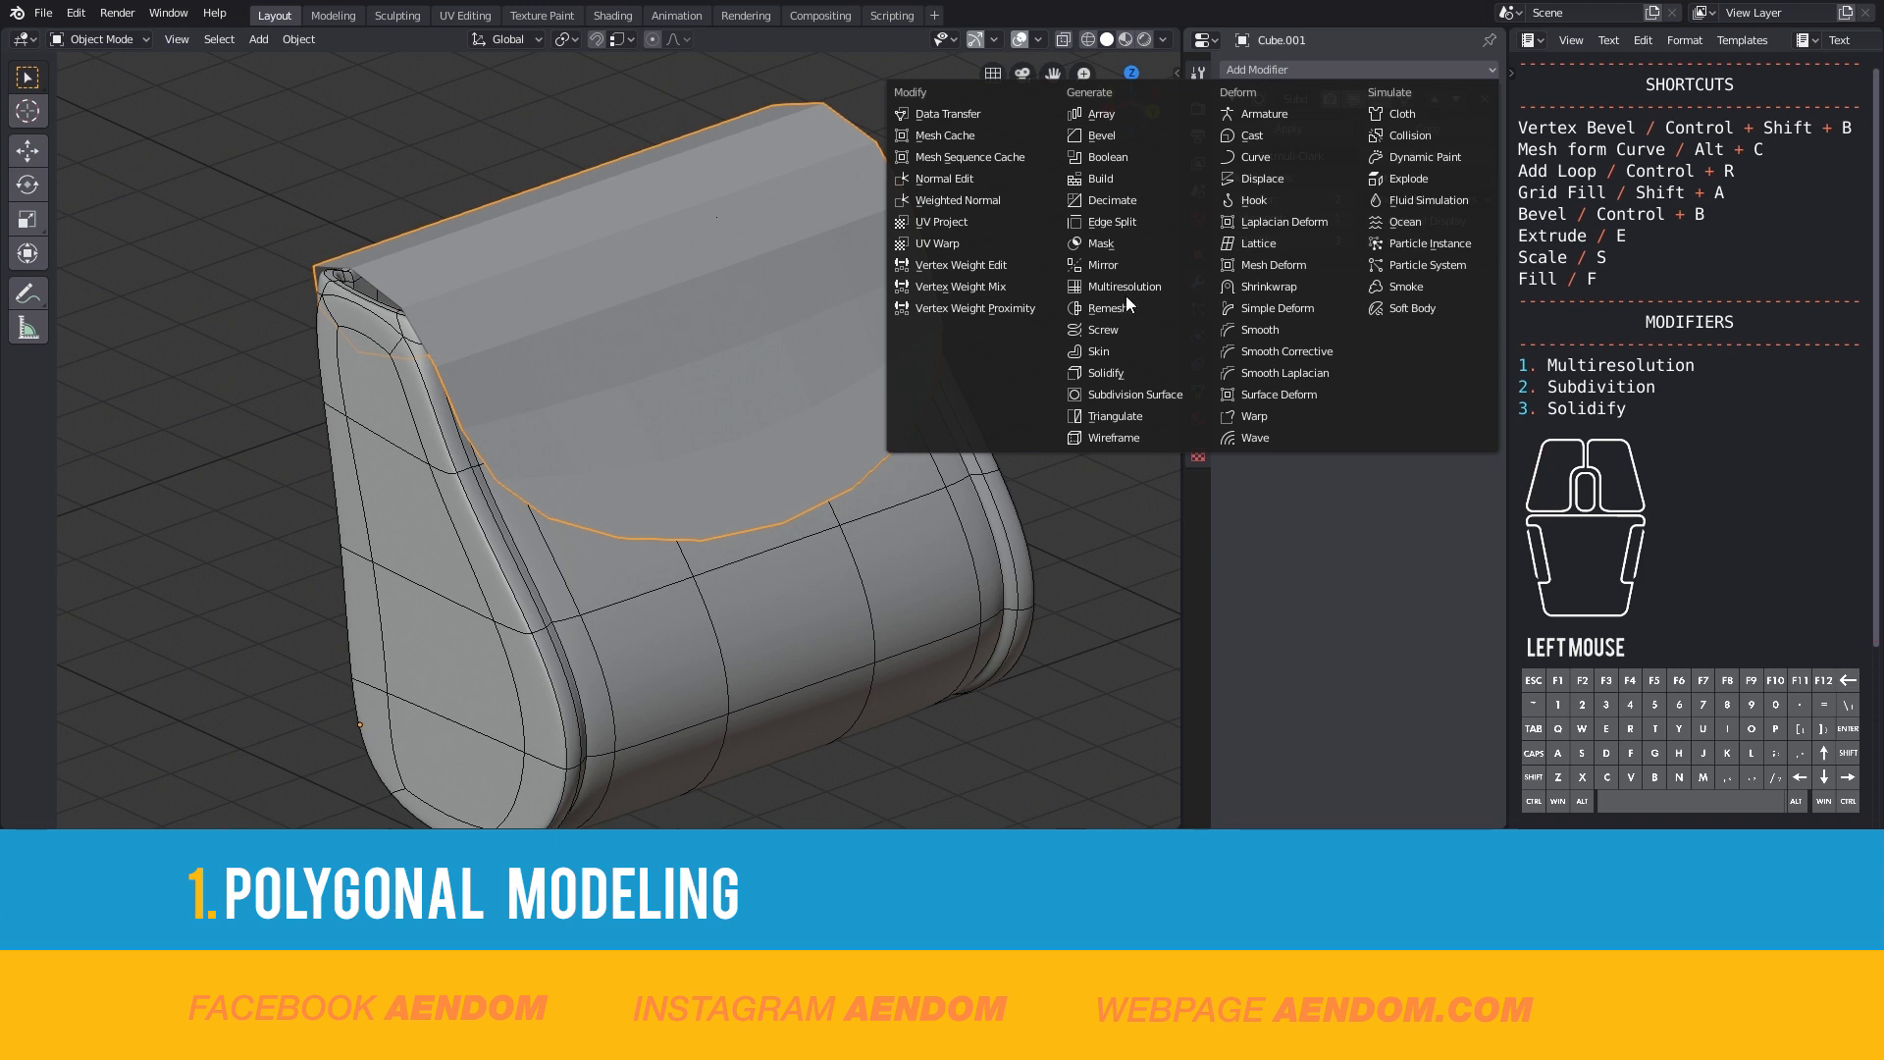
pyautogui.moveTo(1101, 373)
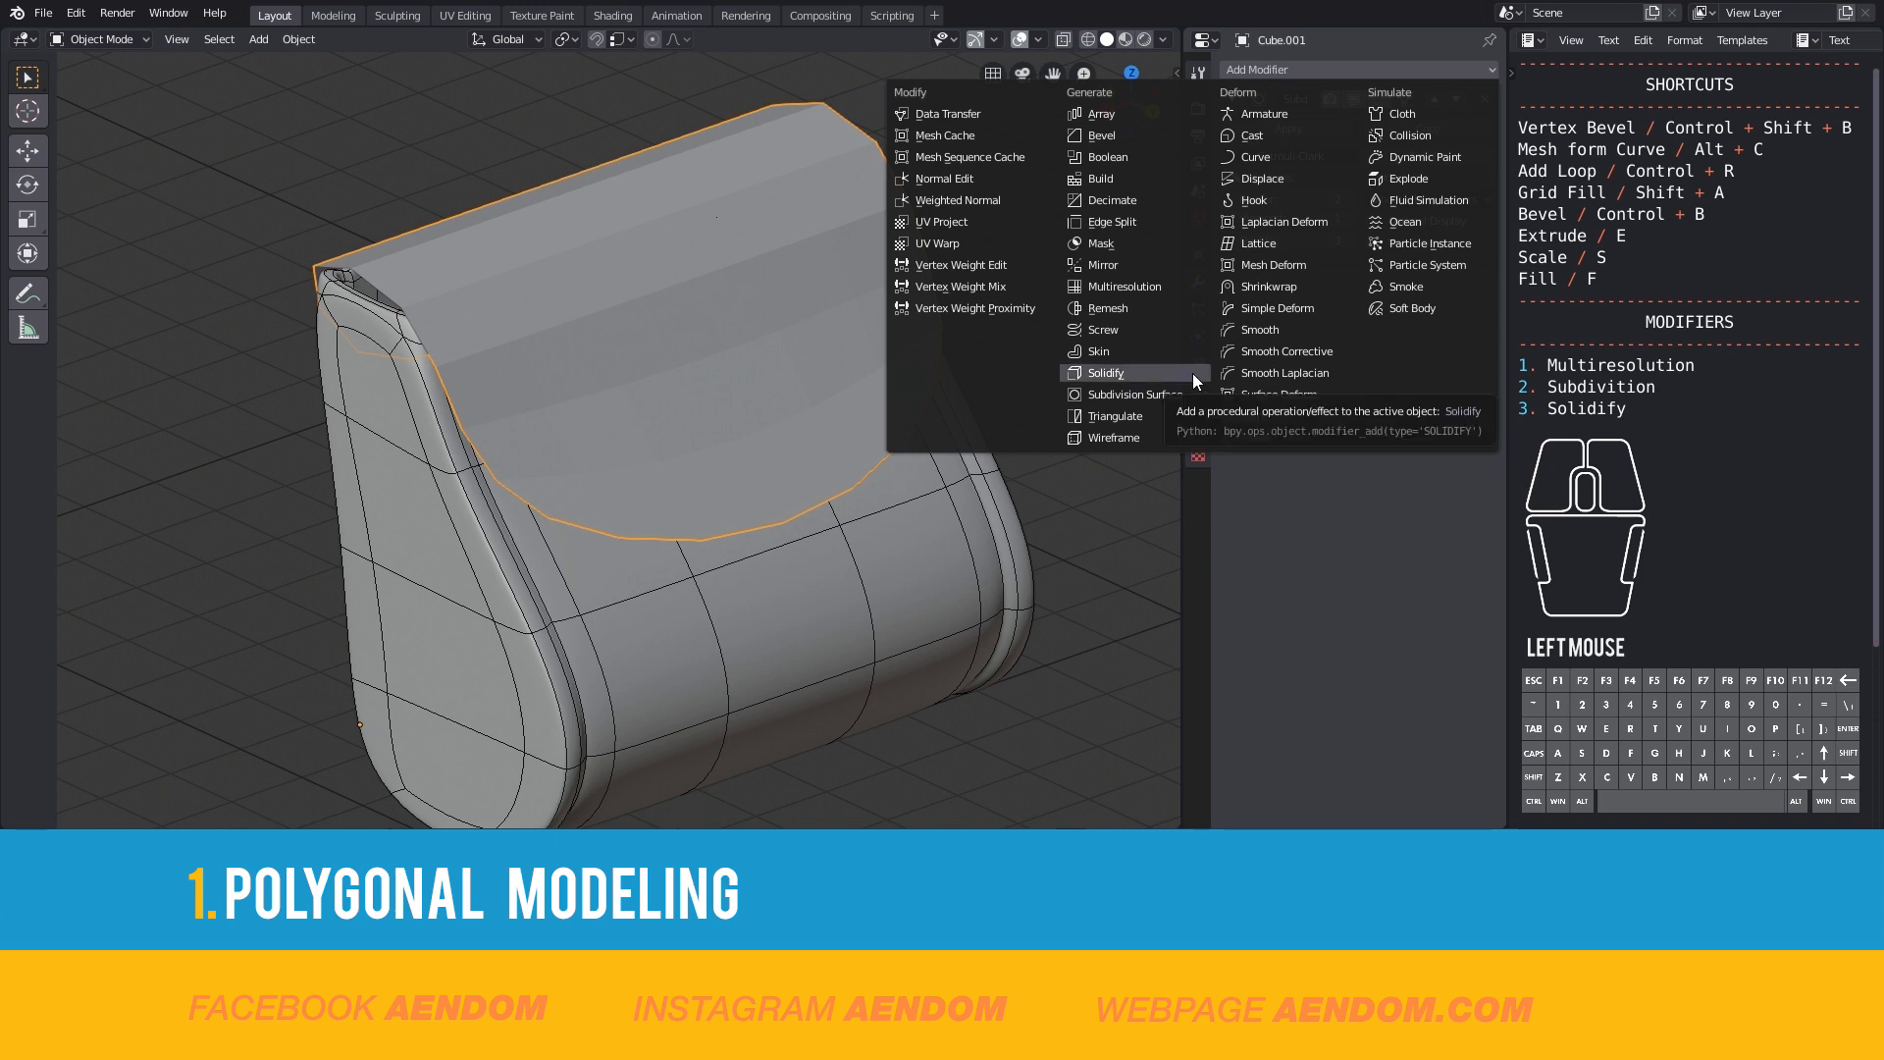
pyautogui.click(1101, 371)
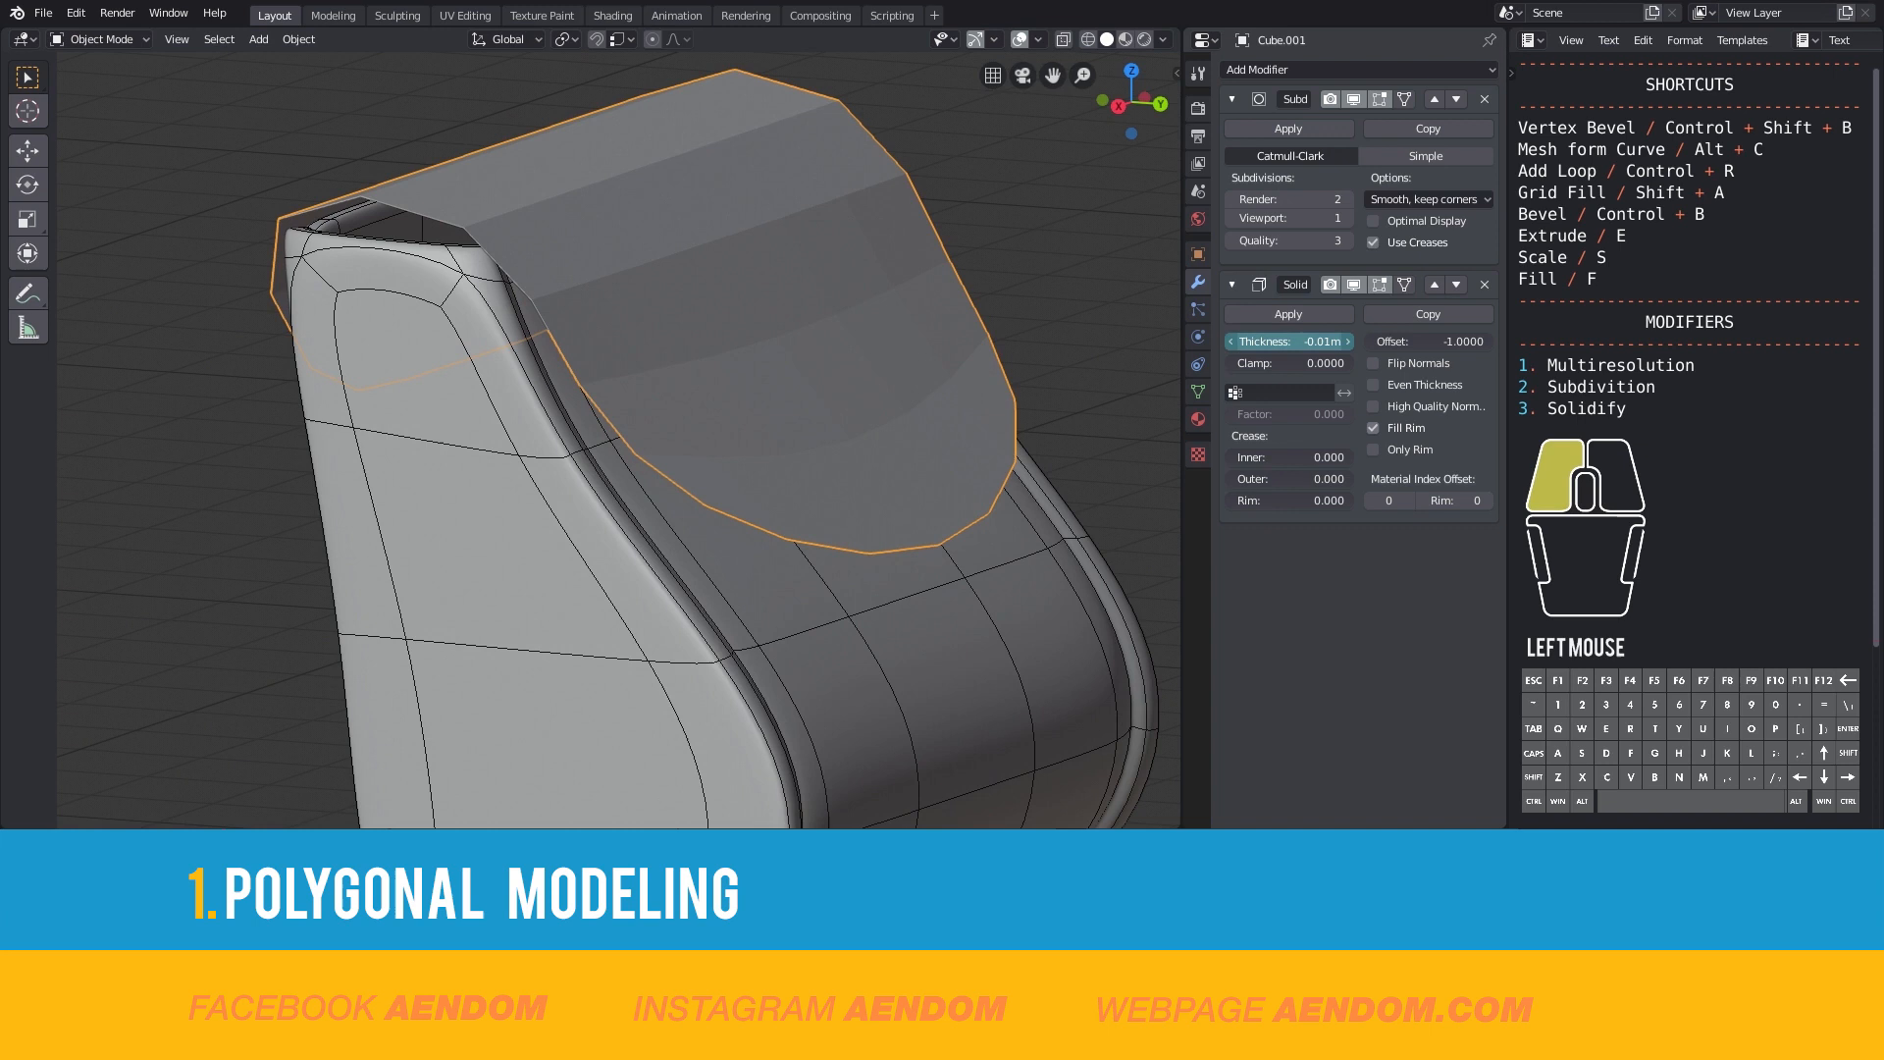
pyautogui.moveTo(1288, 339); pyautogui.dragTo(1238, 340)
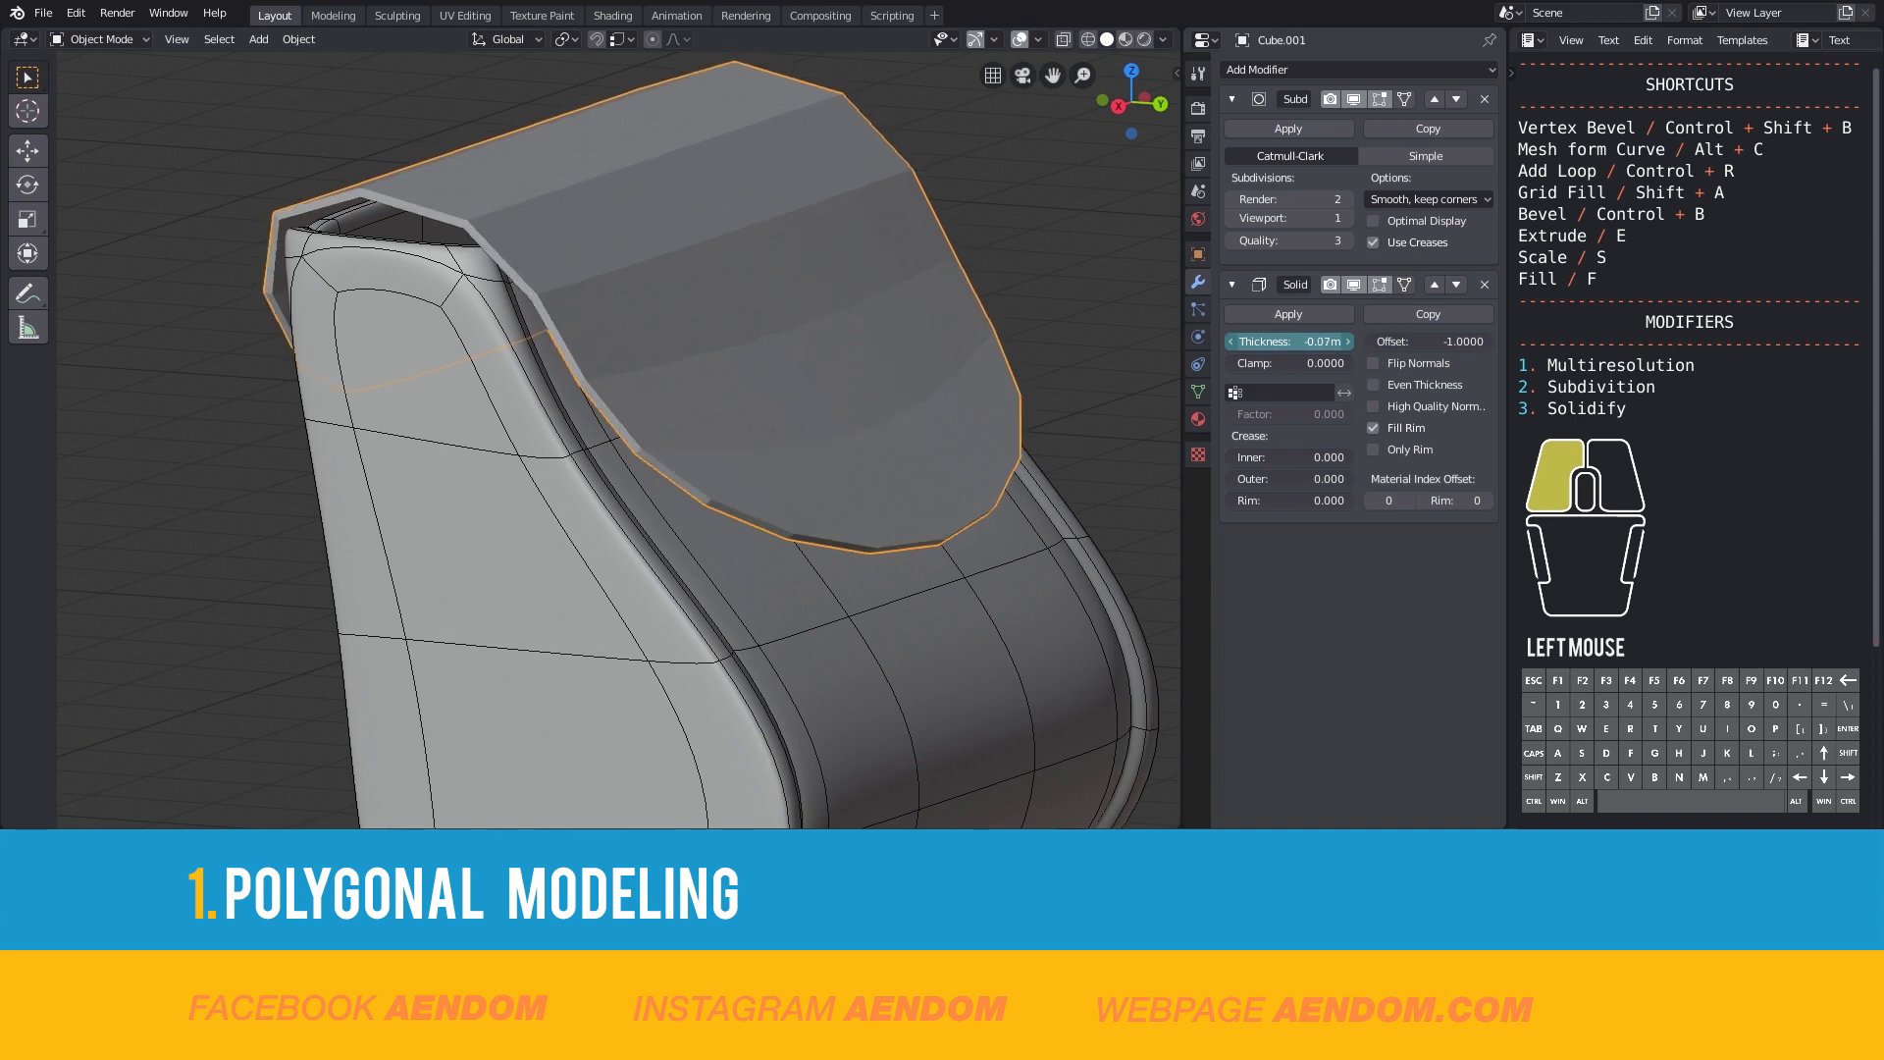
pyautogui.moveTo(1288, 342); pyautogui.dragTo(1250, 342)
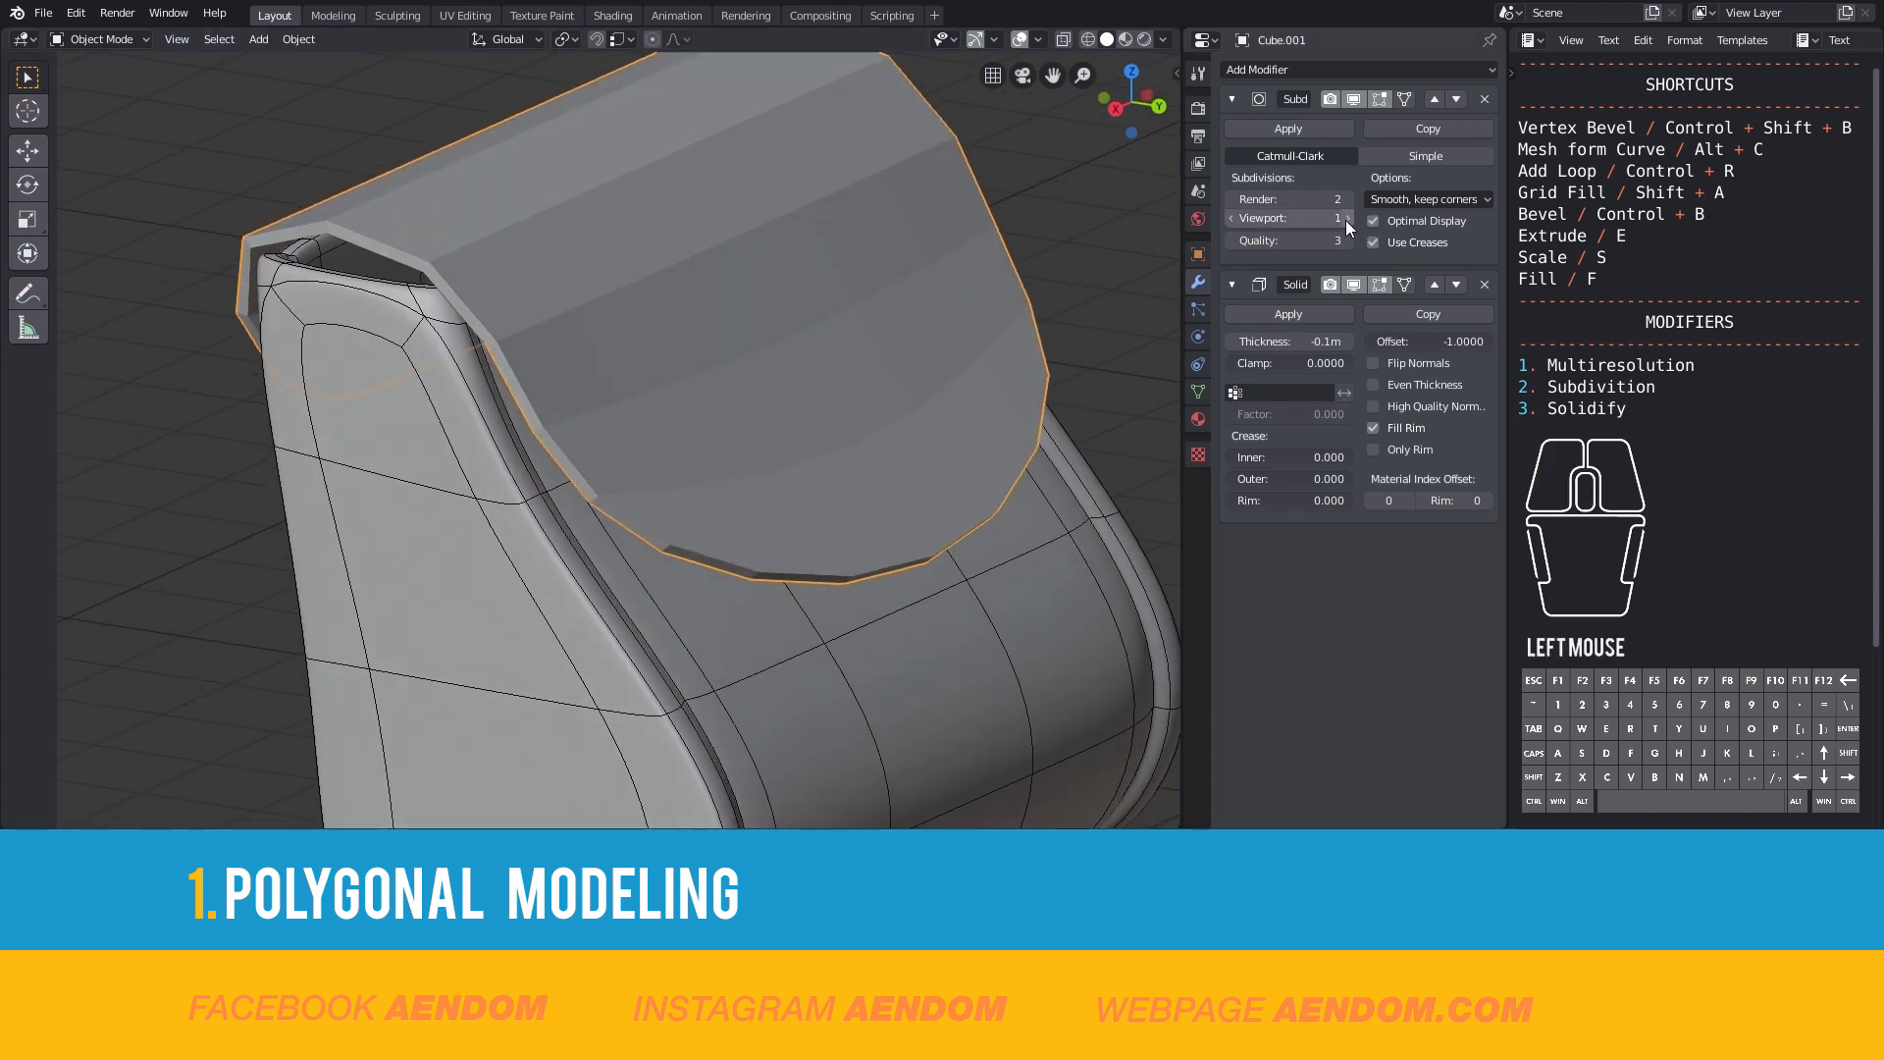
pyautogui.click(1342, 218)
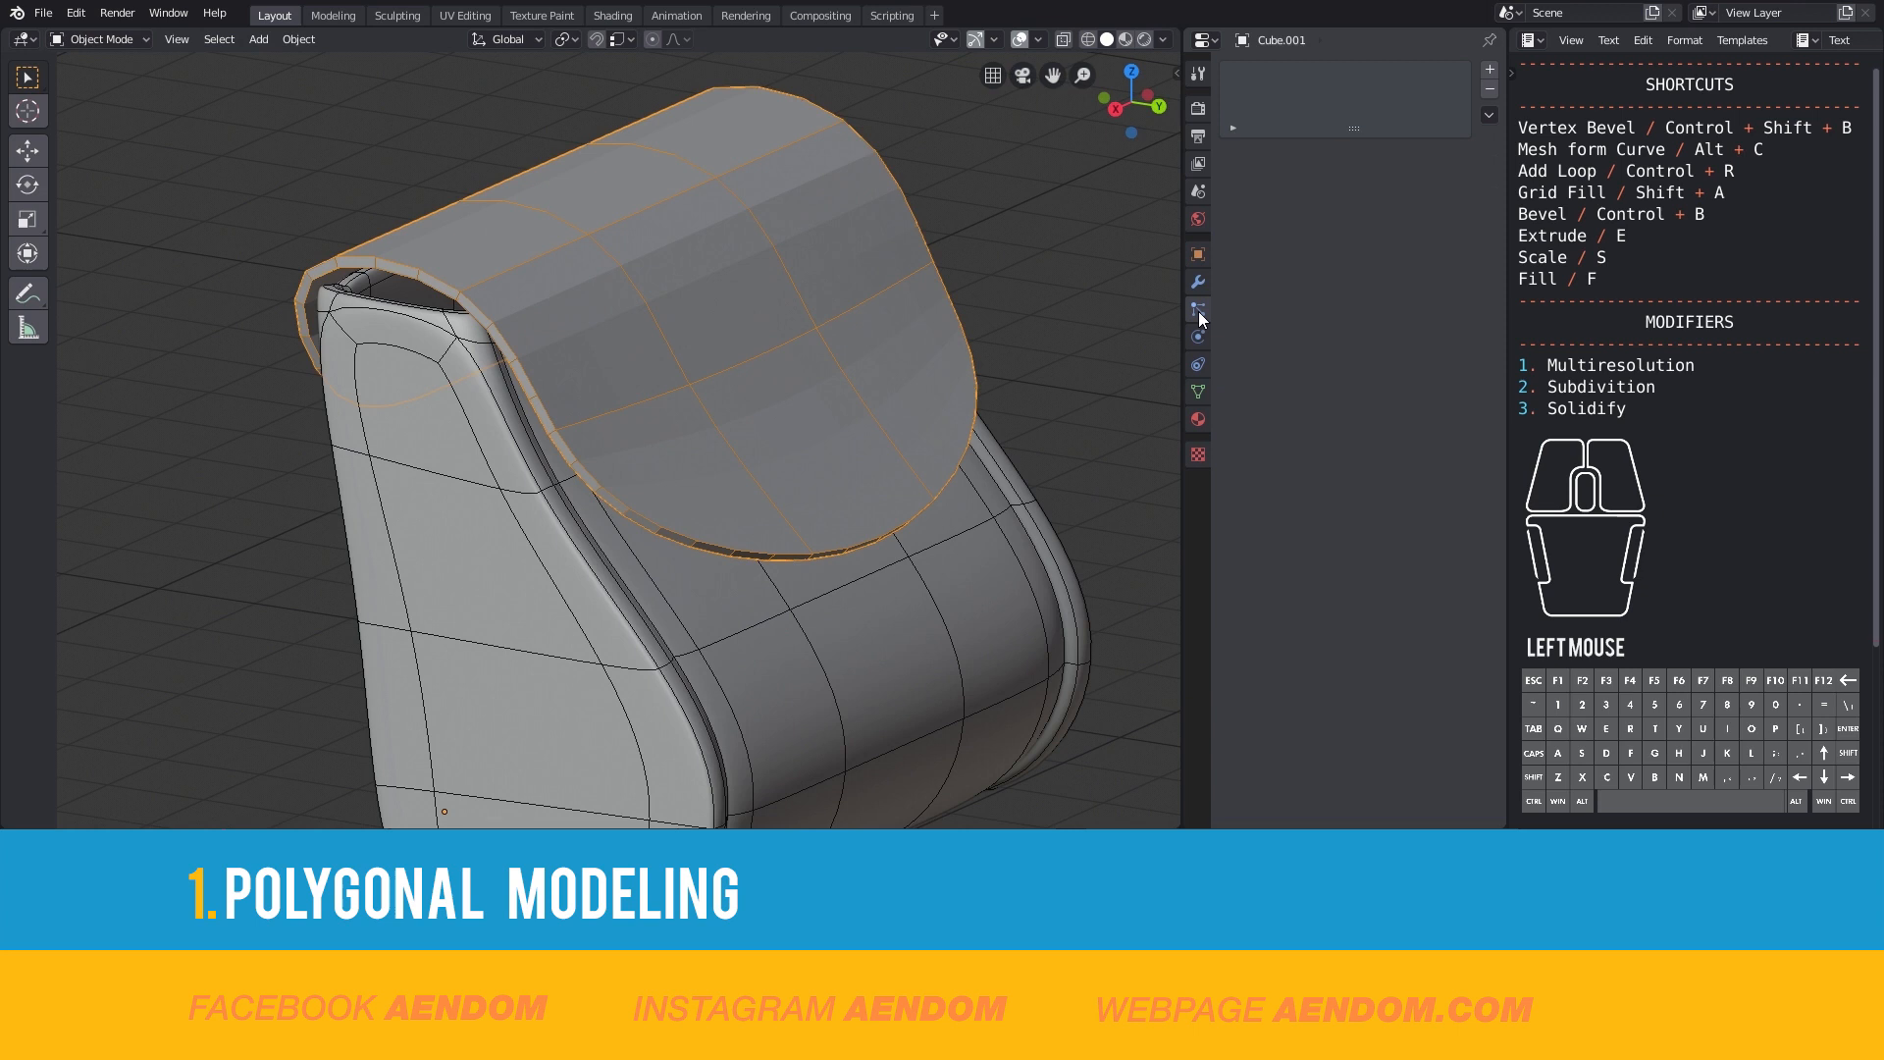
# - Review the flap's Subdivision and Solidify modifiers and begin shaping the arched handle strip above the bag
pyautogui.click(1197, 308)
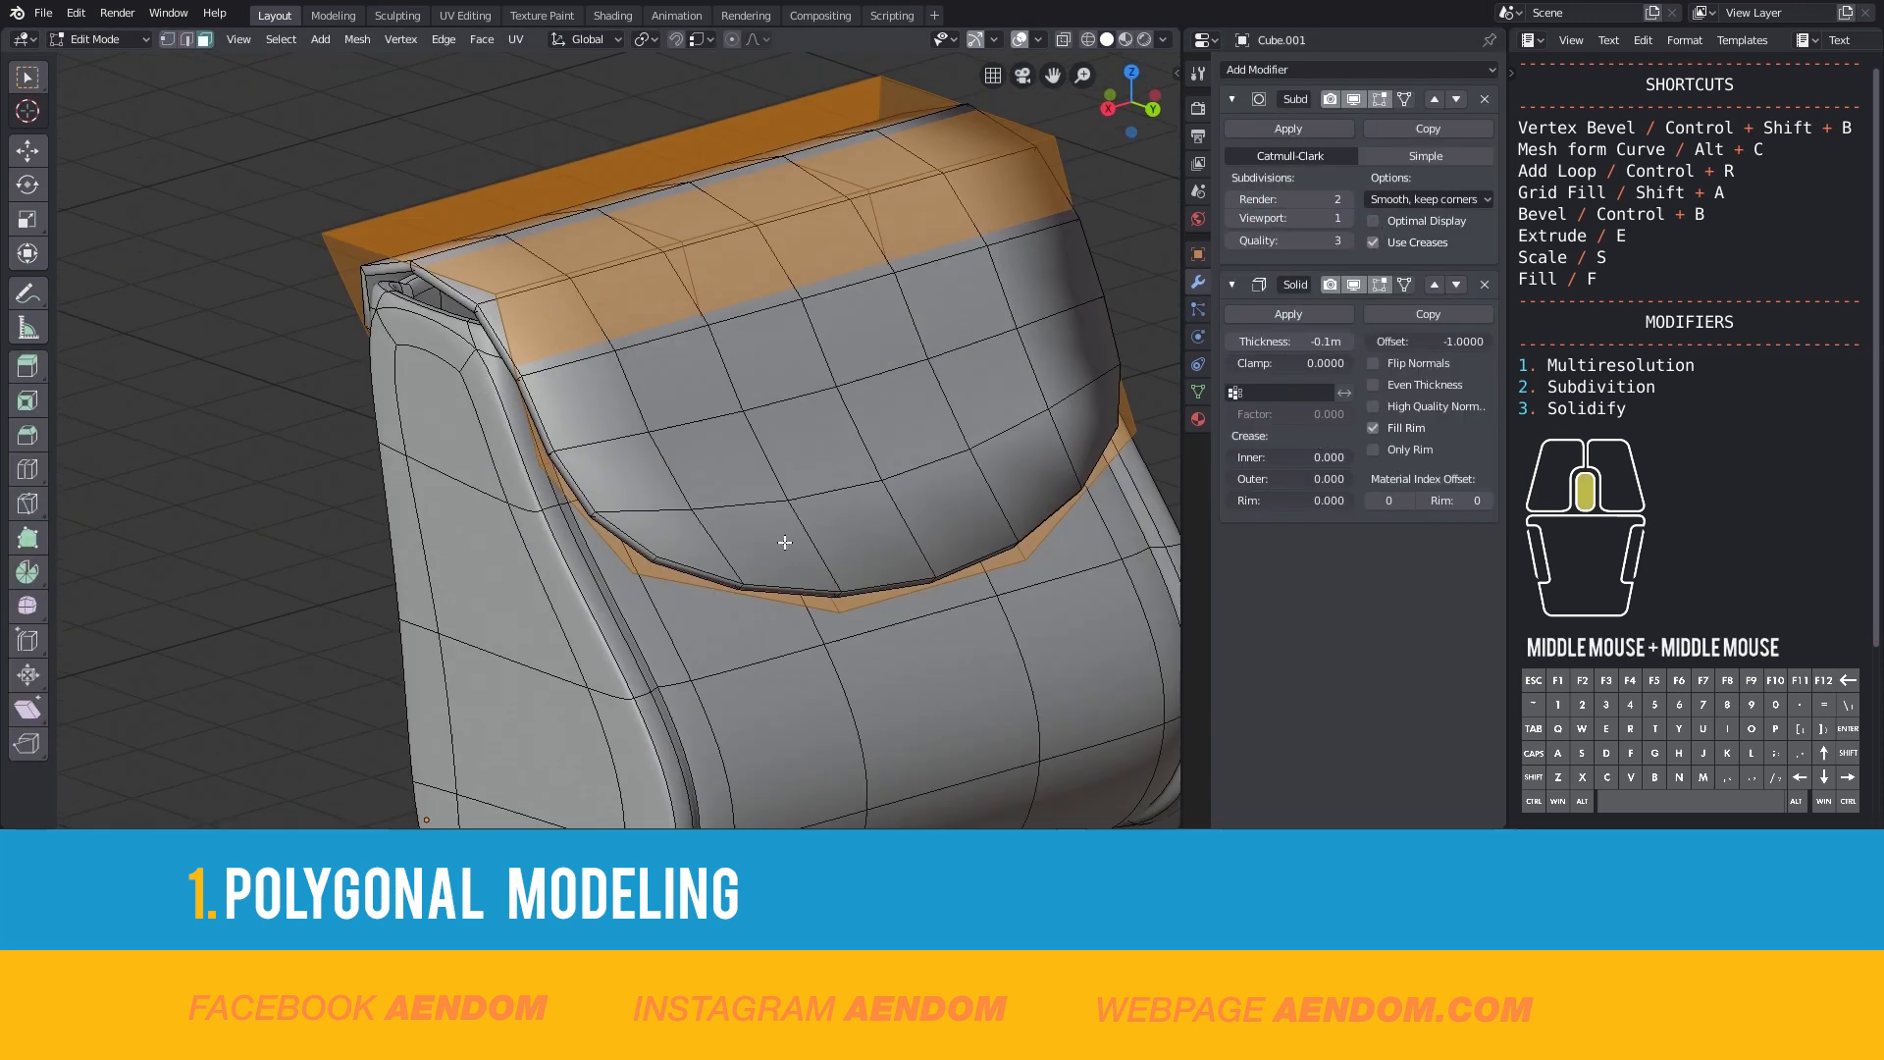
pyautogui.press('Tab')
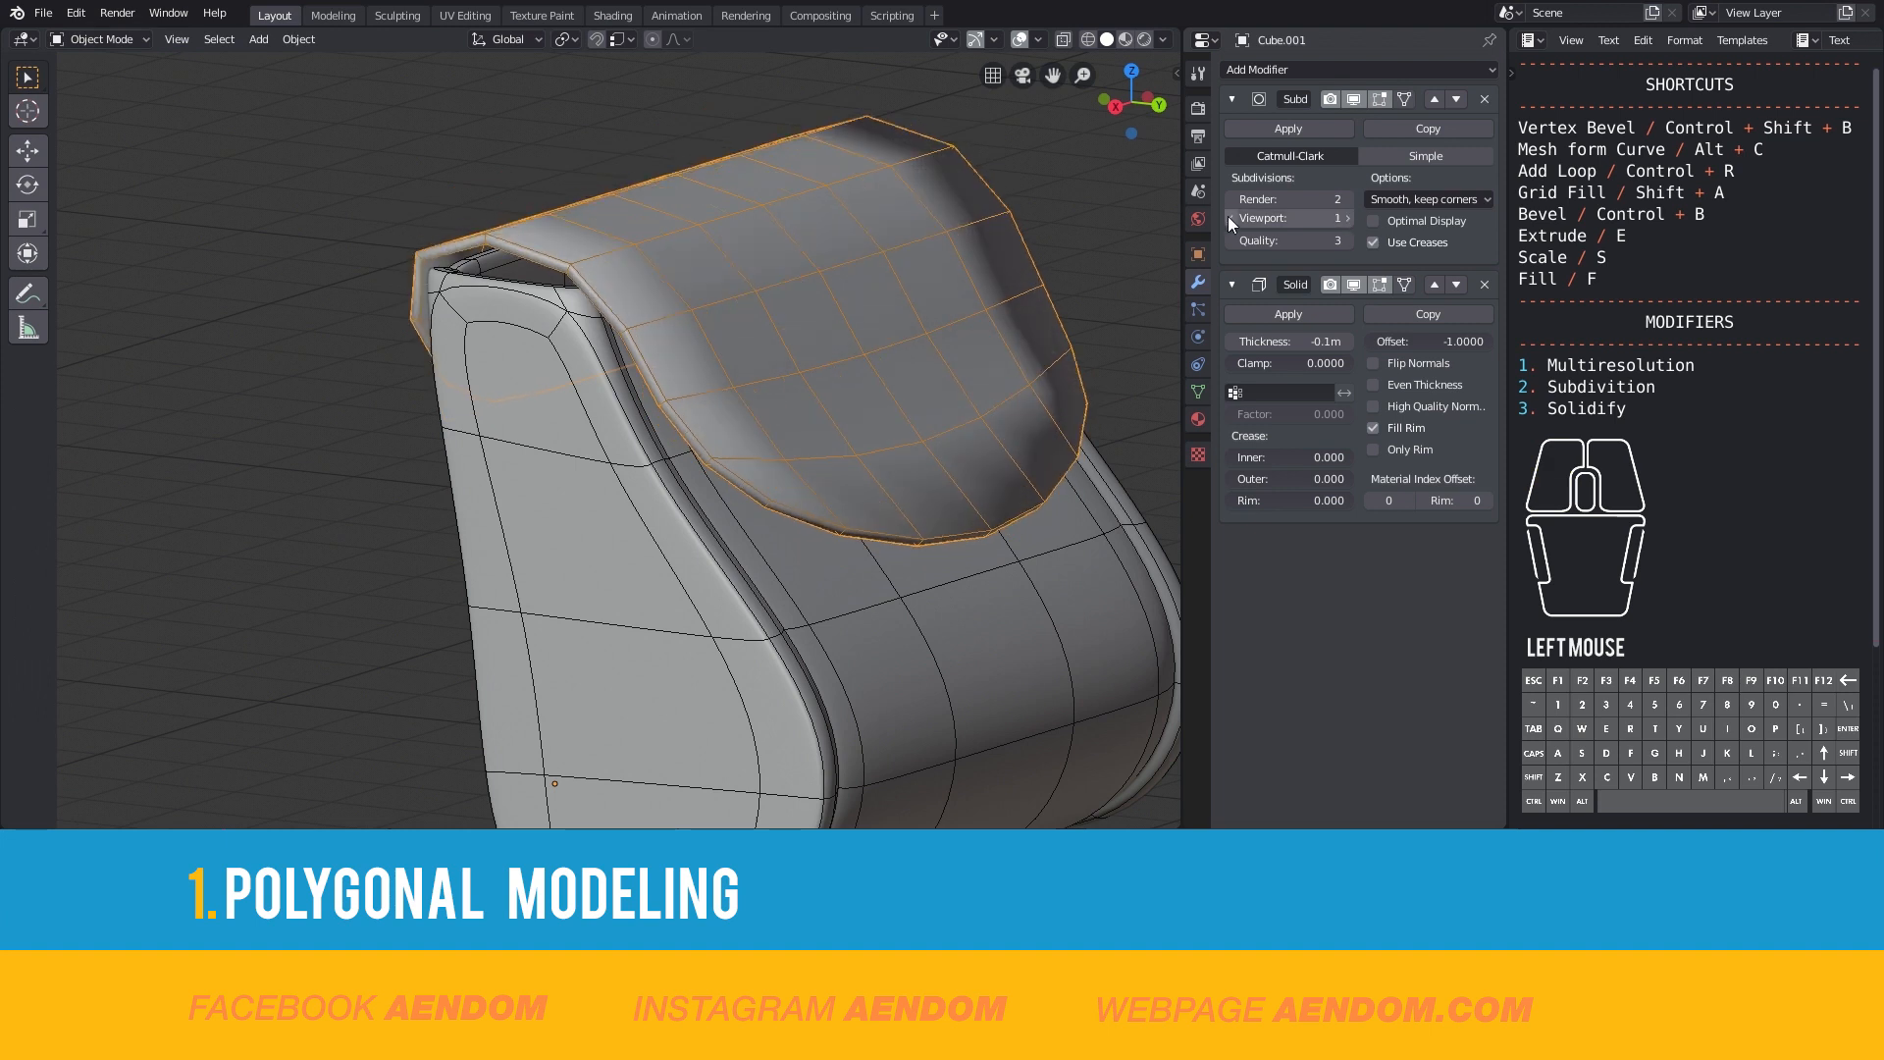
pyautogui.press('Tab')
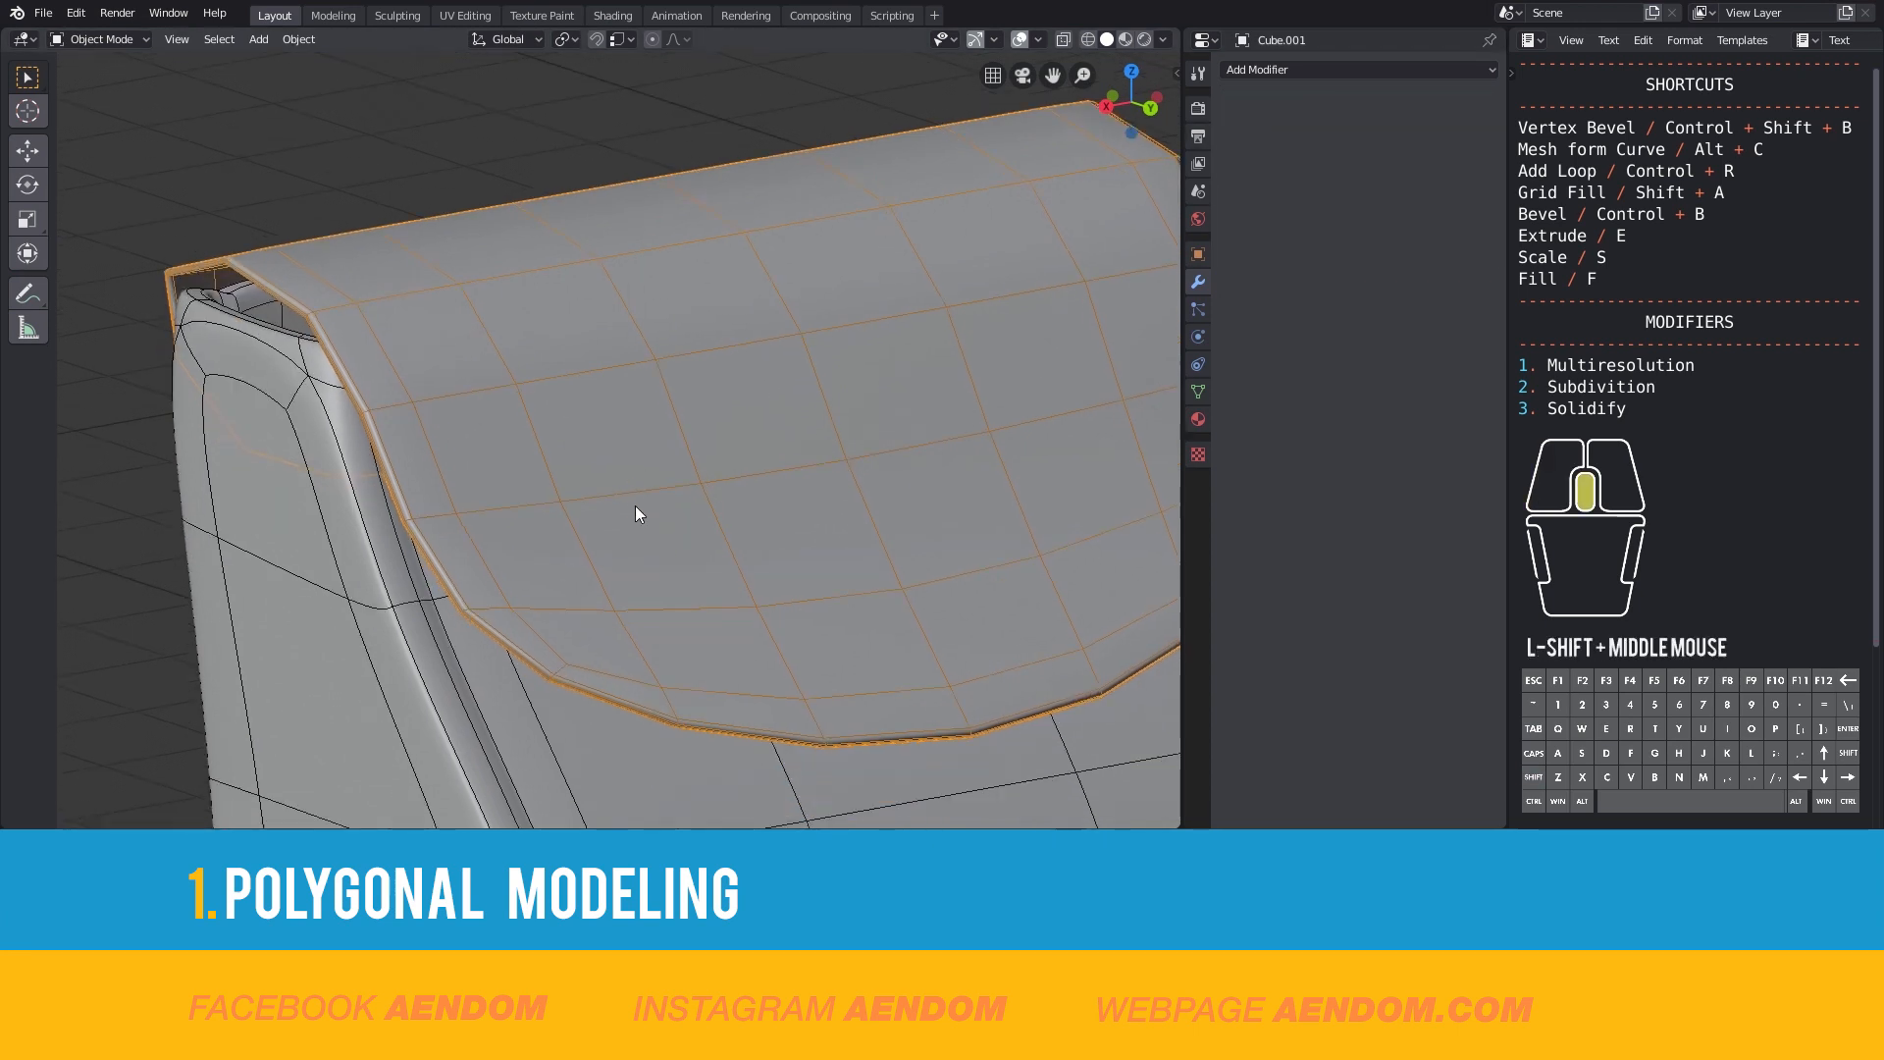
pyautogui.press('Tab')
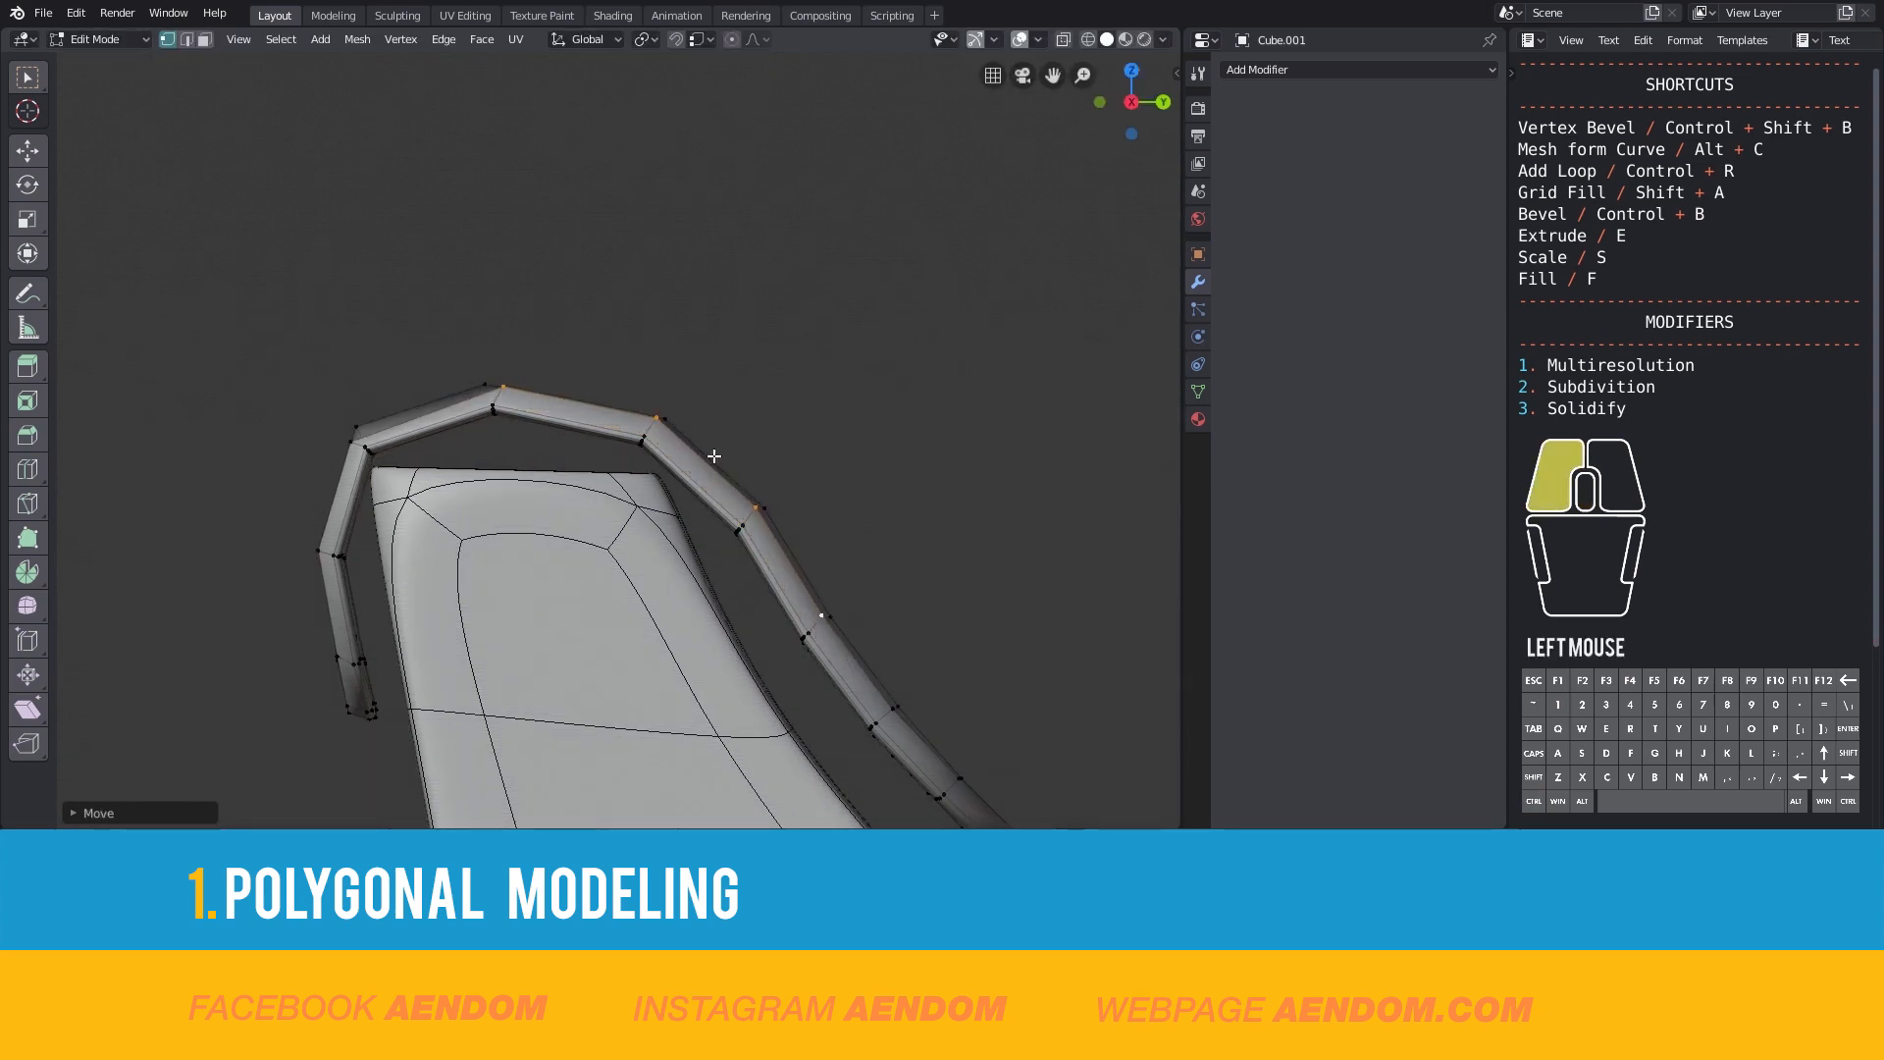
# - Move the strap profile vertices into an arc and slide a new edge loop along the strap
pyautogui.moveTo(714, 455); pyautogui.dragTo(445, 465)
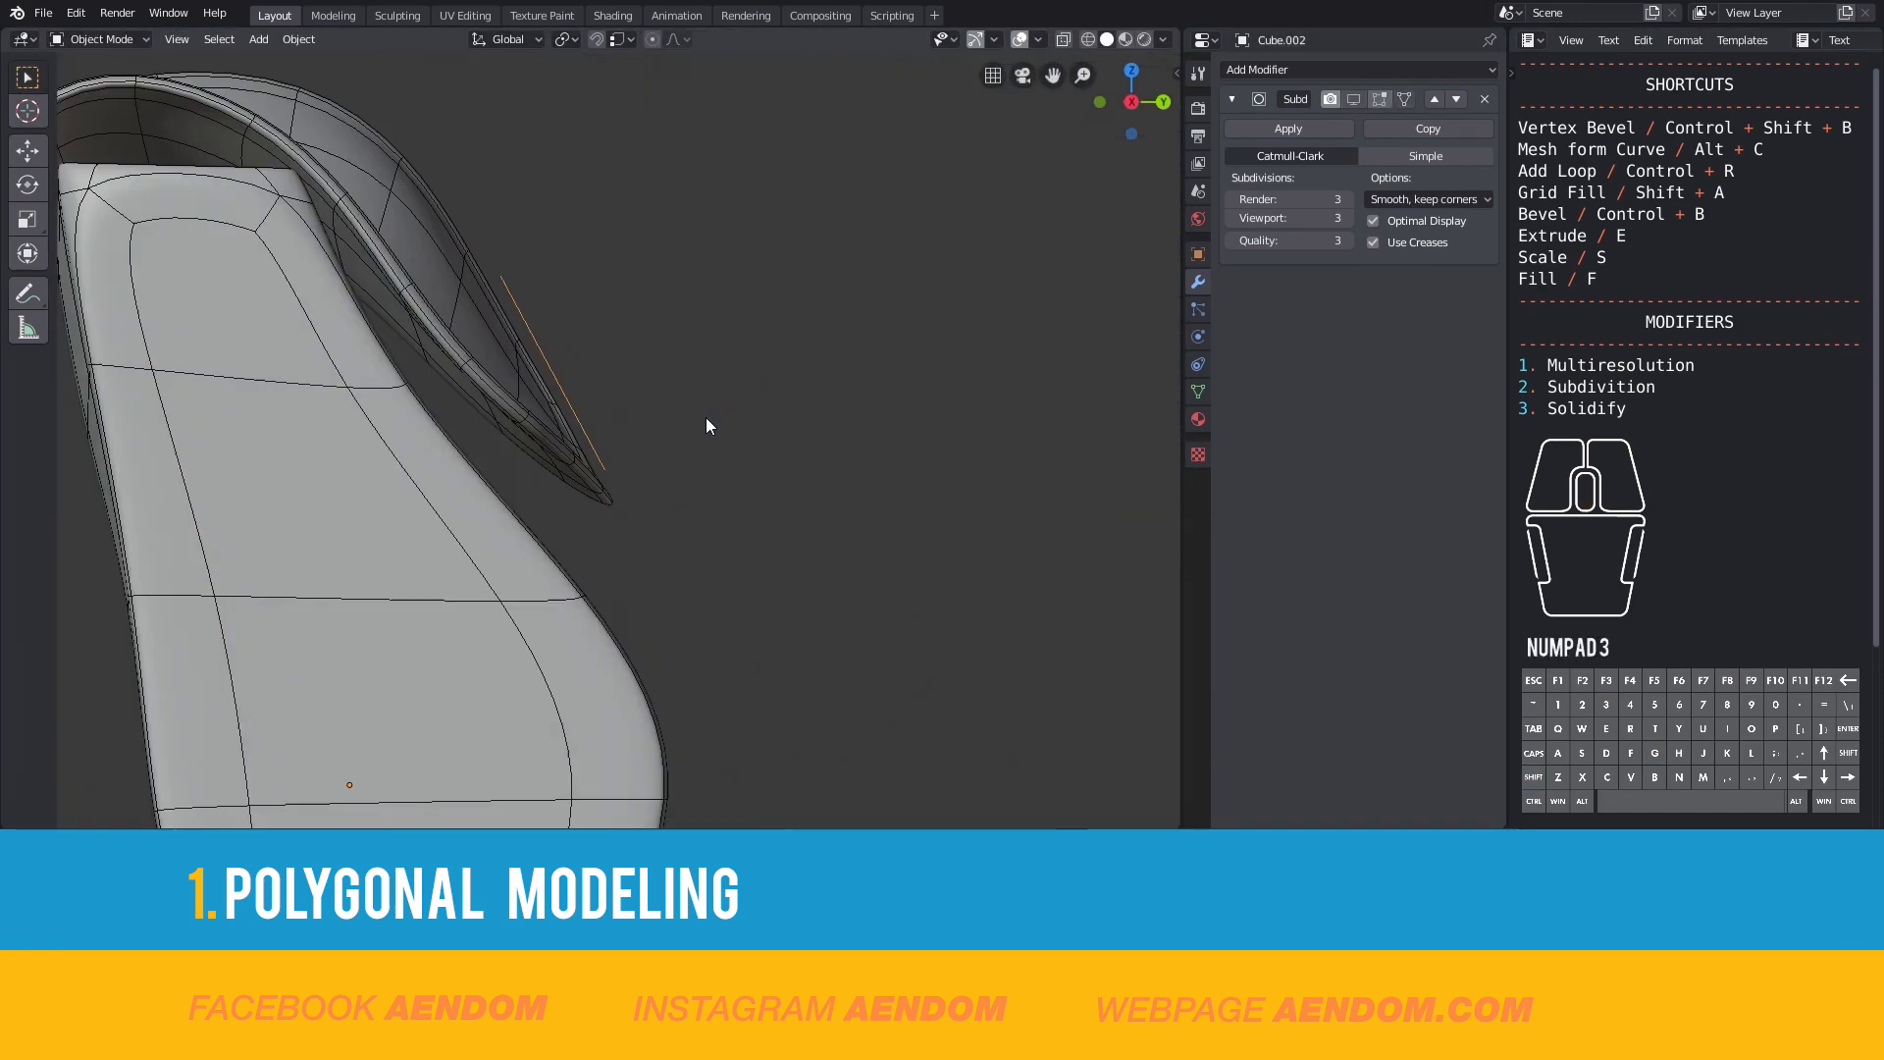
pyautogui.press('g')
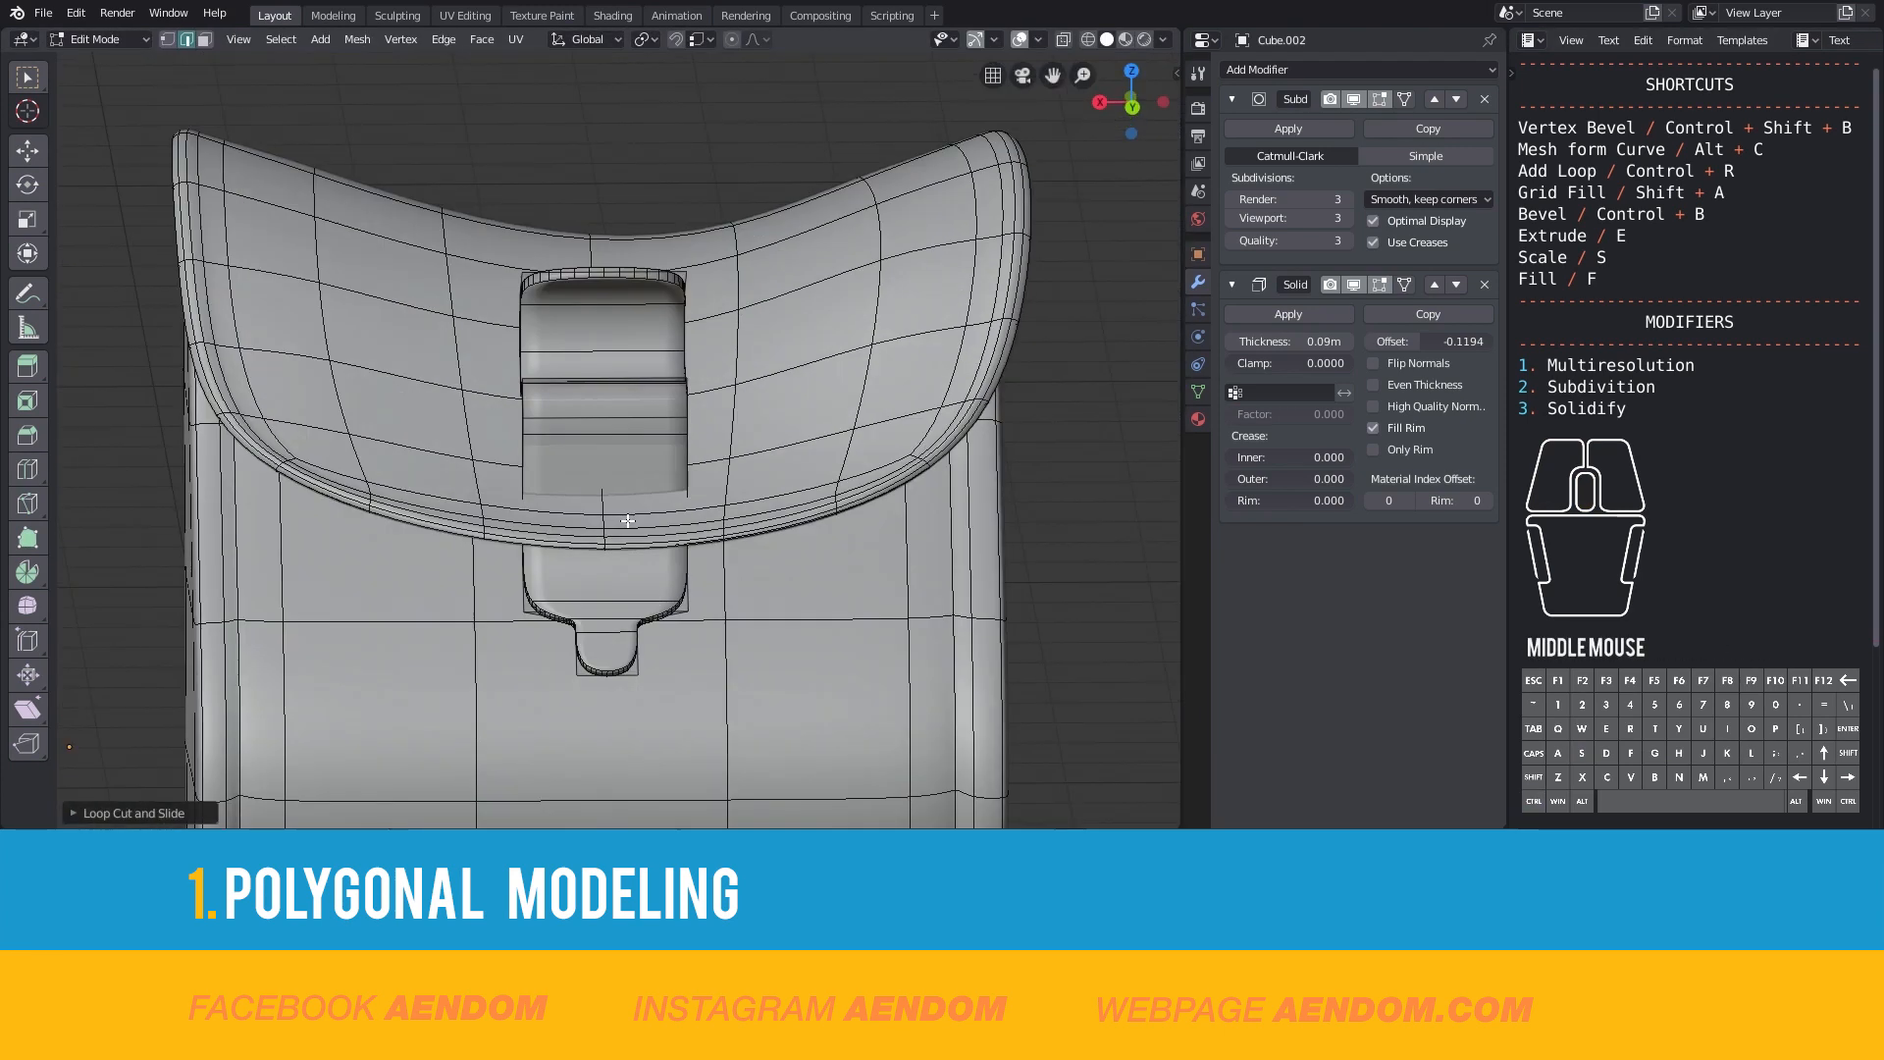
pyautogui.moveTo(626, 520); pyautogui.dragTo(850, 522)
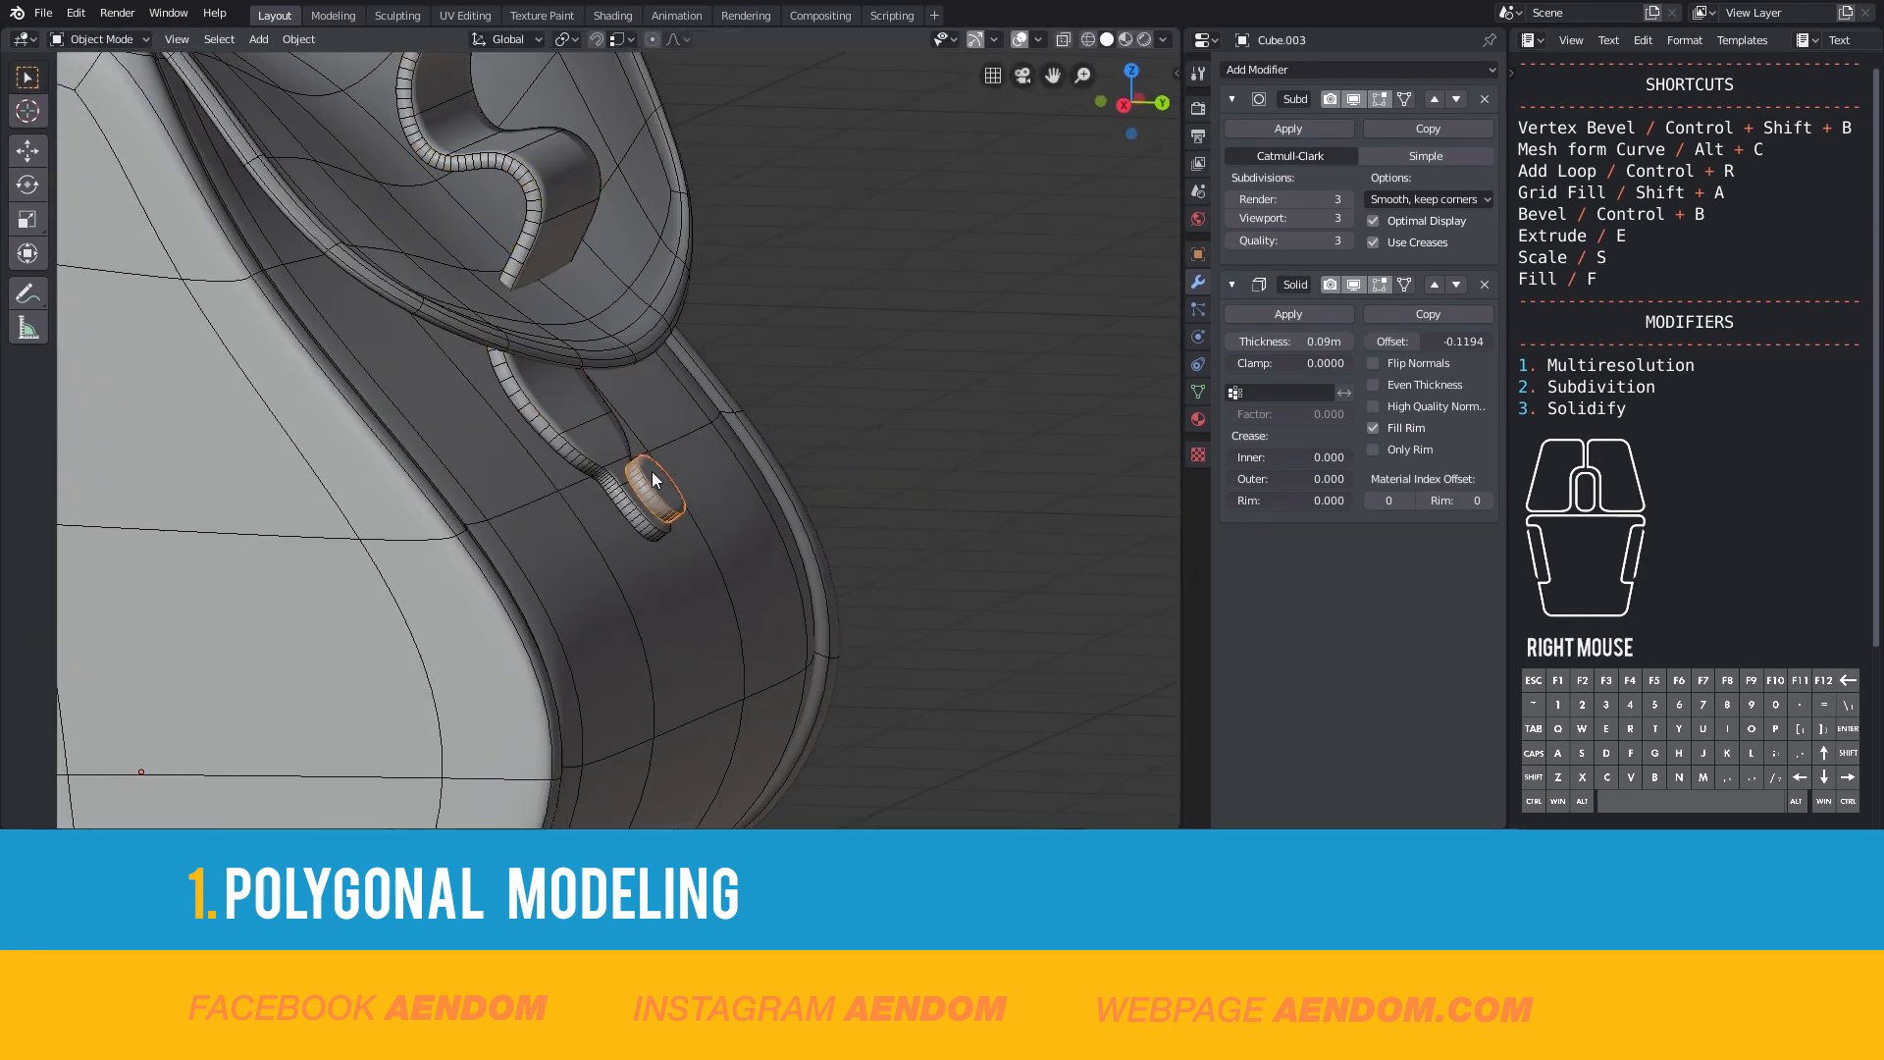
# - Set the clasp piece's origin to its geometry via Object > Set Origin > Origin to Geometry
pyautogui.click(299, 40)
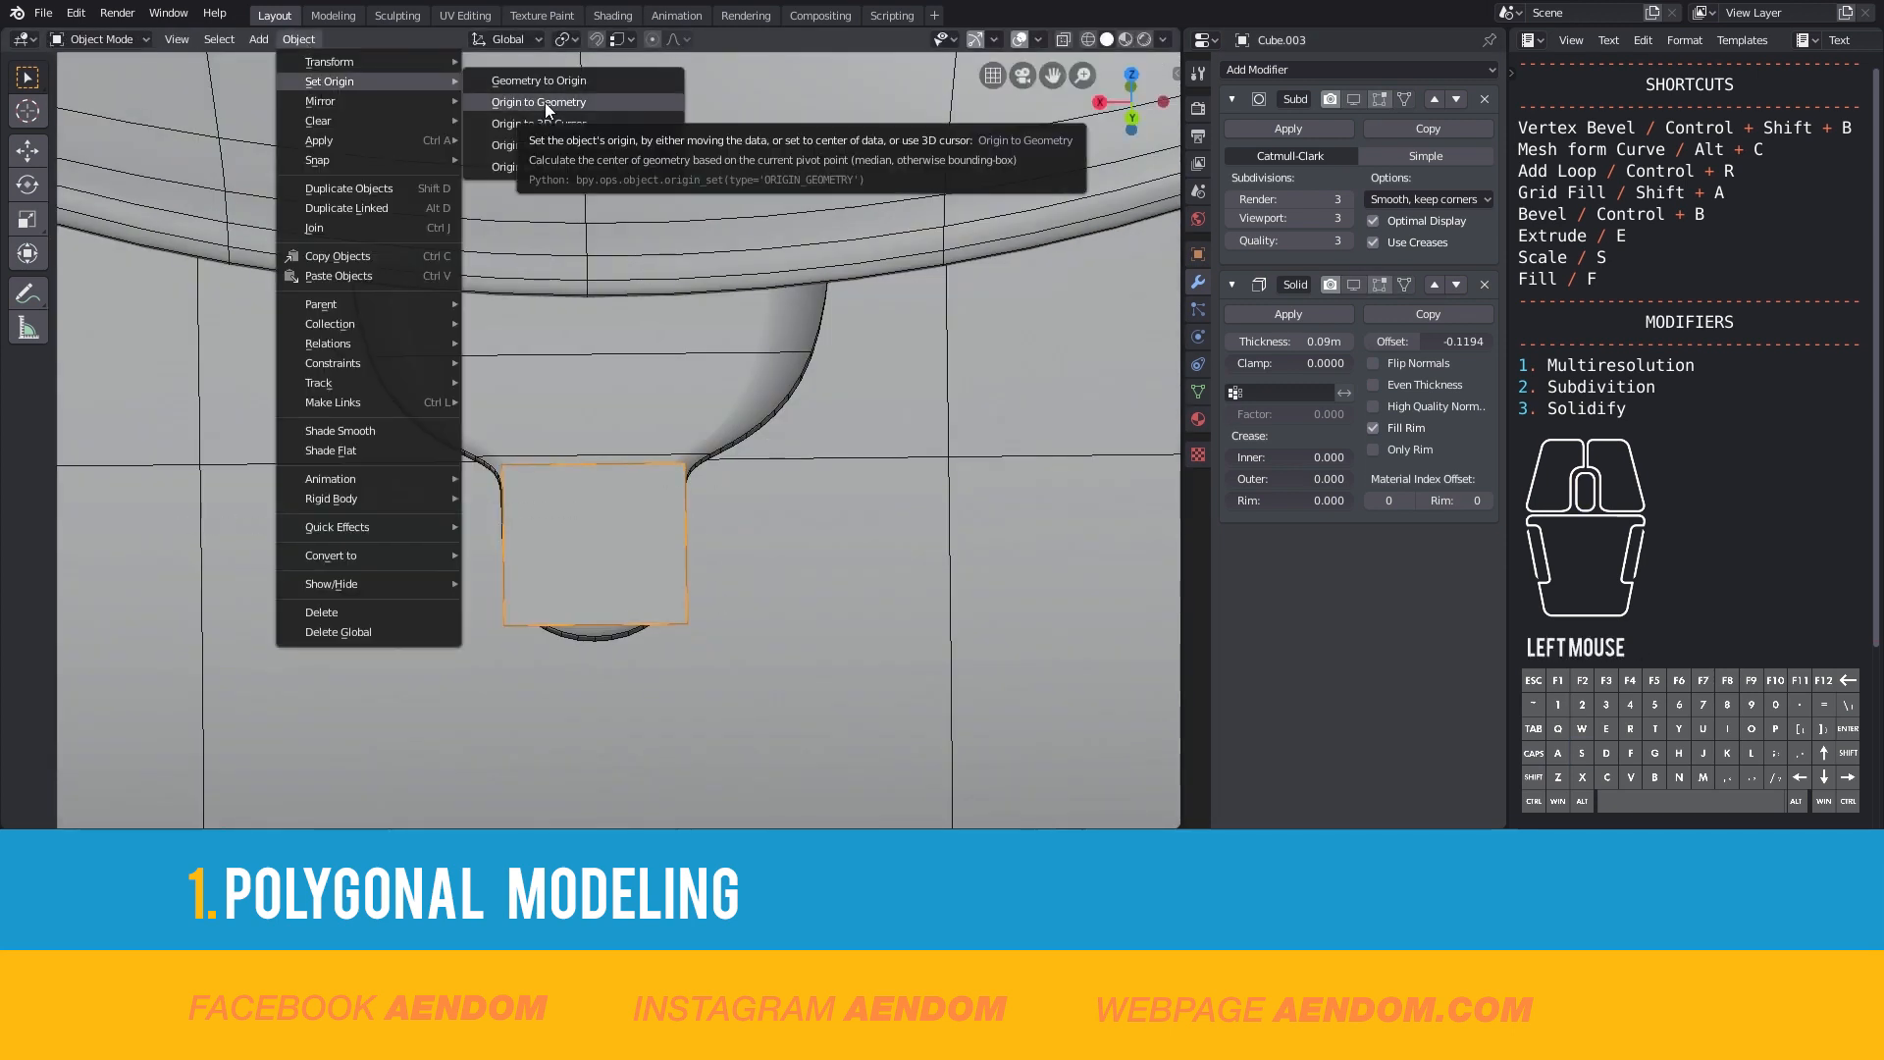
pyautogui.press('Tab')
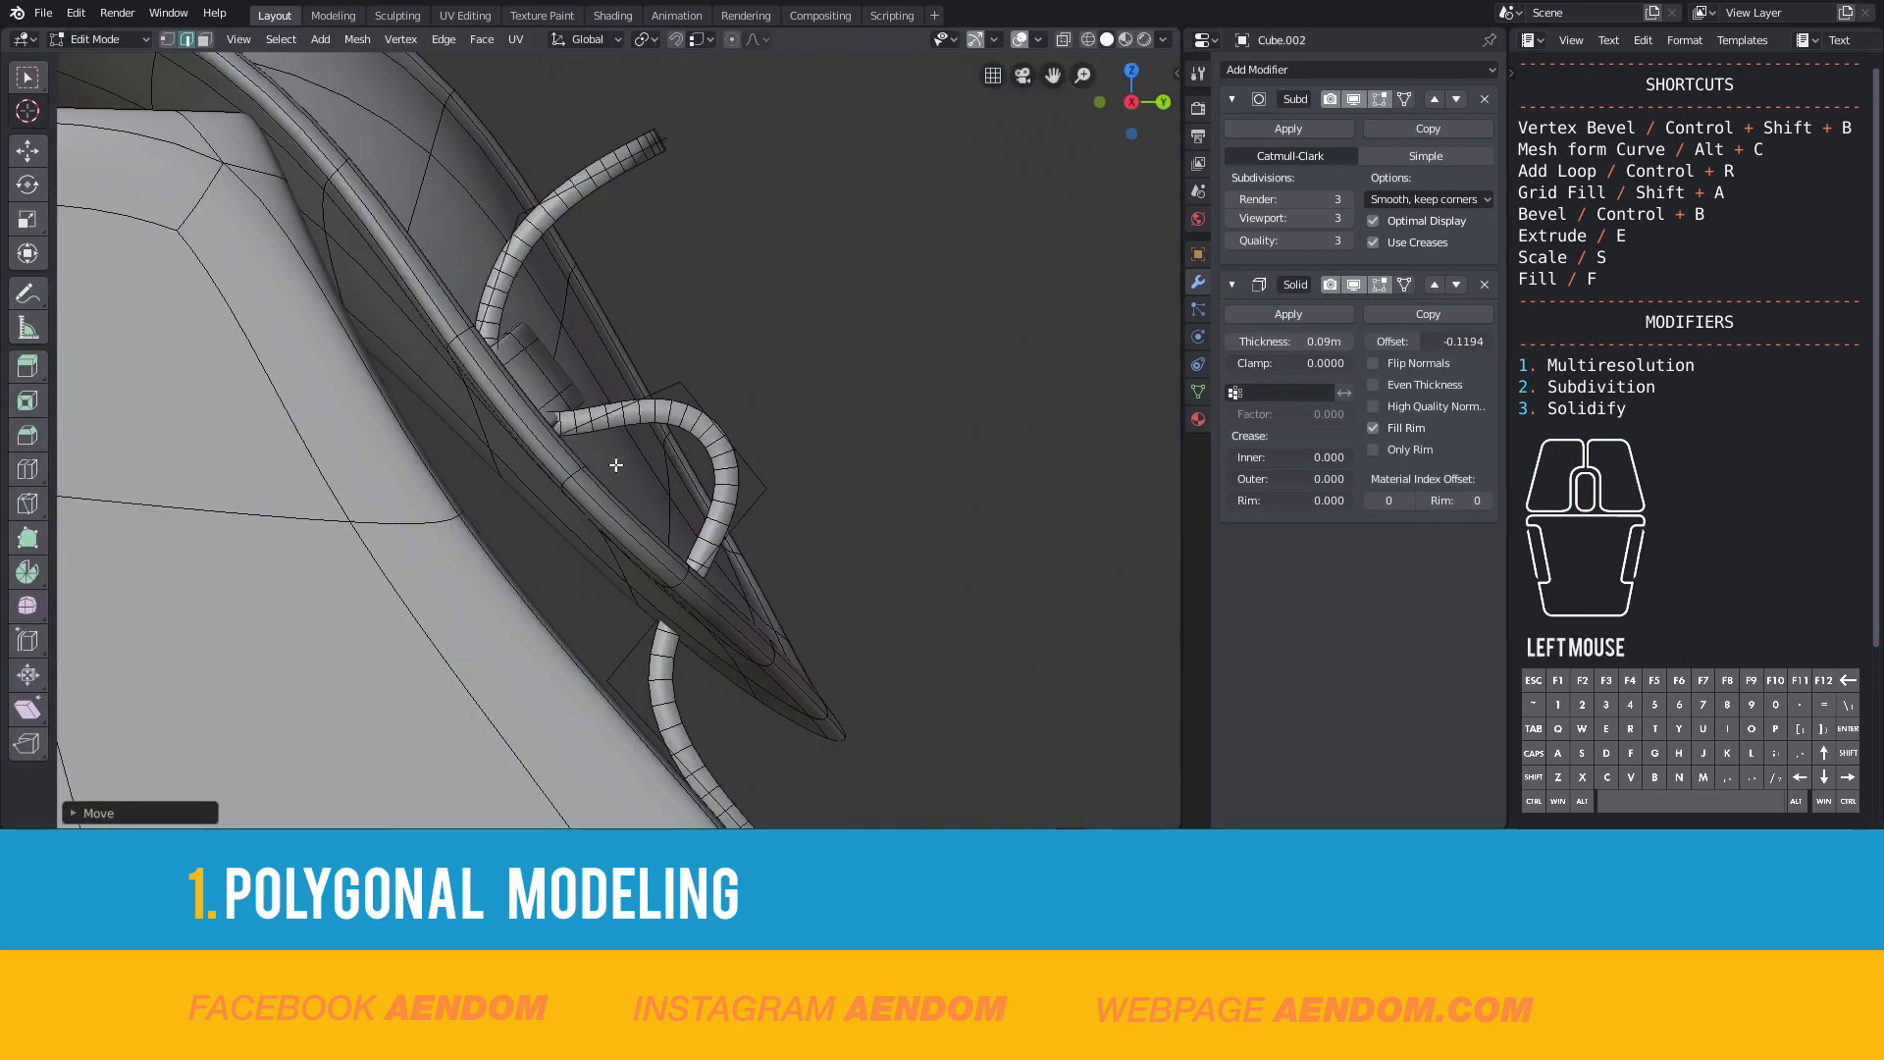
# - Reshape the strap's curve along the flap and finish the clasp details, ending in Object Mode
pyautogui.moveTo(614, 465); pyautogui.dragTo(652, 505)
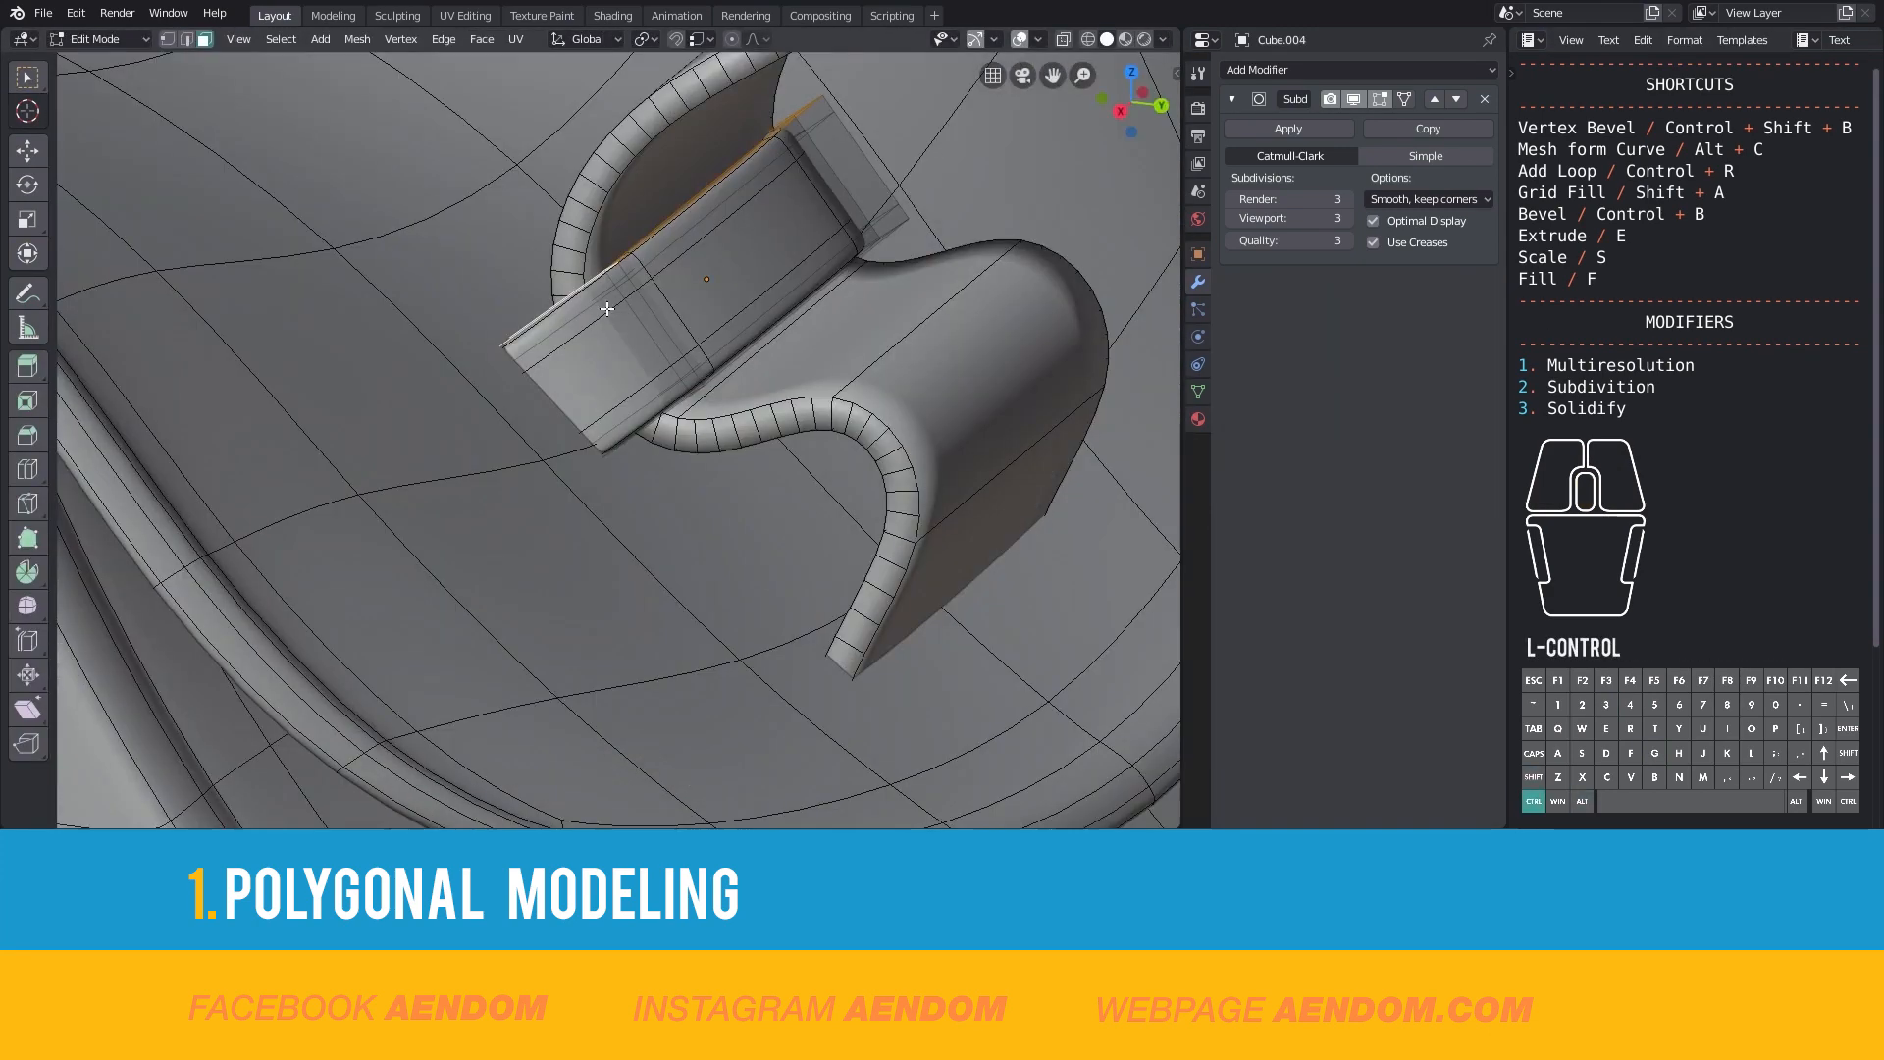
pyautogui.click(257, 39)
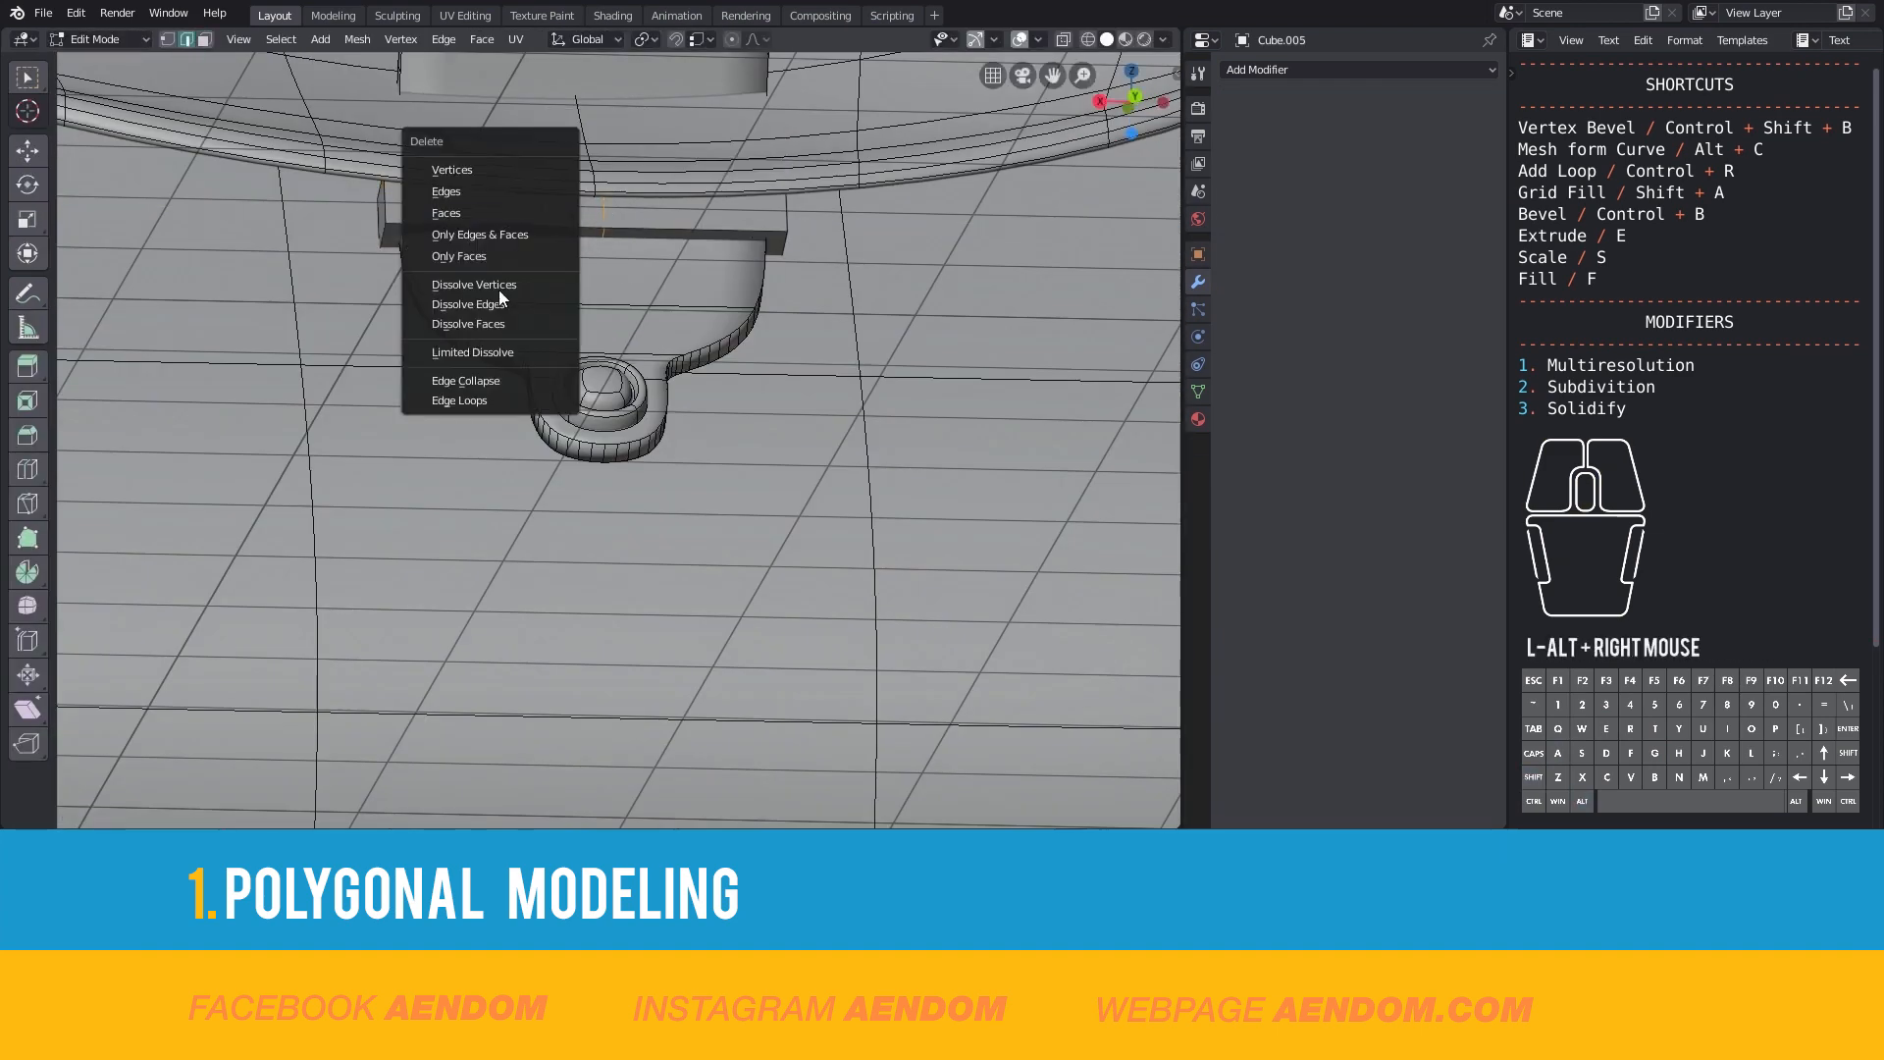
pyautogui.press('Tab')
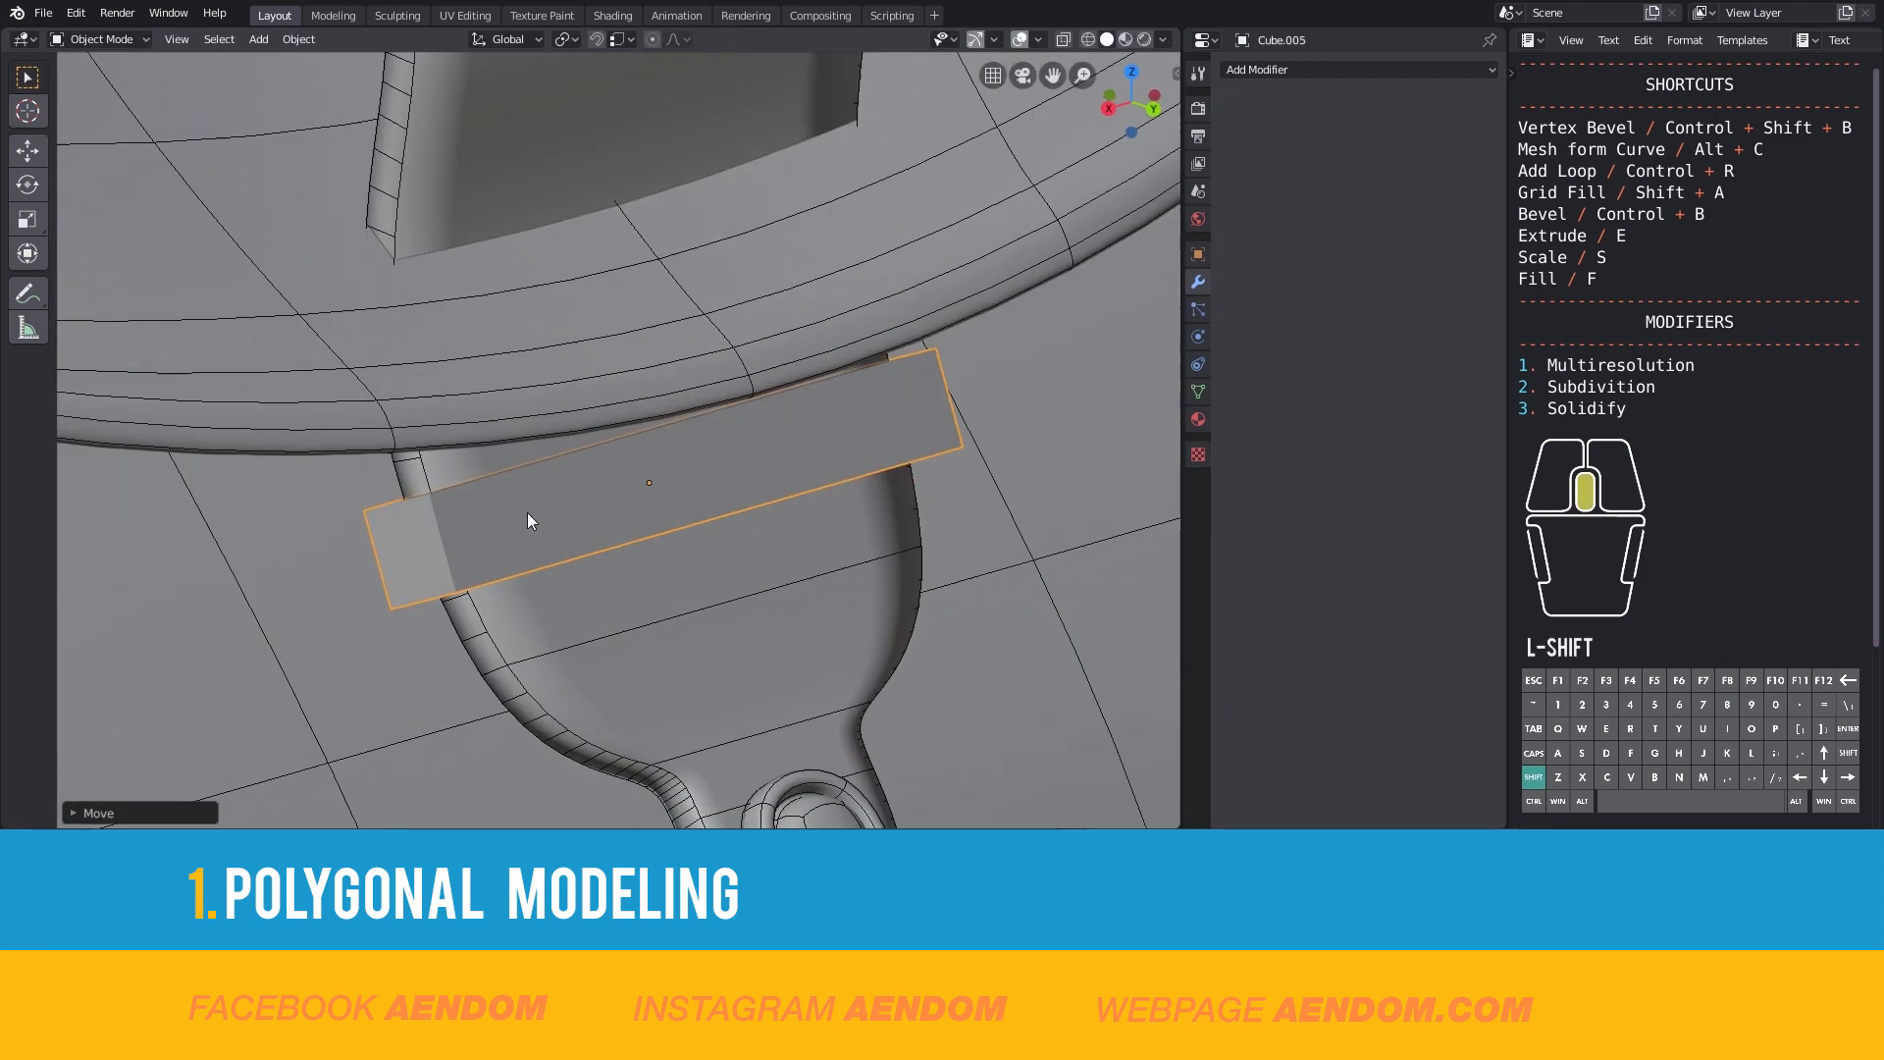
pyautogui.press('Tab')
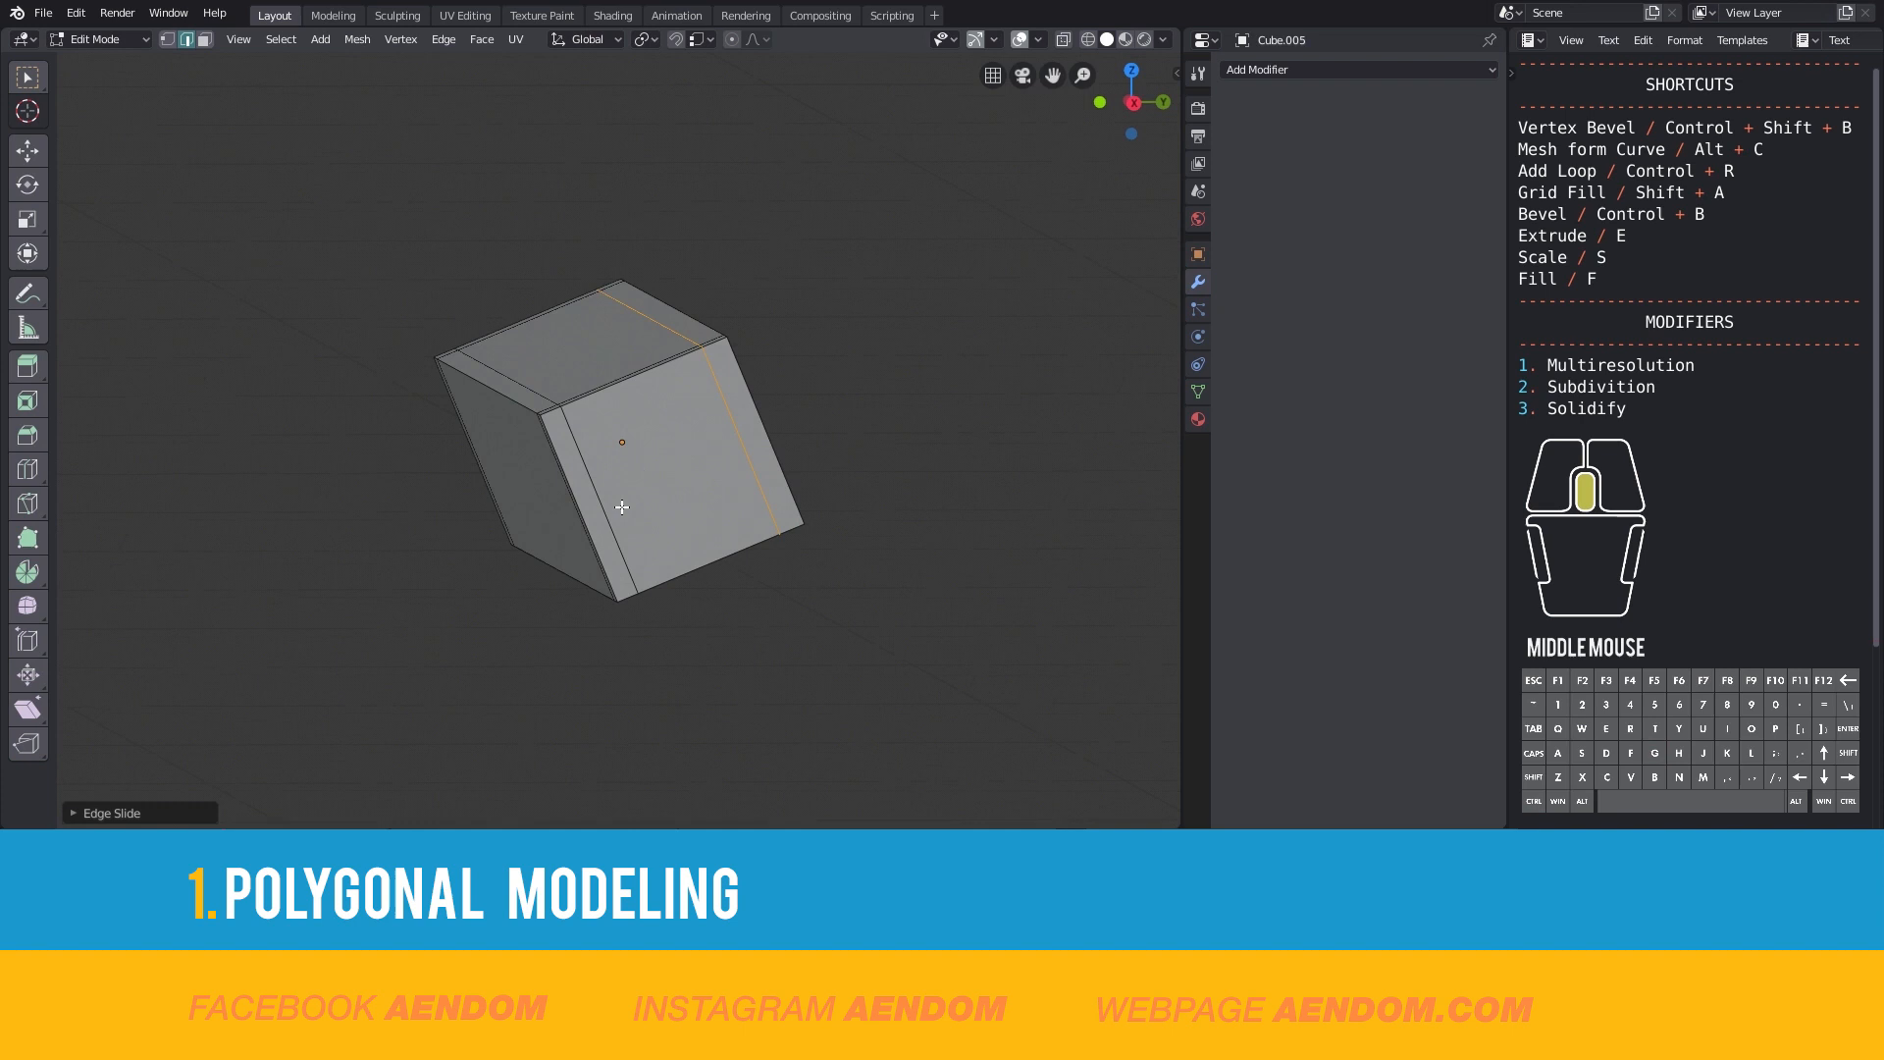
pyautogui.press('Tab')
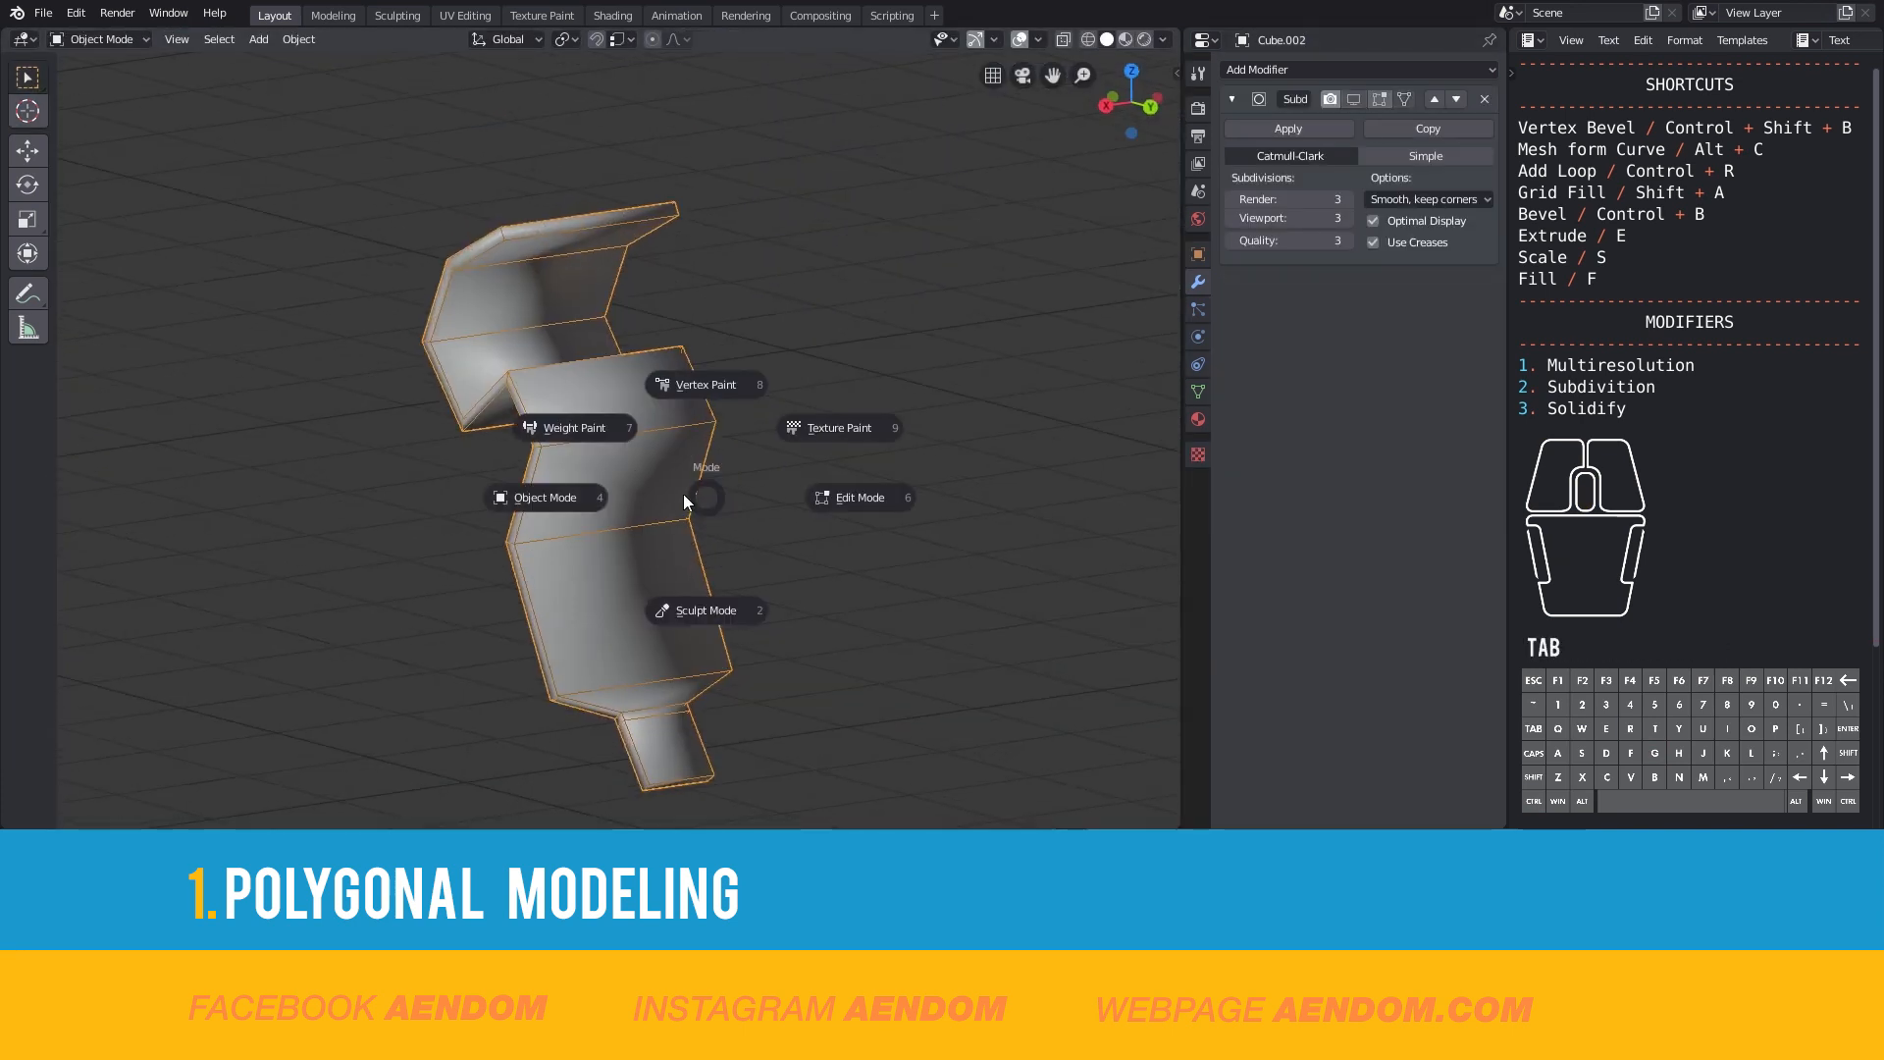
pyautogui.click(858, 497)
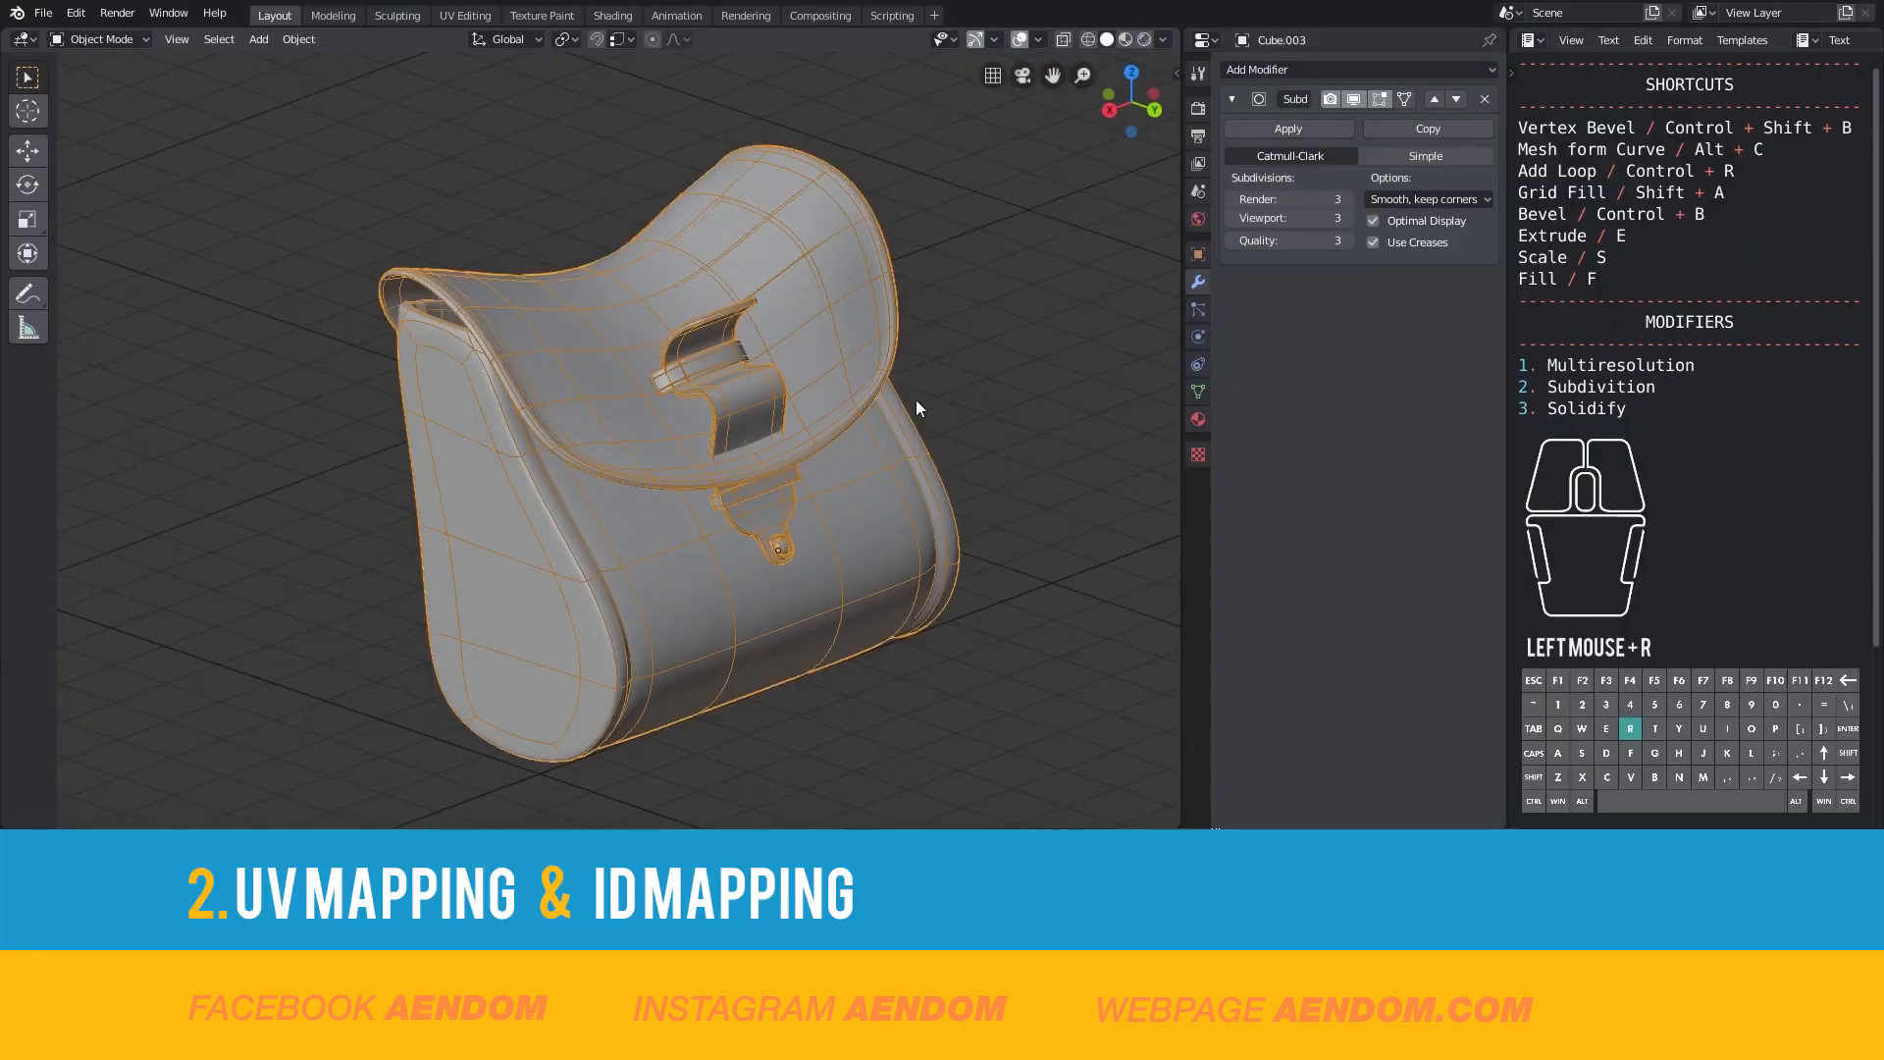
# - Mark UV seams along the bag's panel edges and around the clasp base with U > Mark Seam
pyautogui.press('Tab')
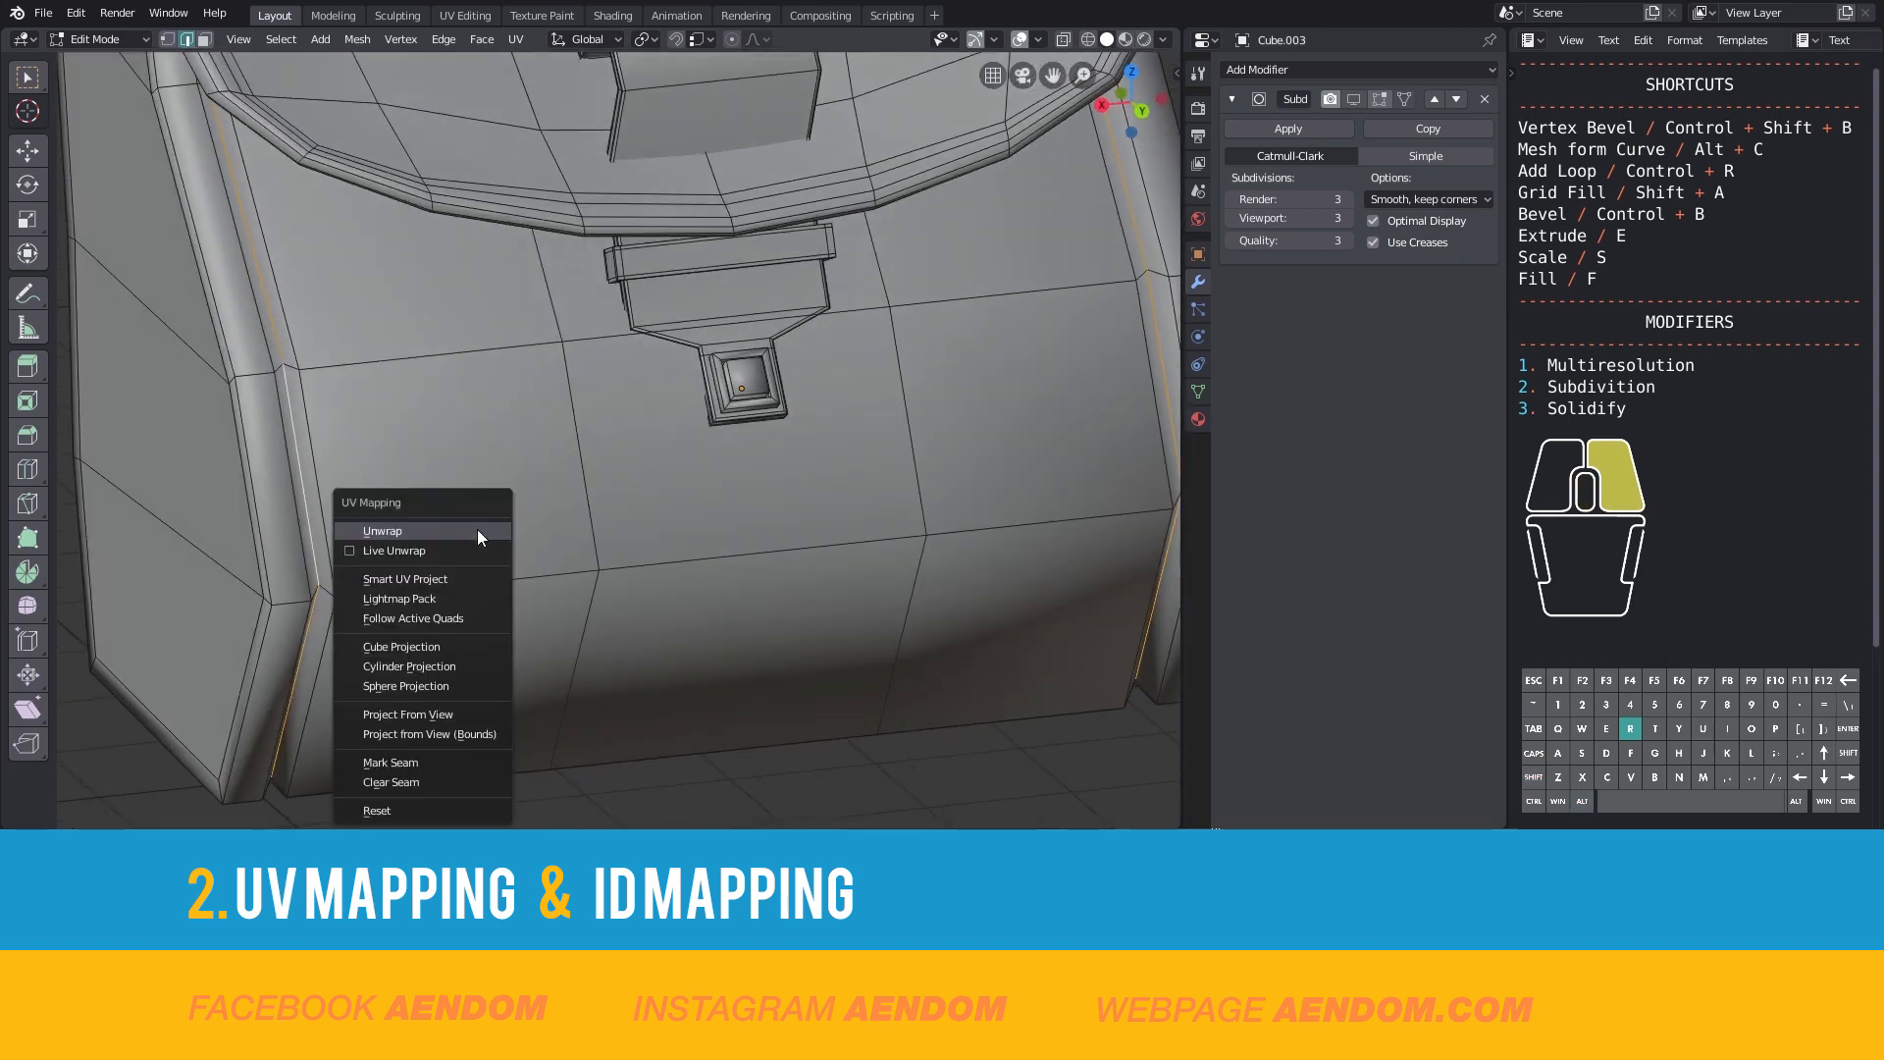
pyautogui.moveTo(388, 762)
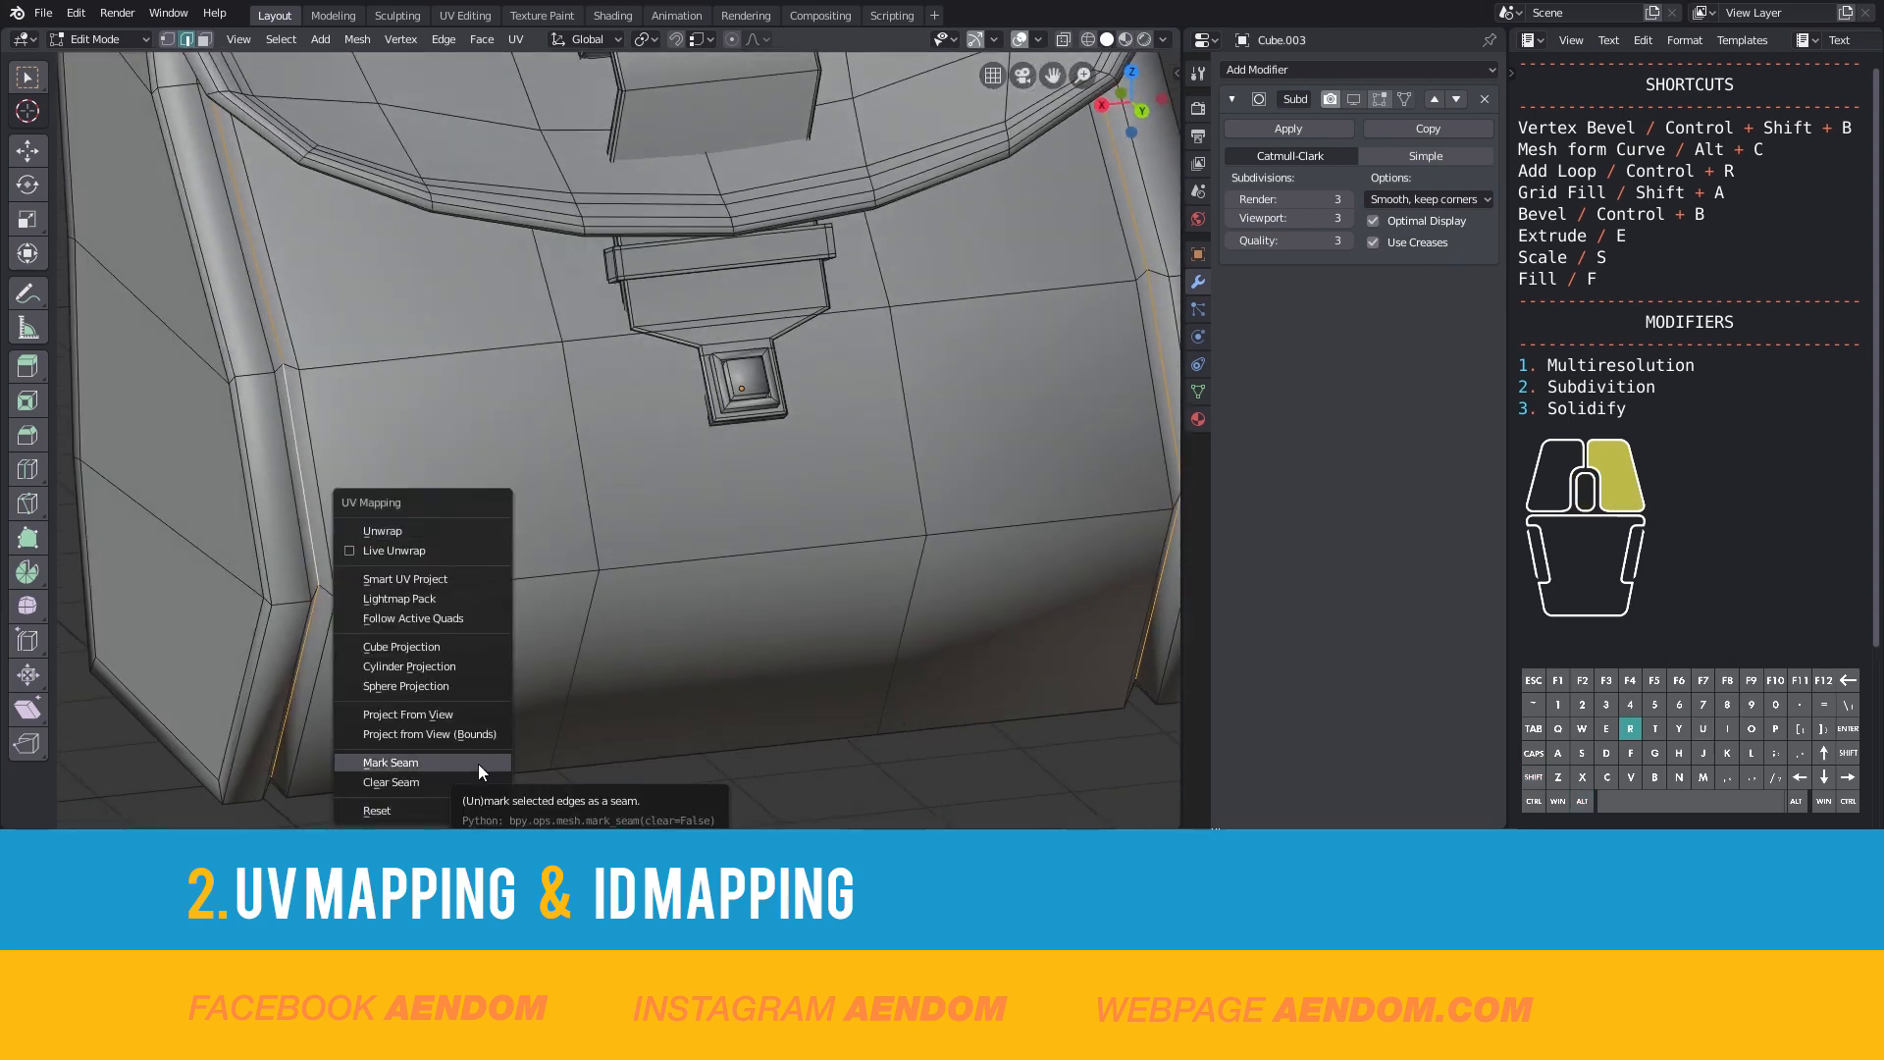
pyautogui.click(388, 762)
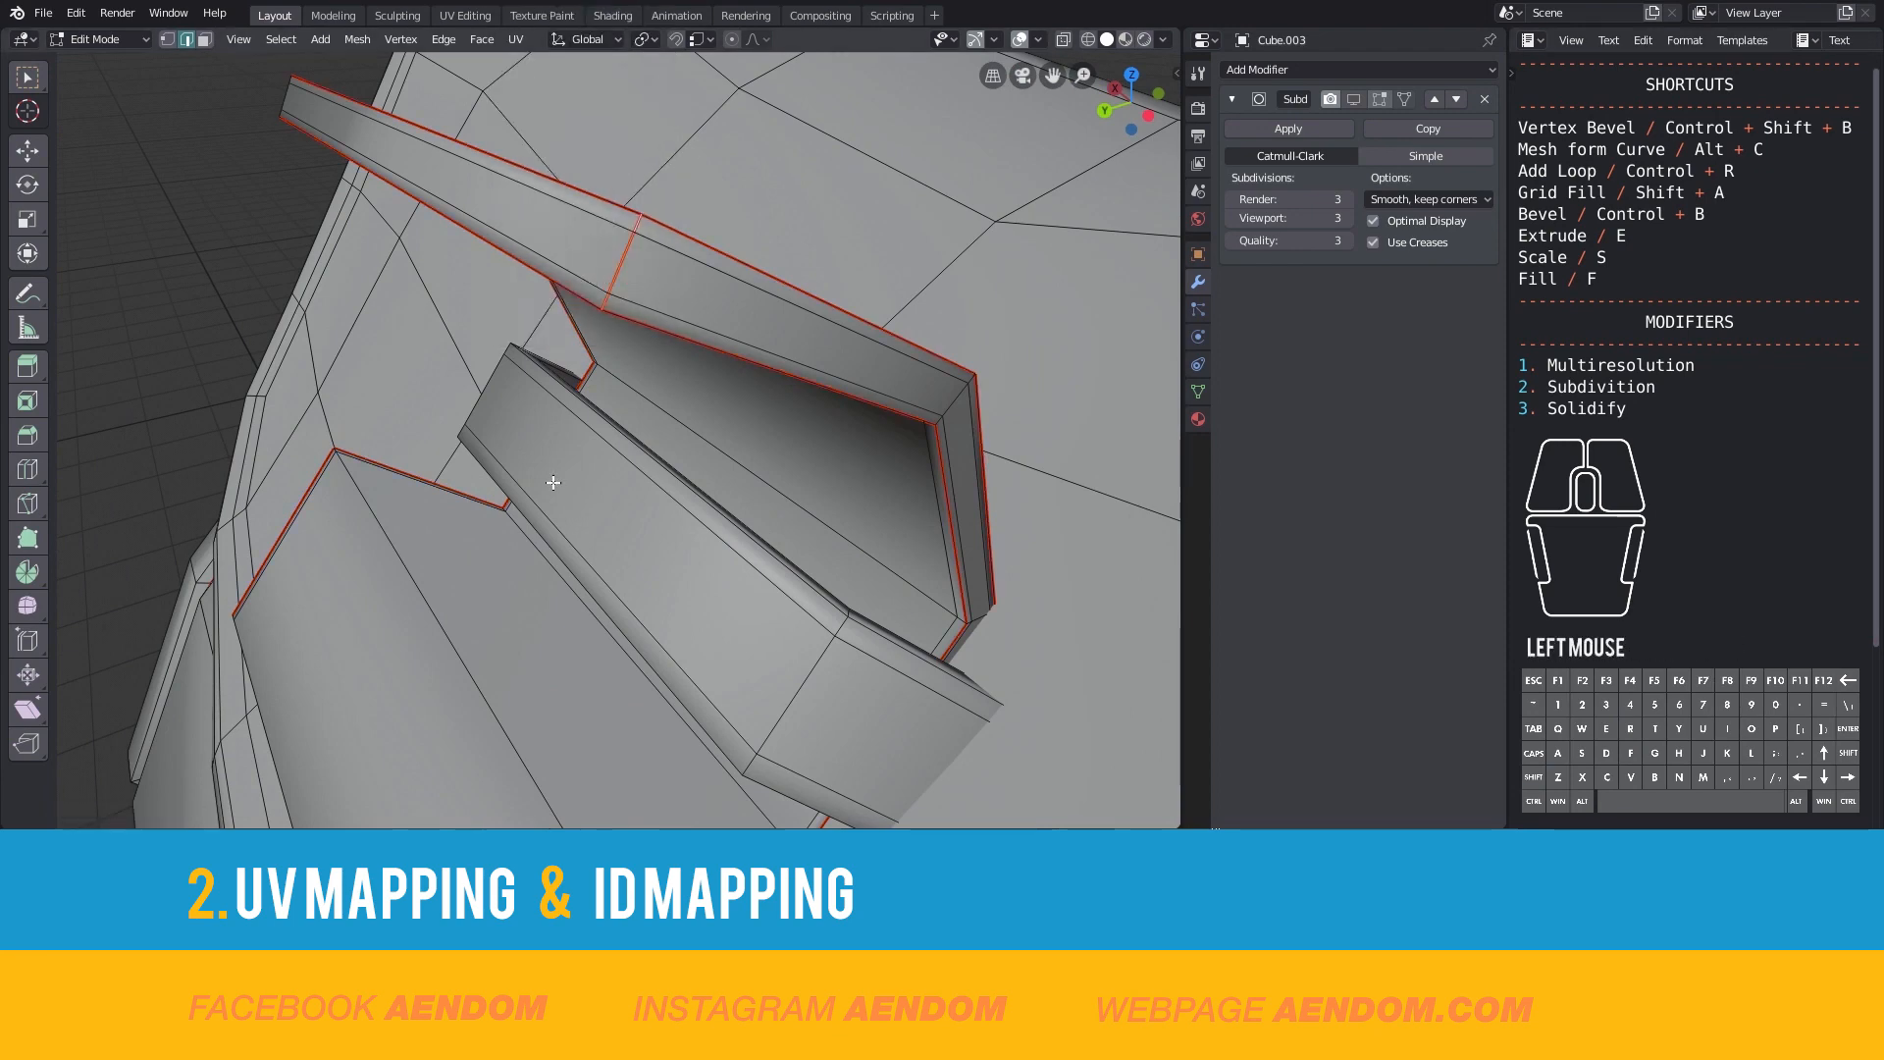
pyautogui.moveTo(600, 481); pyautogui.dragTo(1035, 636)
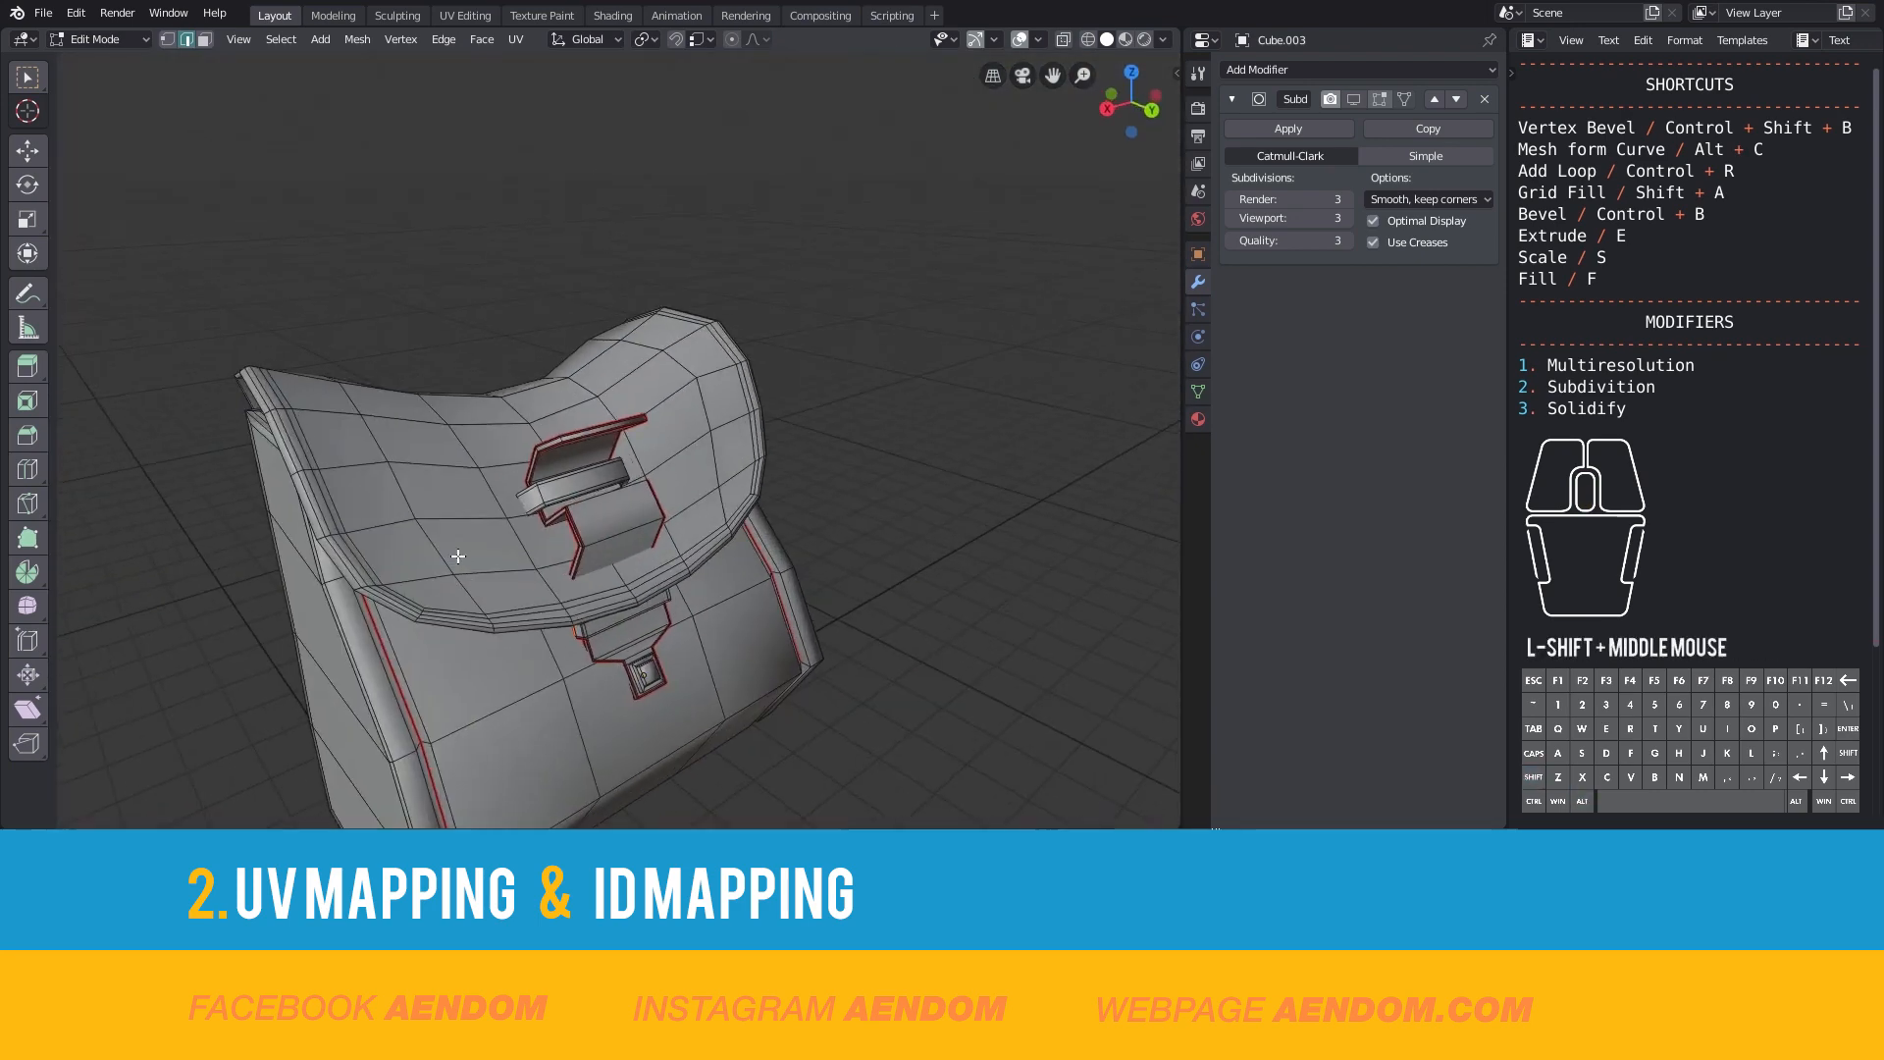
pyautogui.scroll(-3)
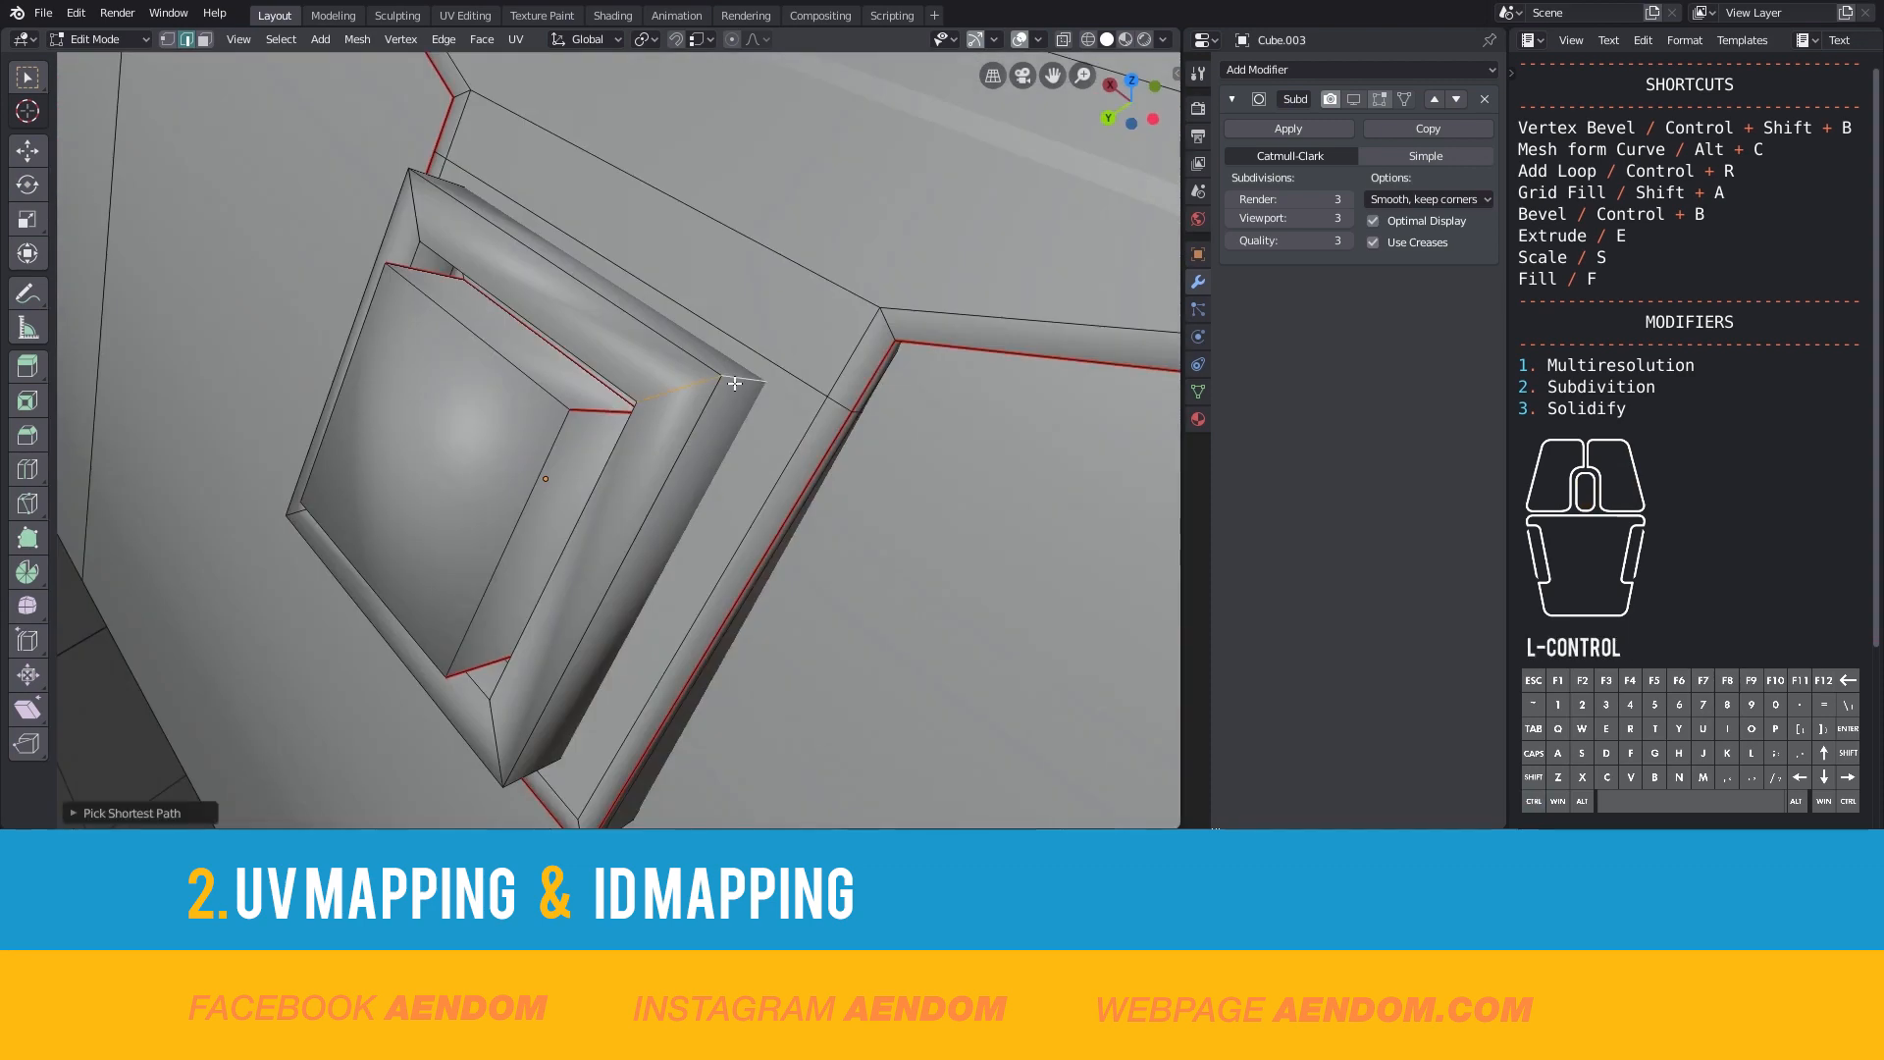
pyautogui.moveTo(732, 385); pyautogui.dragTo(543, 508)
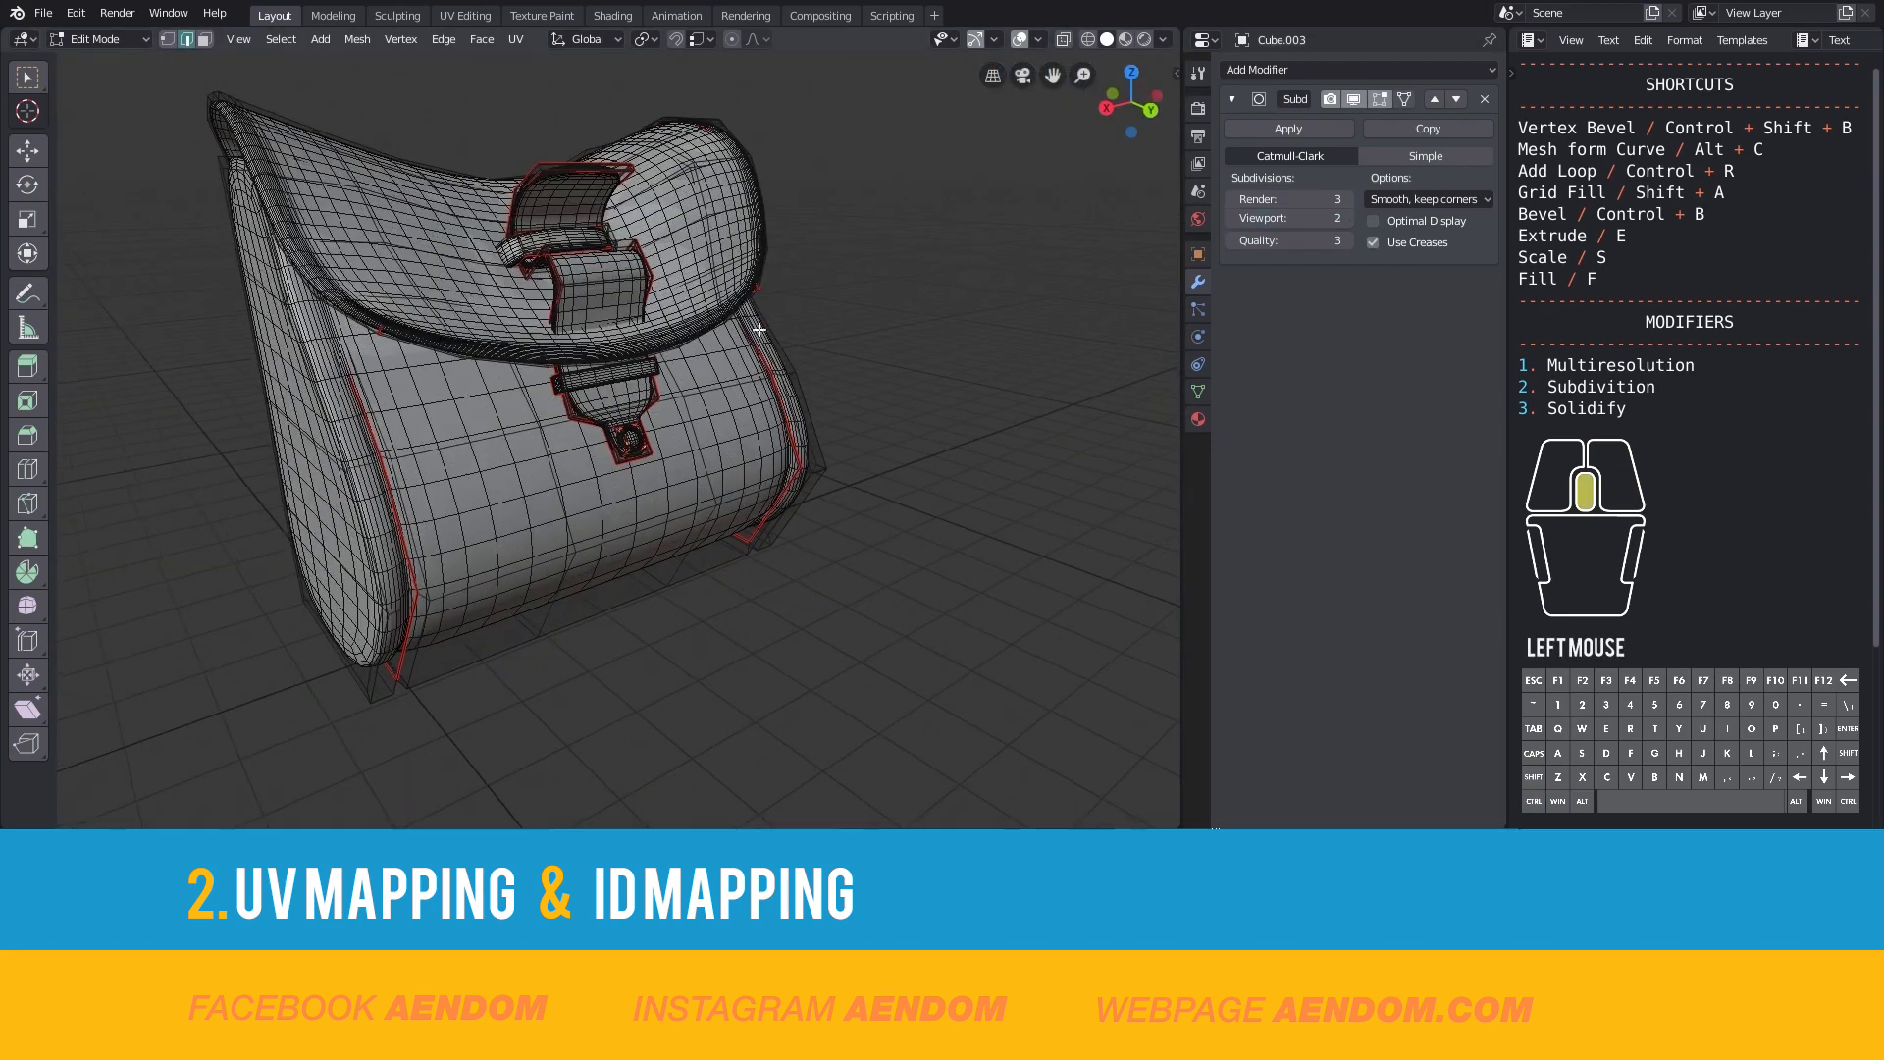
pyautogui.press('Tab')
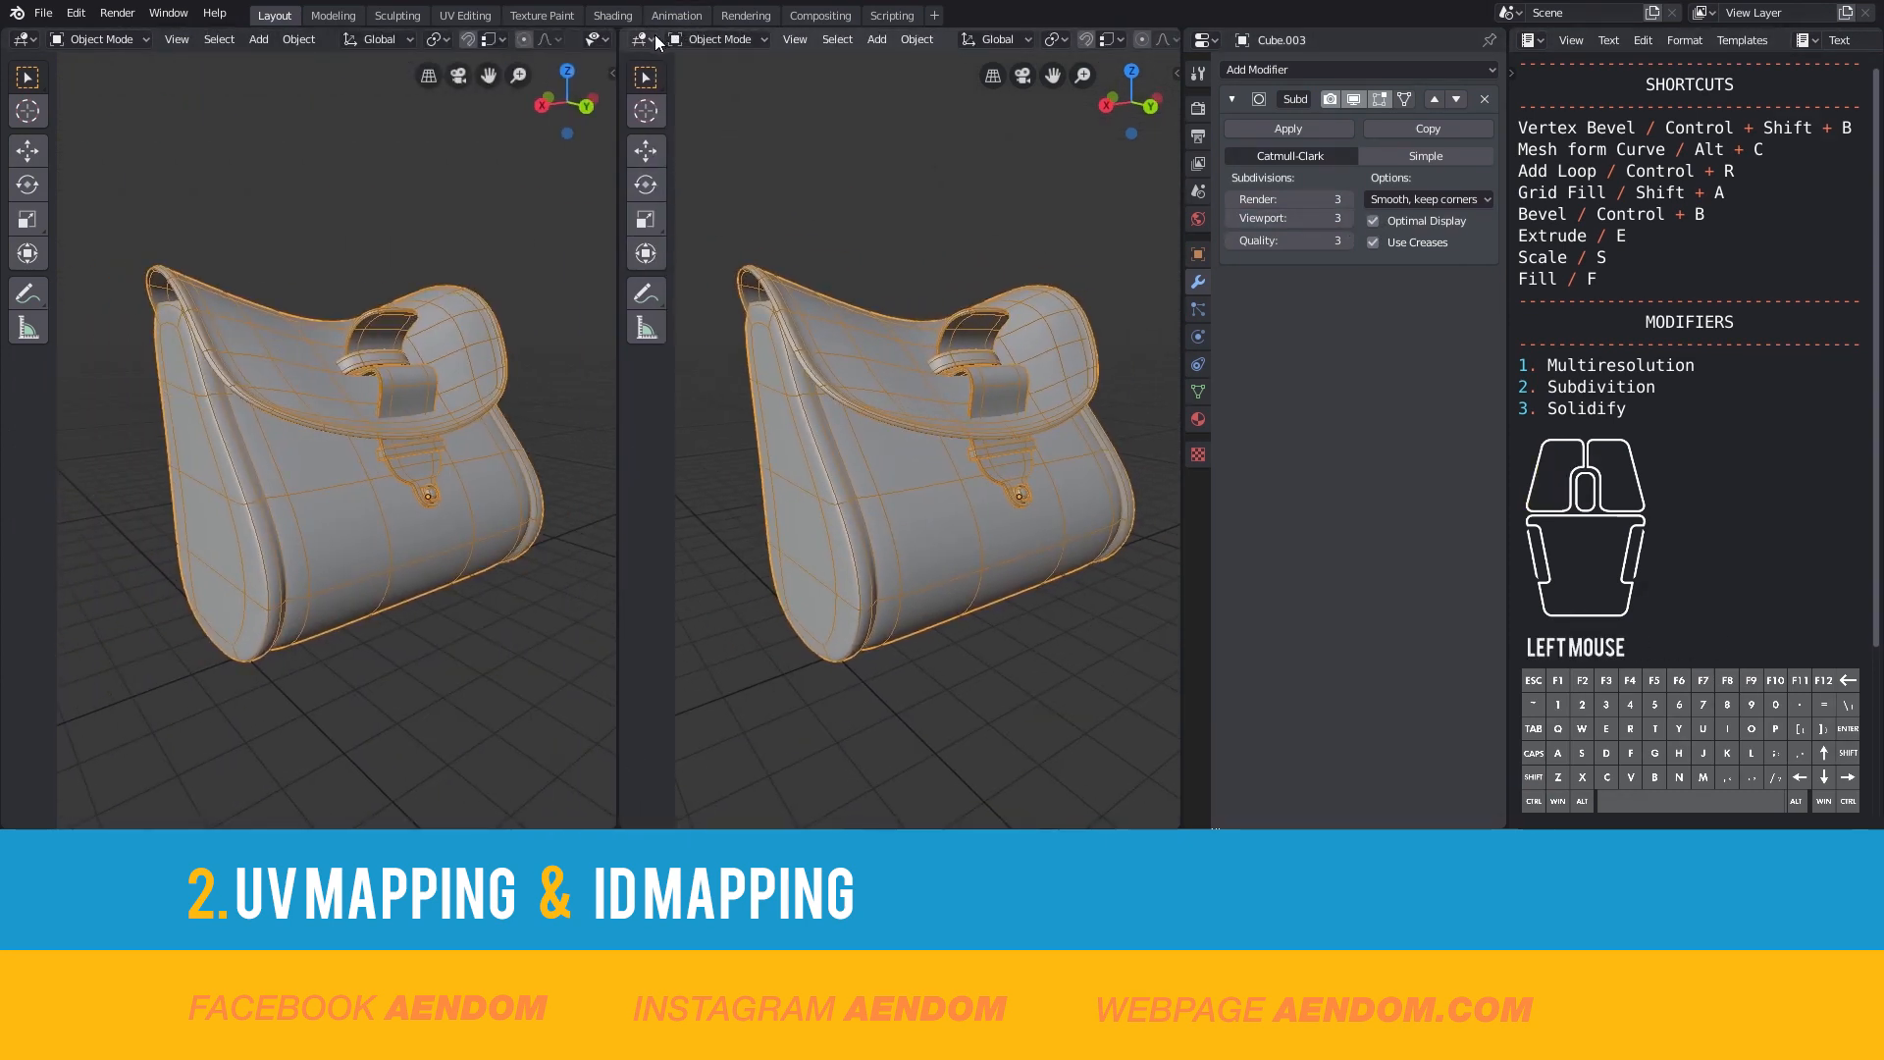
# - Switch the right view to the Image Editor and create a 4096 px UV Grid image named Uvs4K
pyautogui.click(642, 39)
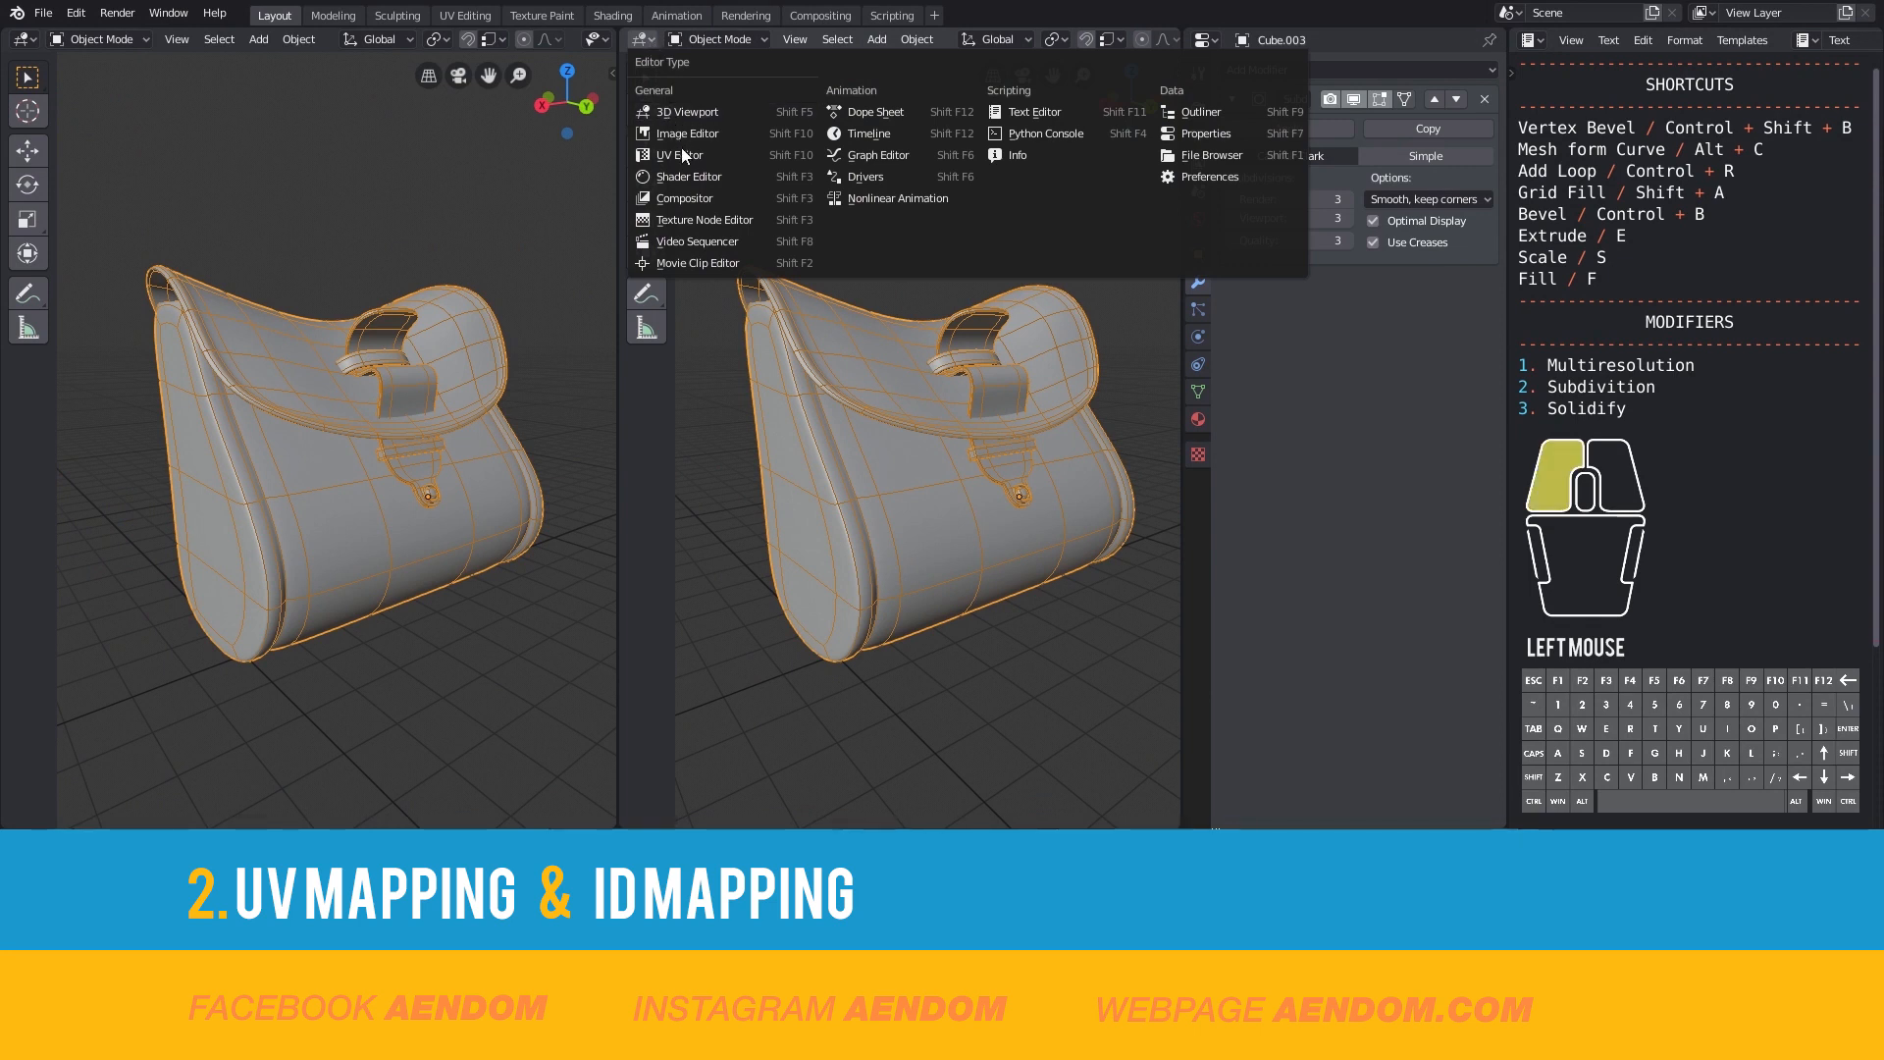
pyautogui.click(687, 131)
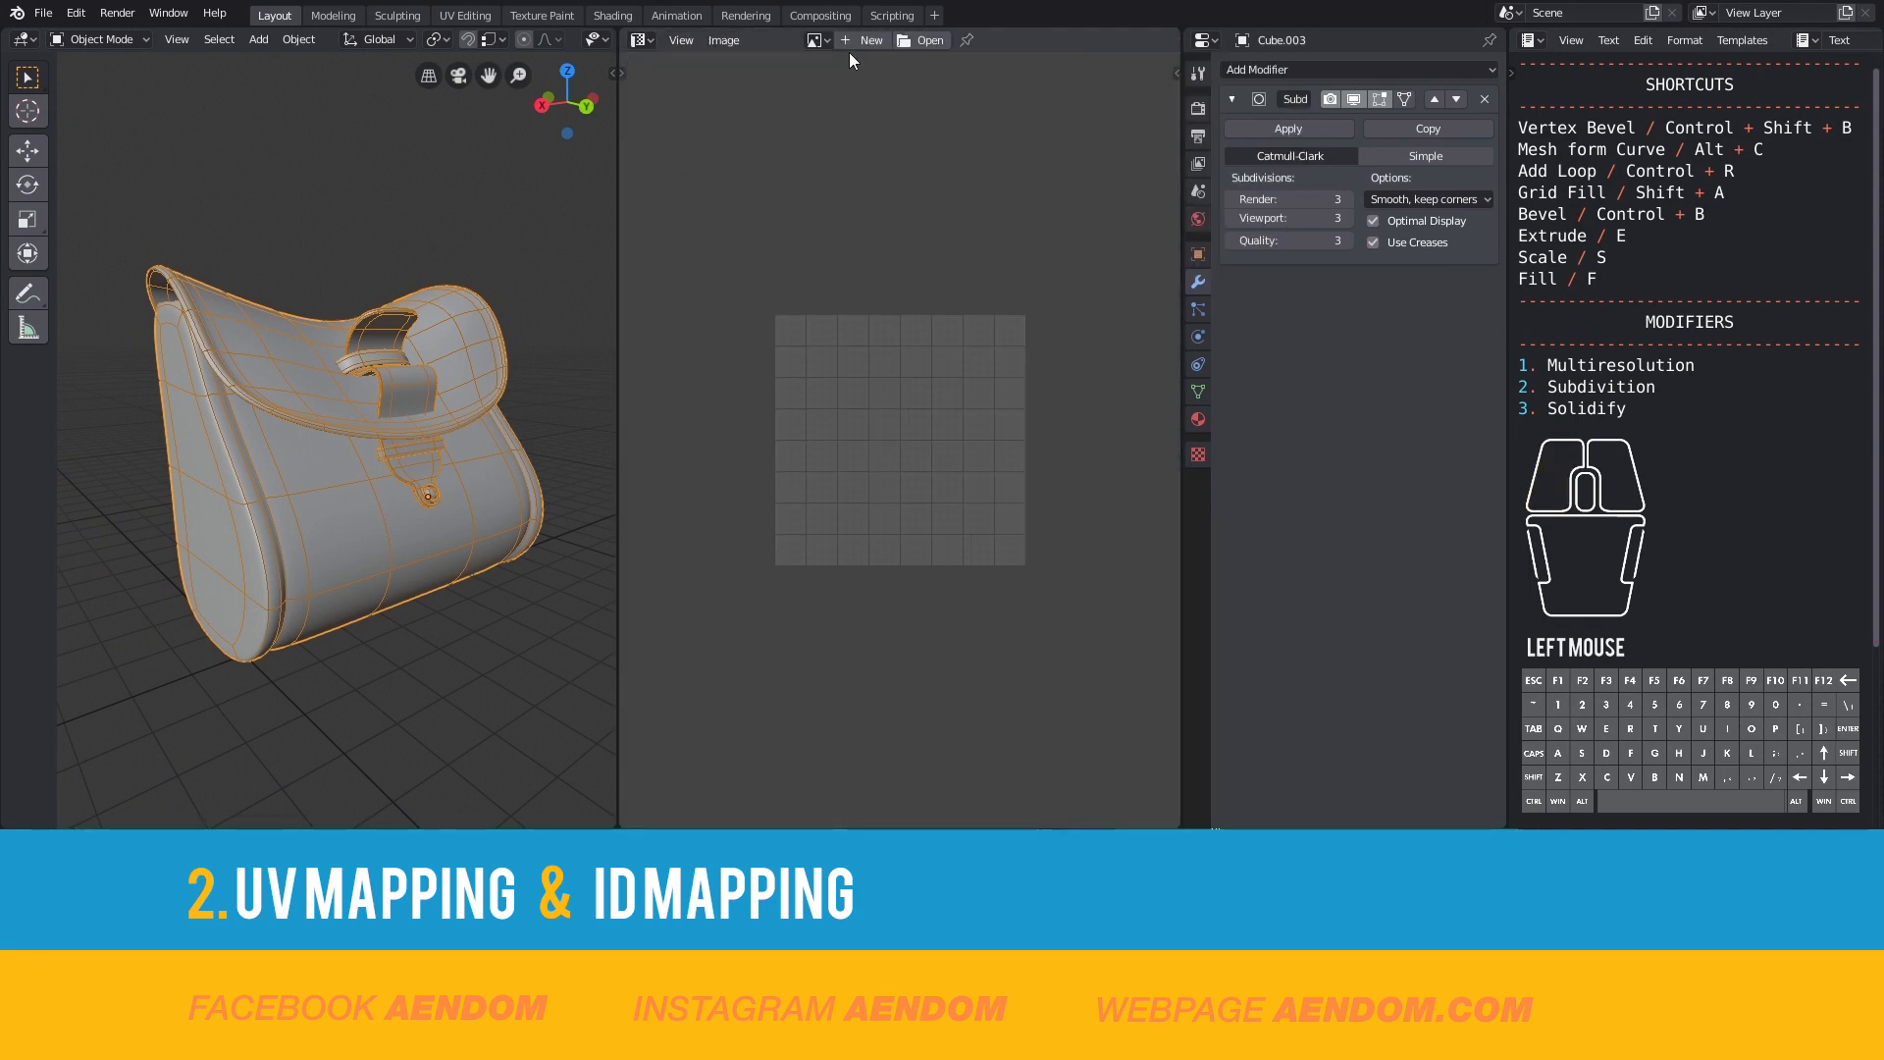
pyautogui.click(872, 40)
pyautogui.write('U')
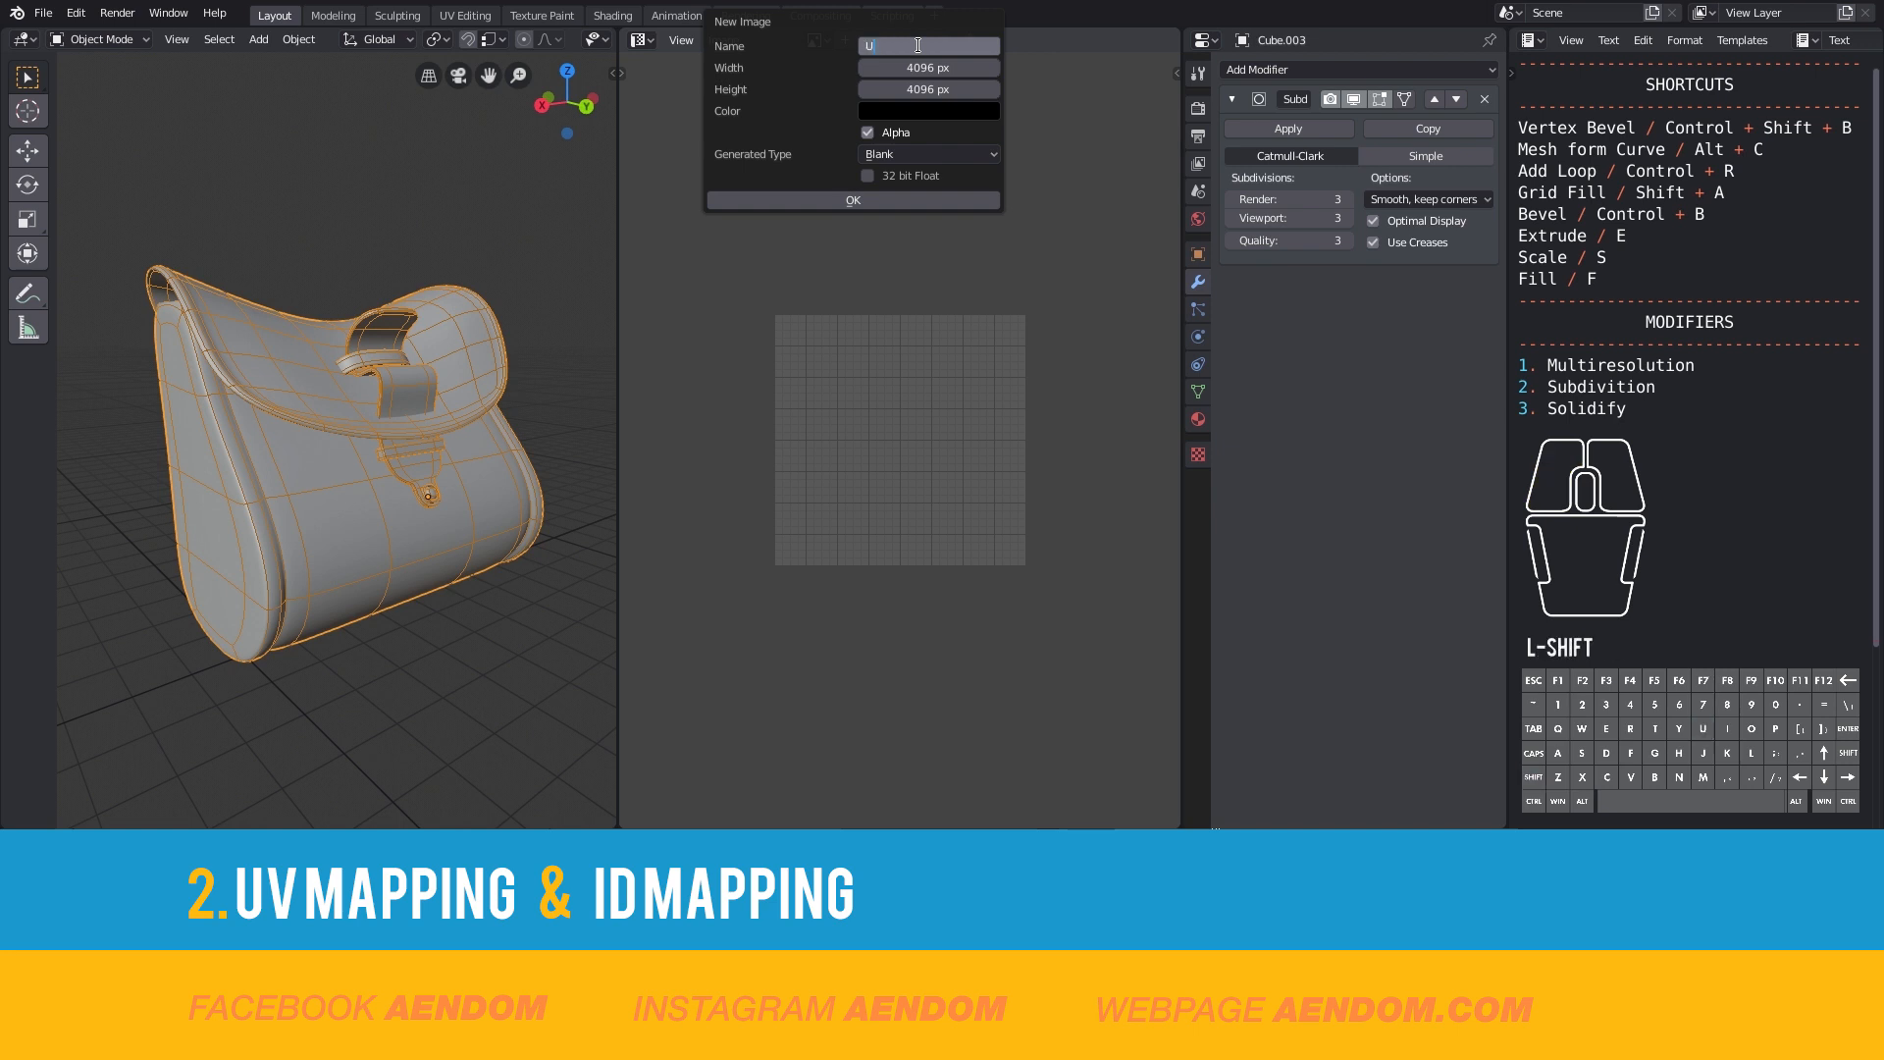
pyautogui.click(926, 153)
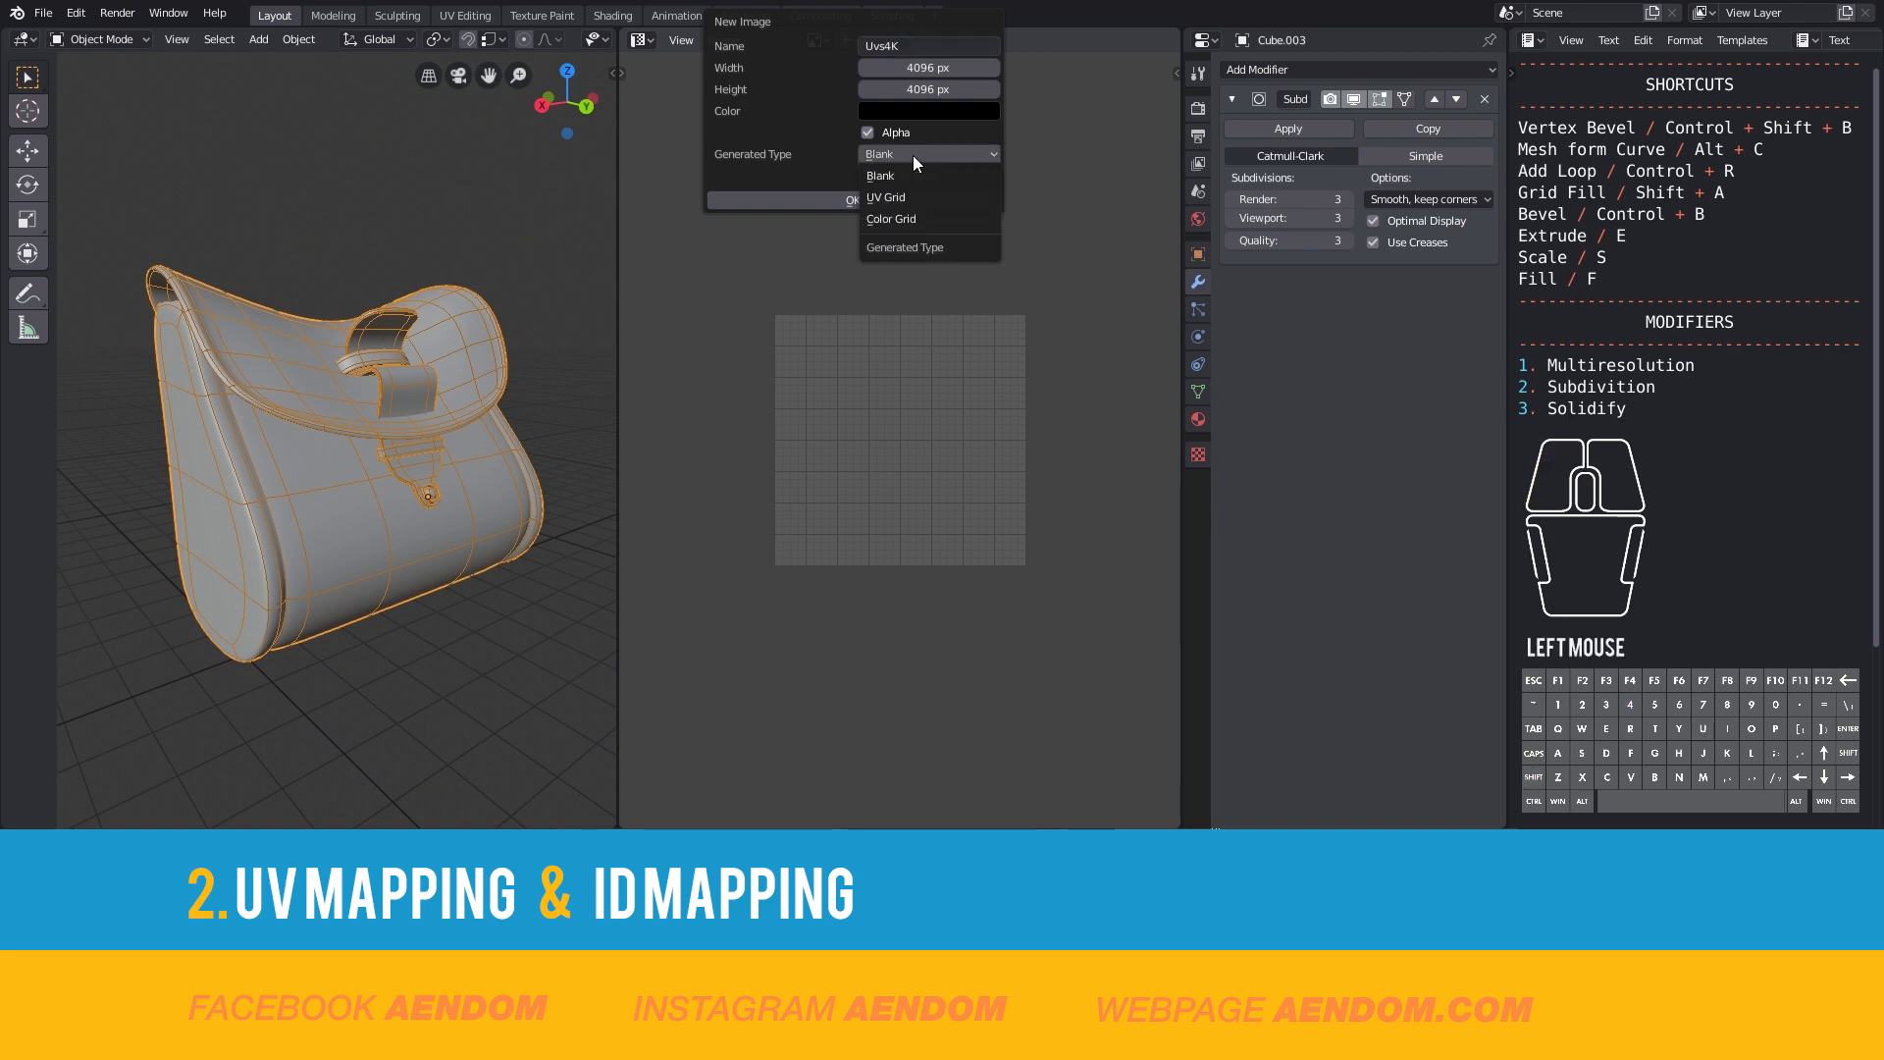
pyautogui.click(887, 197)
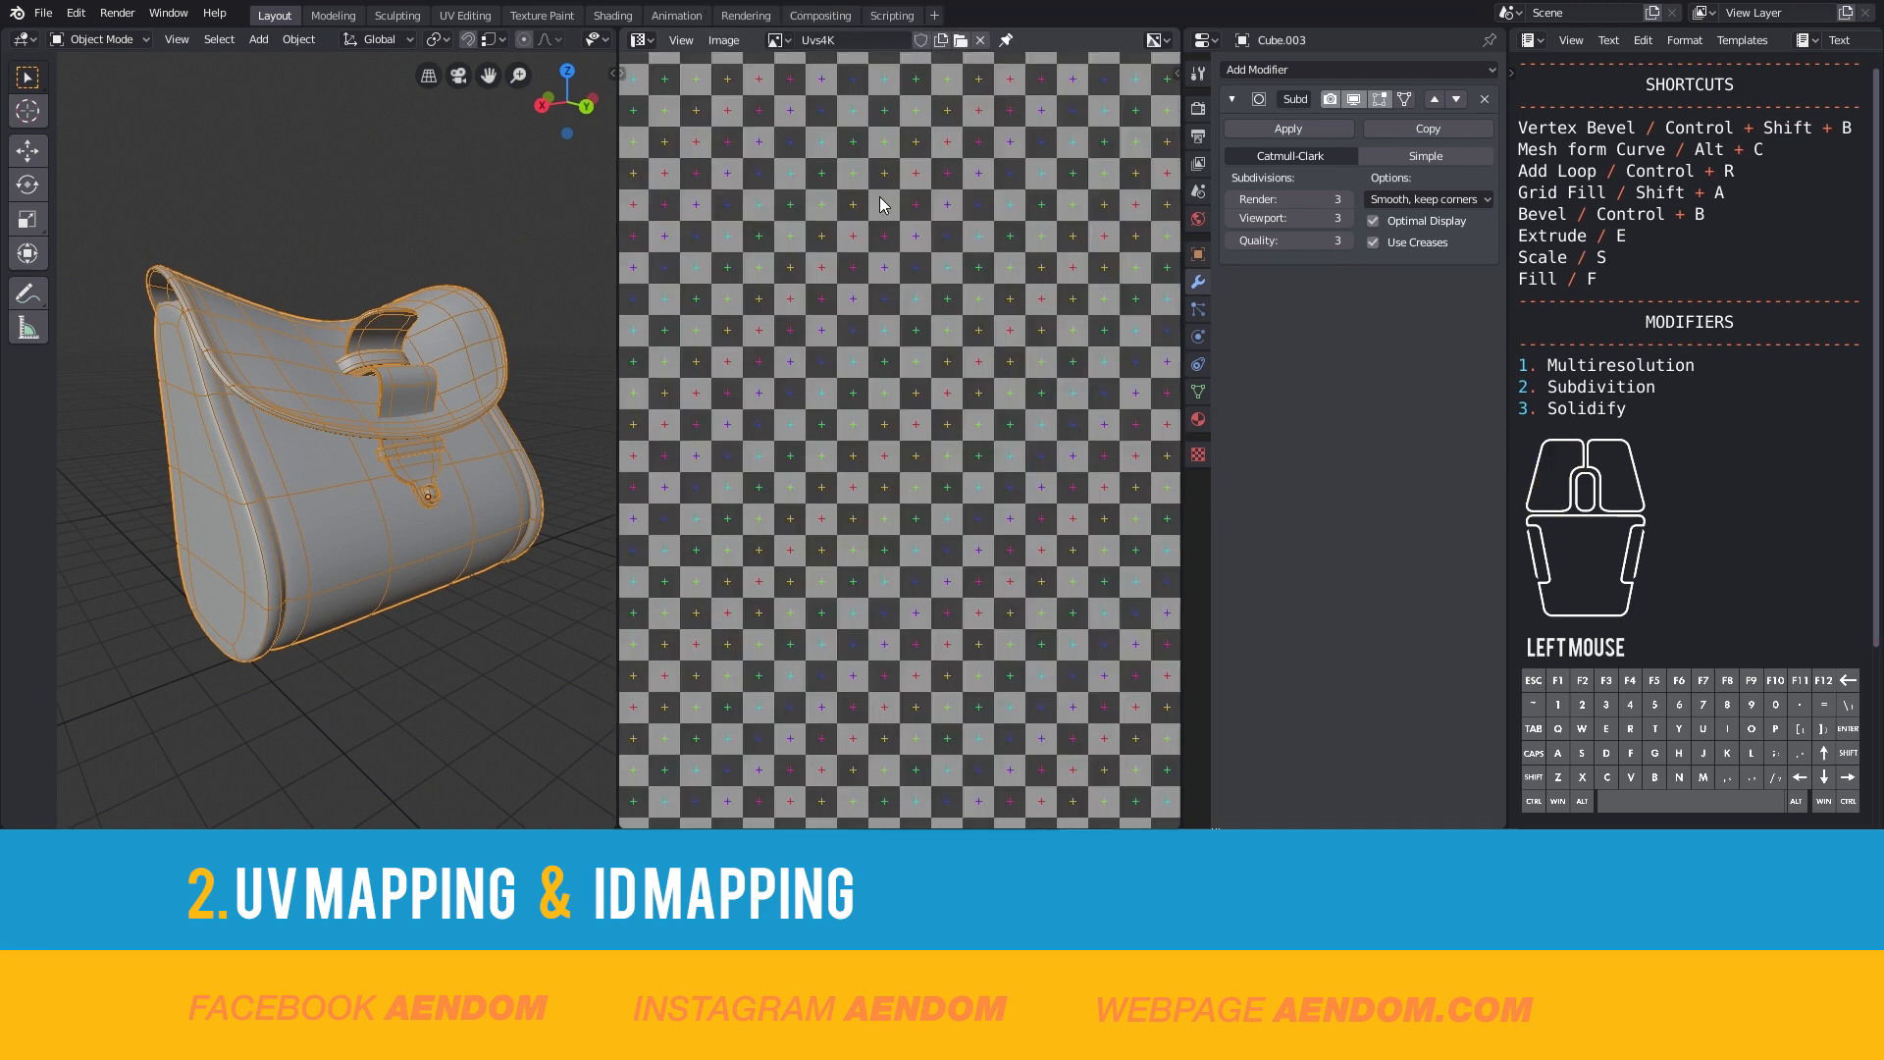
pyautogui.scroll(-3)
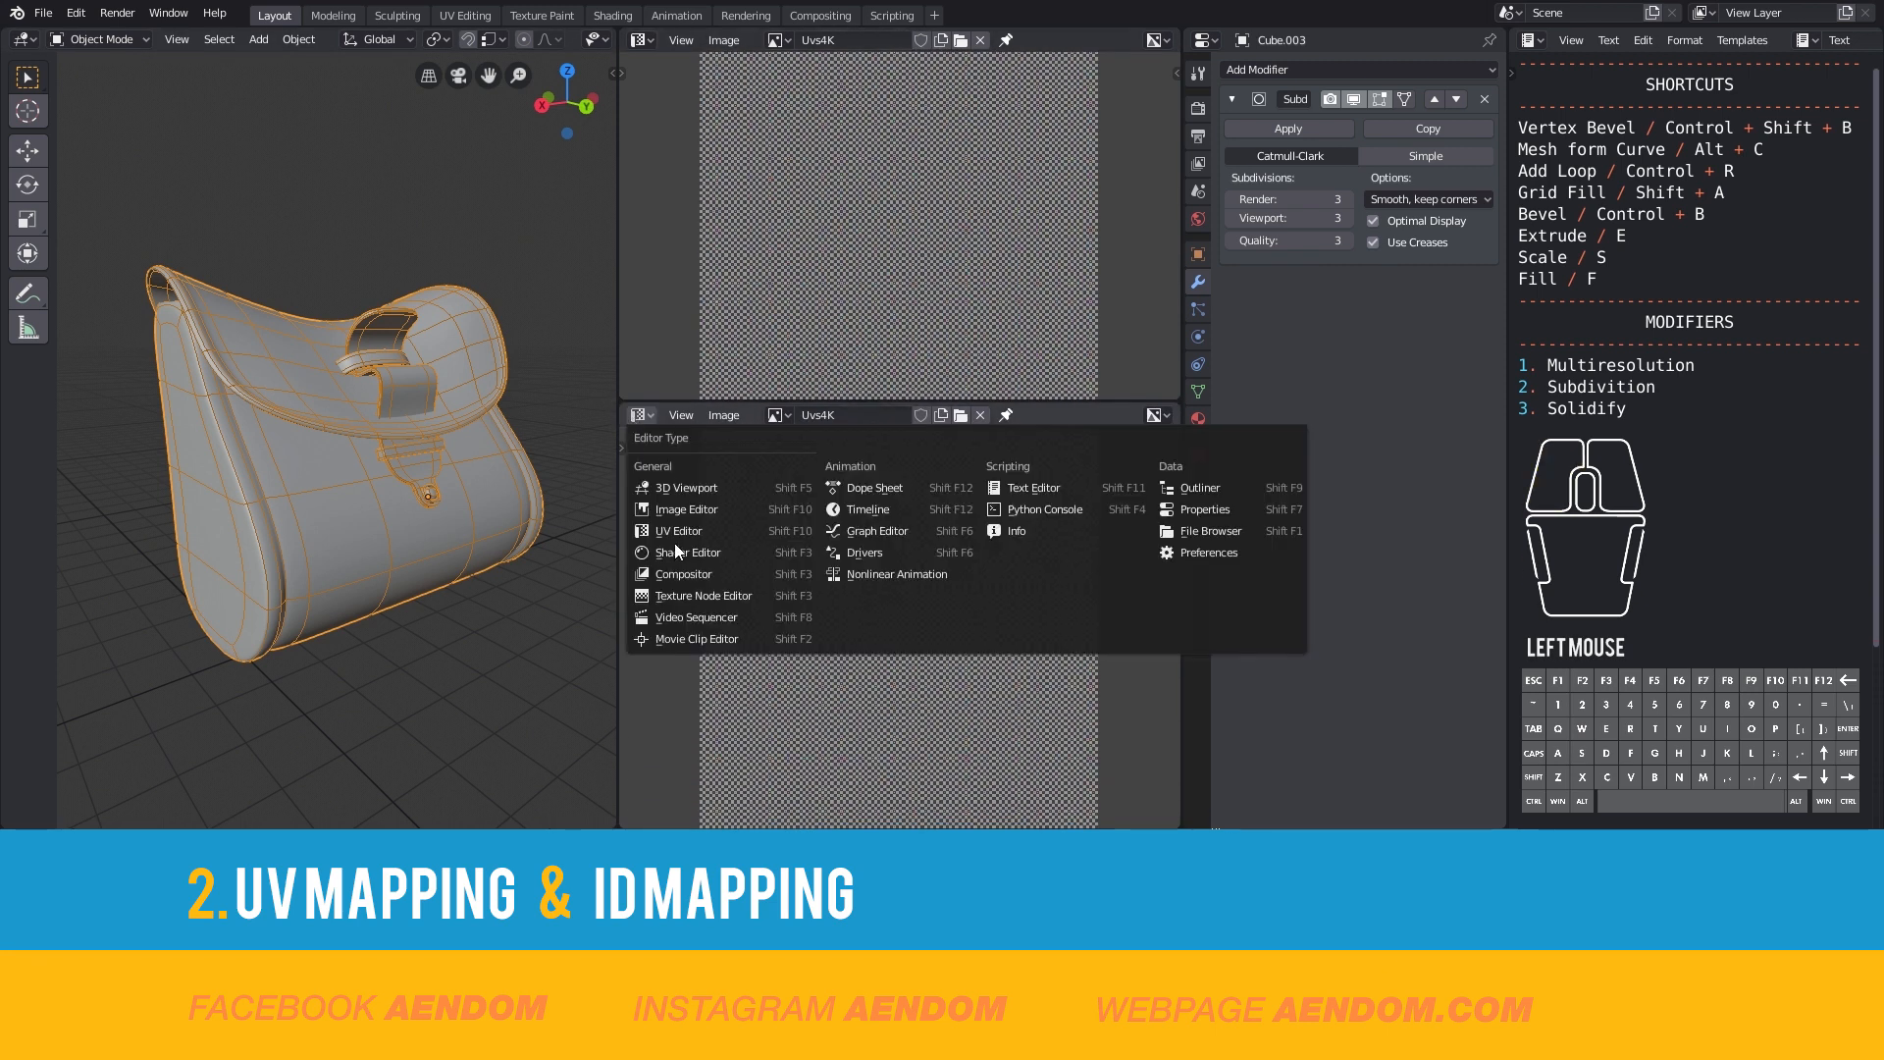
# - Create a new bag material using the Uvs4K image via a Mapping node as Base Color
pyautogui.click(687, 551)
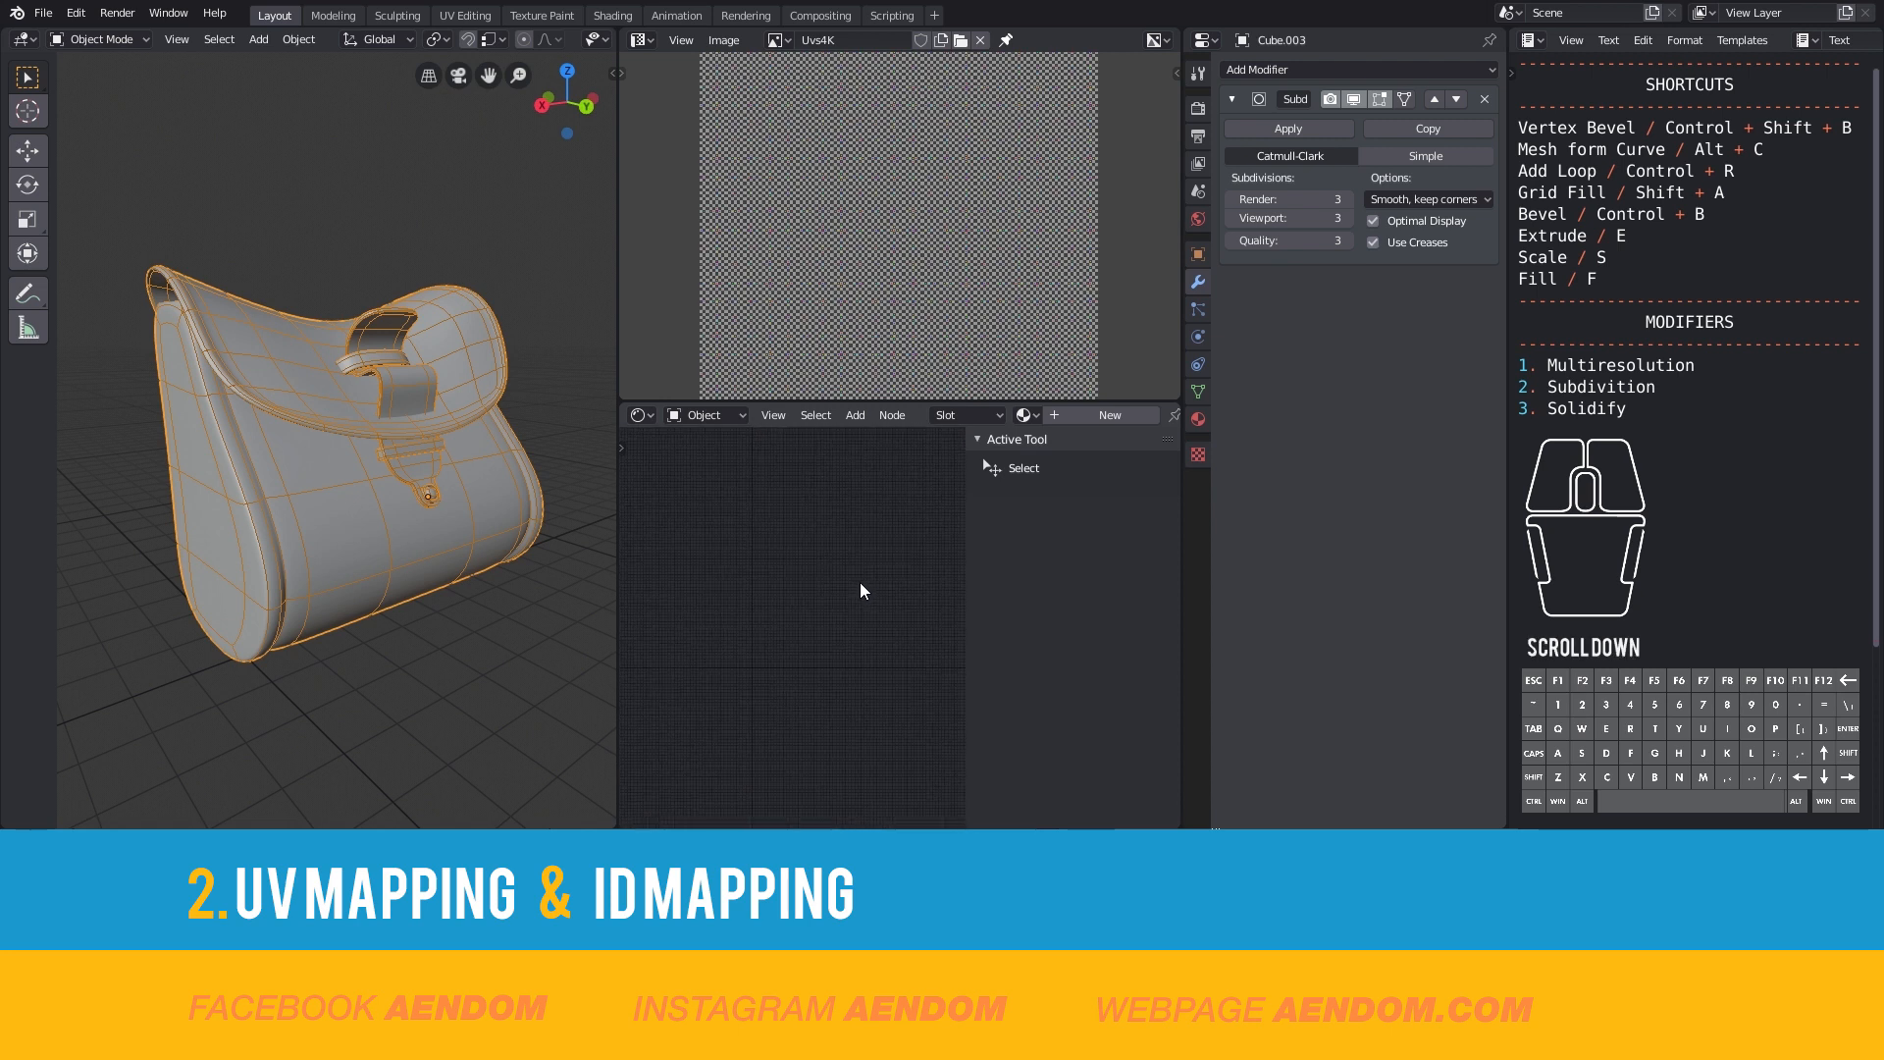
pyautogui.moveTo(1197, 231)
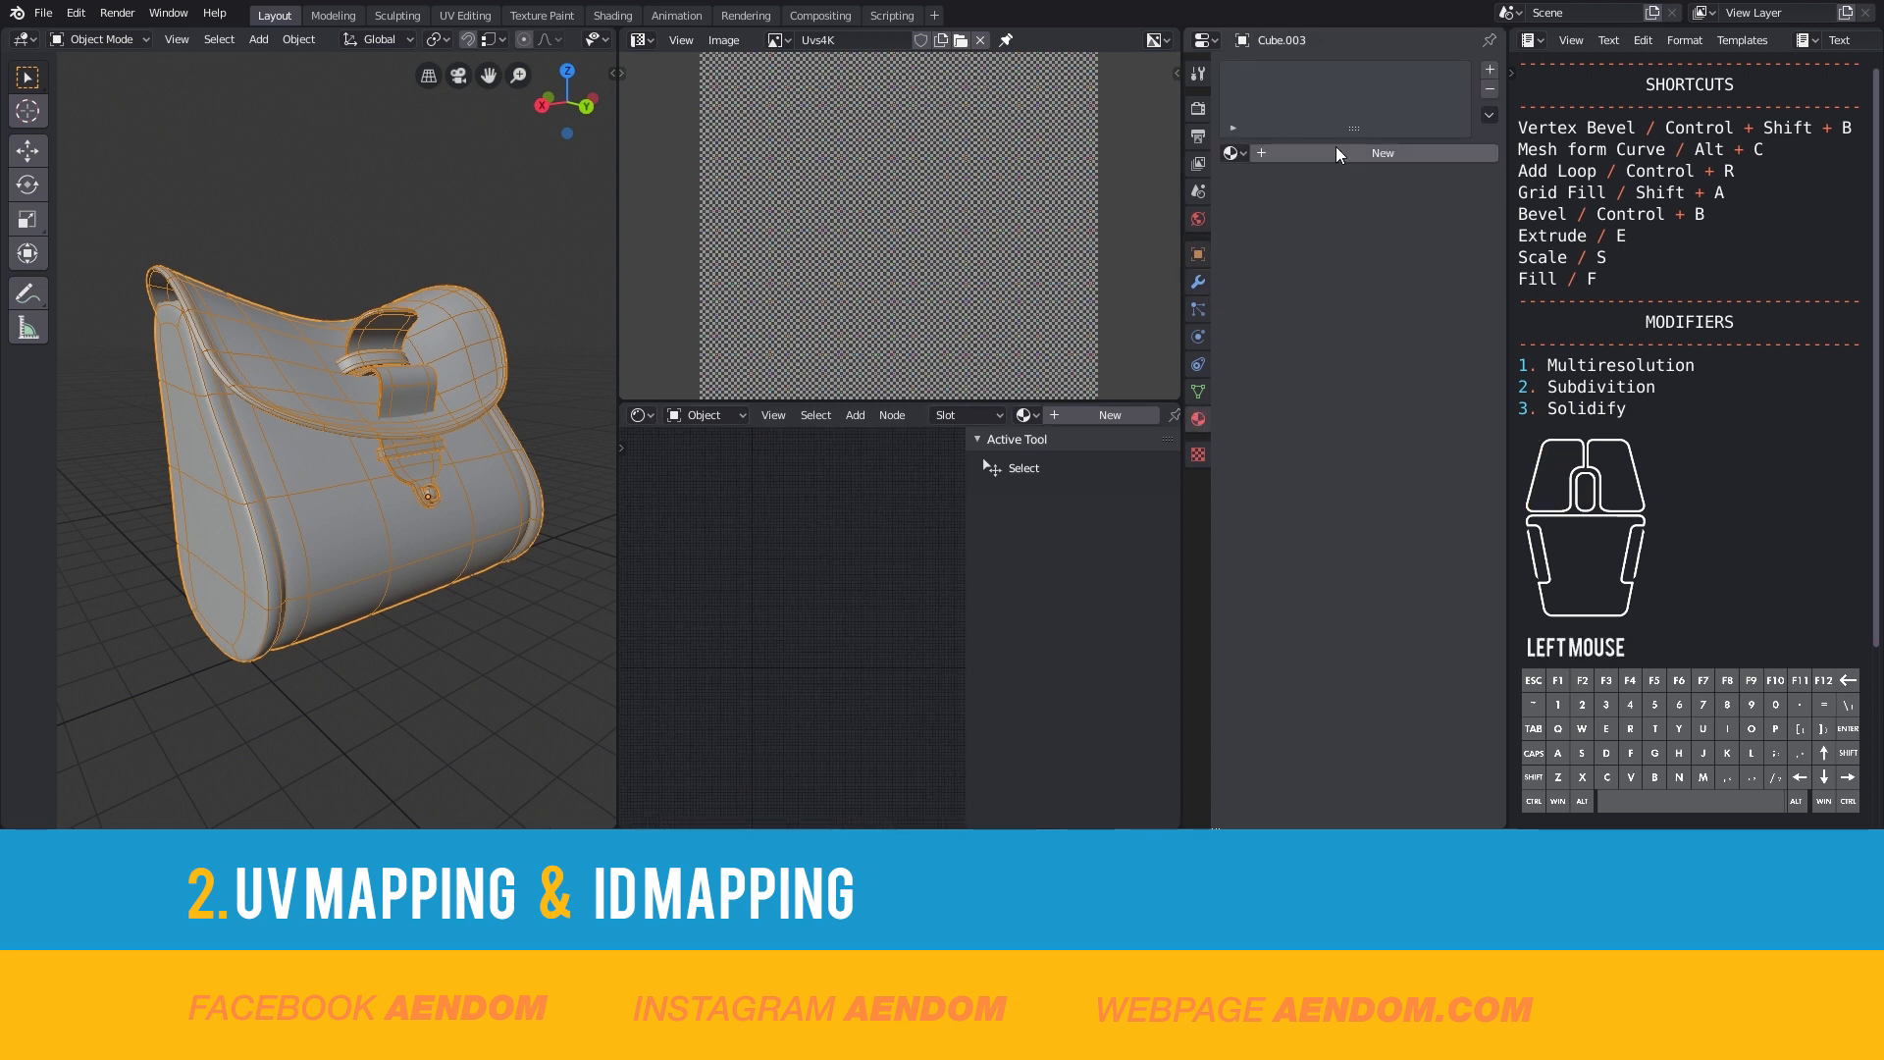
pyautogui.click(1381, 153)
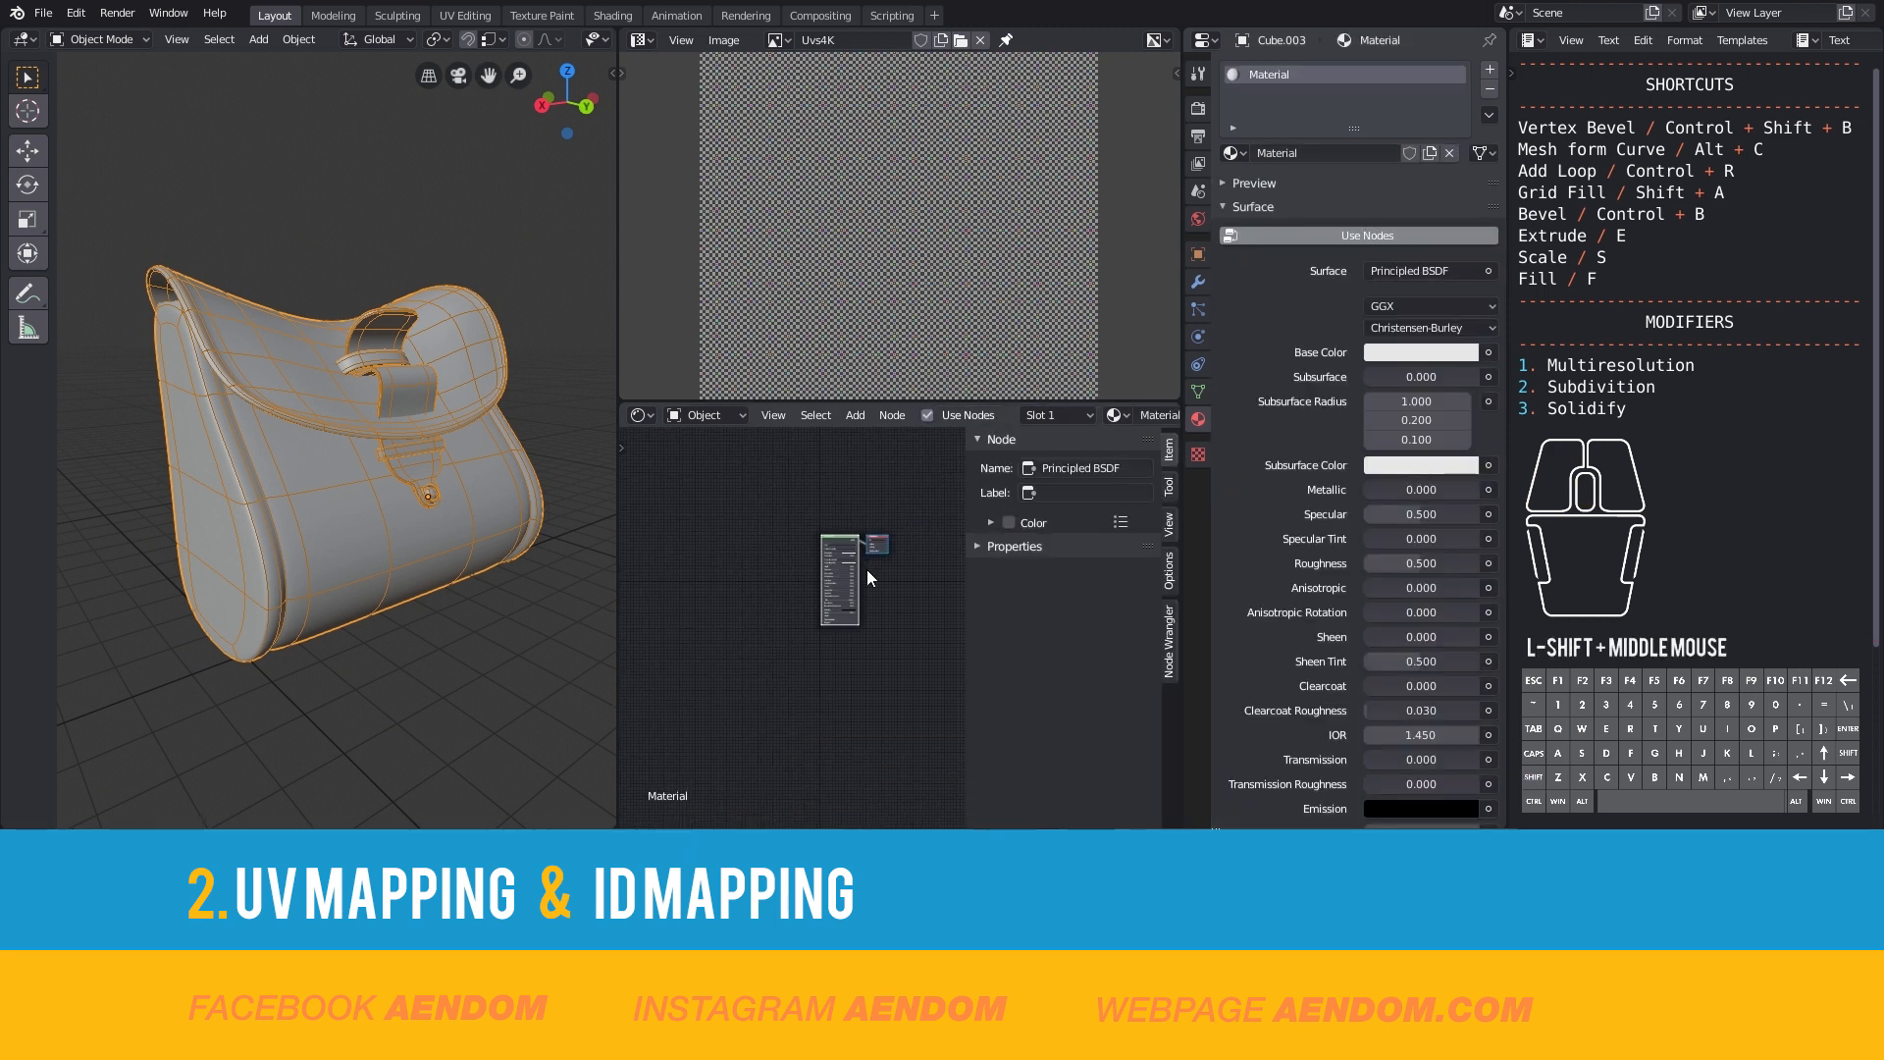
pyautogui.scroll(3)
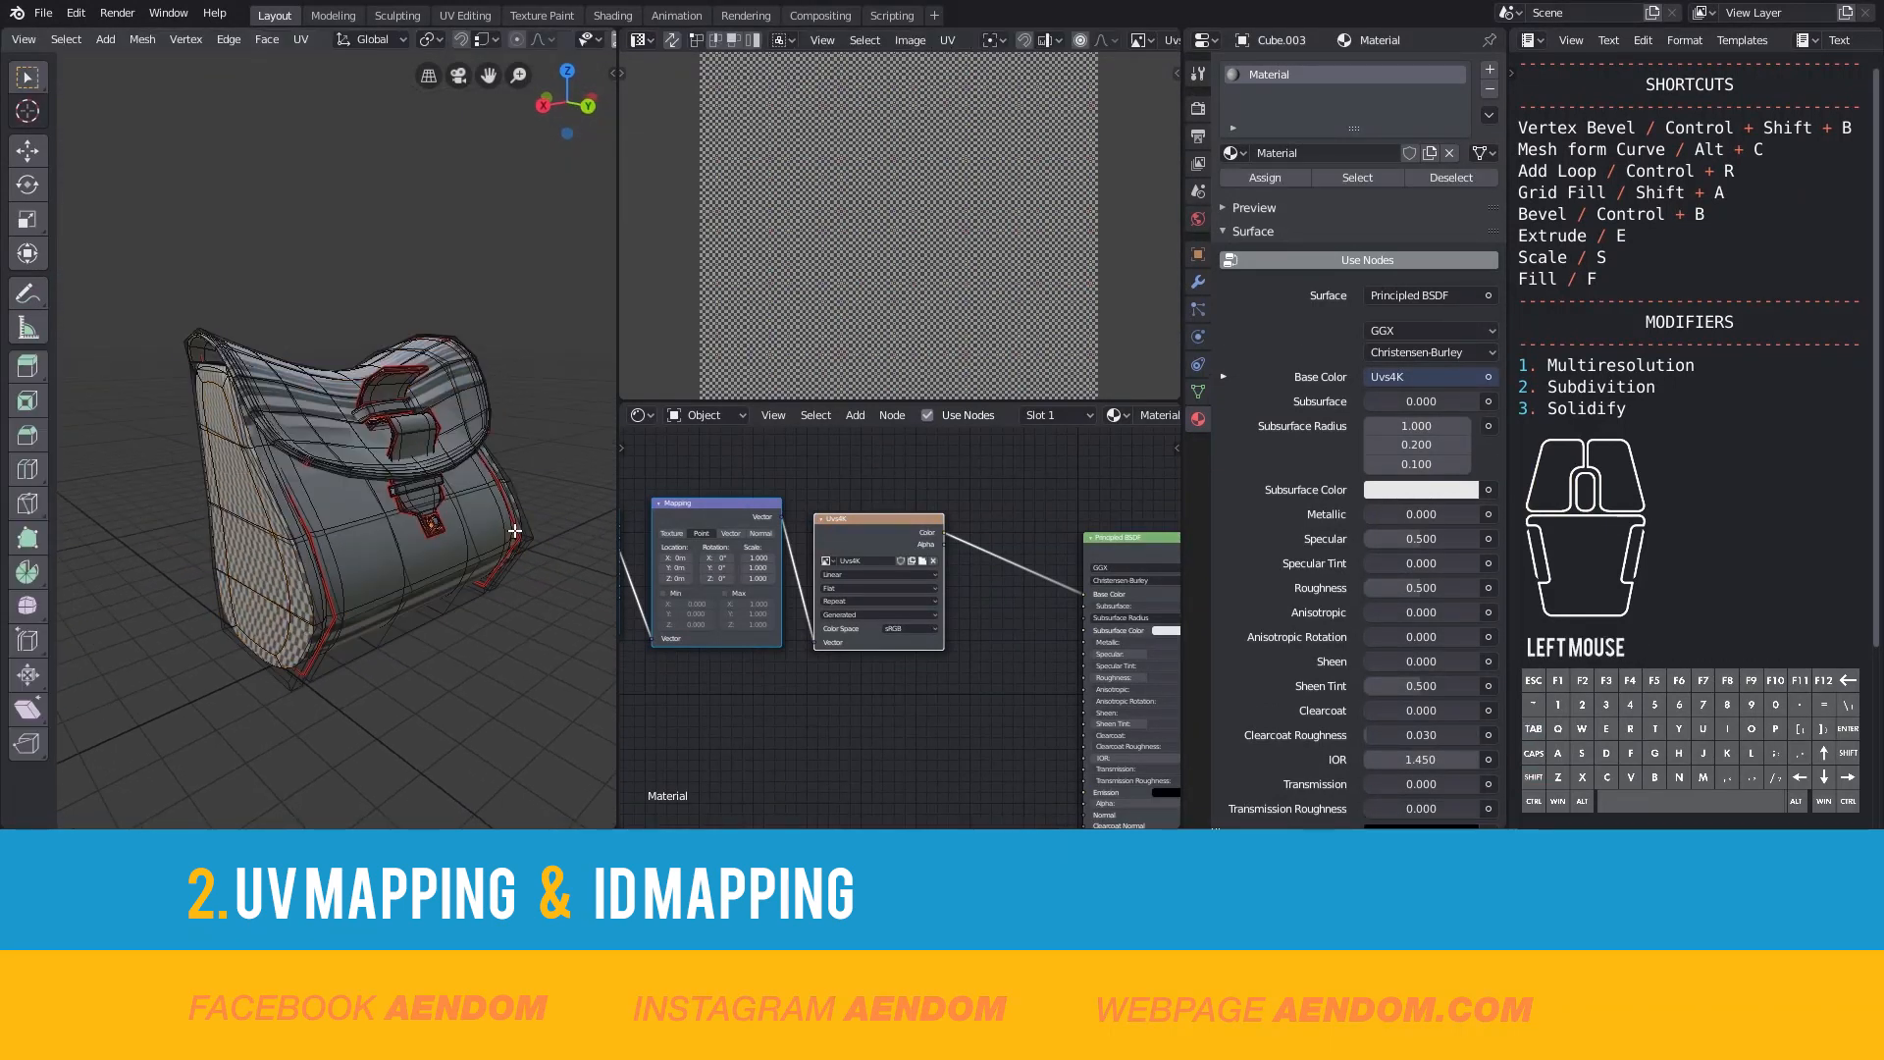
# - Select all bag geometry and Unwrap each part, then return toward Object Mode
pyautogui.press('a')
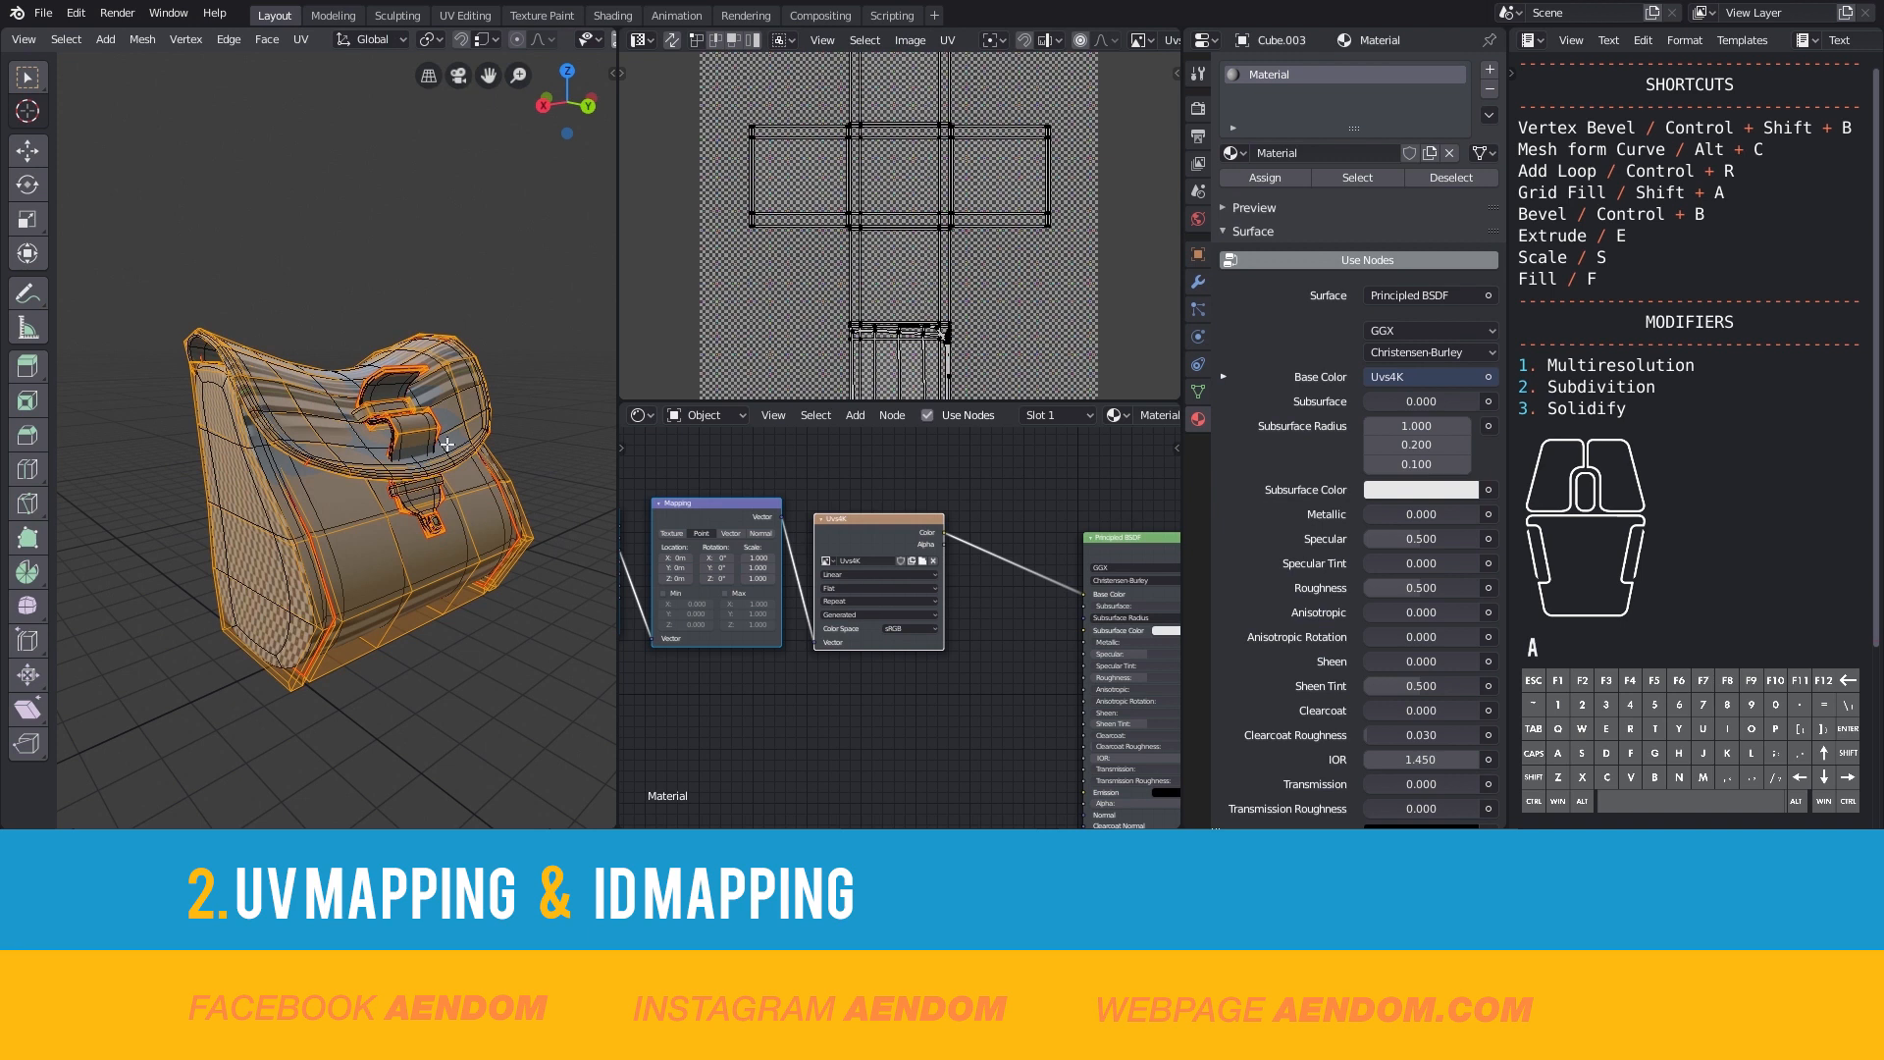
pyautogui.click(302, 39)
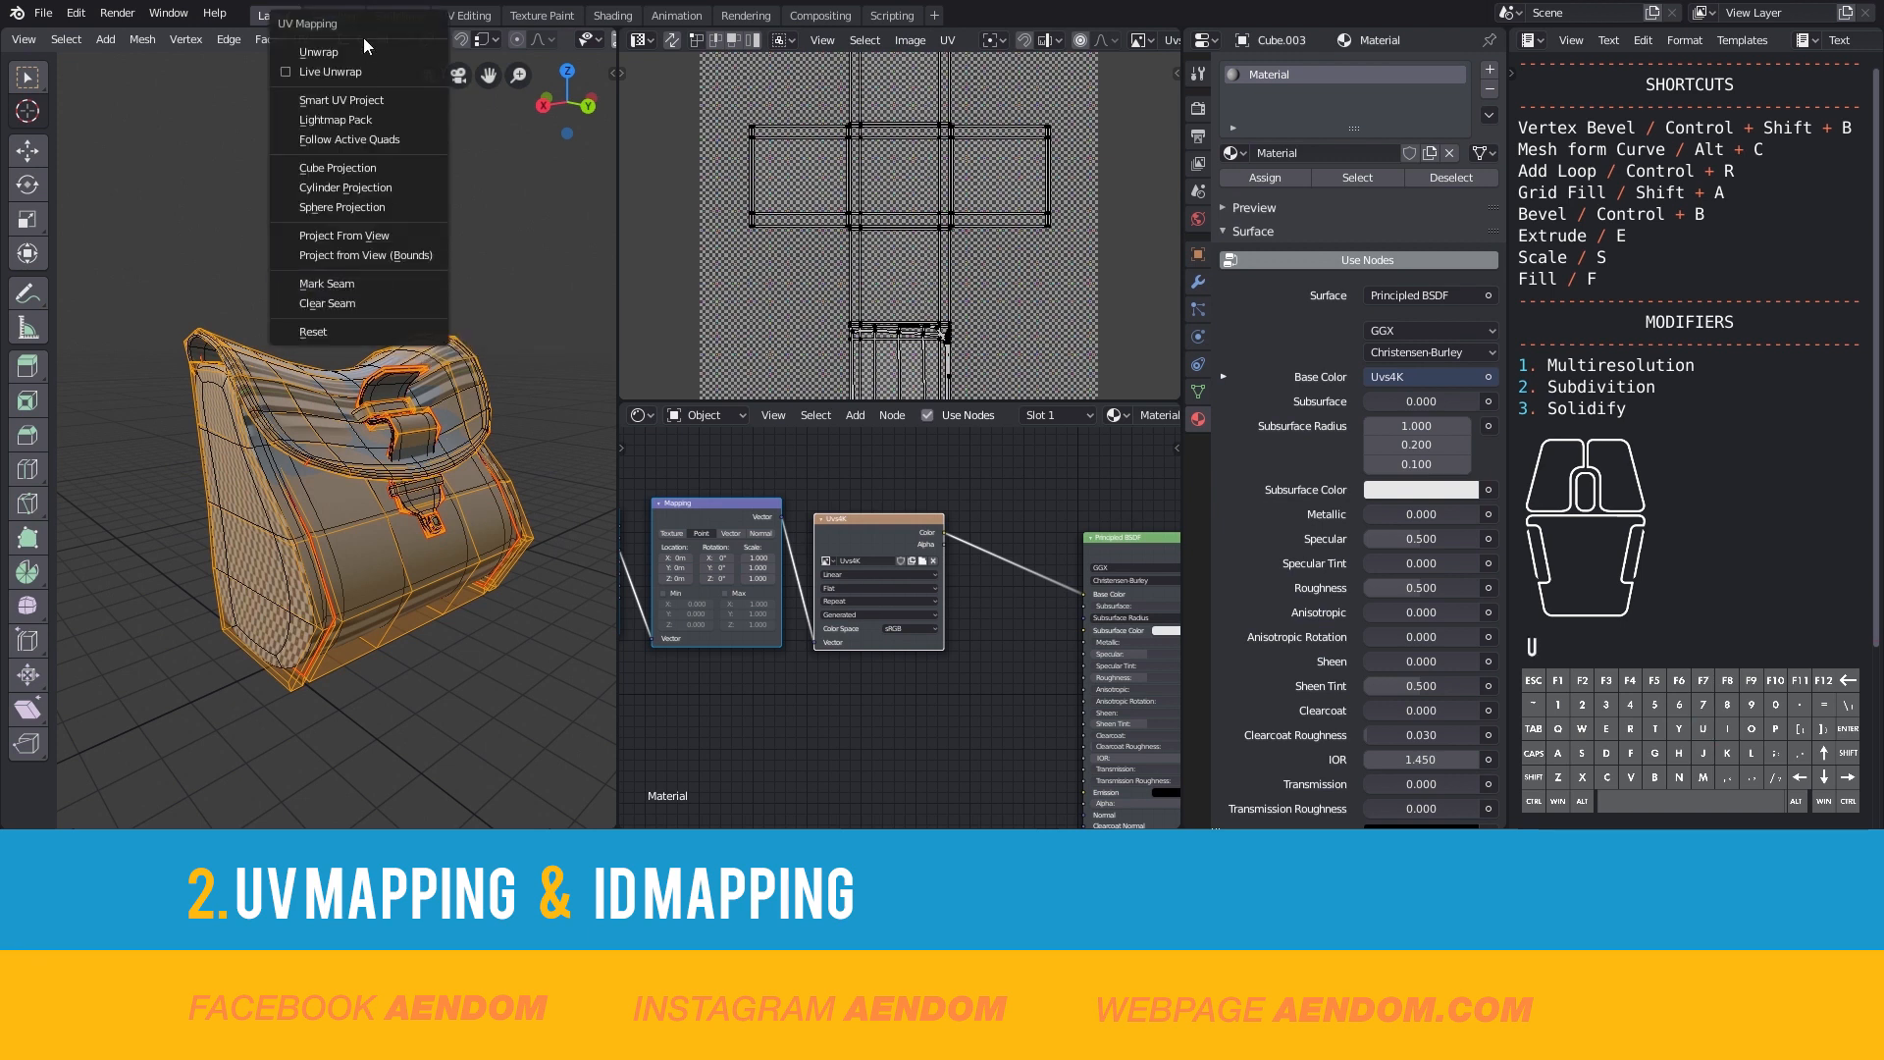
pyautogui.click(318, 51)
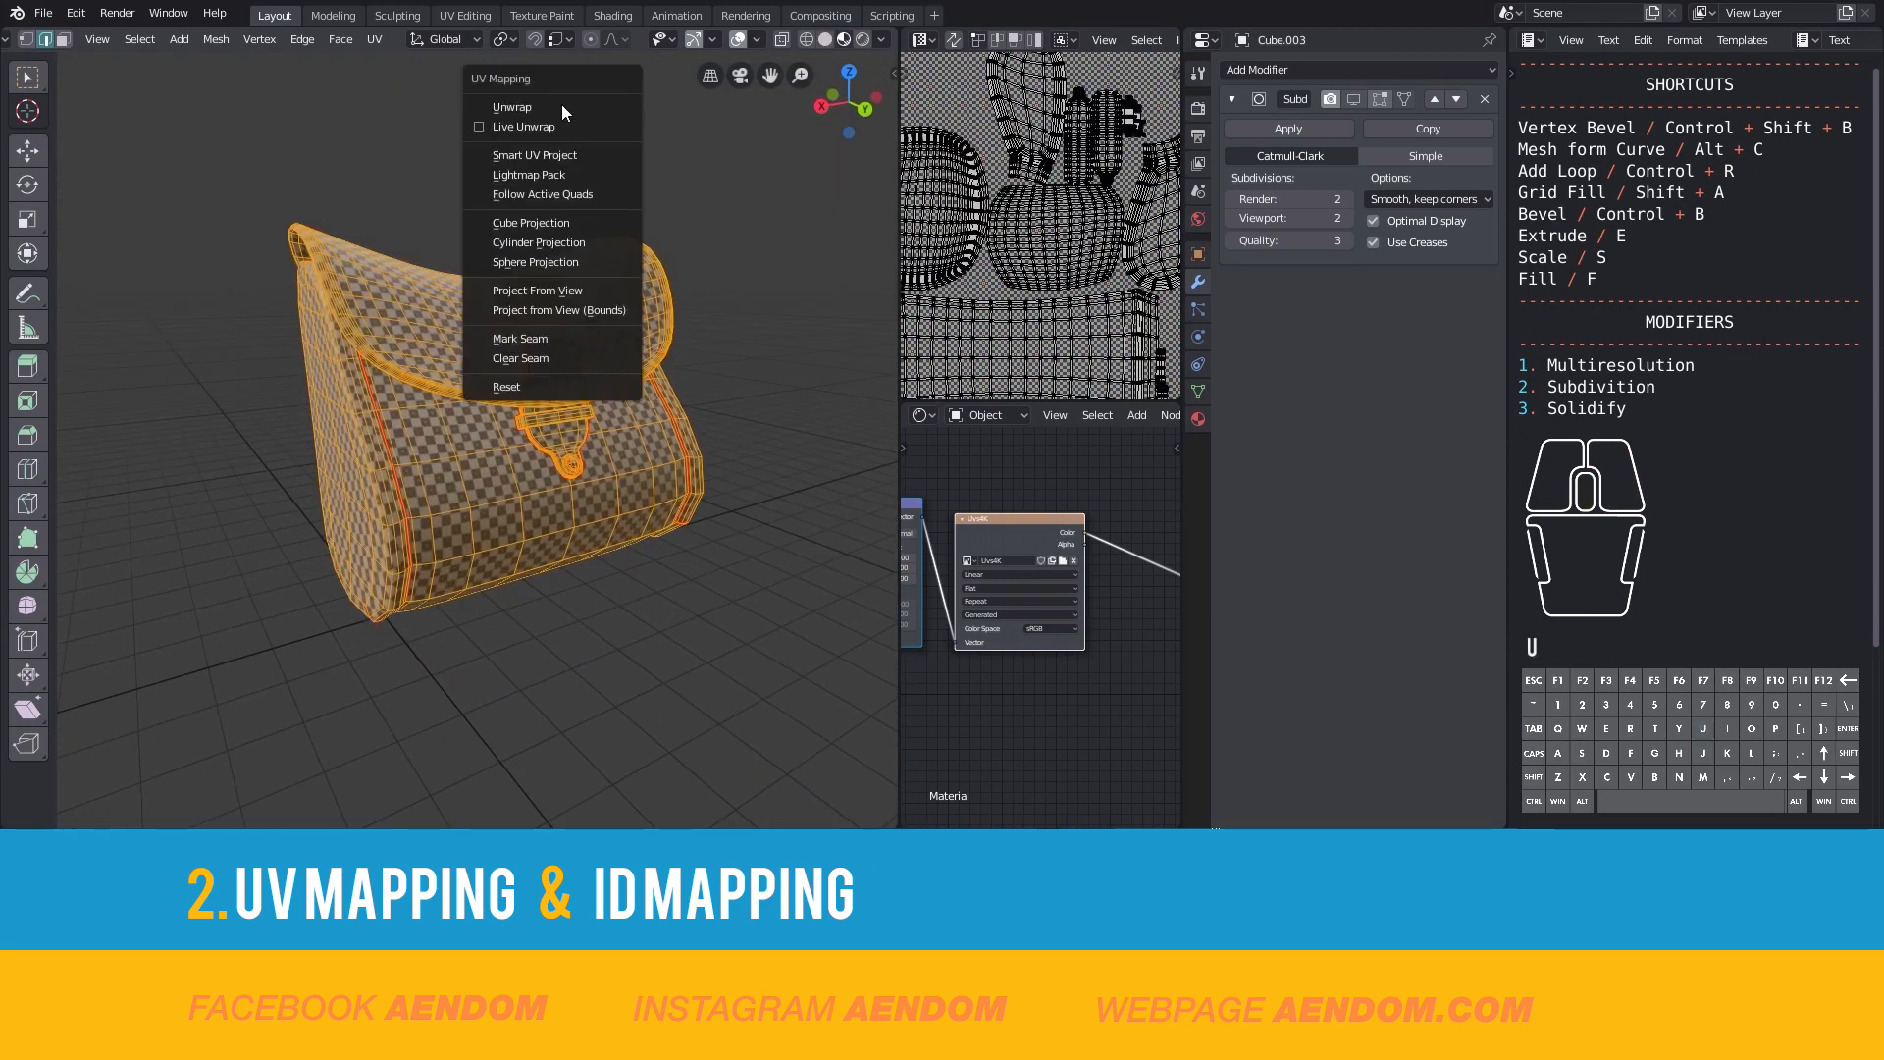
pyautogui.click(511, 106)
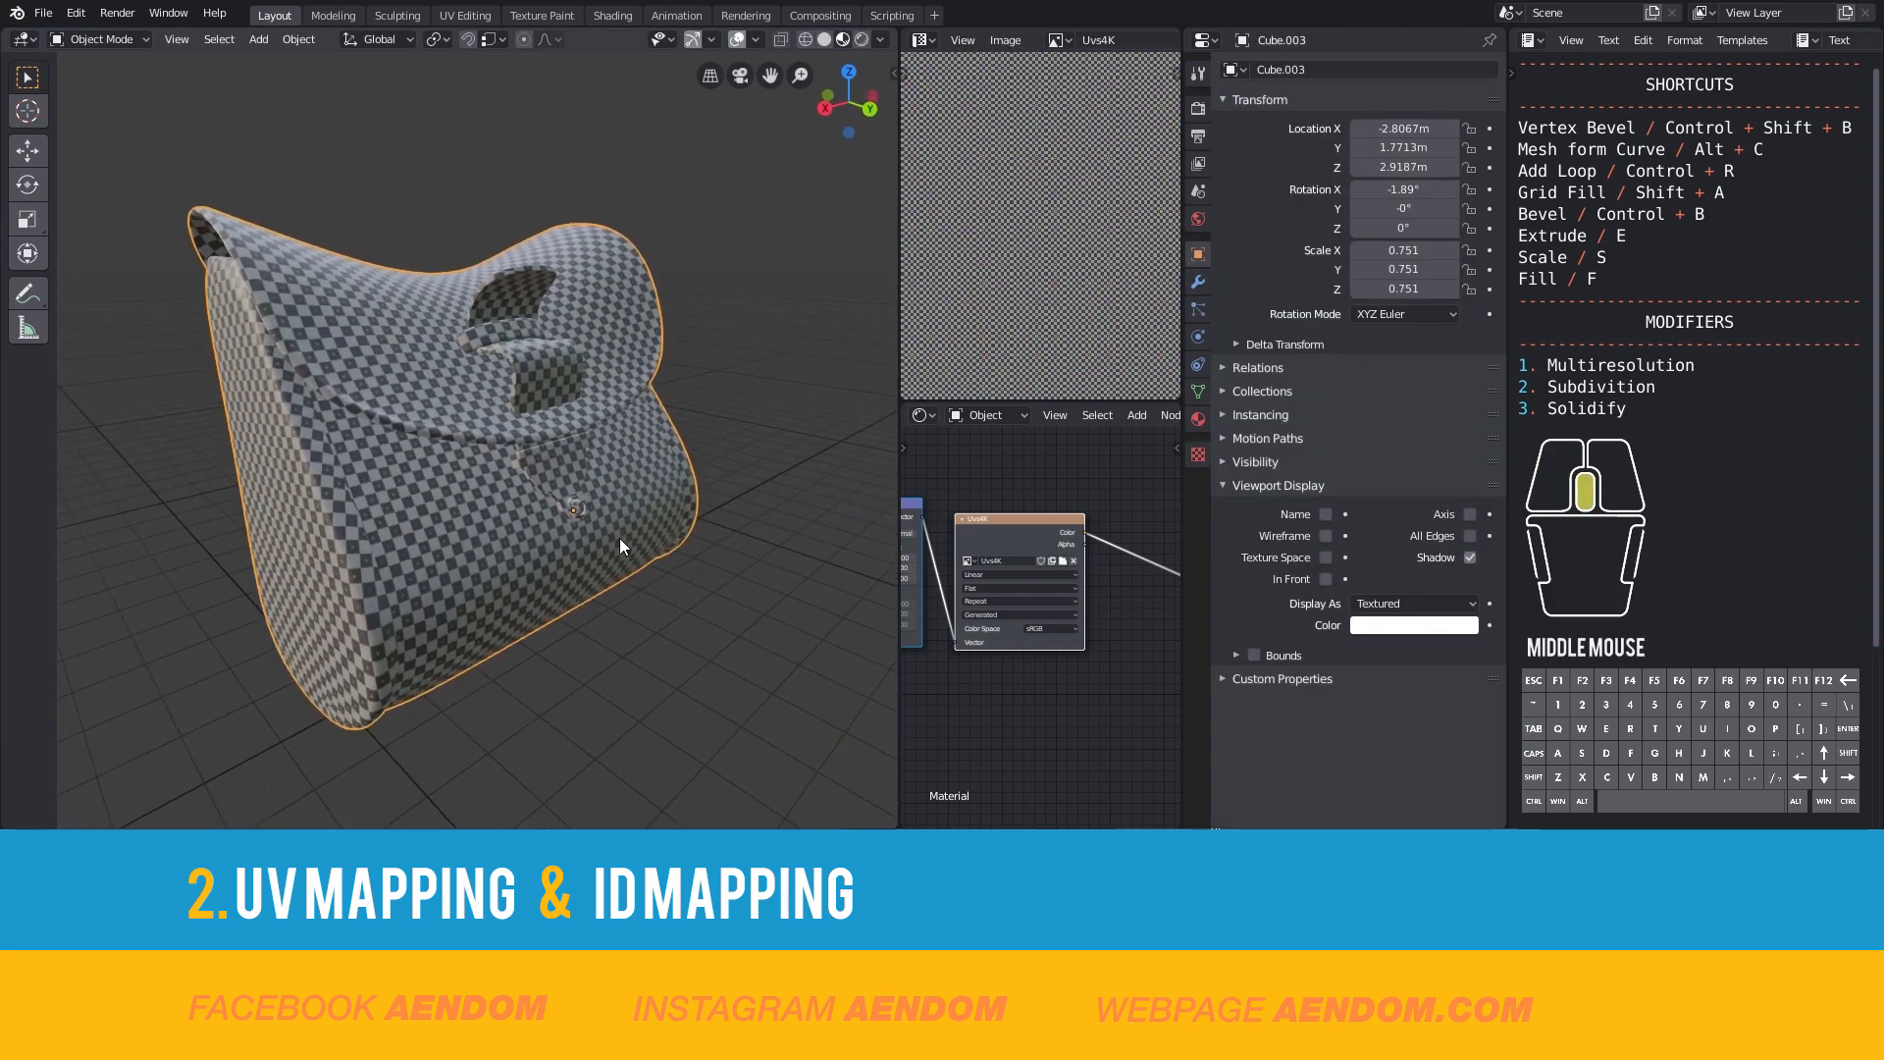
pyautogui.click(100, 40)
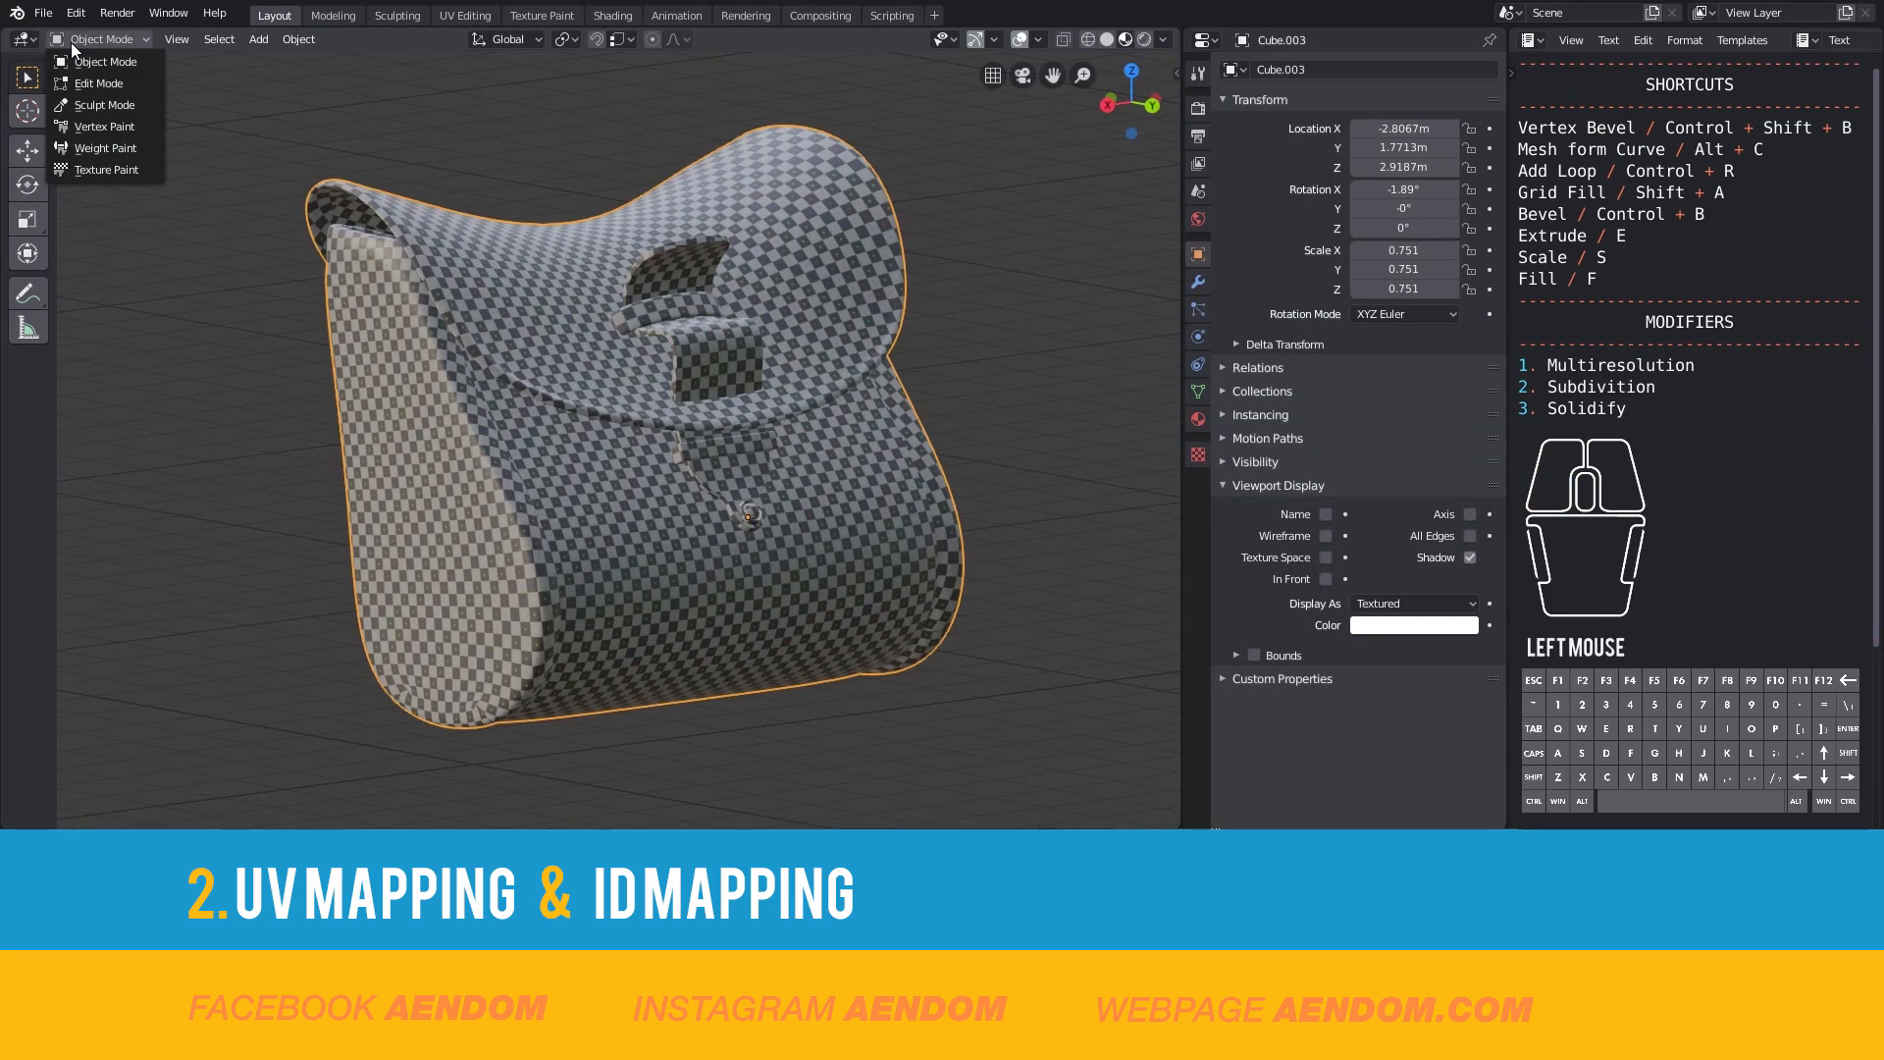
# - Vertex-paint the flap green, body blue, sides cyan, strap yellow, buckles red, then back to Object Mode
pyautogui.click(104, 125)
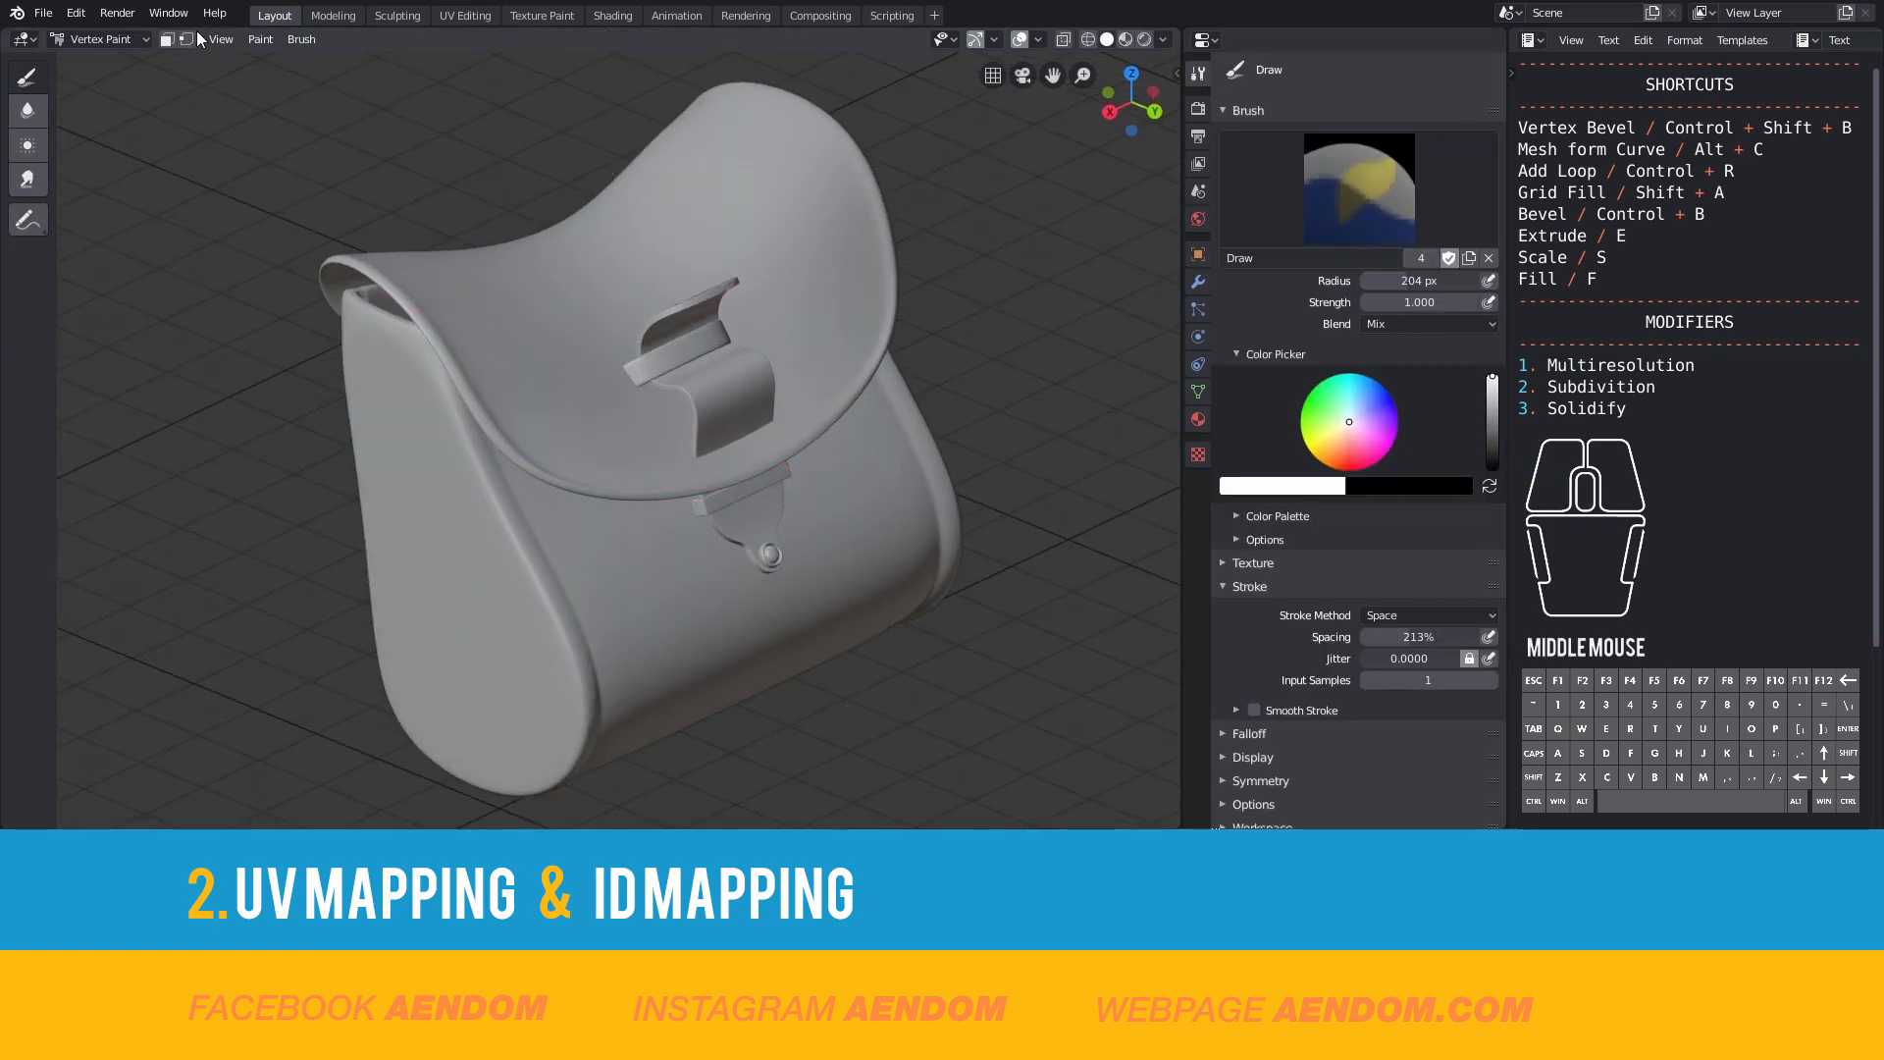
pyautogui.click(169, 40)
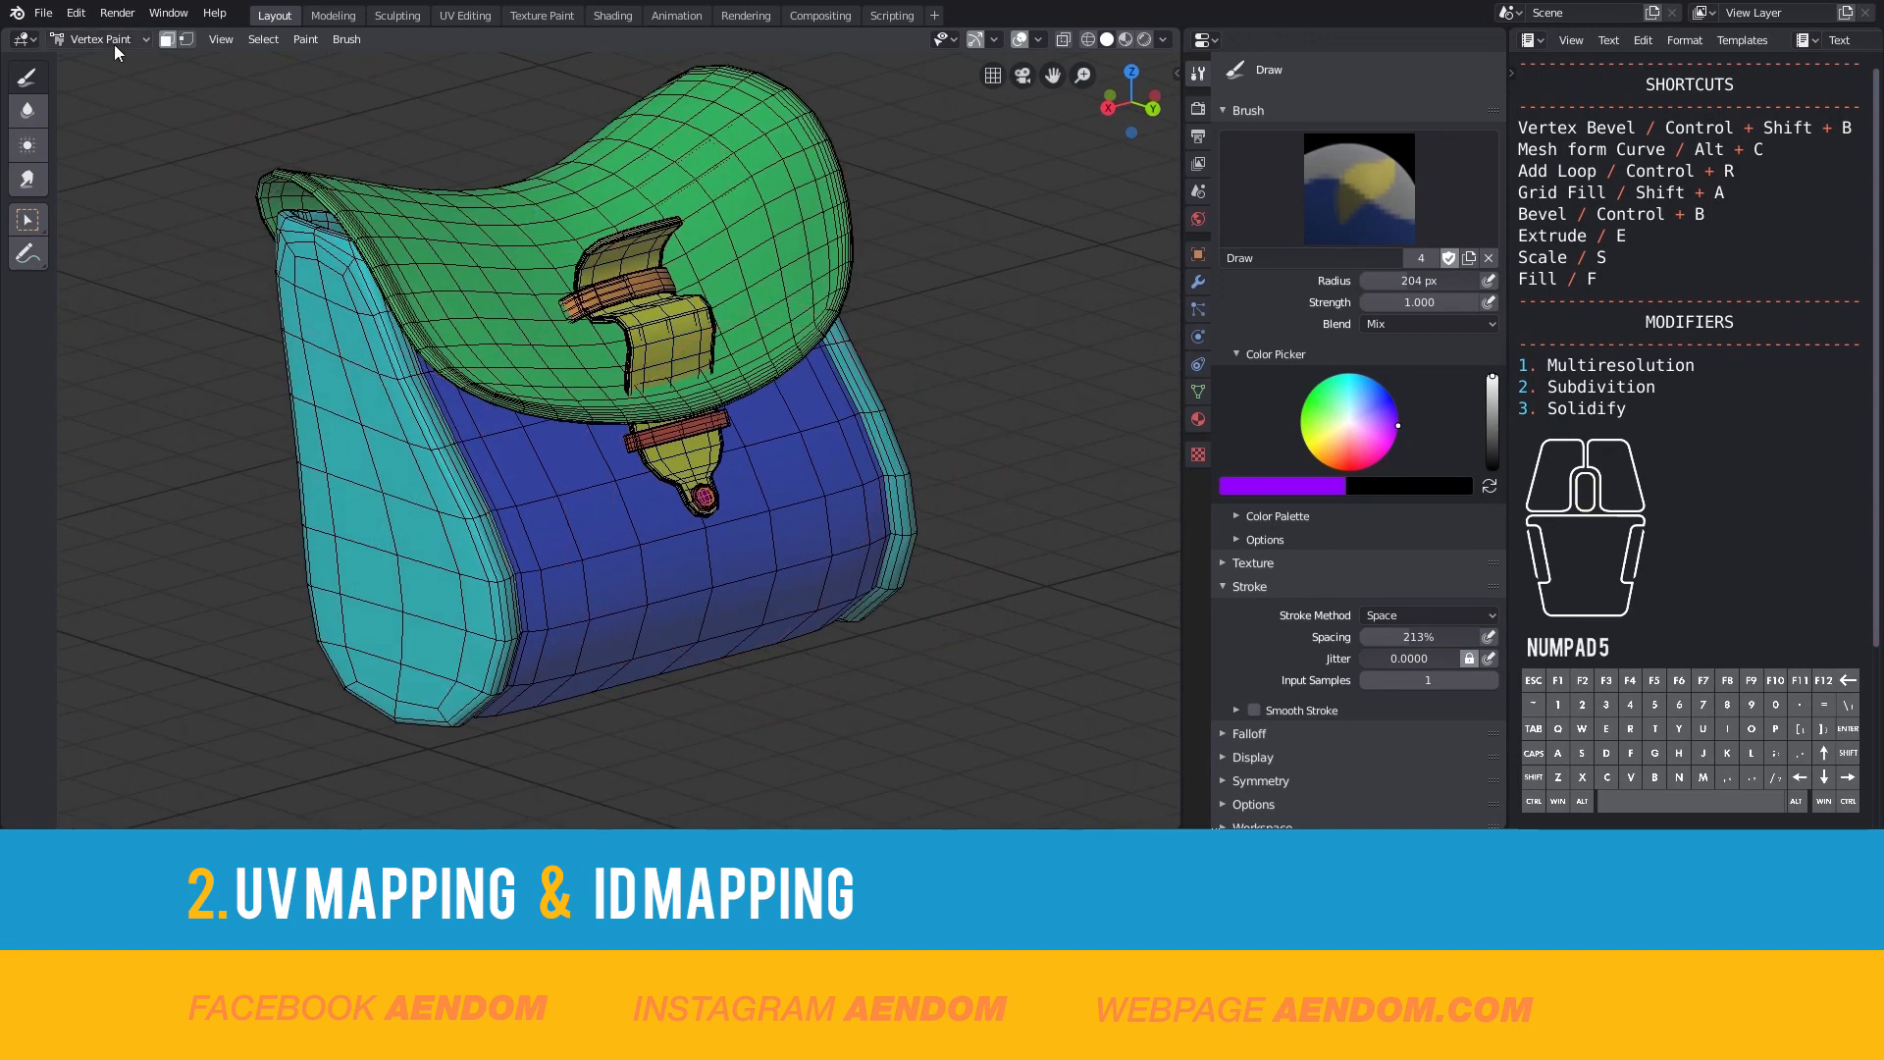
pyautogui.click(96, 39)
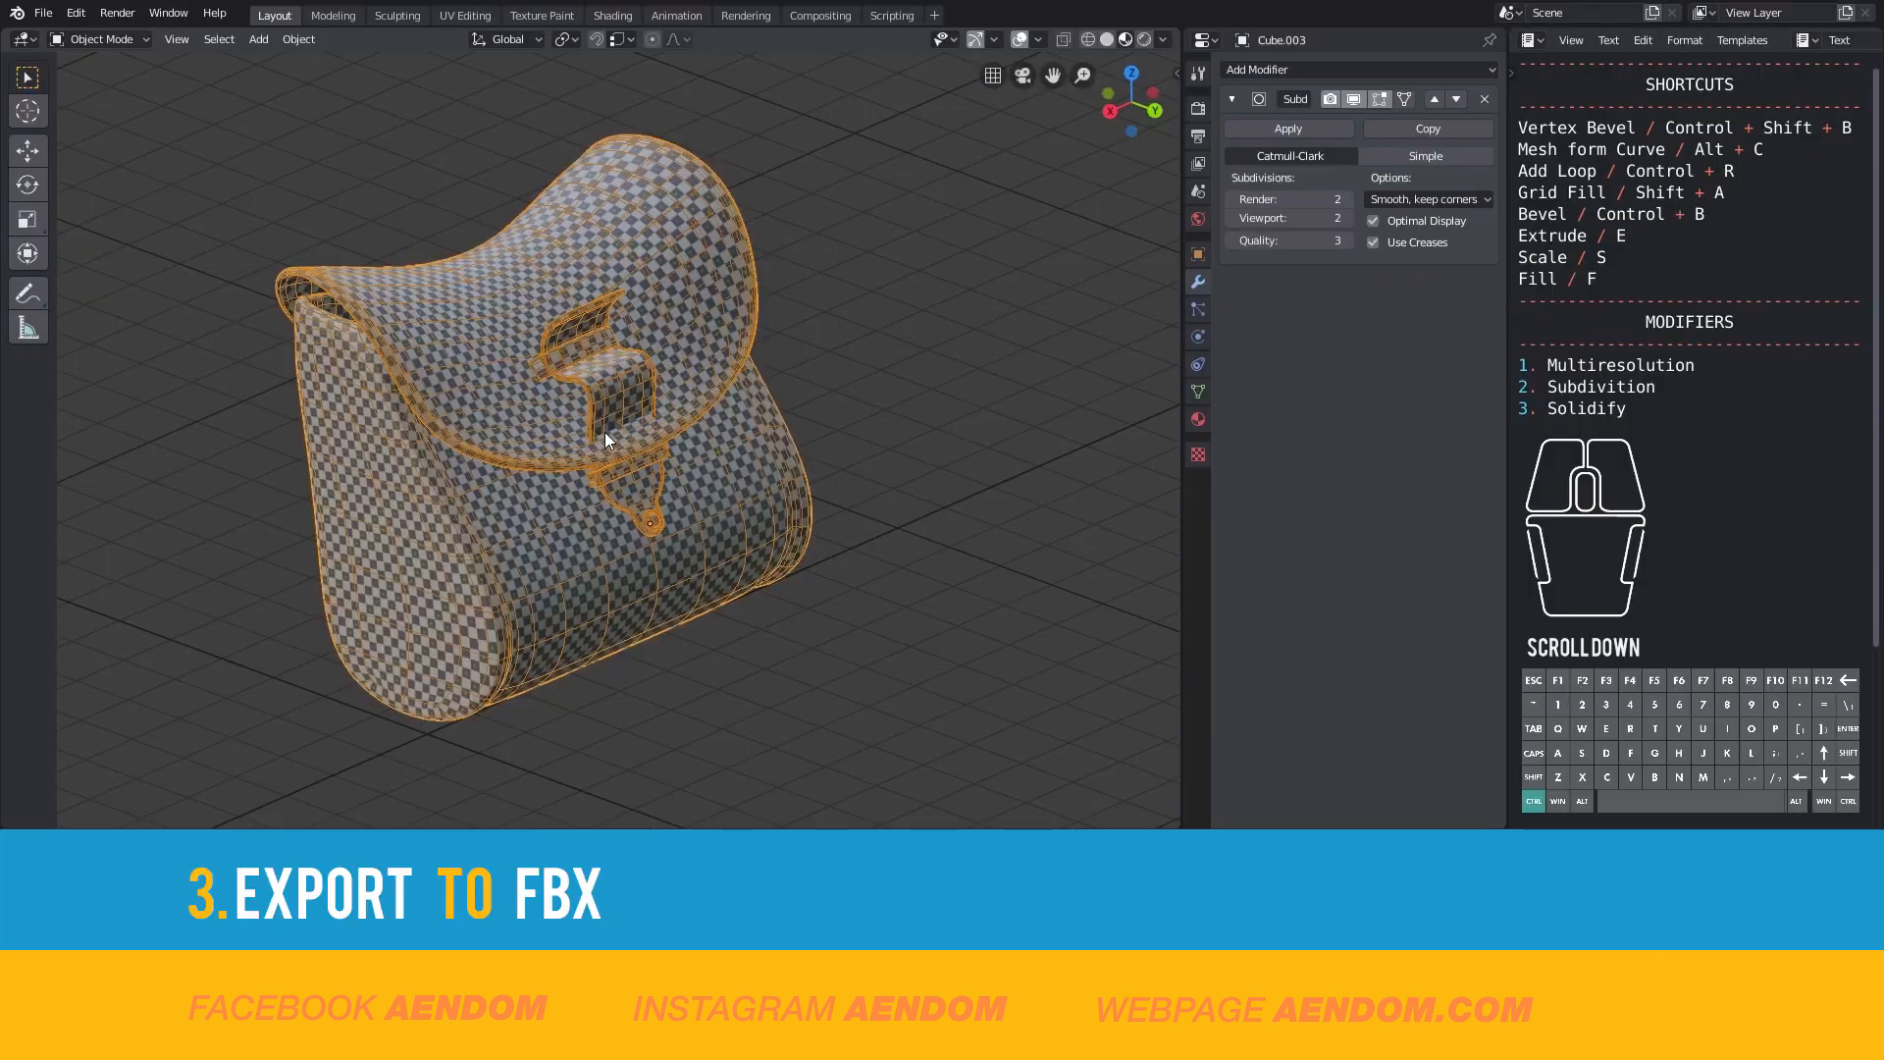
# - Save the scene and start an FBX export from the File menu
pyautogui.press('ctrl+s')
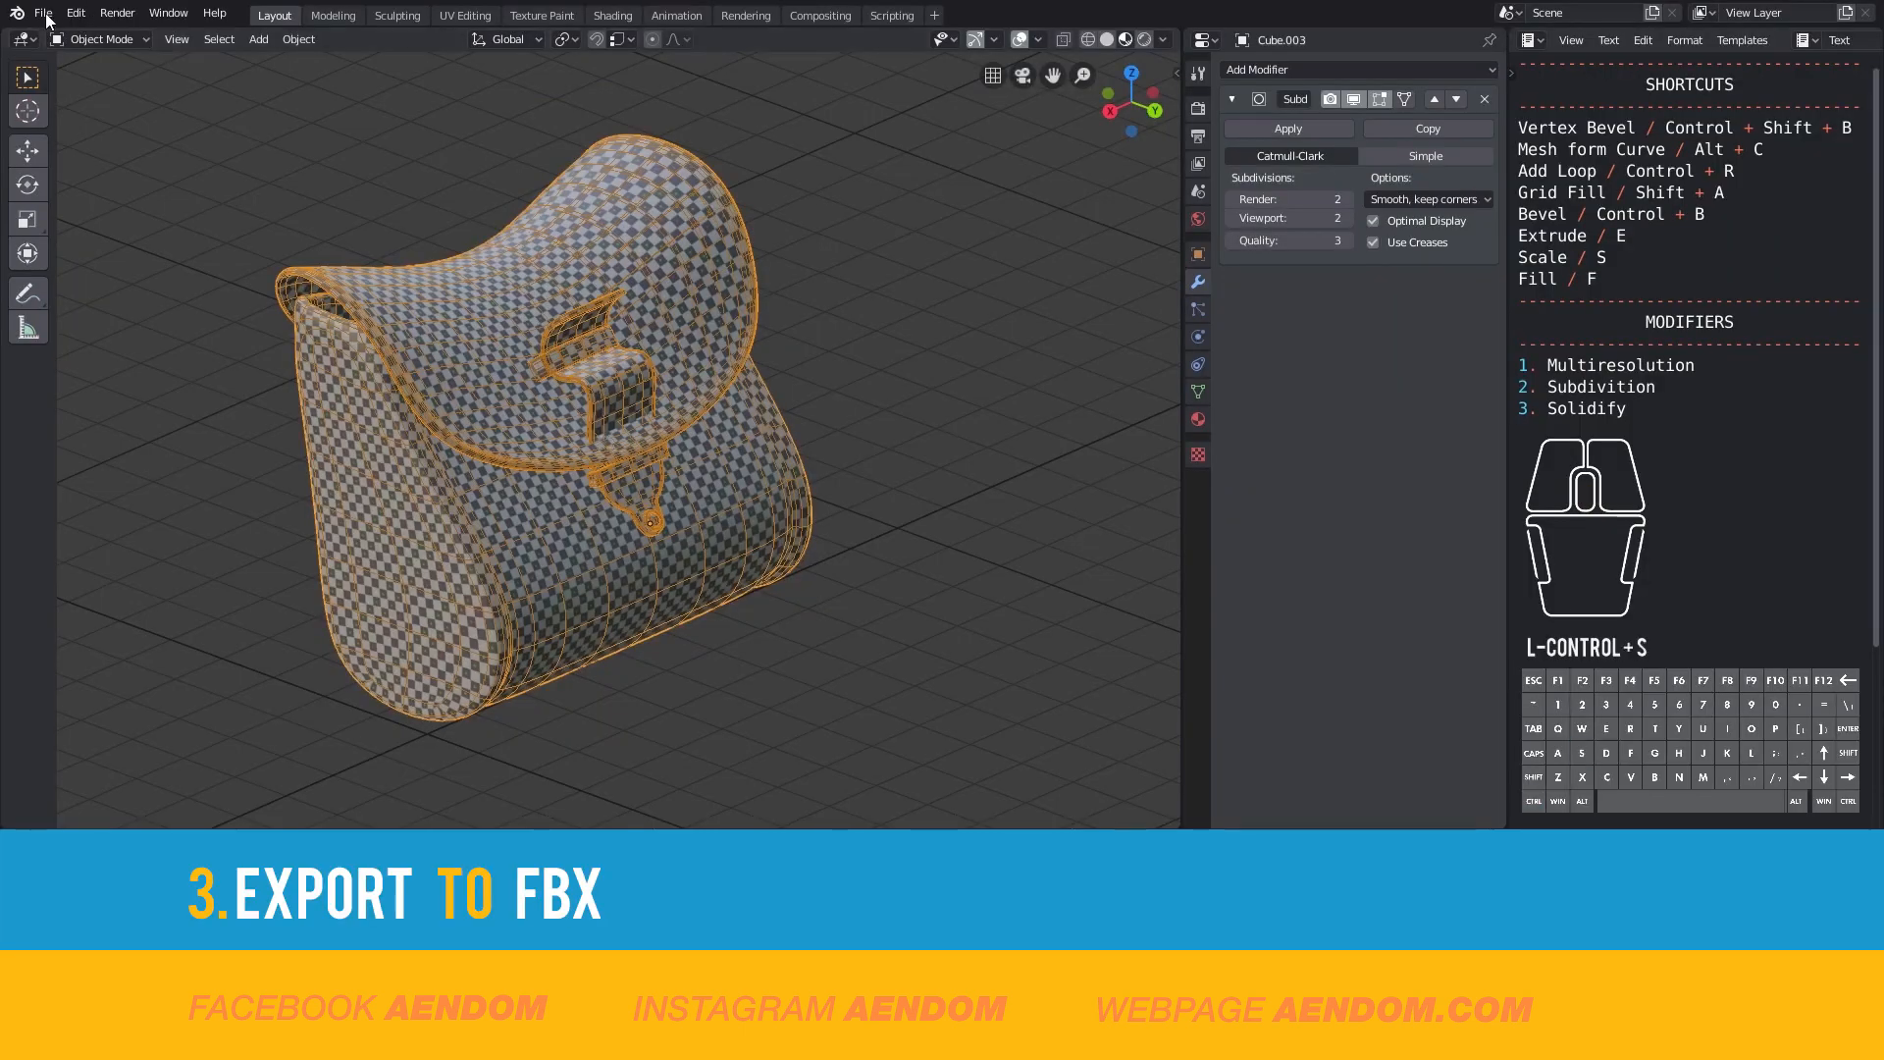
pyautogui.click(43, 12)
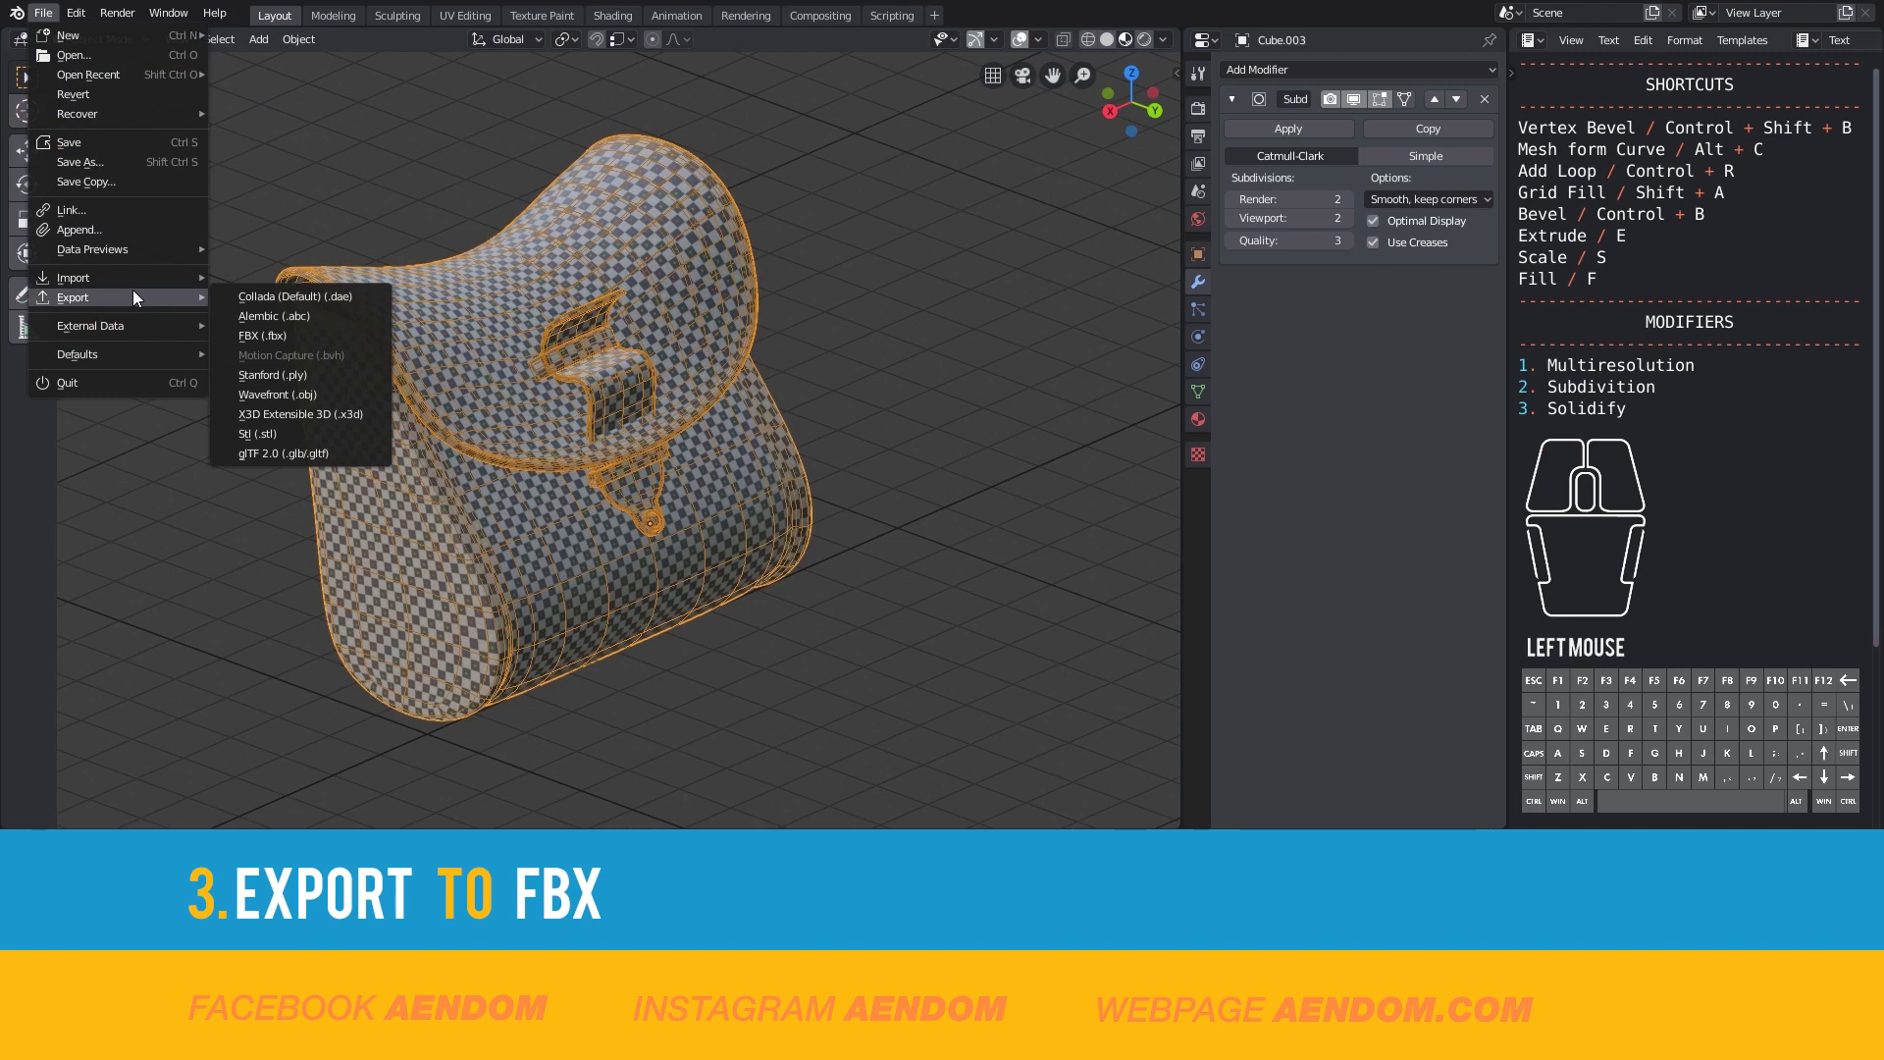
pyautogui.click(265, 335)
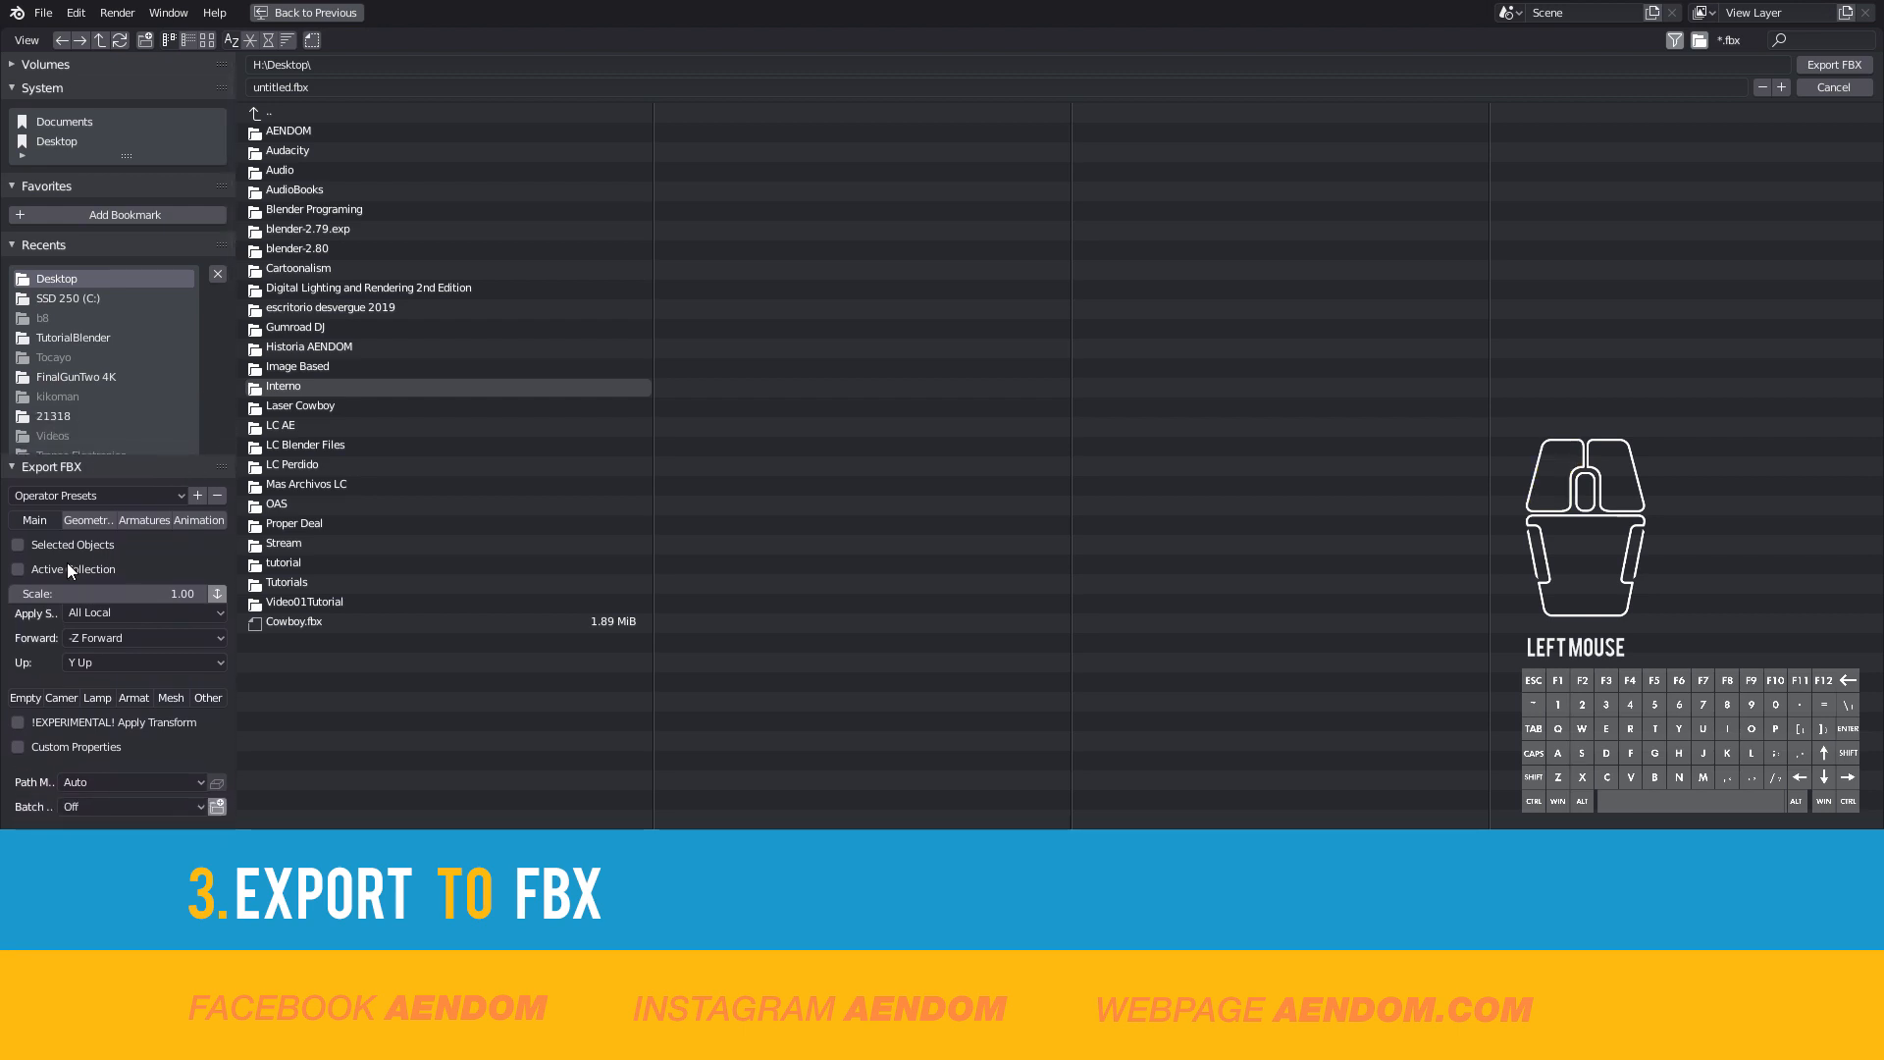
# - Review Geometry and Animation options, limit export to Selected Objects, name it Cowboy.fbx
pyautogui.click(18, 544)
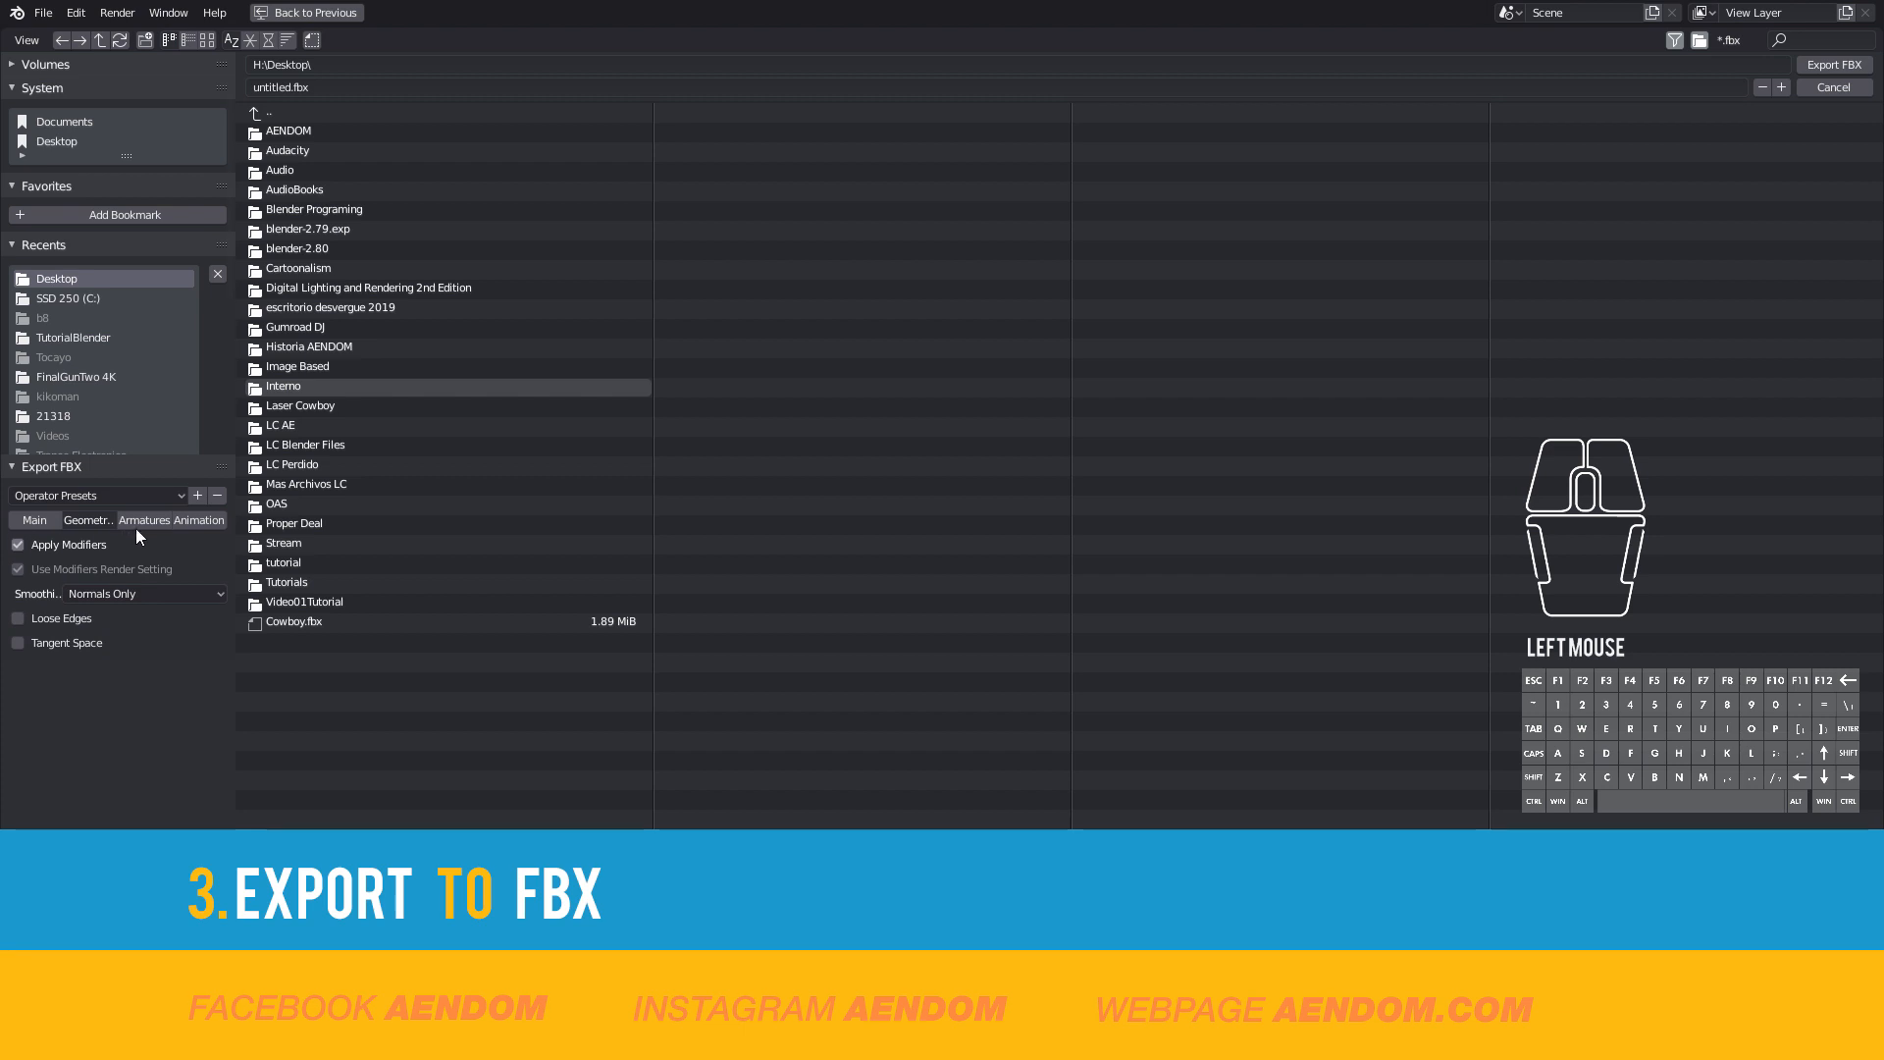
pyautogui.click(203, 518)
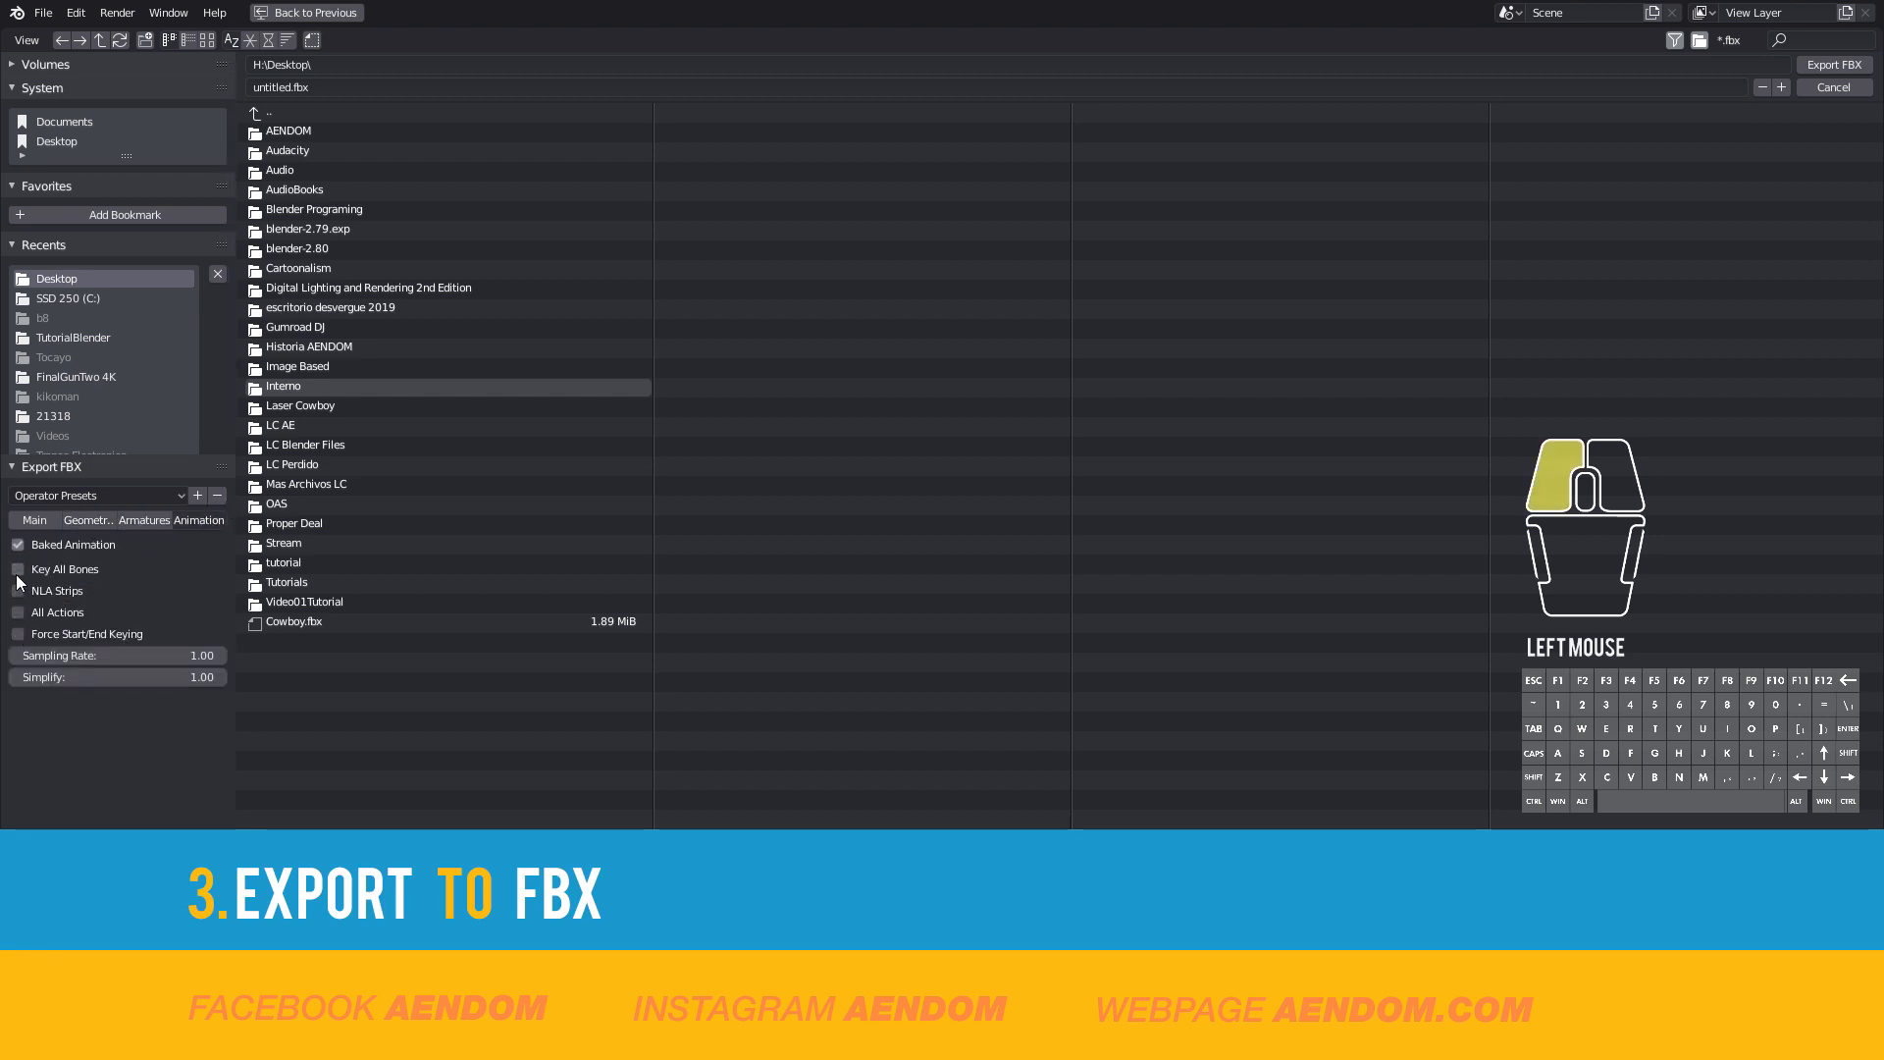
pyautogui.click(35, 518)
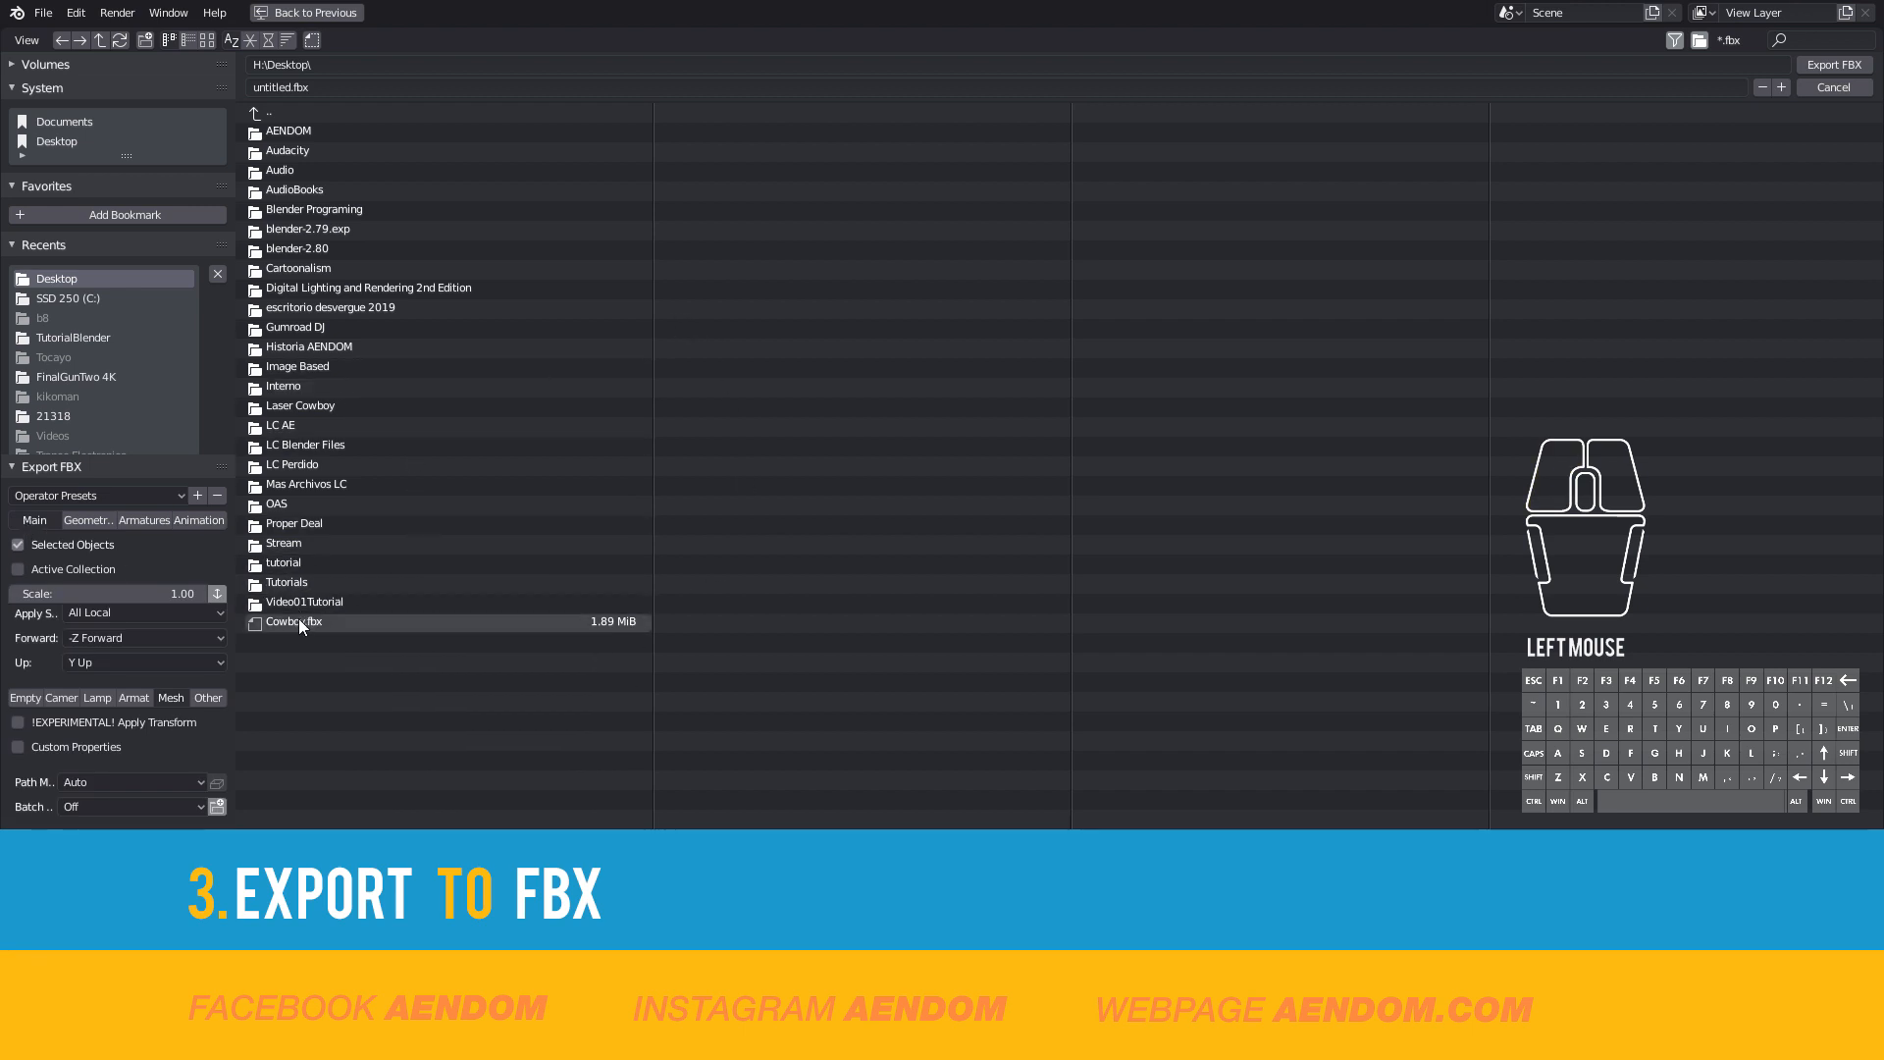
pyautogui.click(292, 622)
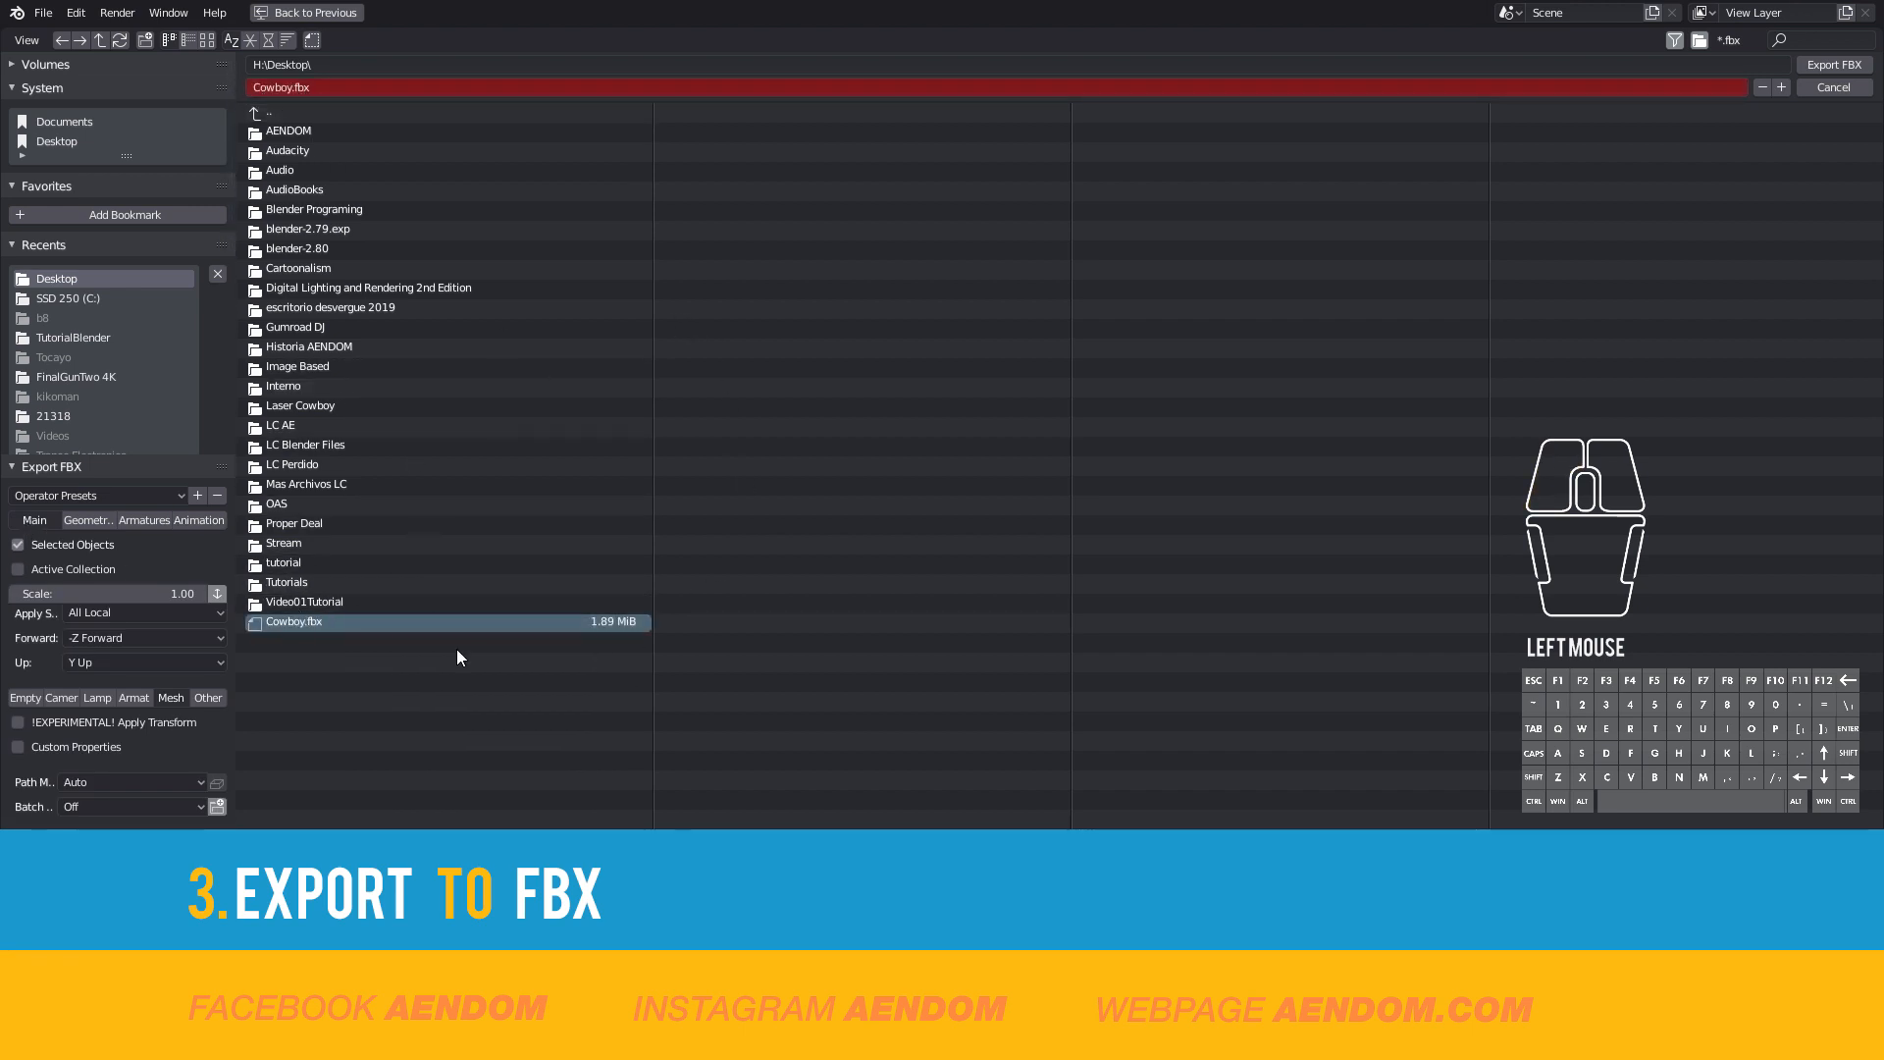